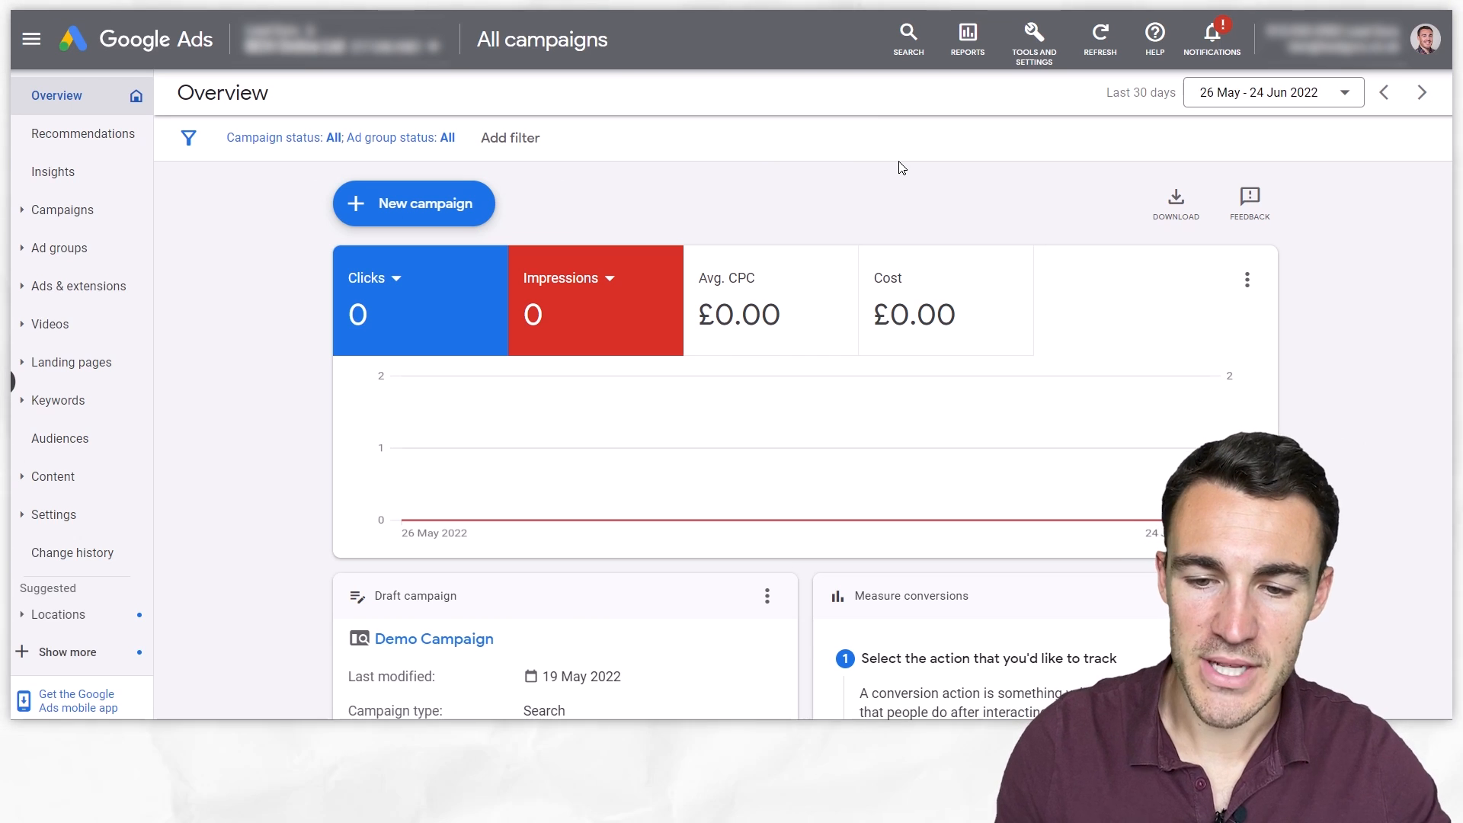
pyautogui.moveTo(793, 160)
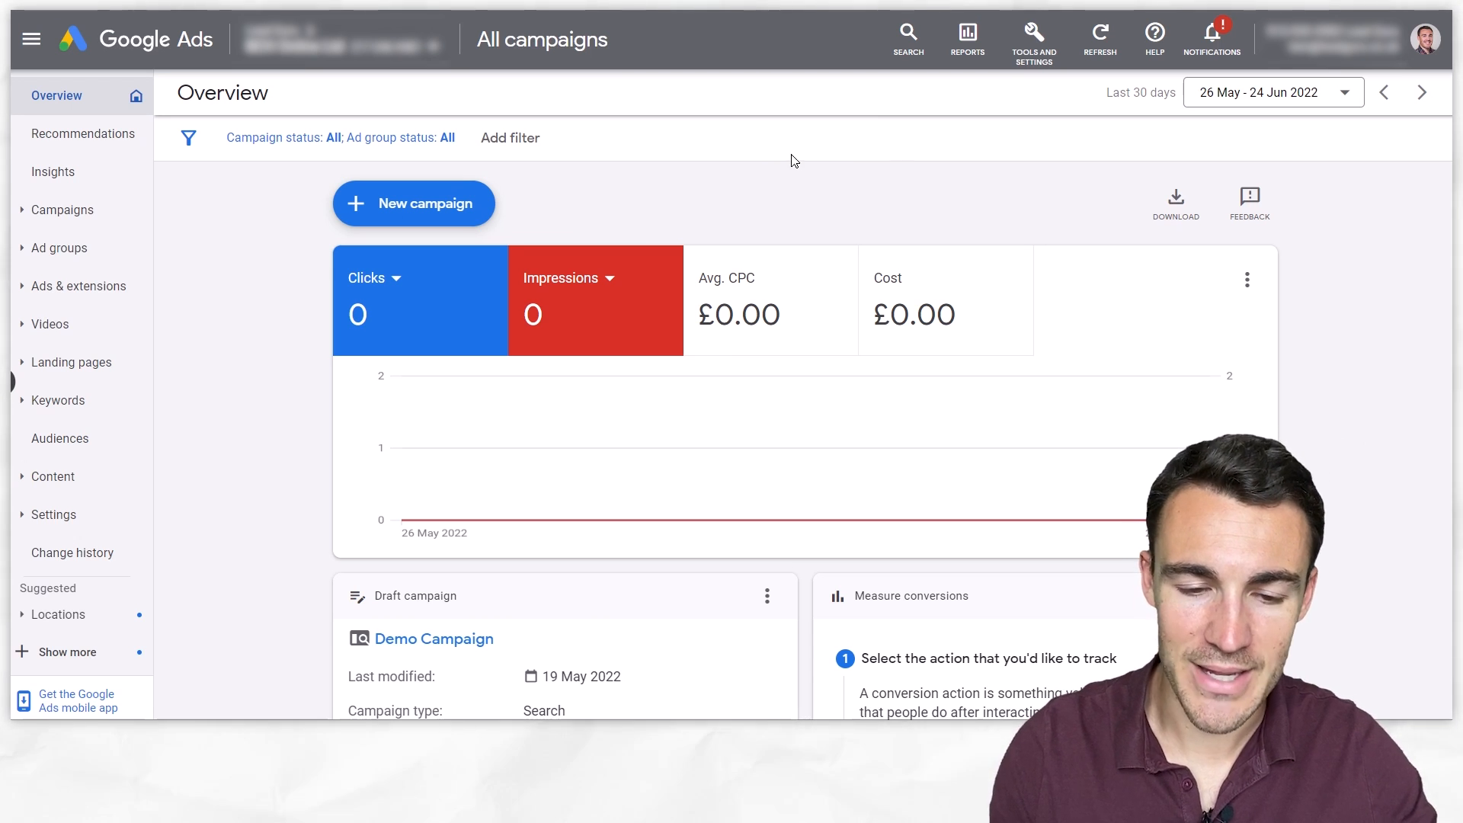
# From the Overview page, start a new campaign via the + New campaign dropdown.
pyautogui.click(413, 203)
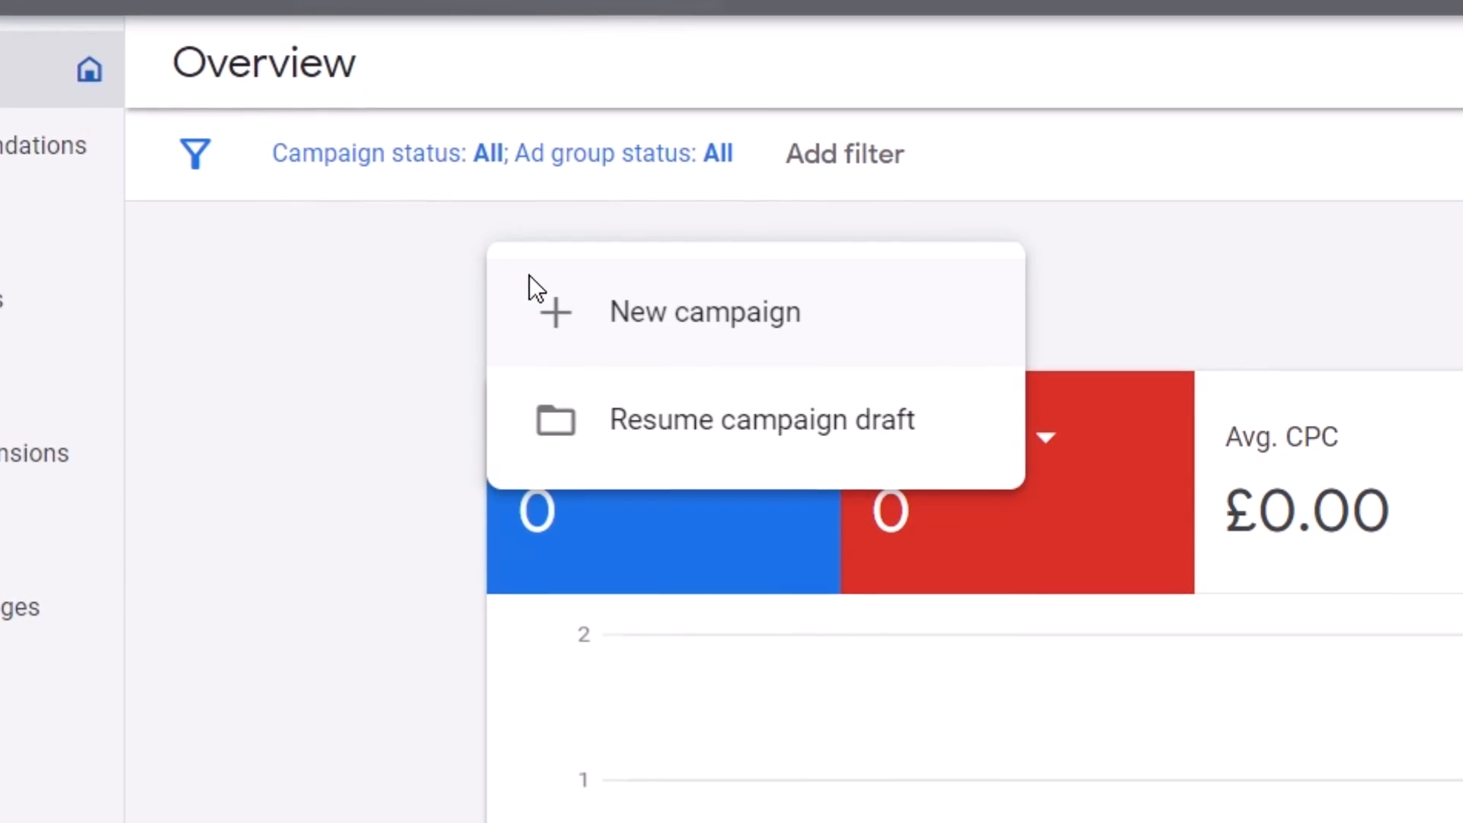
pyautogui.click(704, 311)
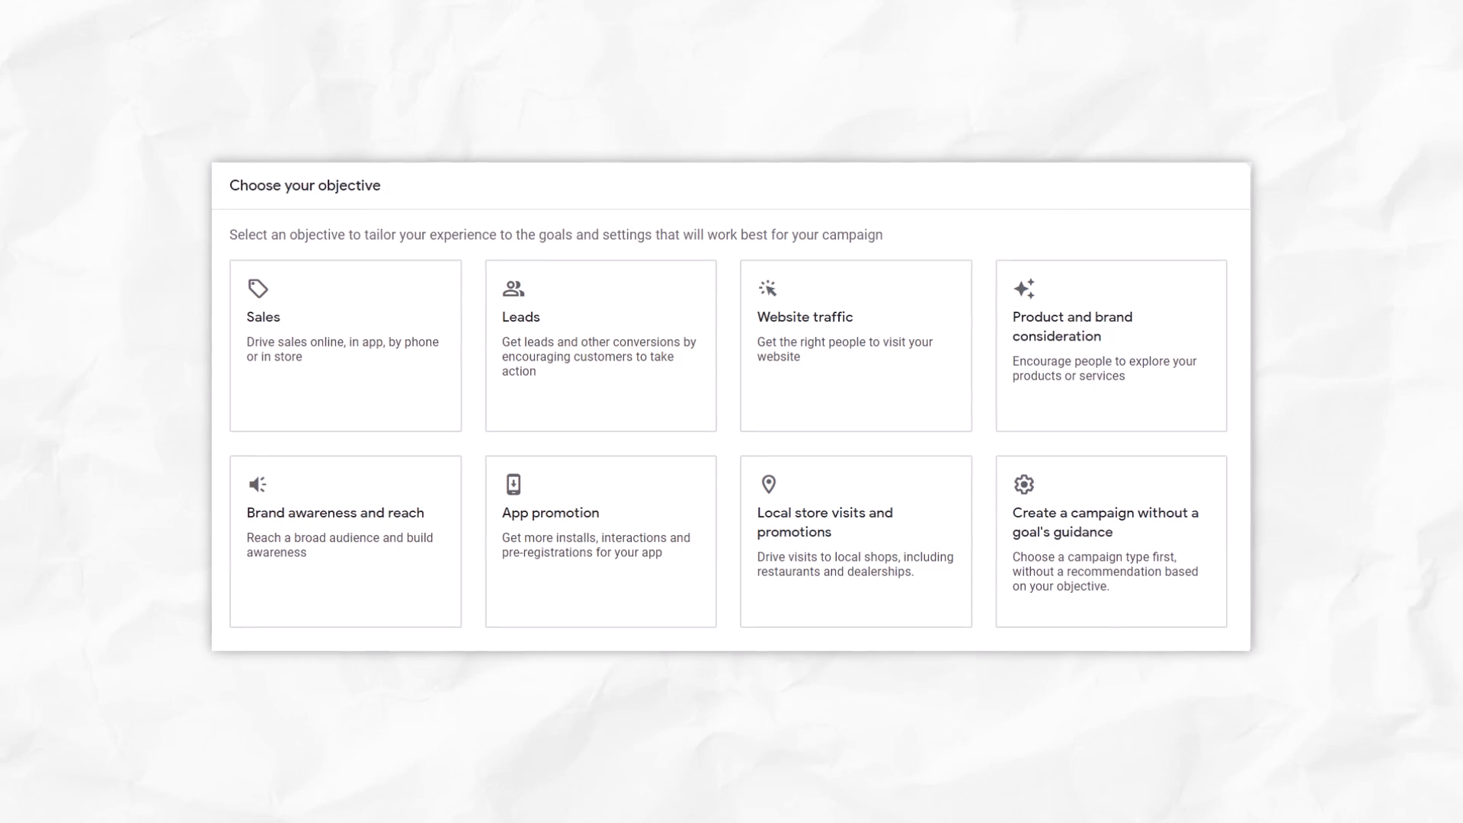
# Choose no goal guidance and the Video campaign type.
pyautogui.click(1109, 541)
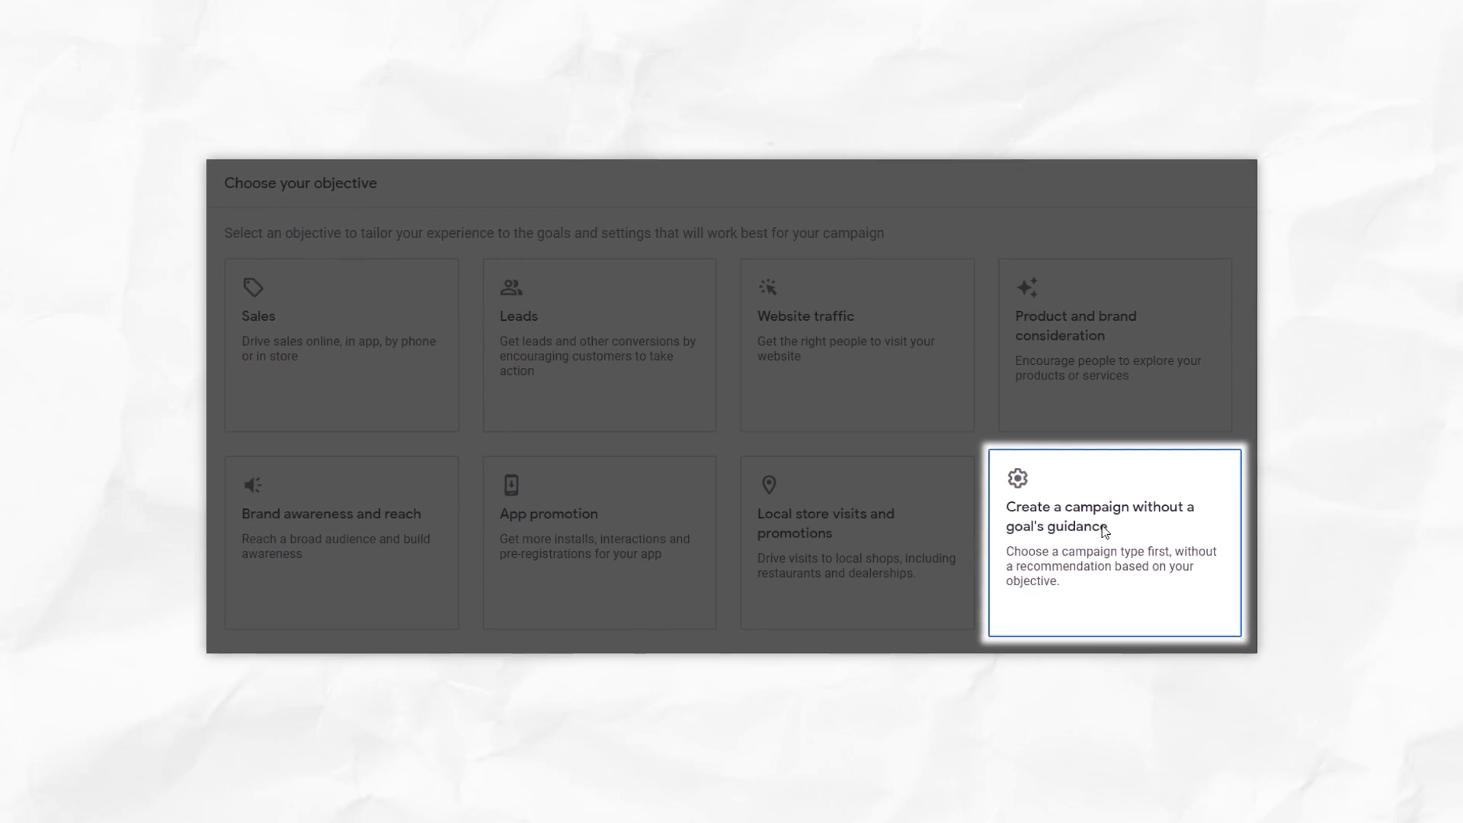
pyautogui.click(1114, 541)
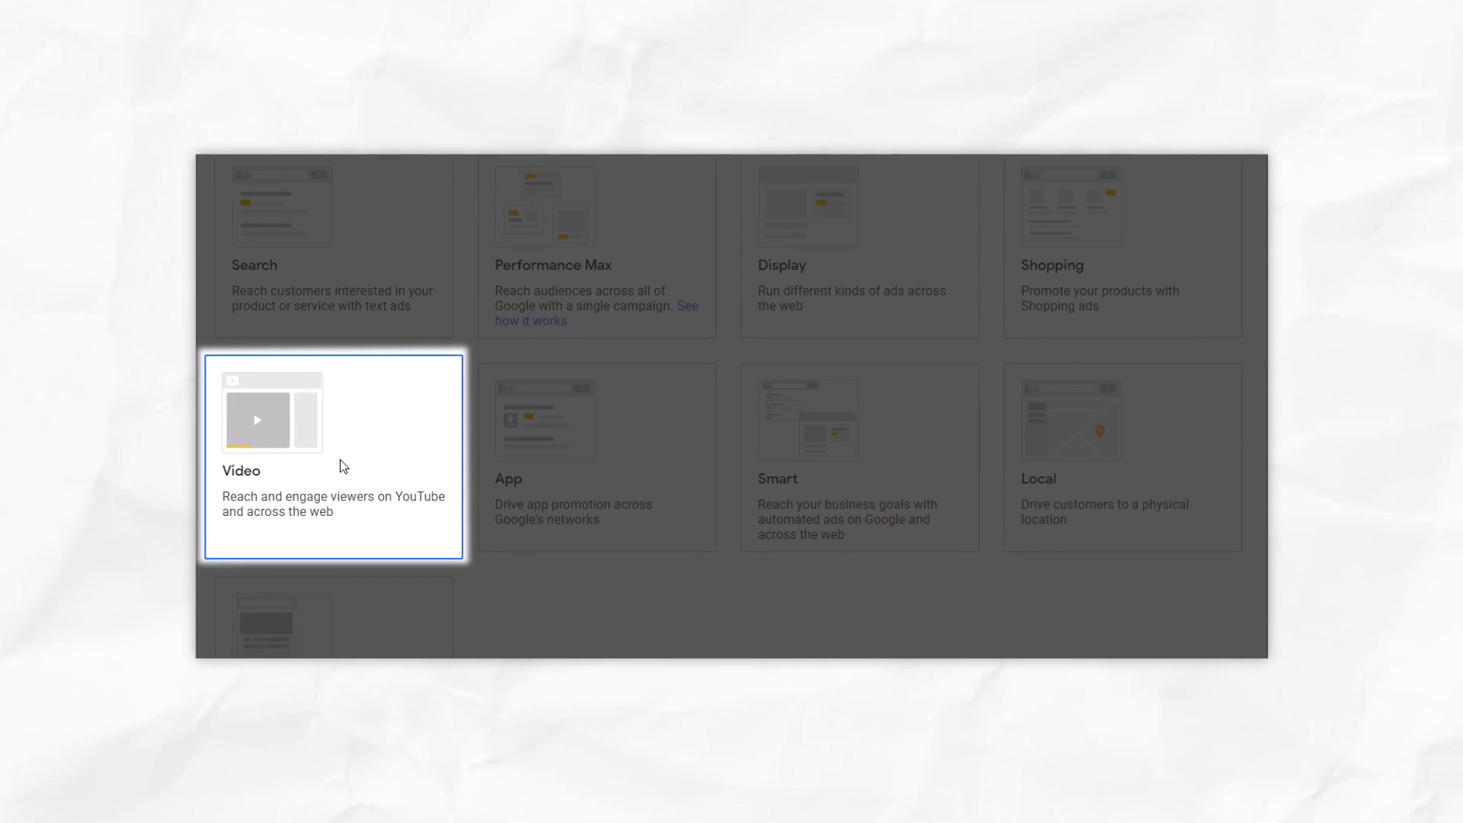
pyautogui.click(333, 457)
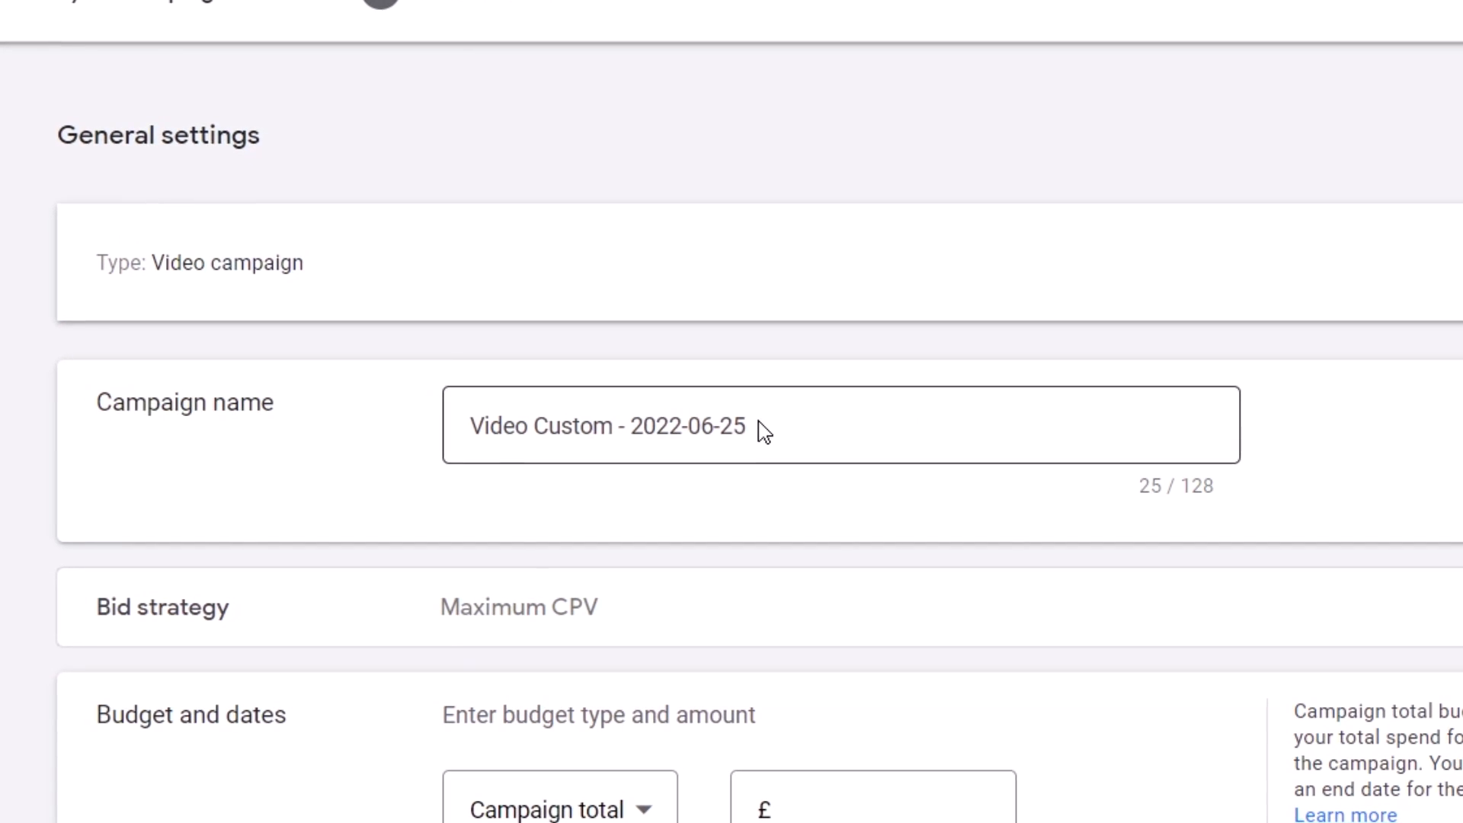
# Enter 'YouTube Video Promotion' as the campaign name.
pyautogui.write('YouTube V')
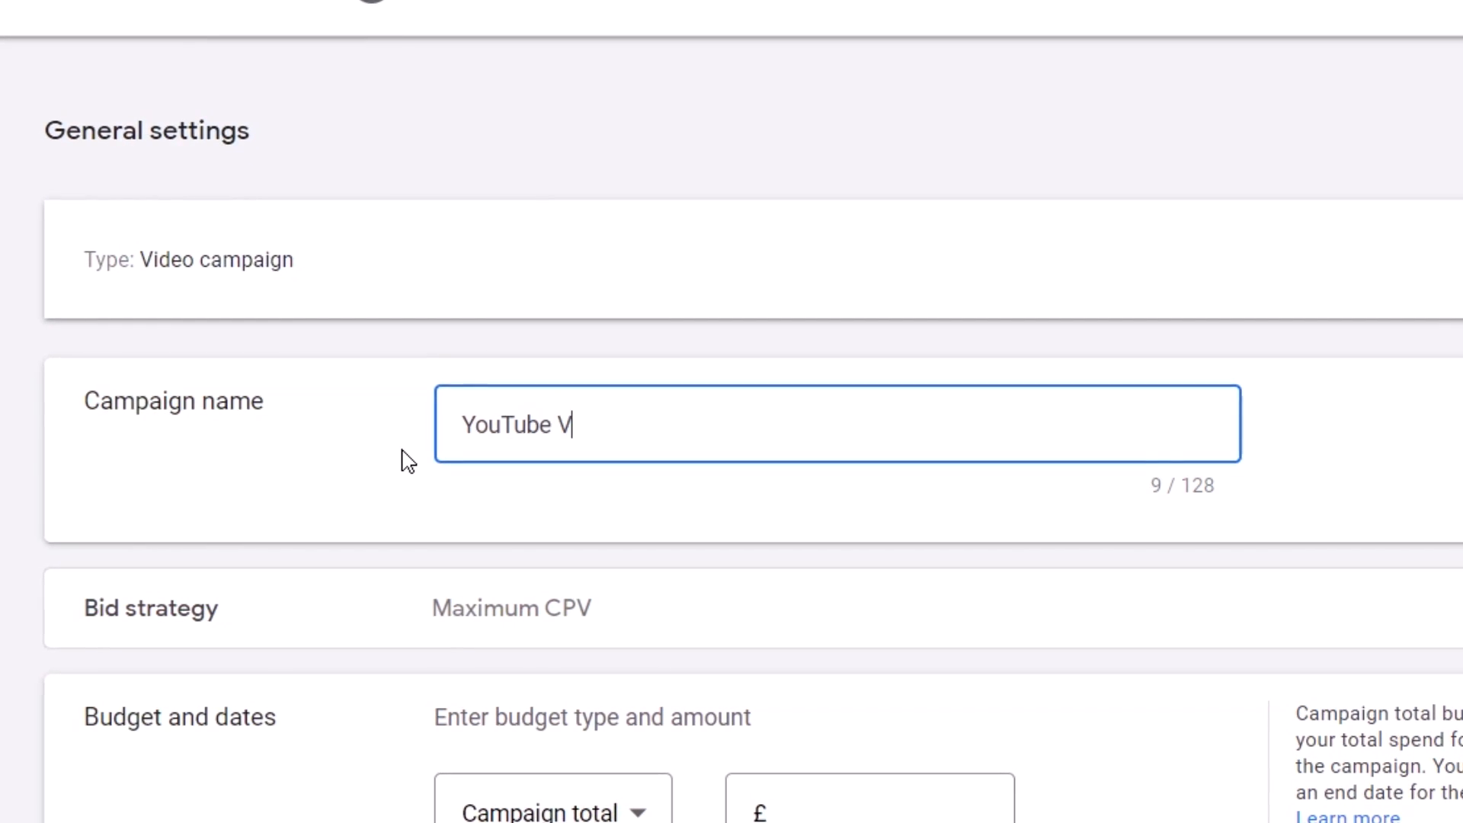
pyautogui.write('ideo Promot')
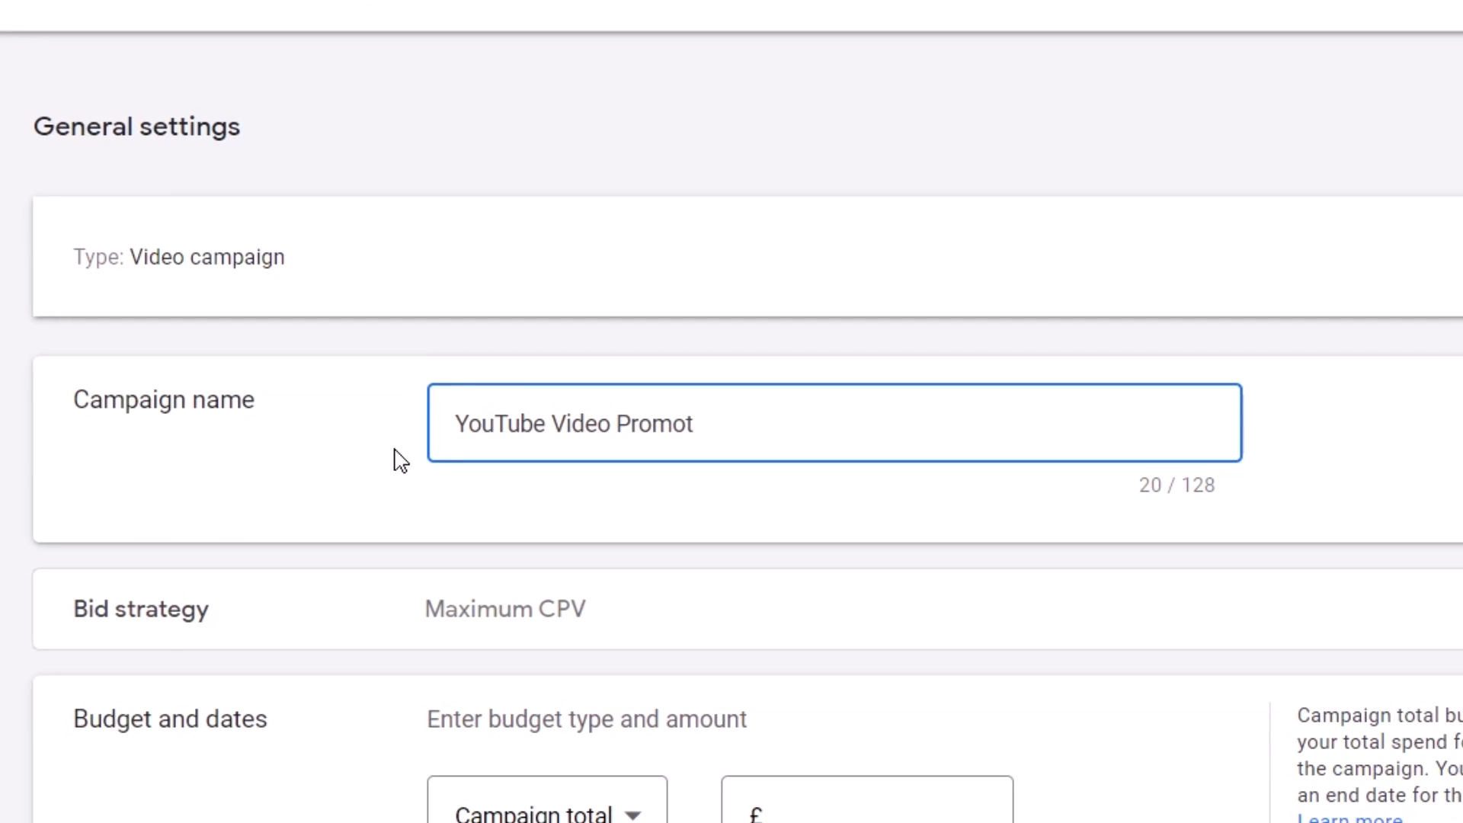
pyautogui.write('ion')
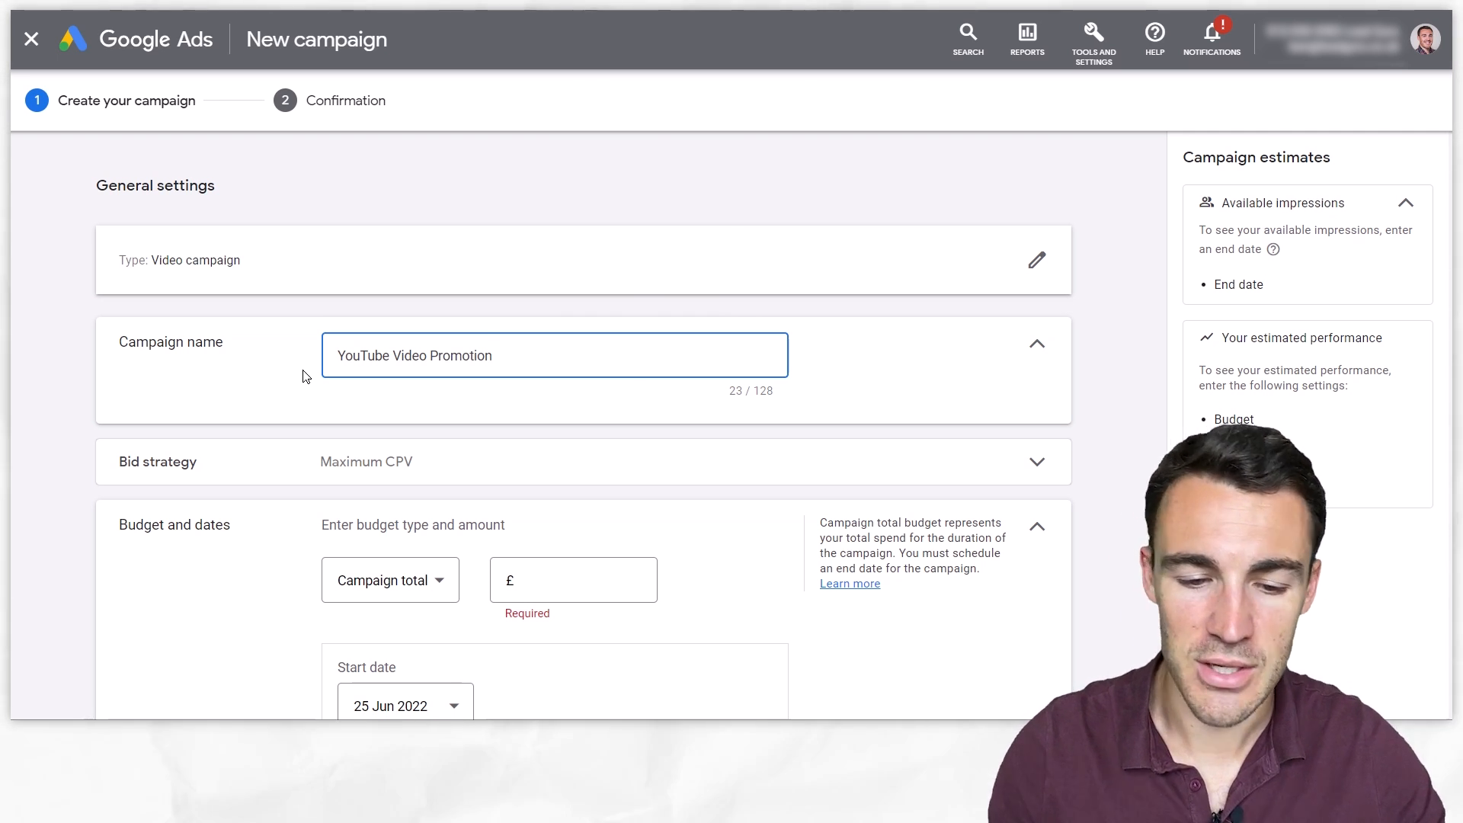
pyautogui.scroll(-3)
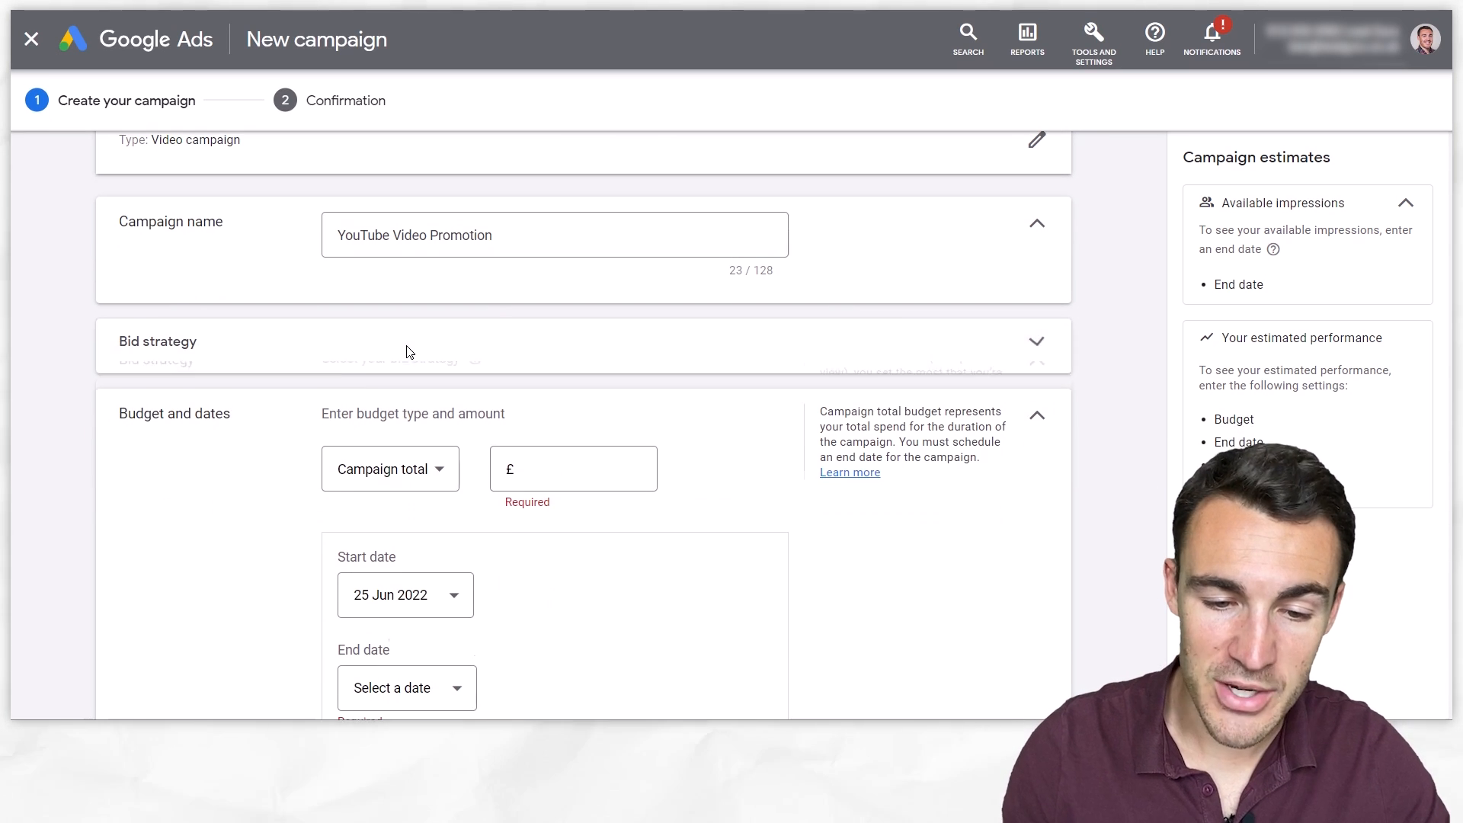
pyautogui.click(1036, 341)
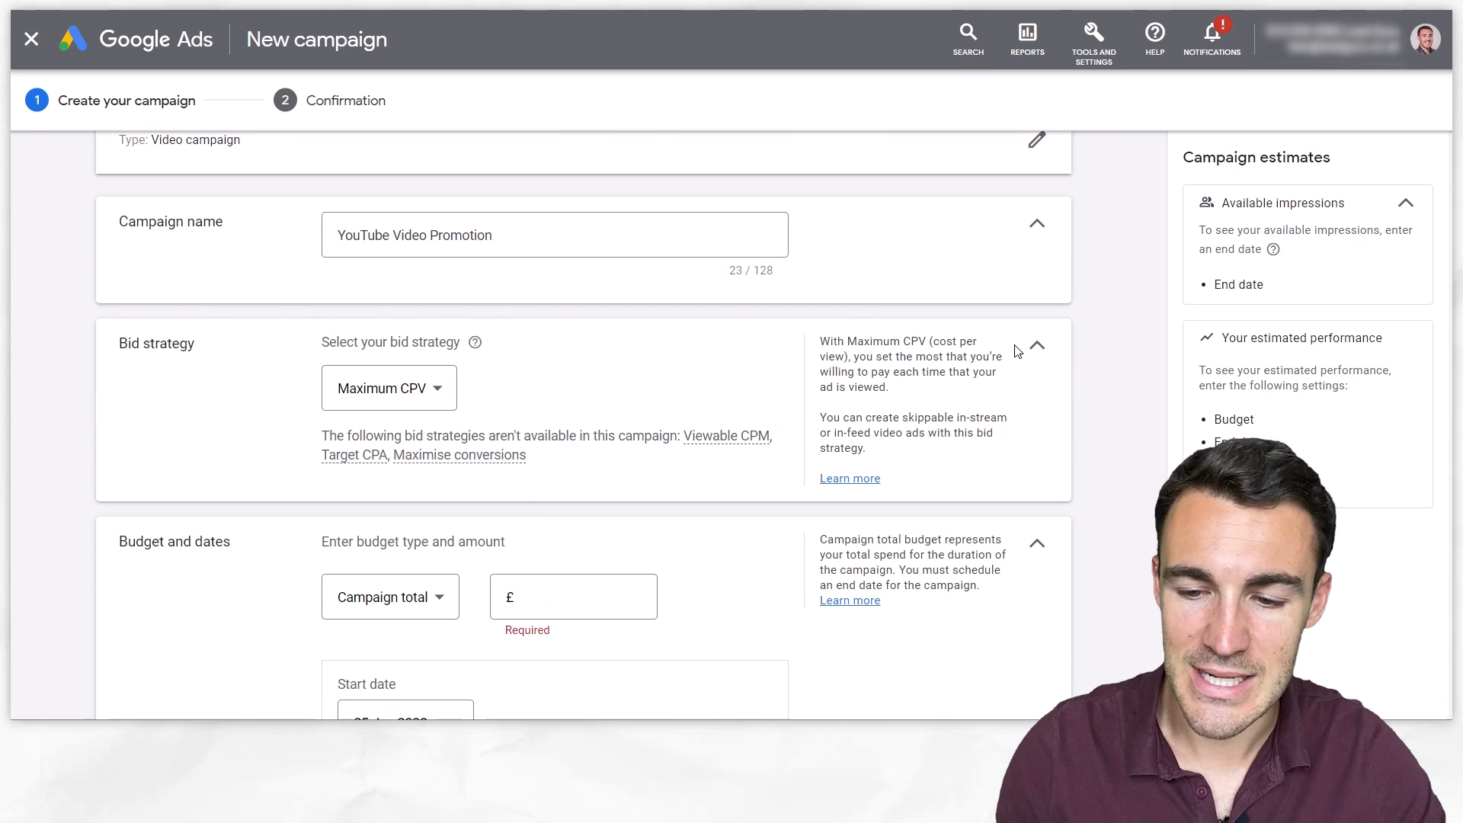
pyautogui.click(1035, 346)
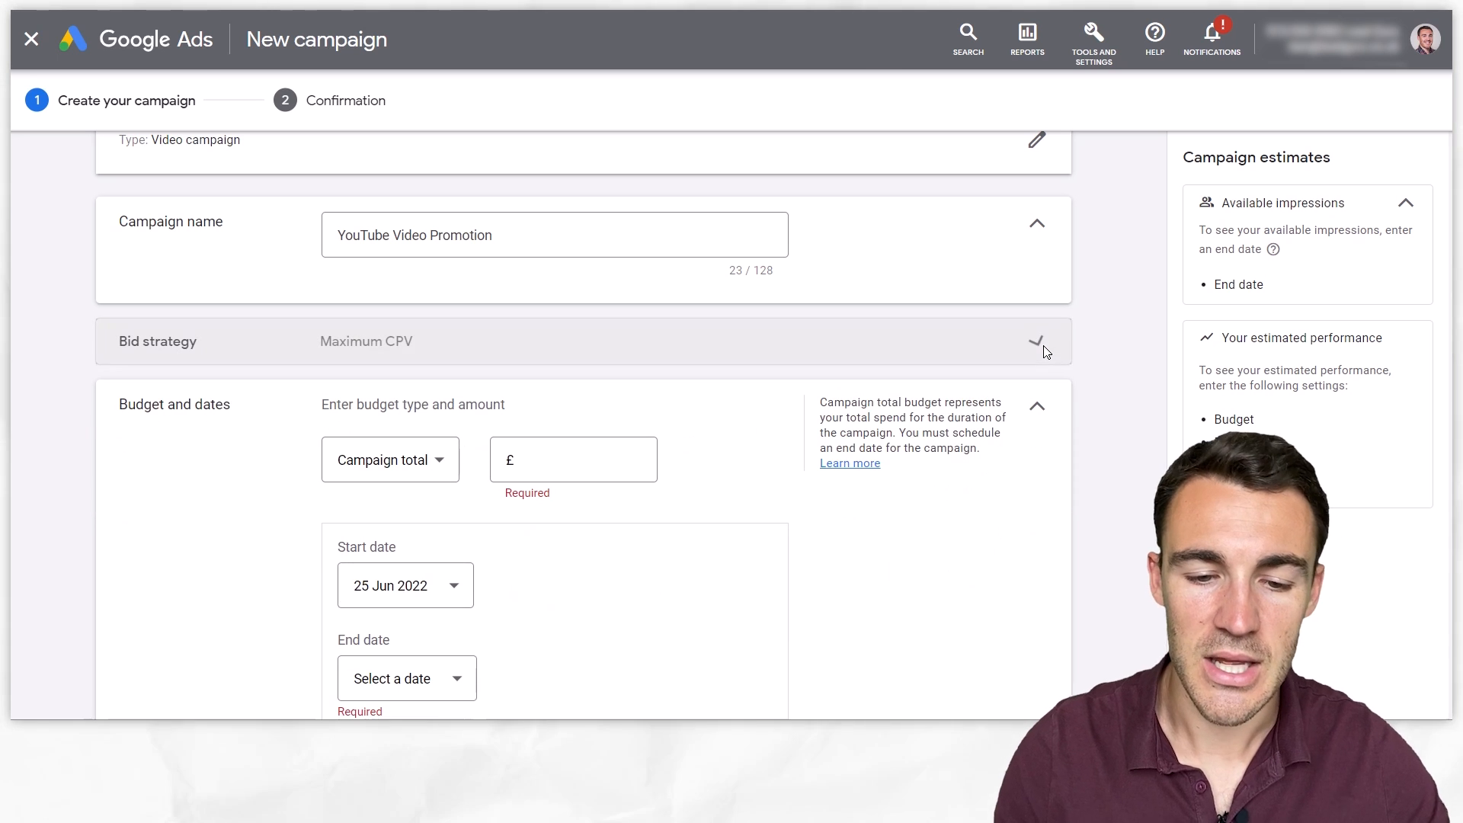
pyautogui.scroll(-3)
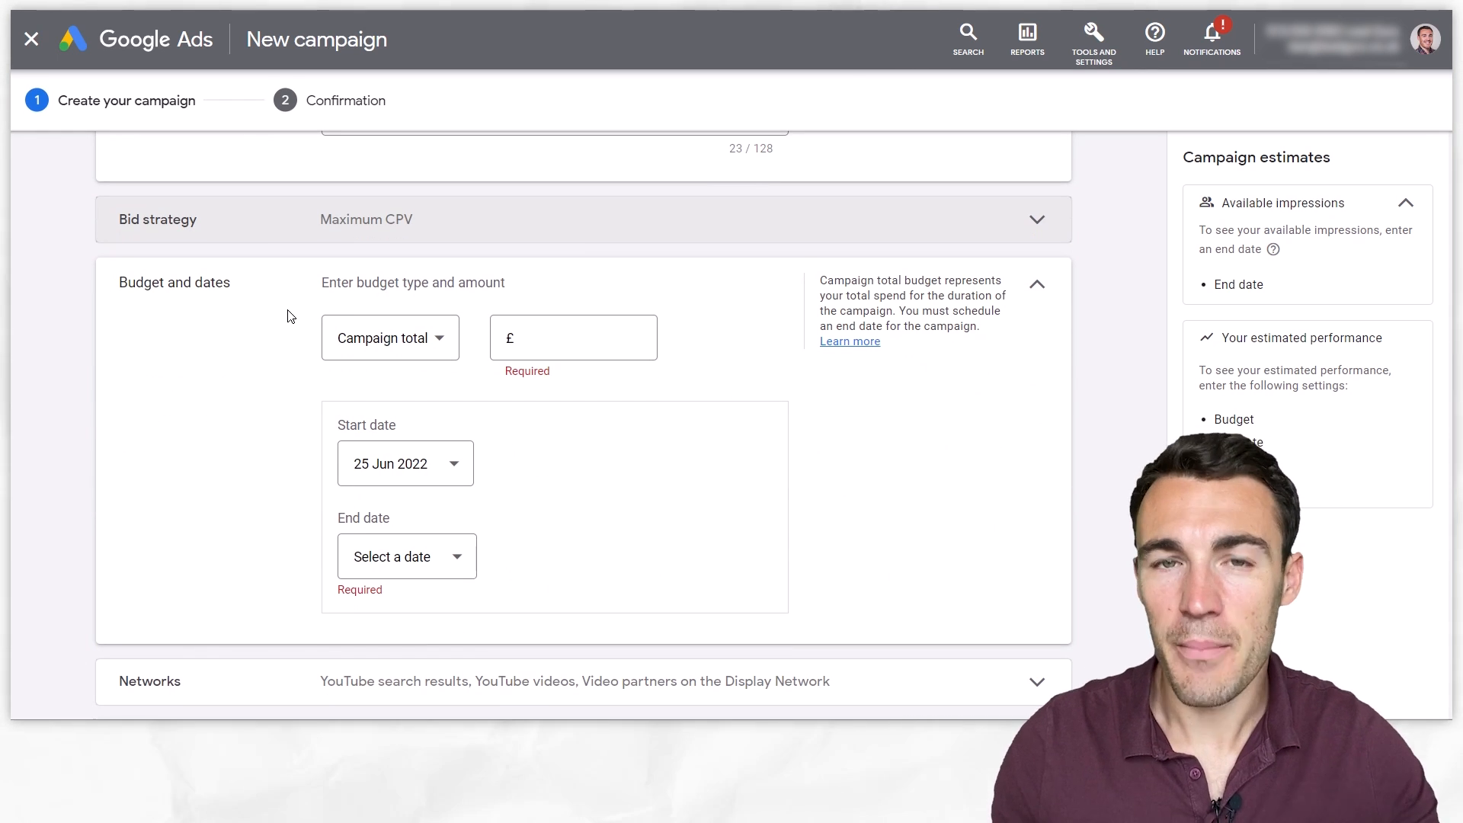
# Switch the budget type from Campaign total to Daily and enter 5.00.
pyautogui.click(390, 337)
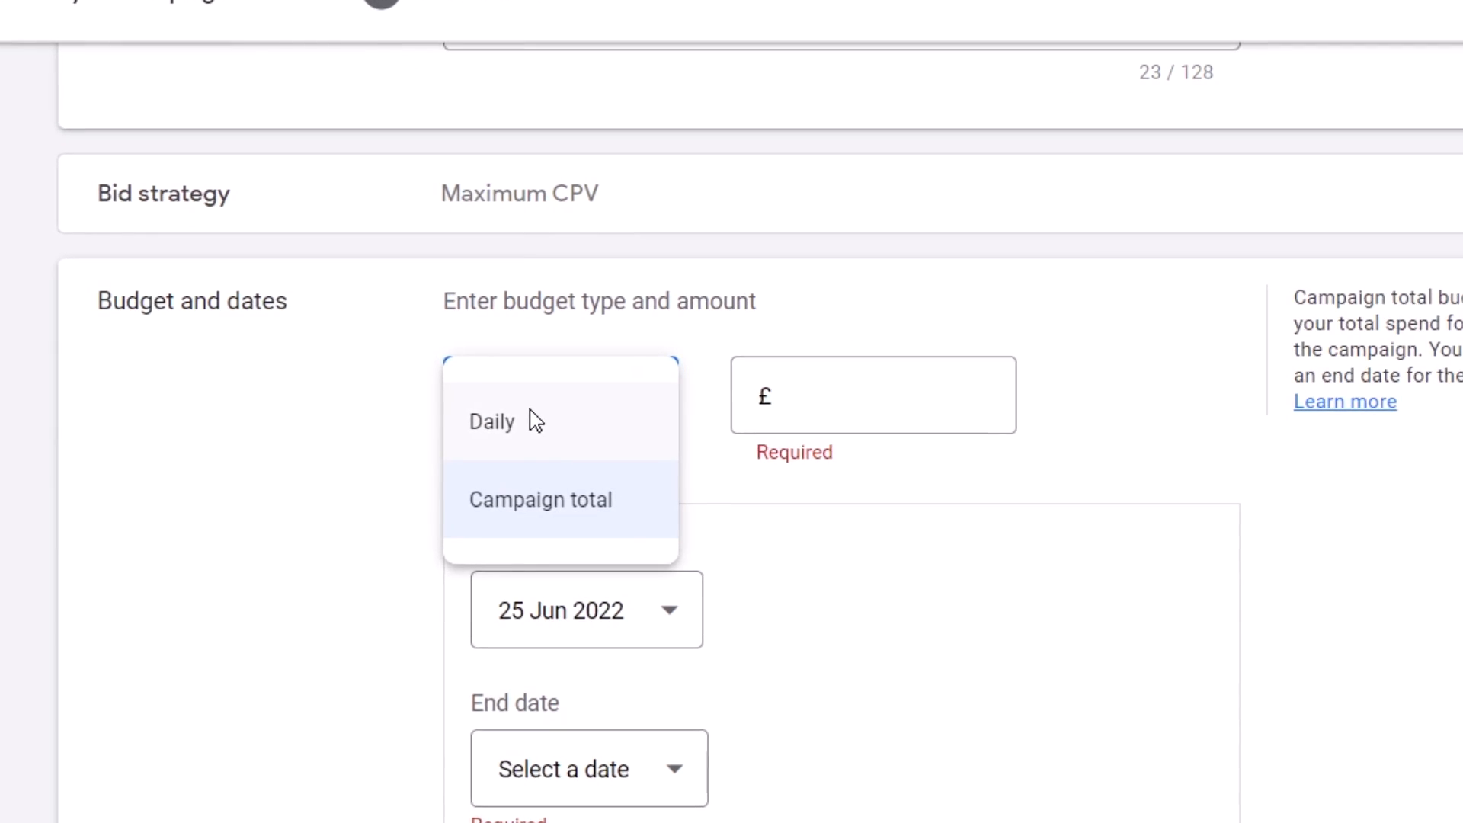
pyautogui.click(492, 421)
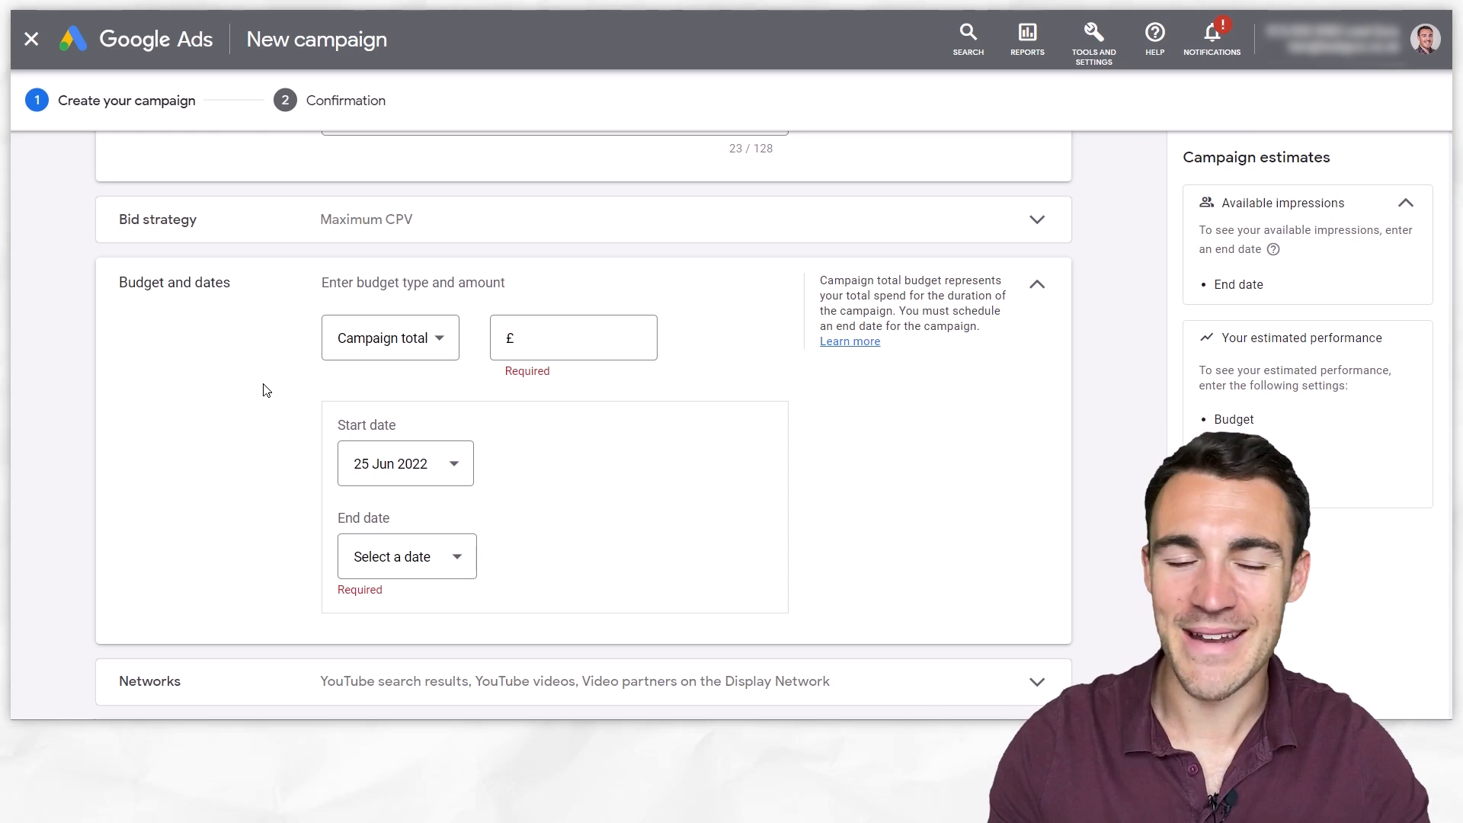
pyautogui.click(390, 336)
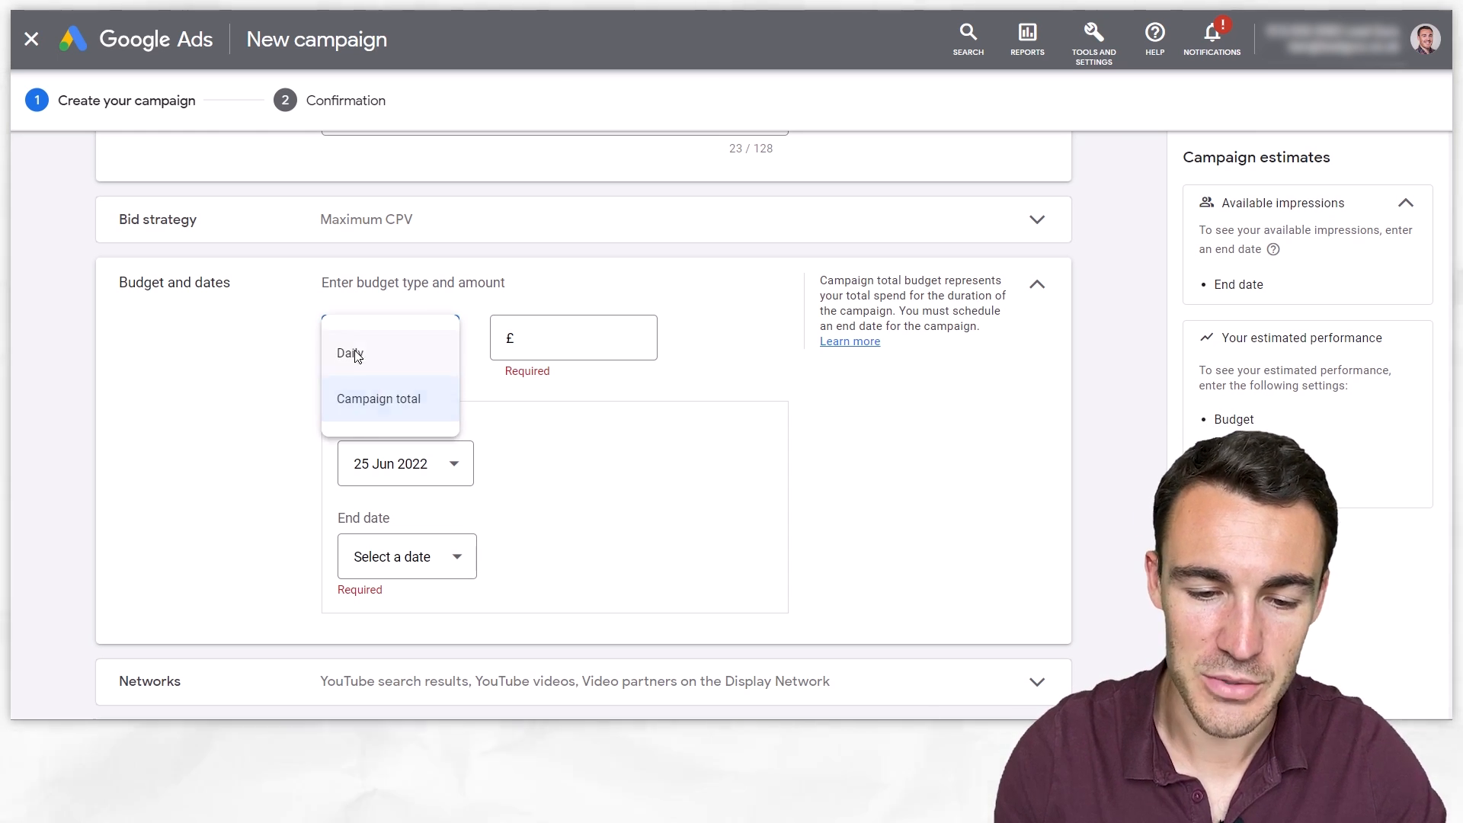
pyautogui.click(350, 352)
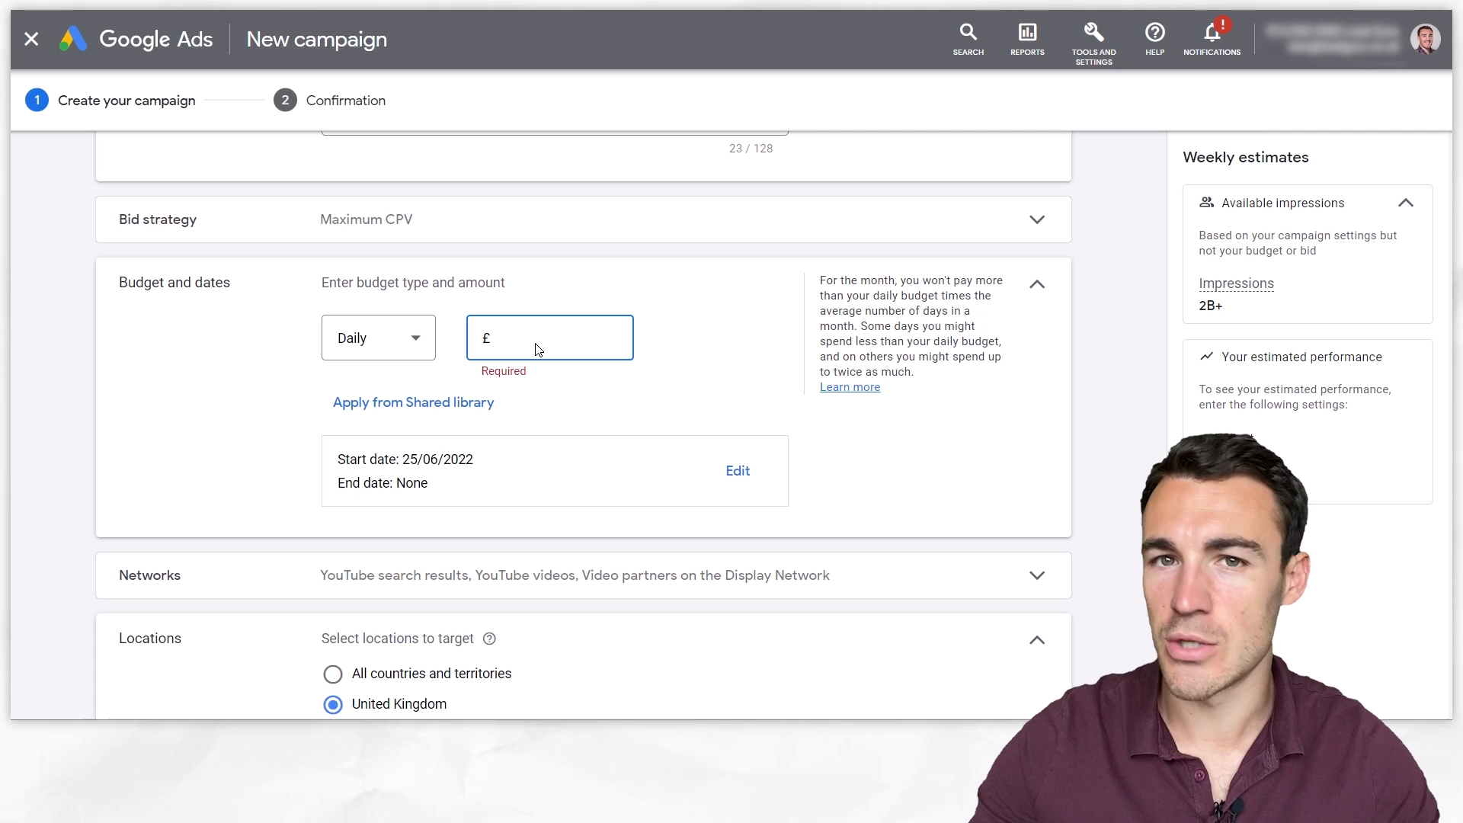
pyautogui.write('5.00')
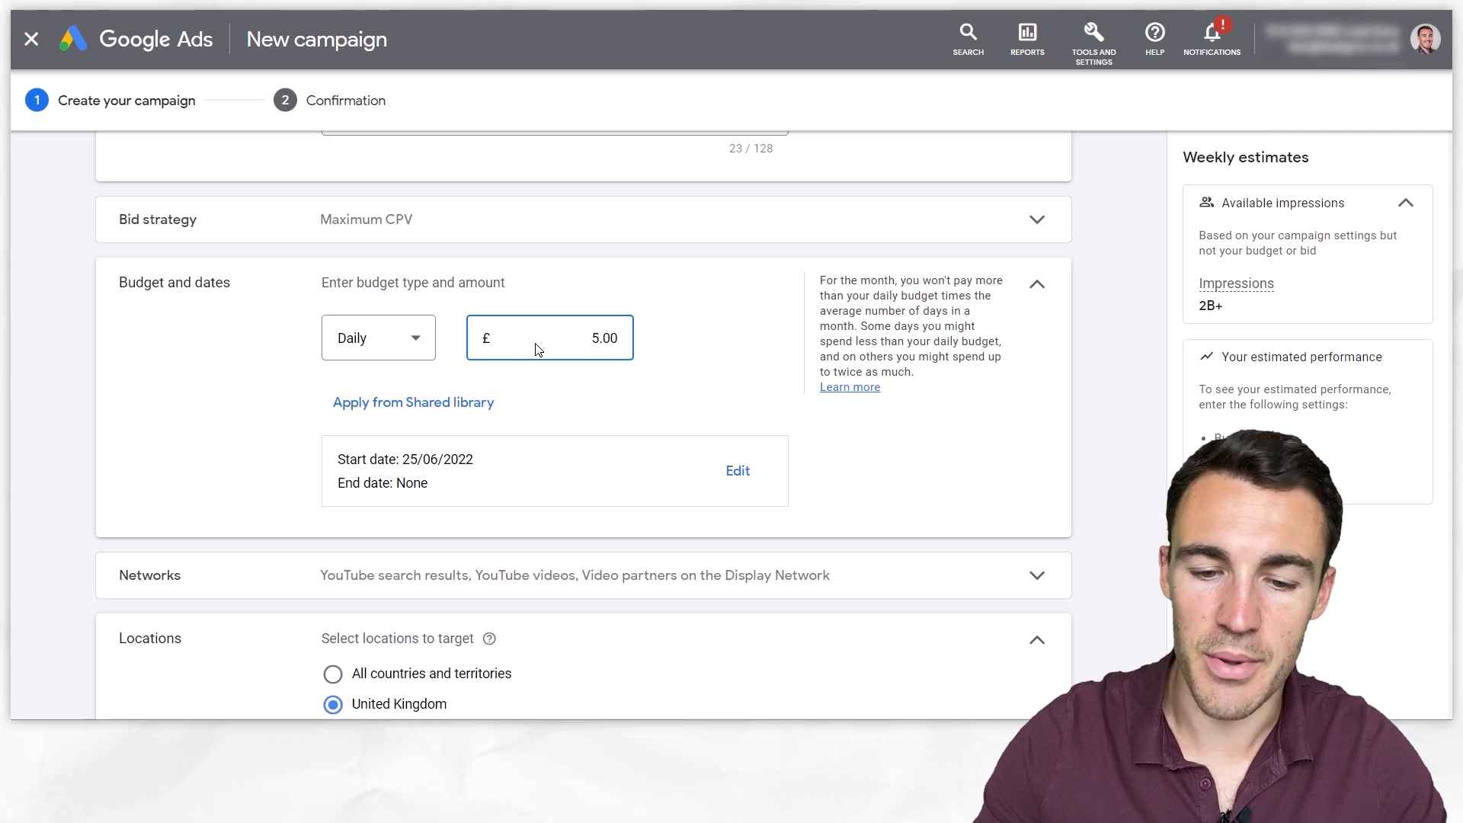
pyautogui.moveTo(684, 339)
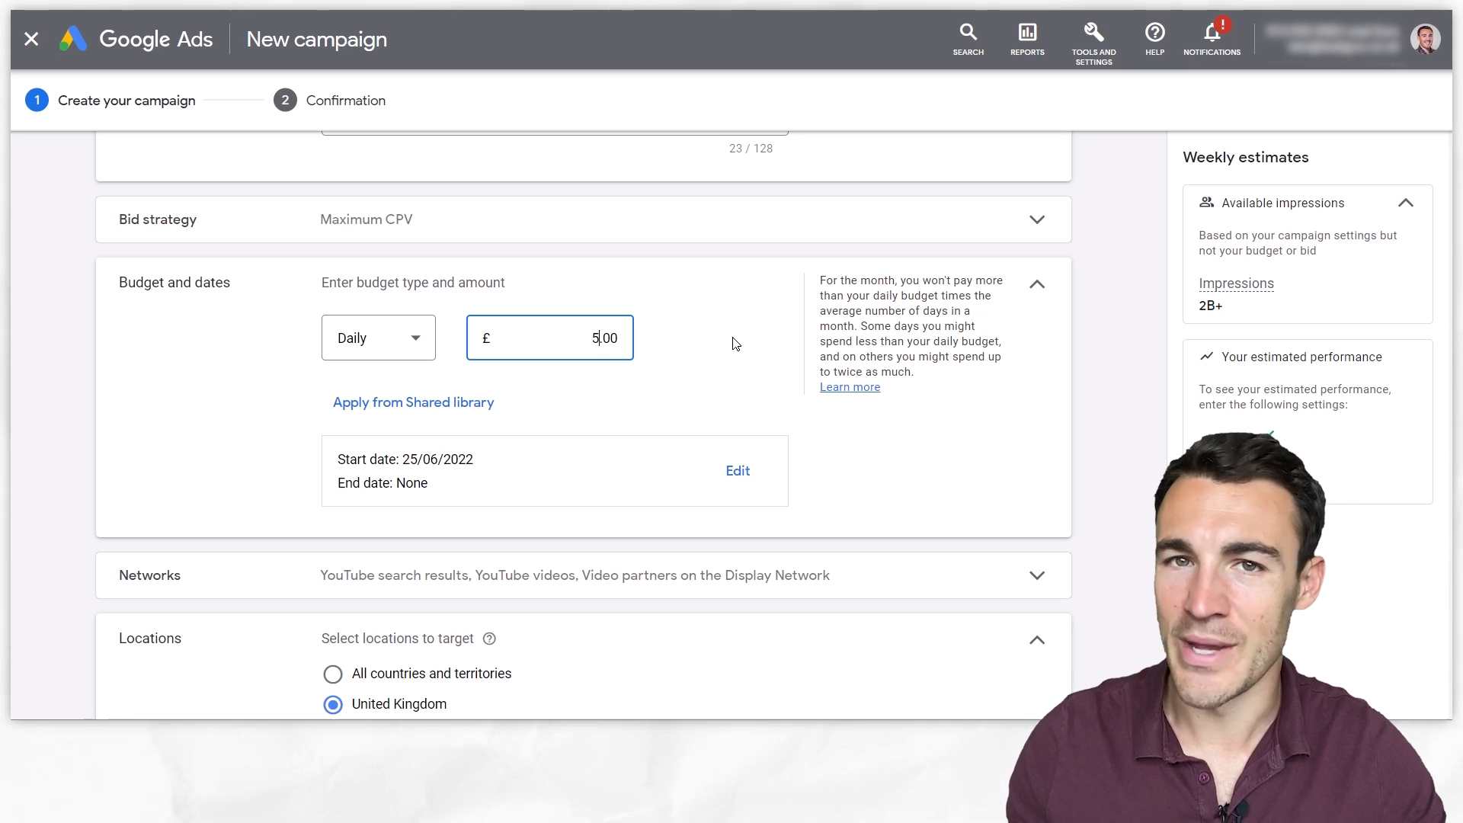
pyautogui.scroll(-3)
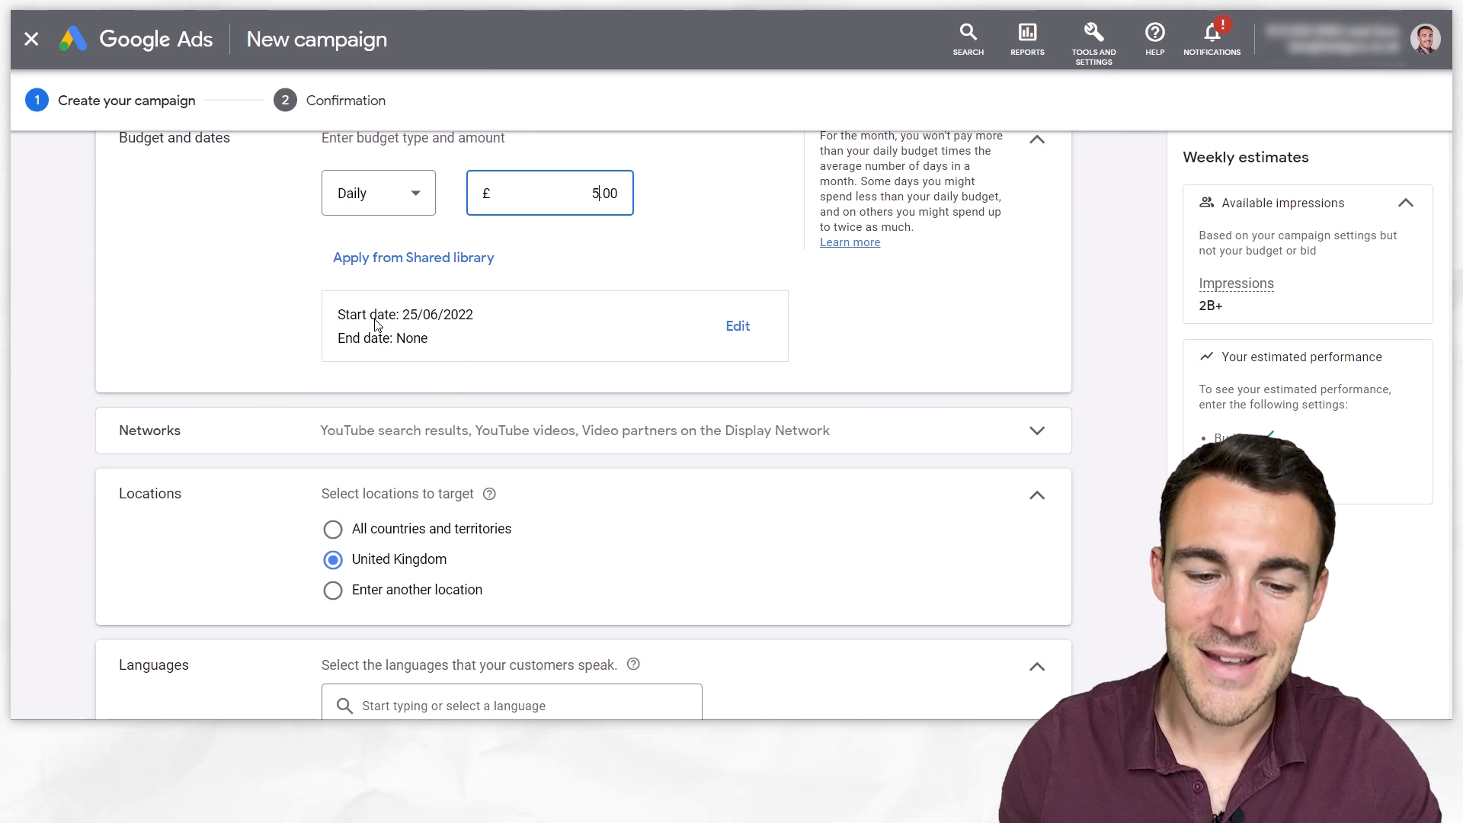
# Untick 'Video partners on the Display Network' under Networks.
pyautogui.scroll(-3)
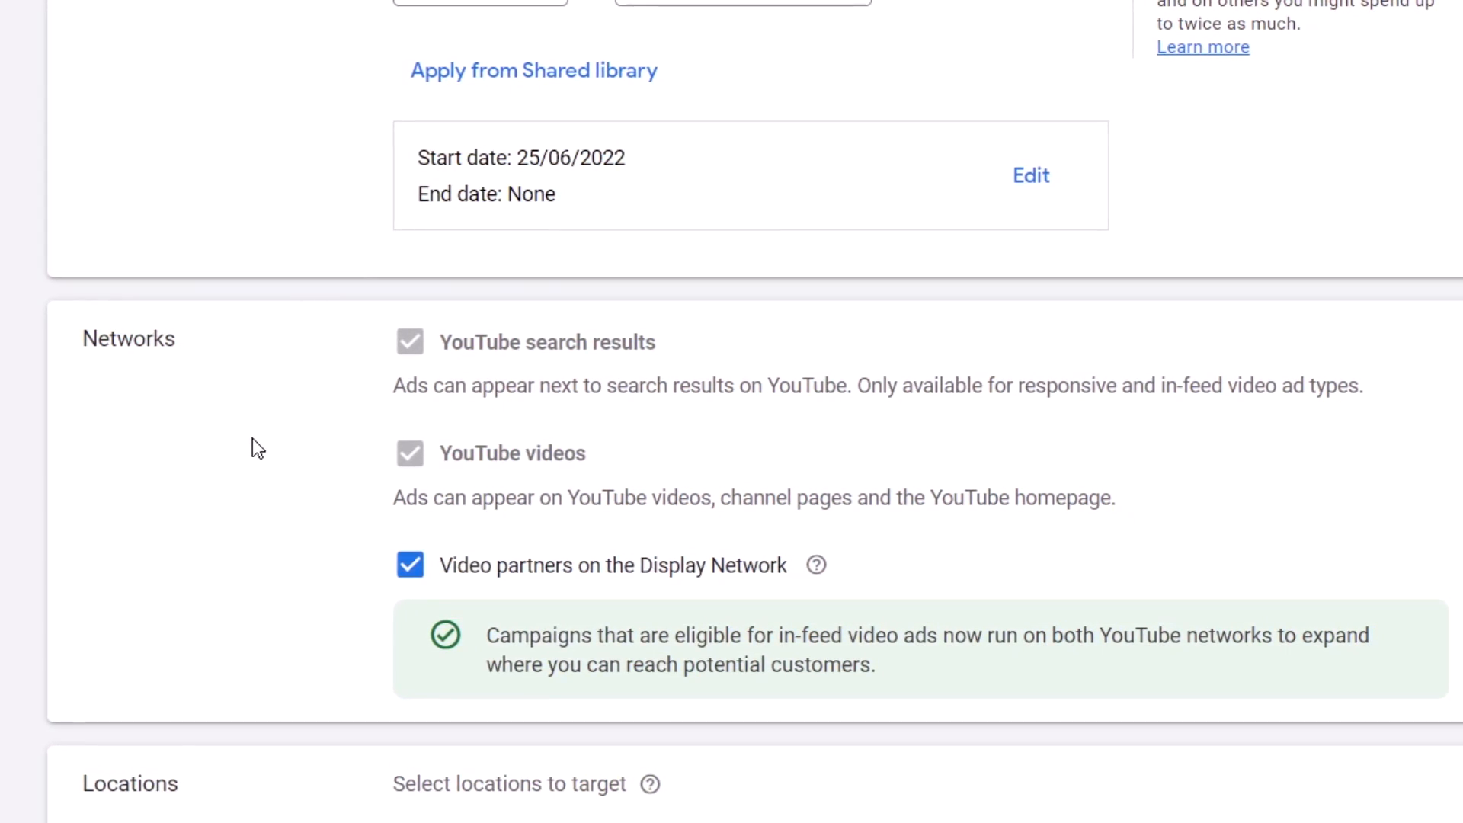
pyautogui.click(410, 565)
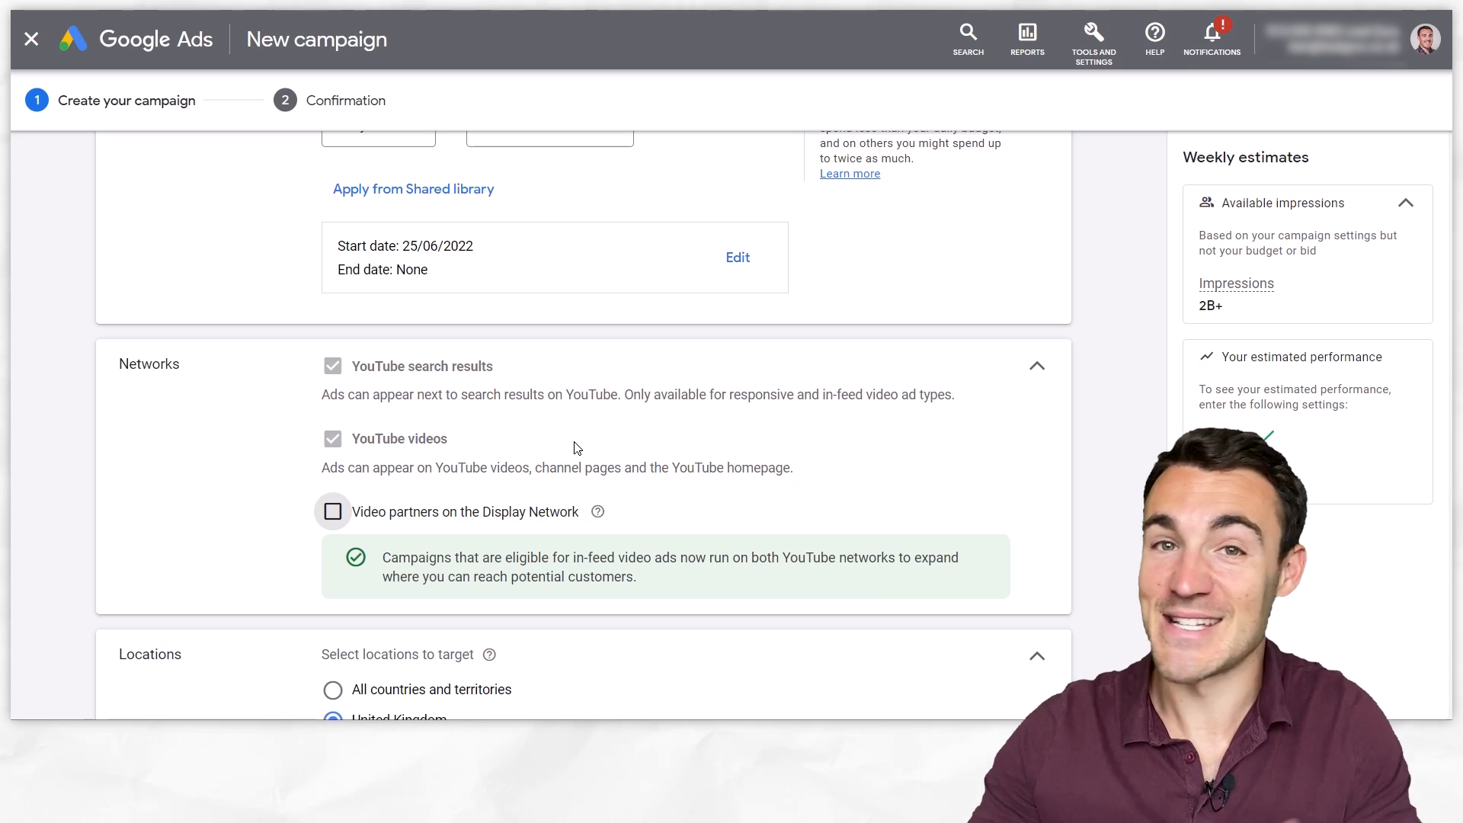
pyautogui.moveTo(1110, 457)
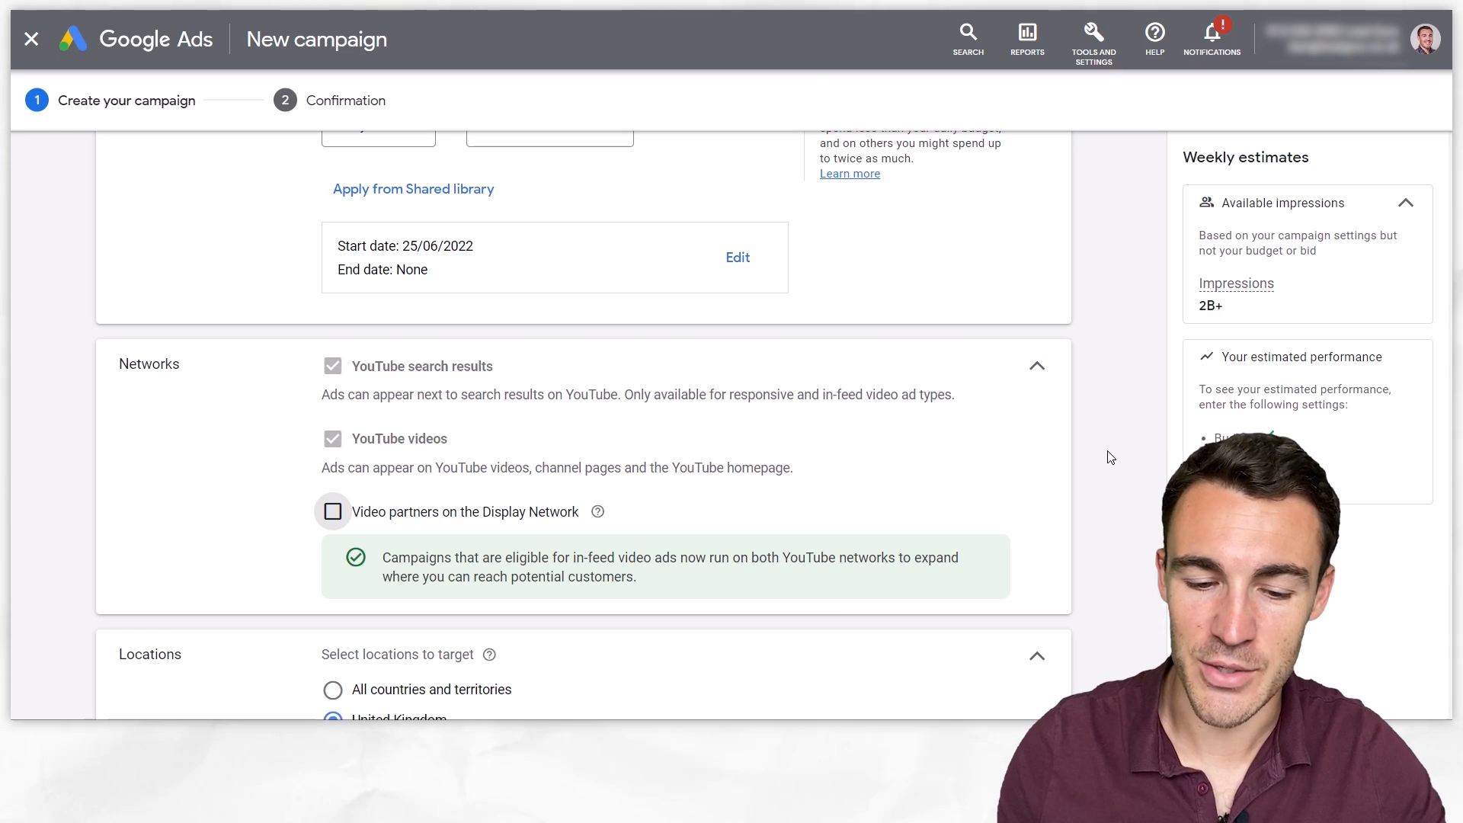
pyautogui.scroll(-3)
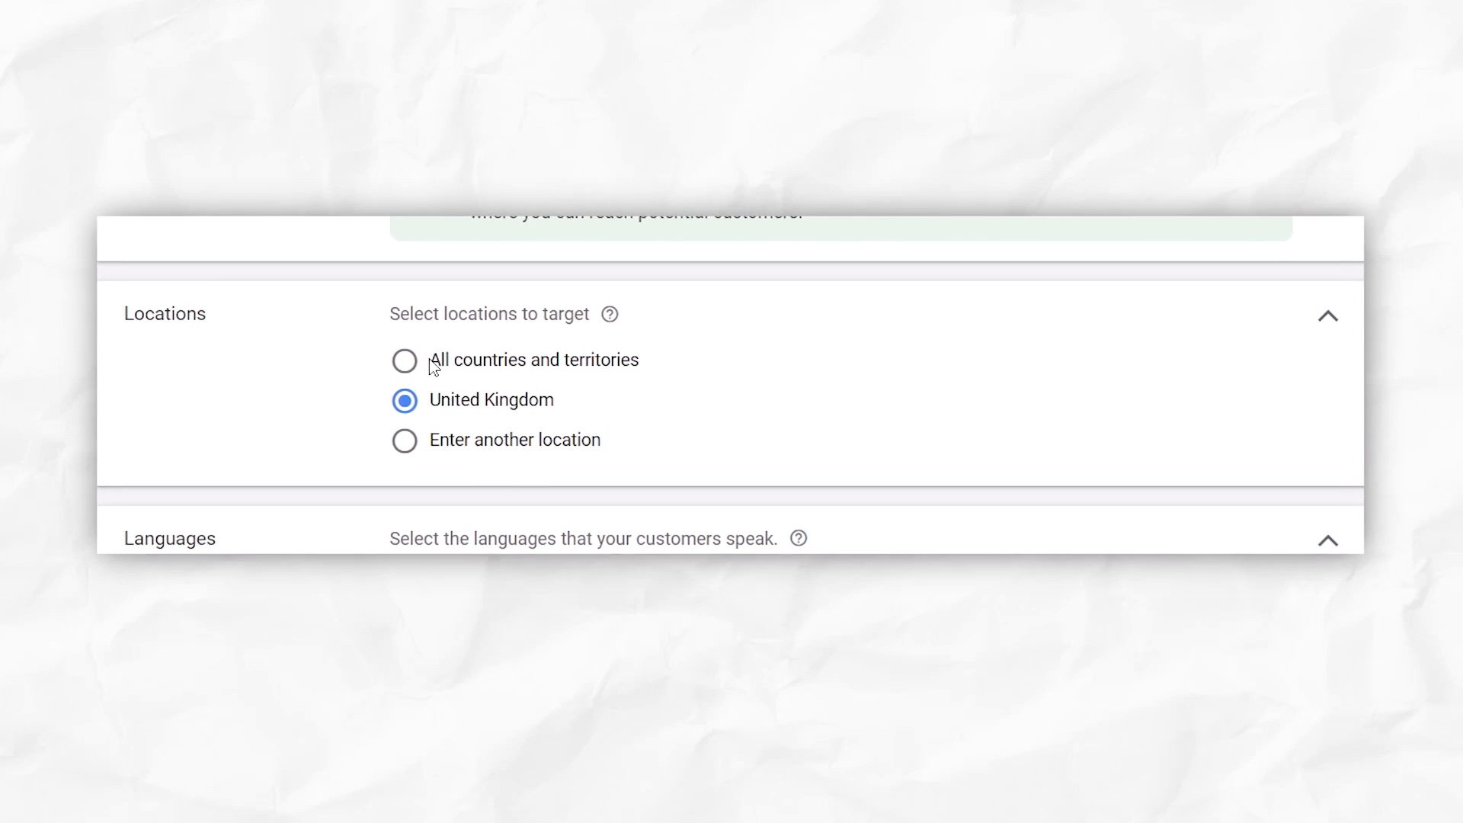
# Select 'All countries and territories' under Locations.
pyautogui.click(404, 361)
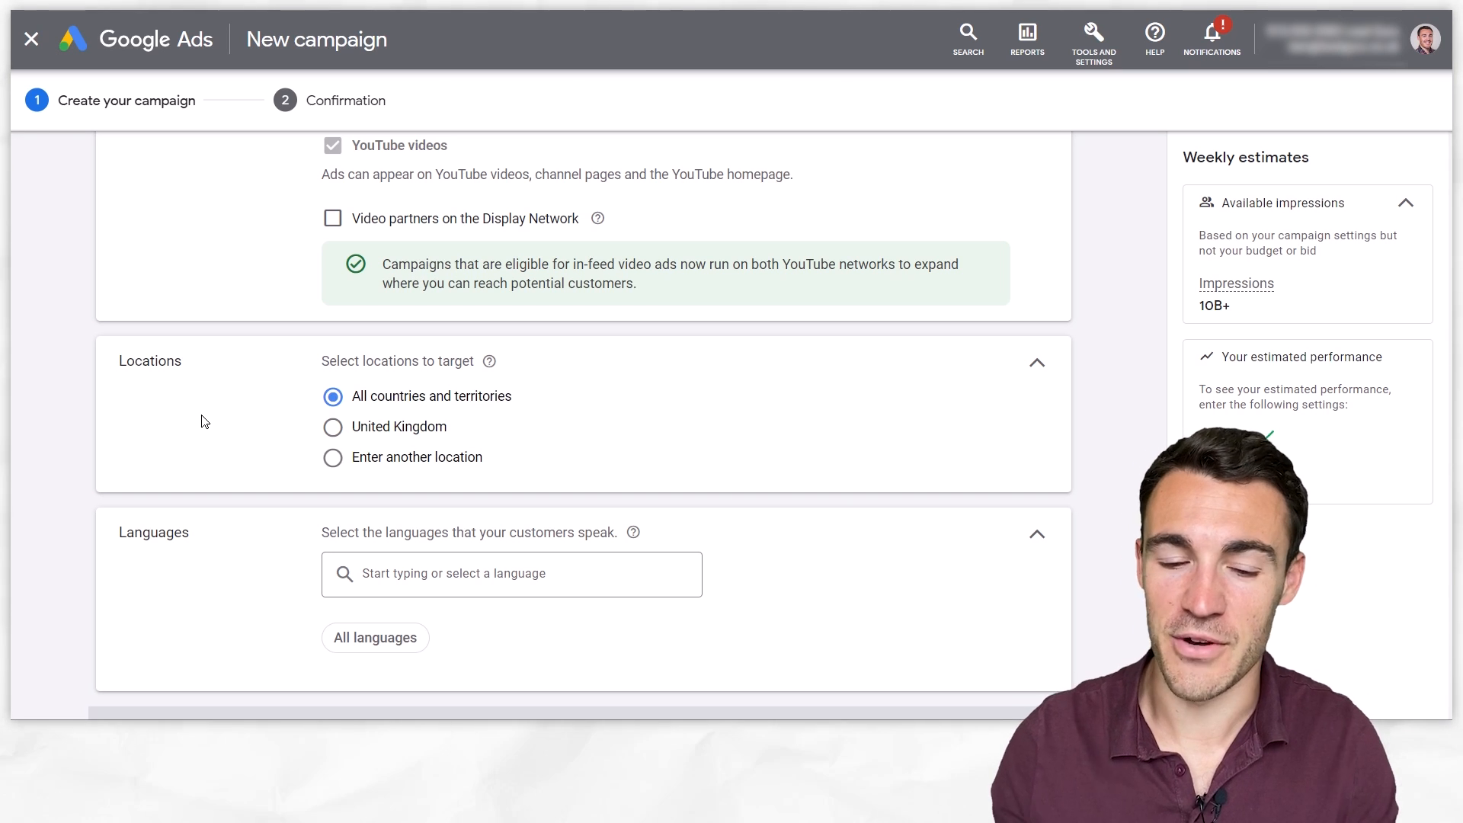
pyautogui.moveTo(375, 379)
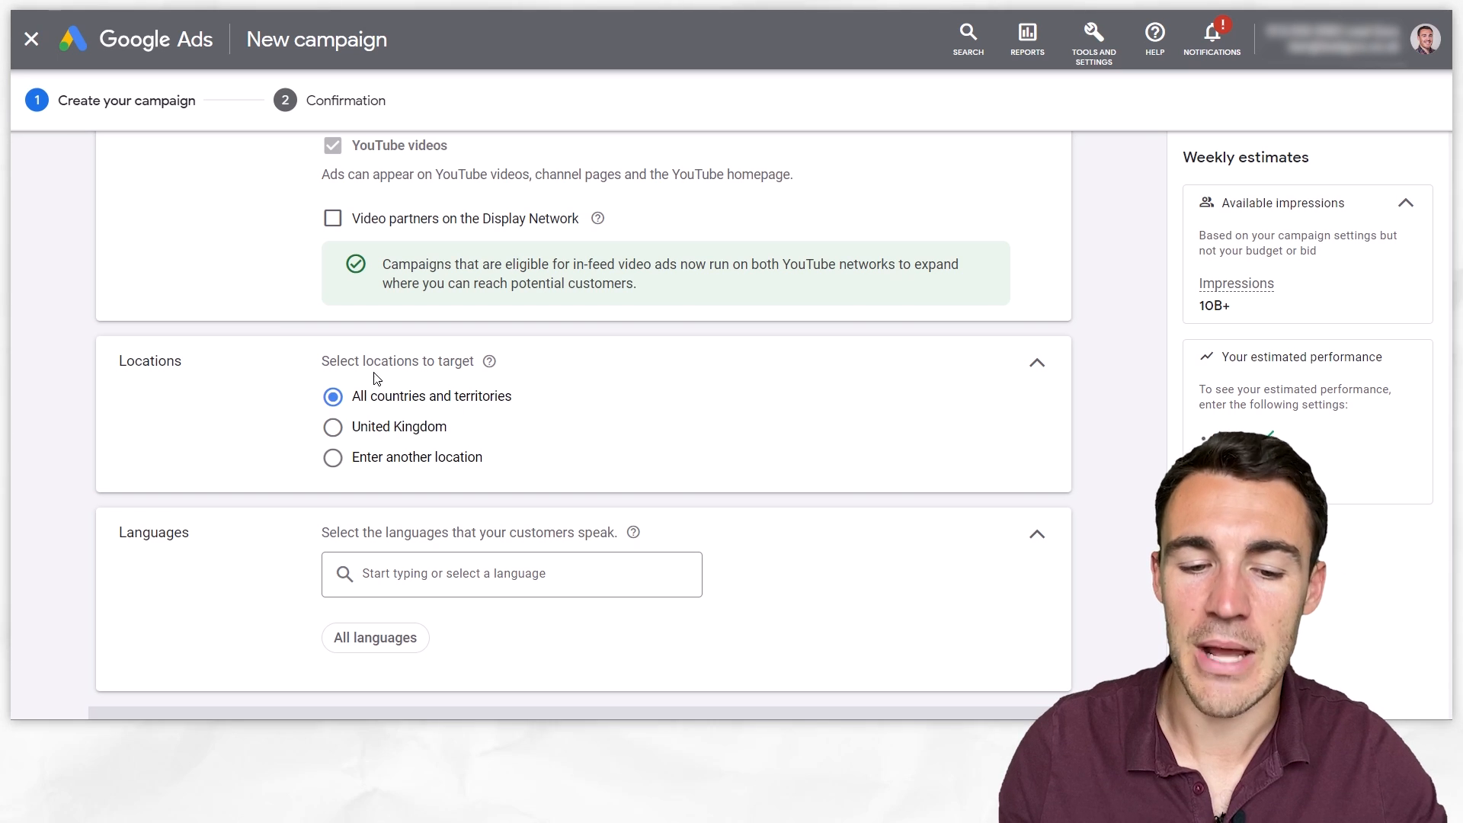
pyautogui.moveTo(392, 404)
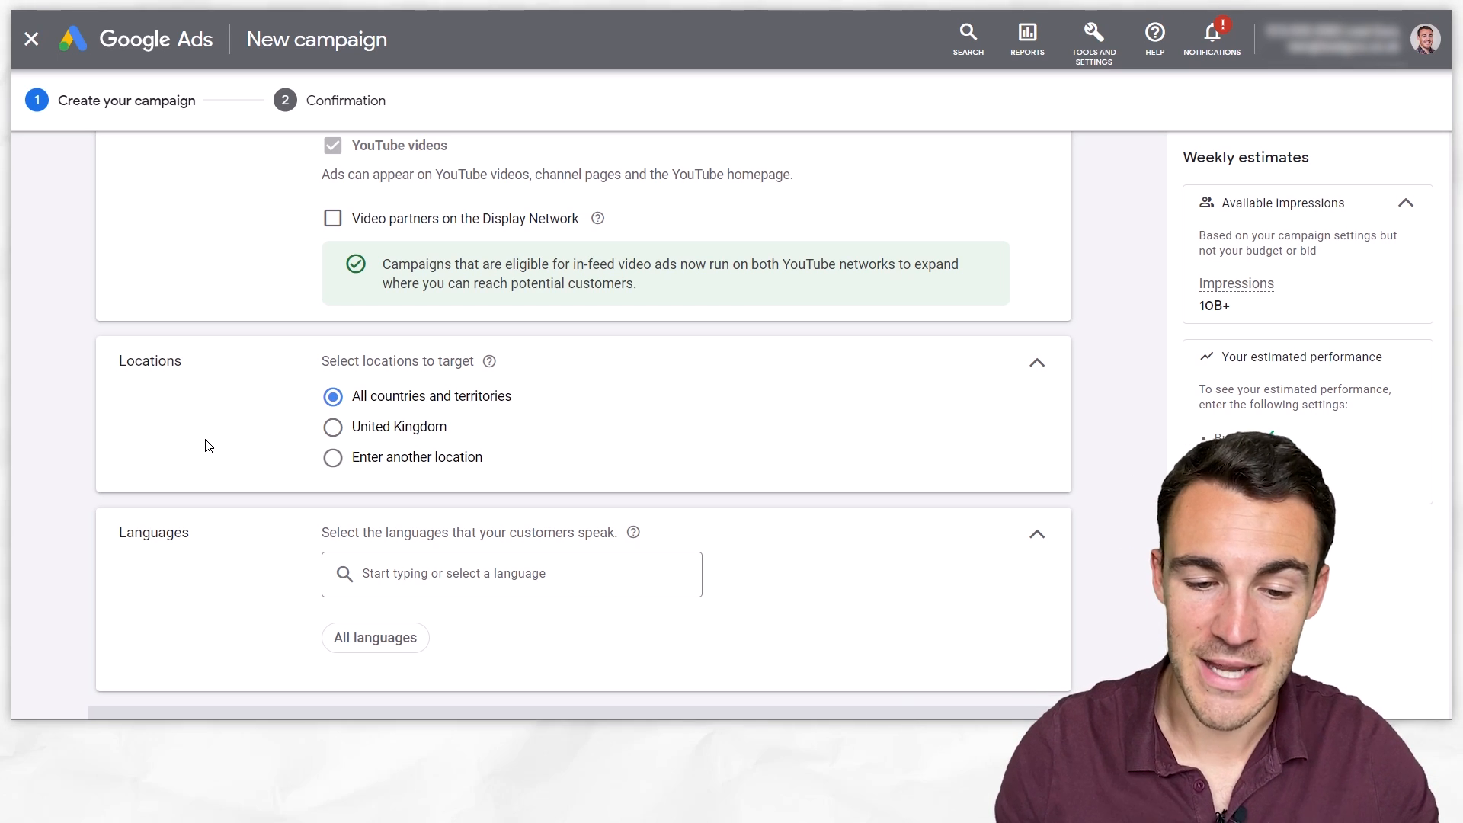
# Select the Standard inventory card under Content exclusions' Inventory type.
pyautogui.scroll(-3)
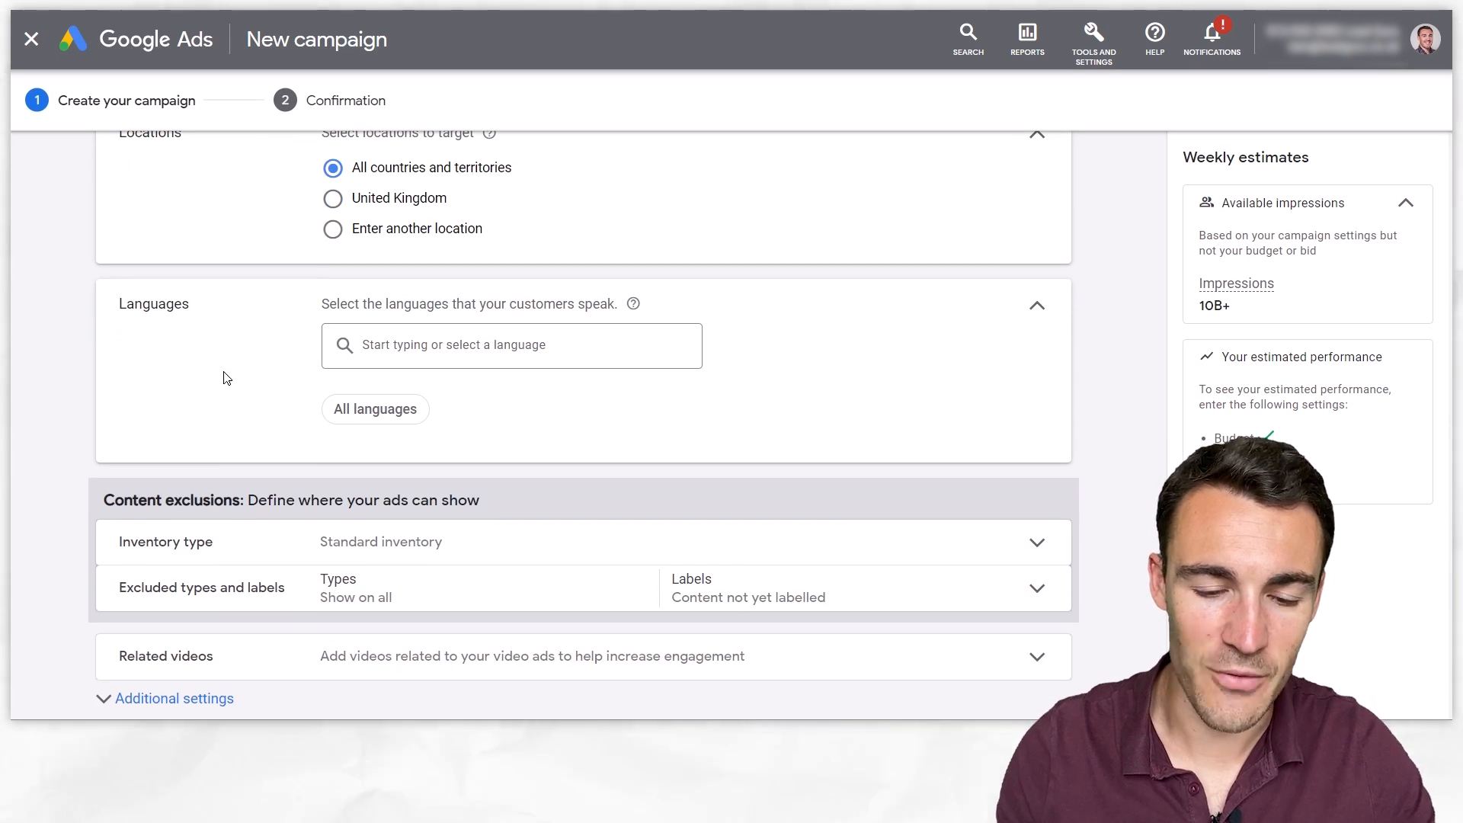
pyautogui.scroll(-3)
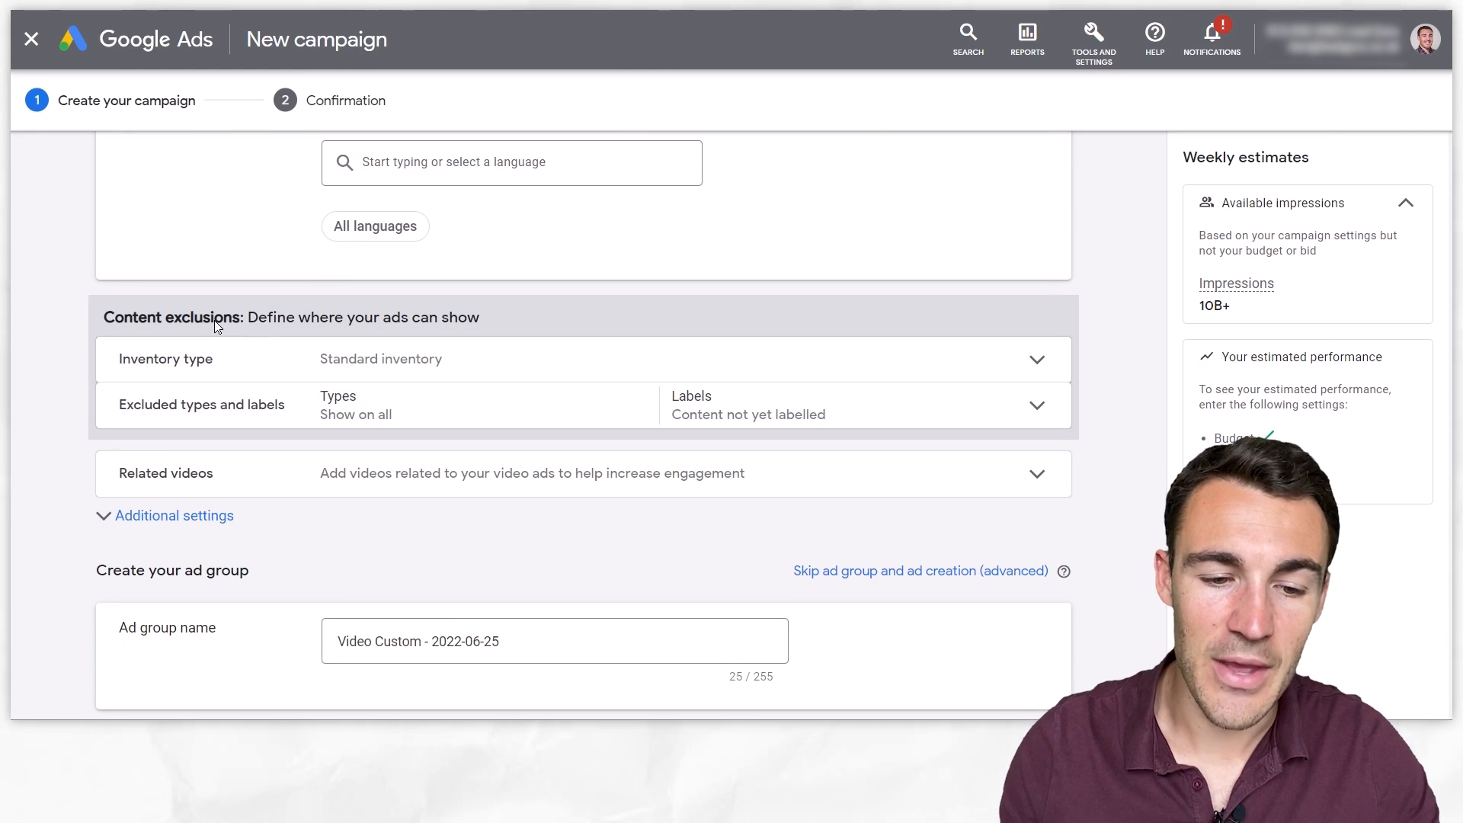
pyautogui.click(1034, 359)
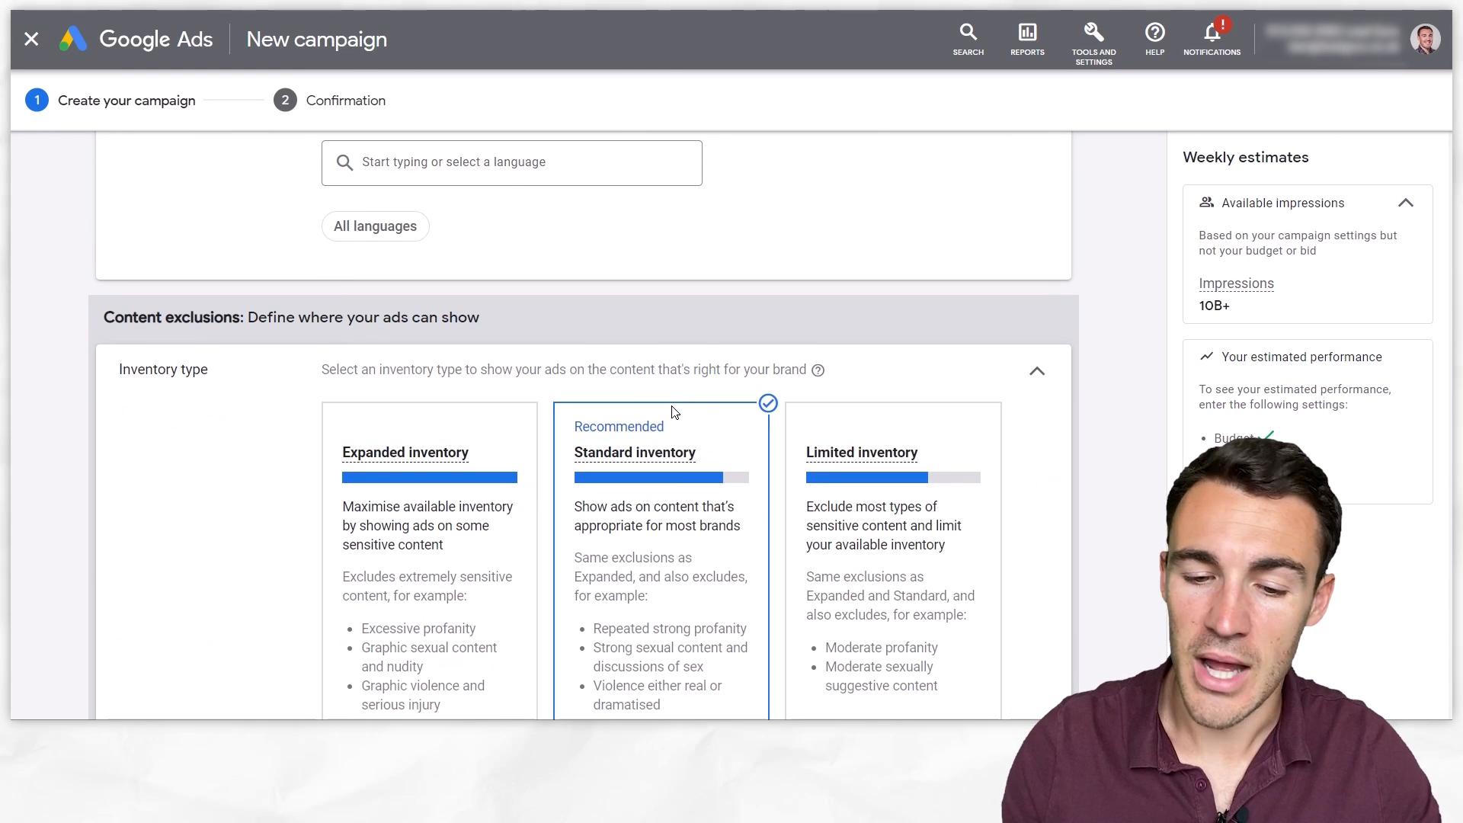
pyautogui.scroll(-3)
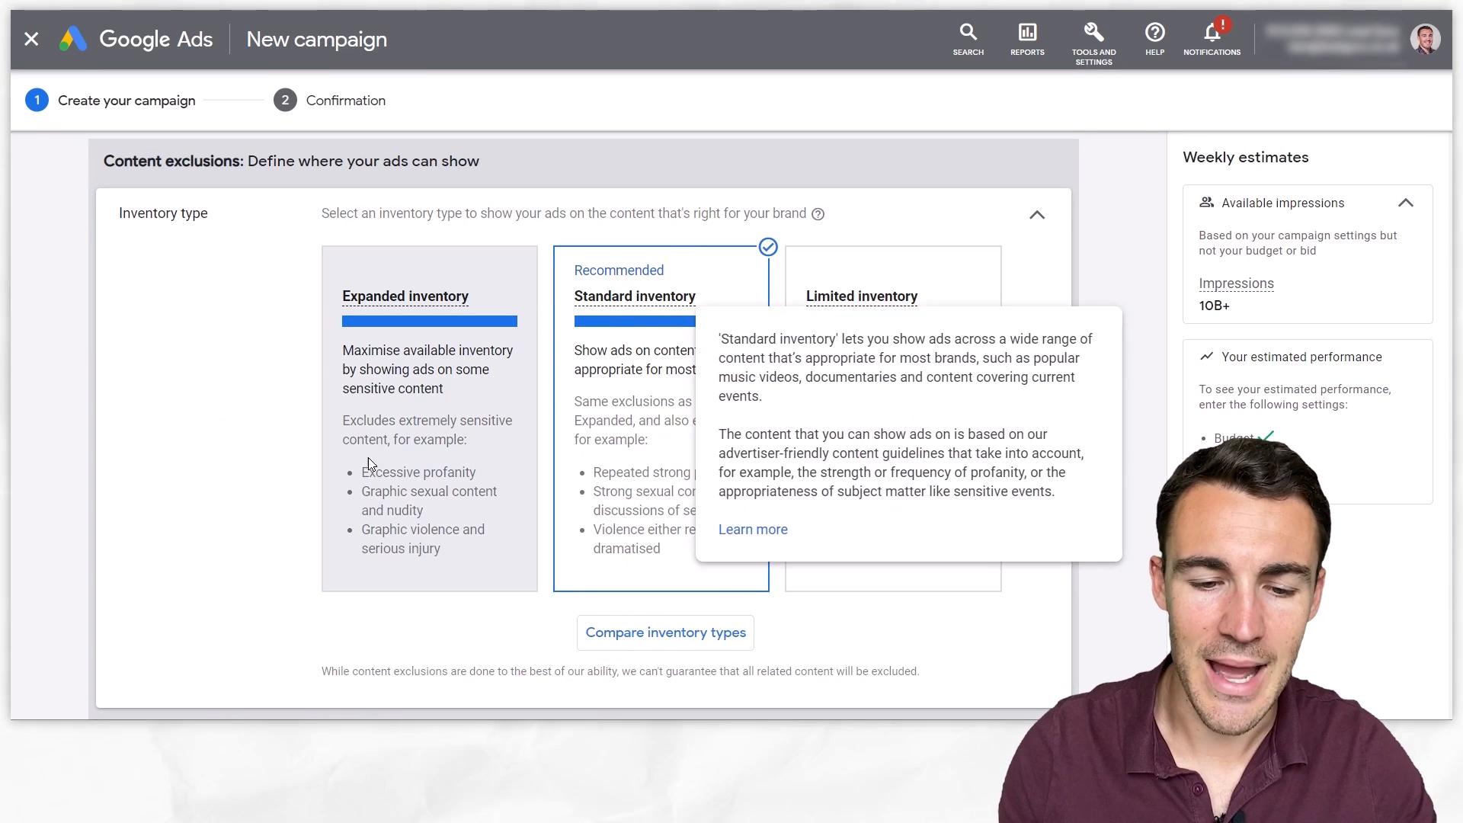
pyautogui.scroll(-3)
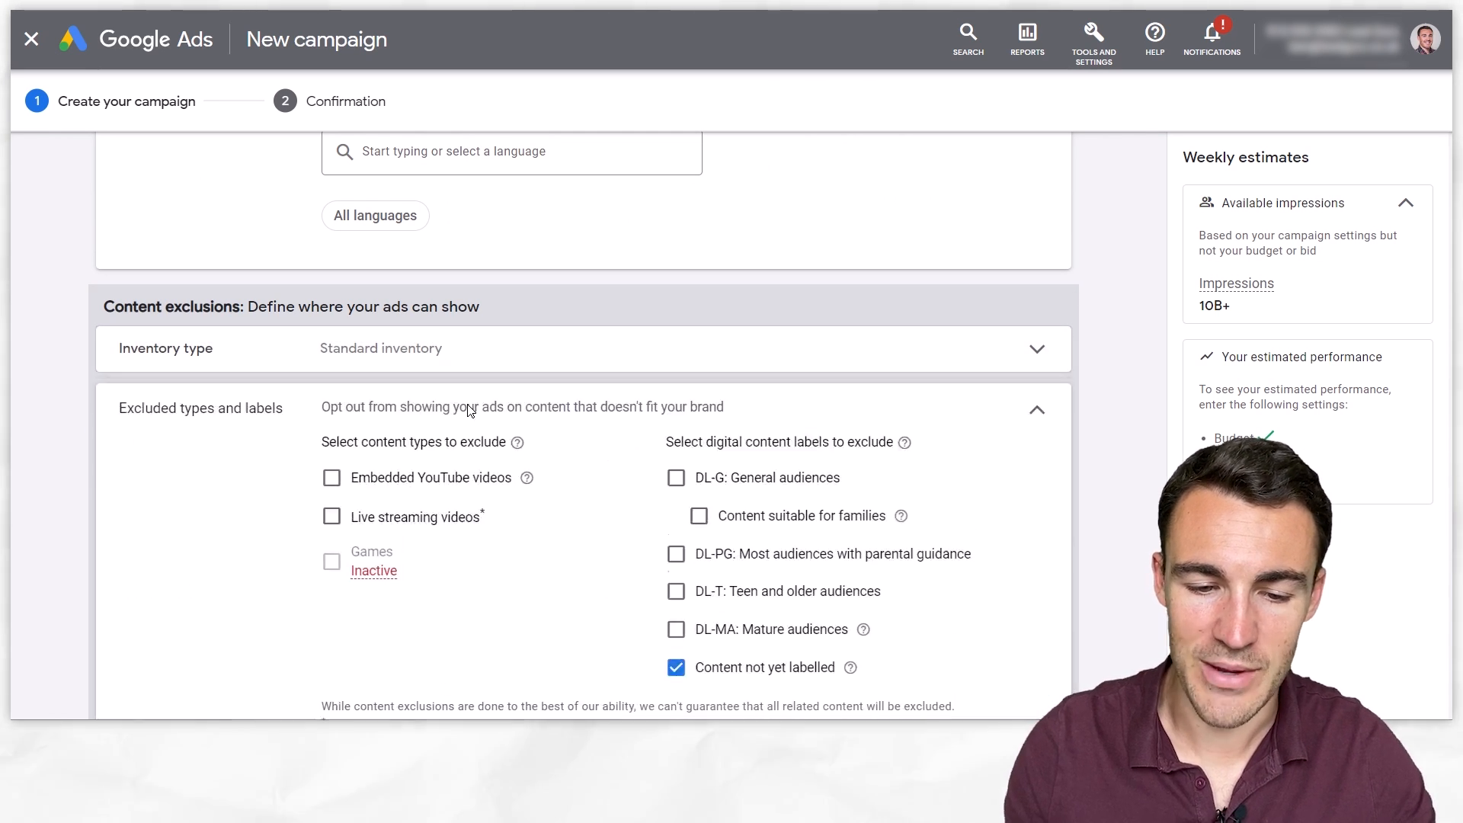
# Tick Embedded YouTube videos and Live streaming videos as excluded content types.
pyautogui.scroll(-3)
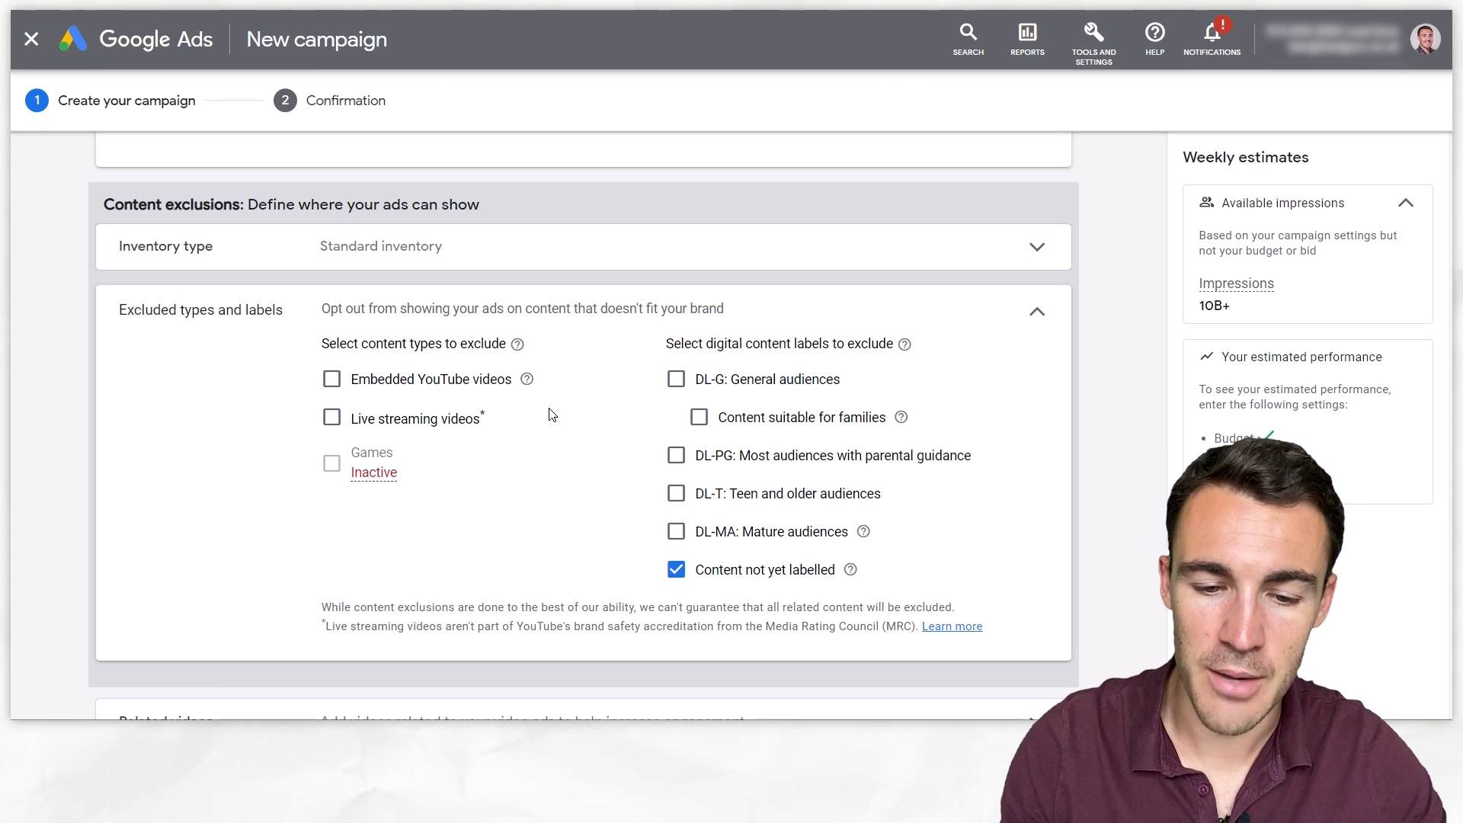
pyautogui.moveTo(543, 434)
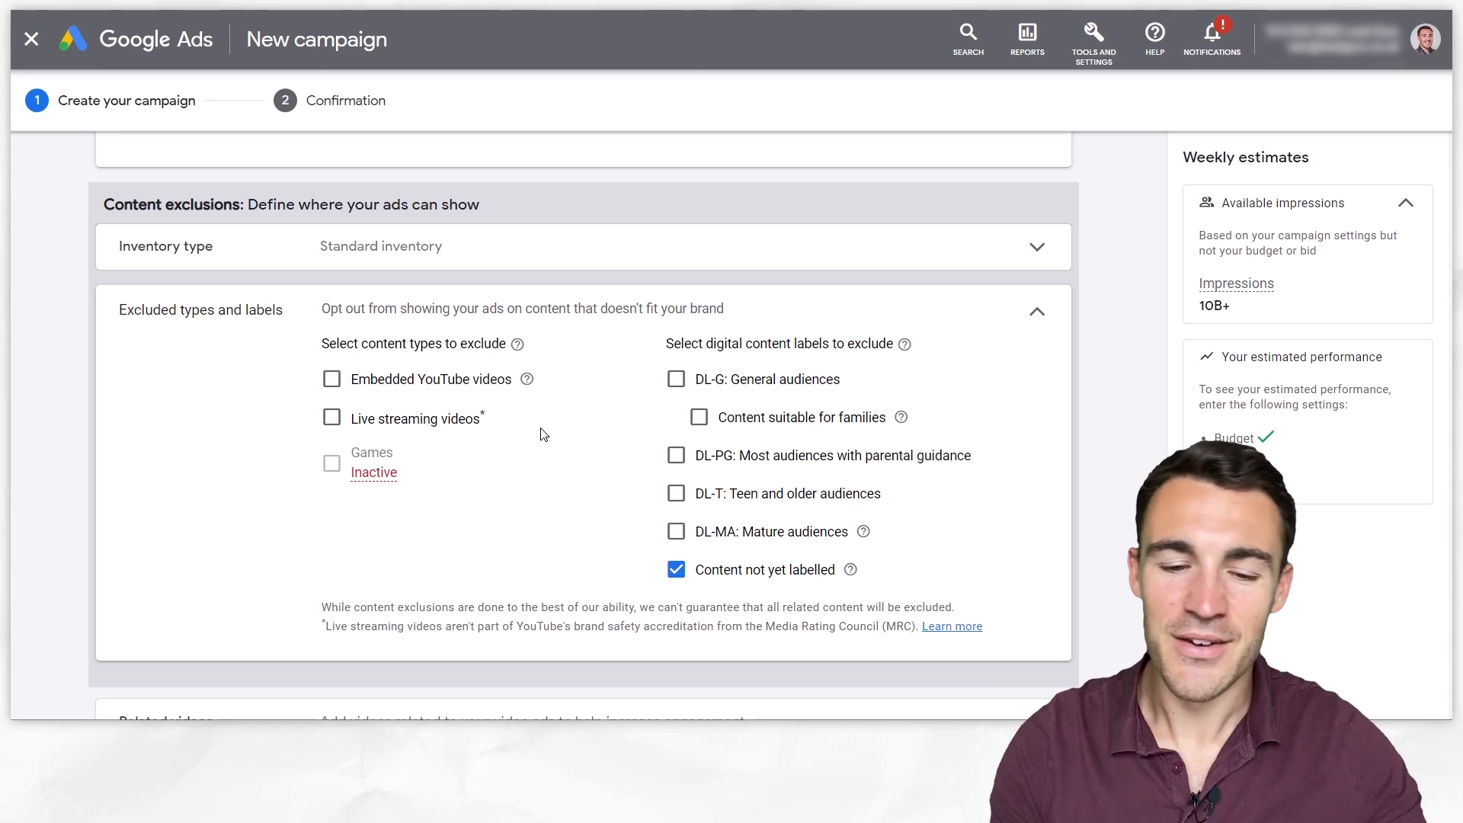
pyautogui.click(332, 379)
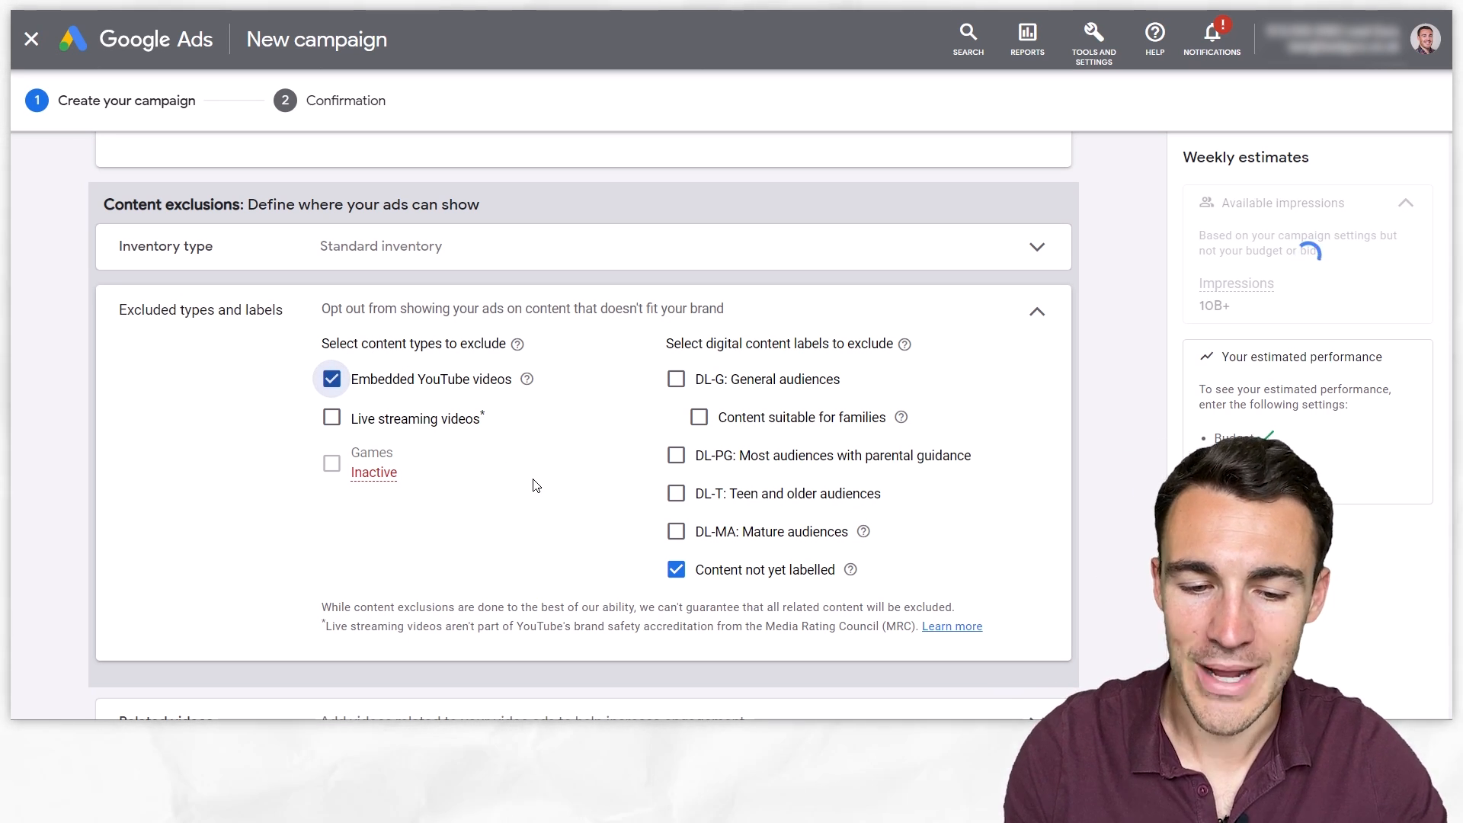
pyautogui.click(333, 417)
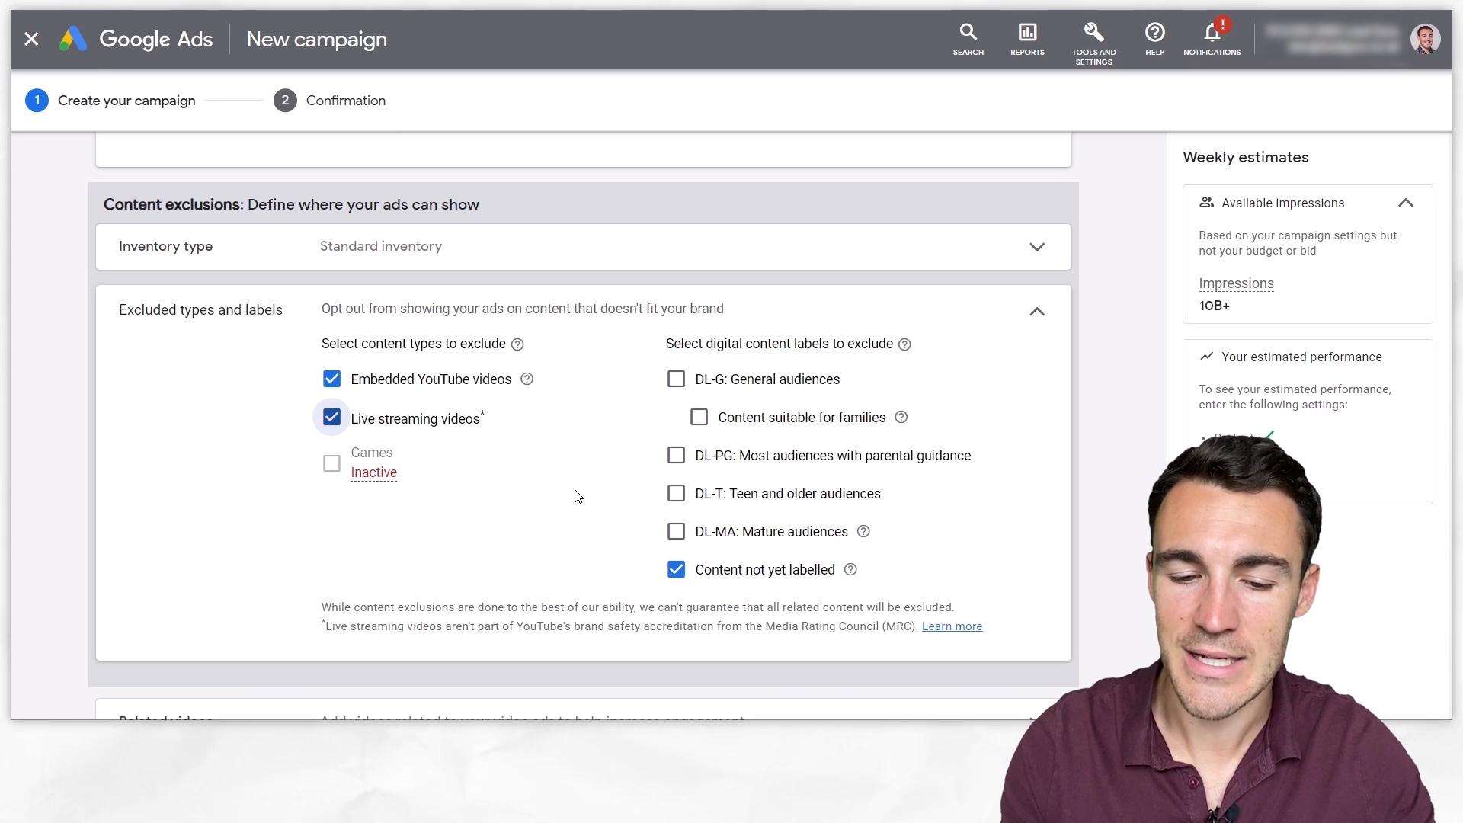
pyautogui.moveTo(607, 507)
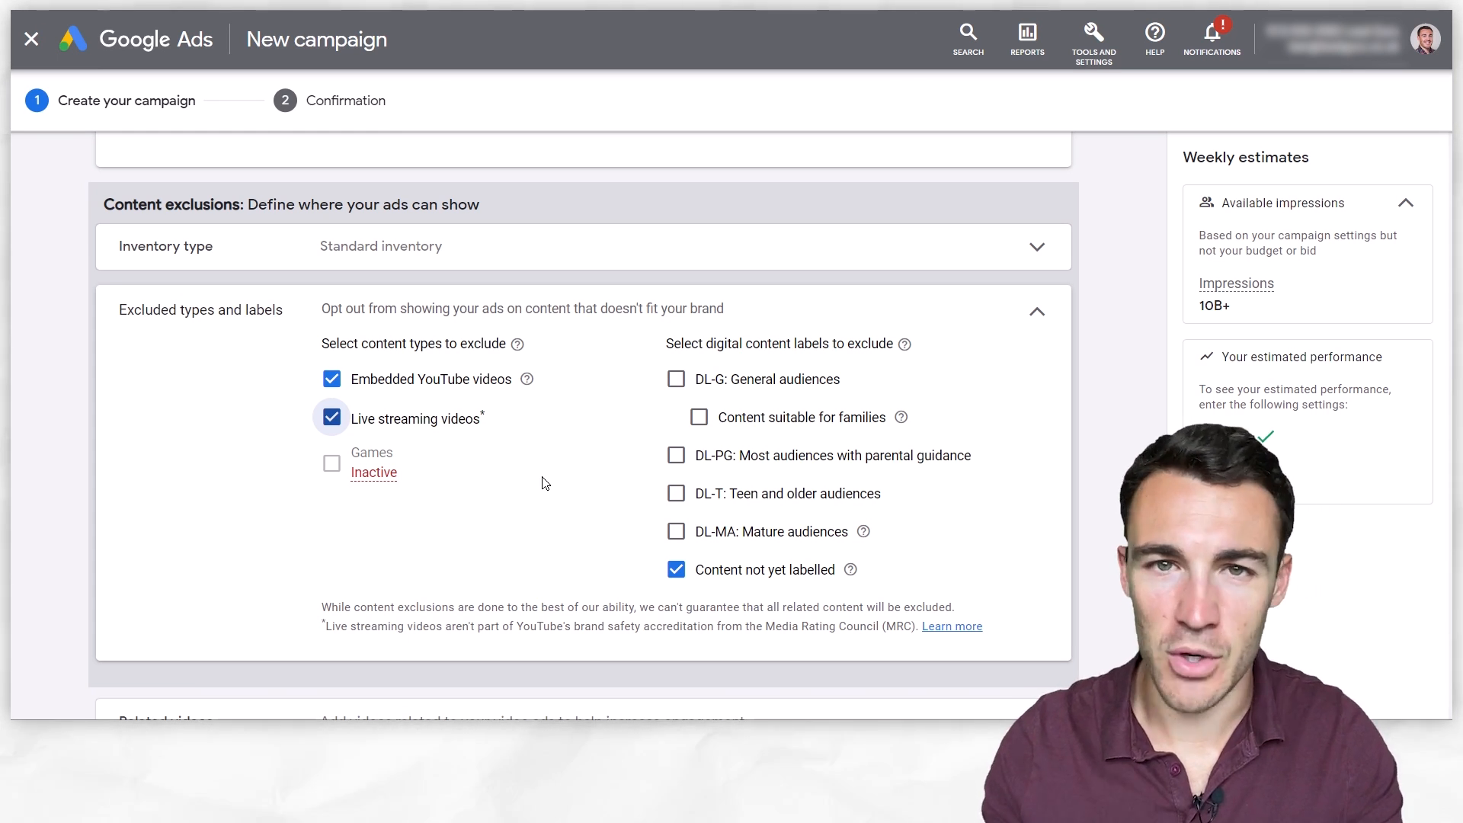
pyautogui.moveTo(586, 485)
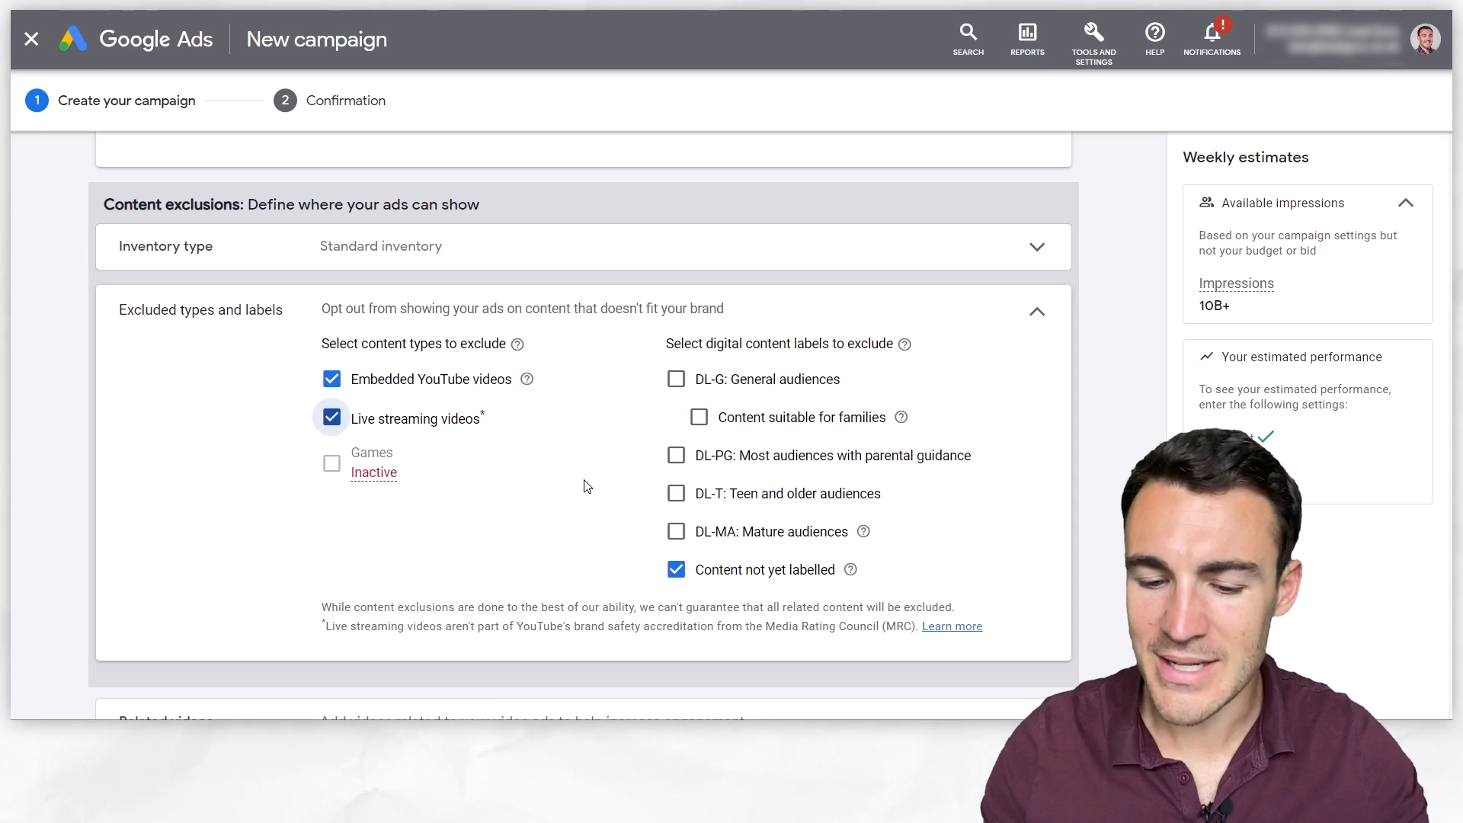
pyautogui.scroll(-3)
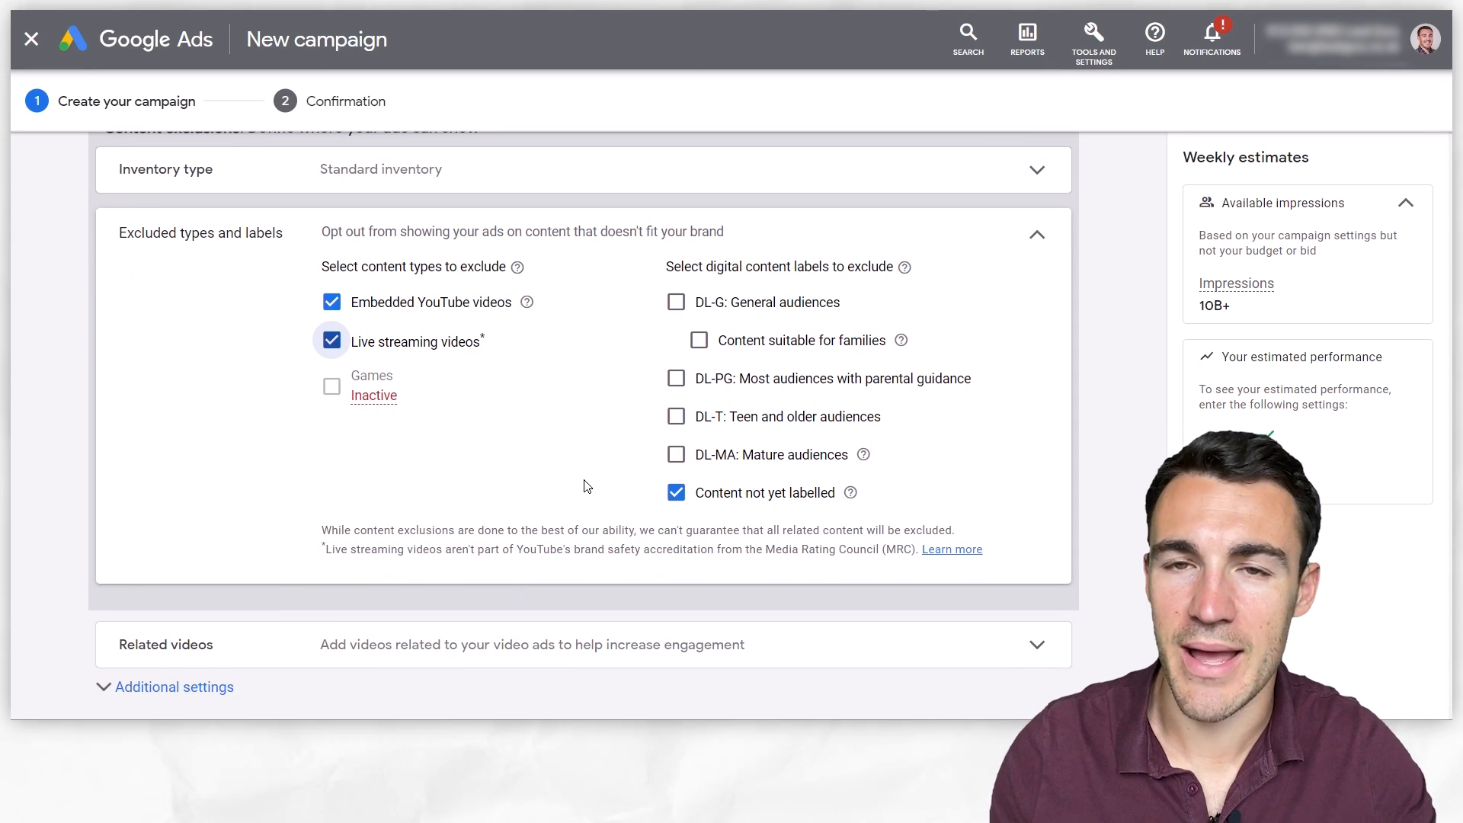
pyautogui.scroll(-3)
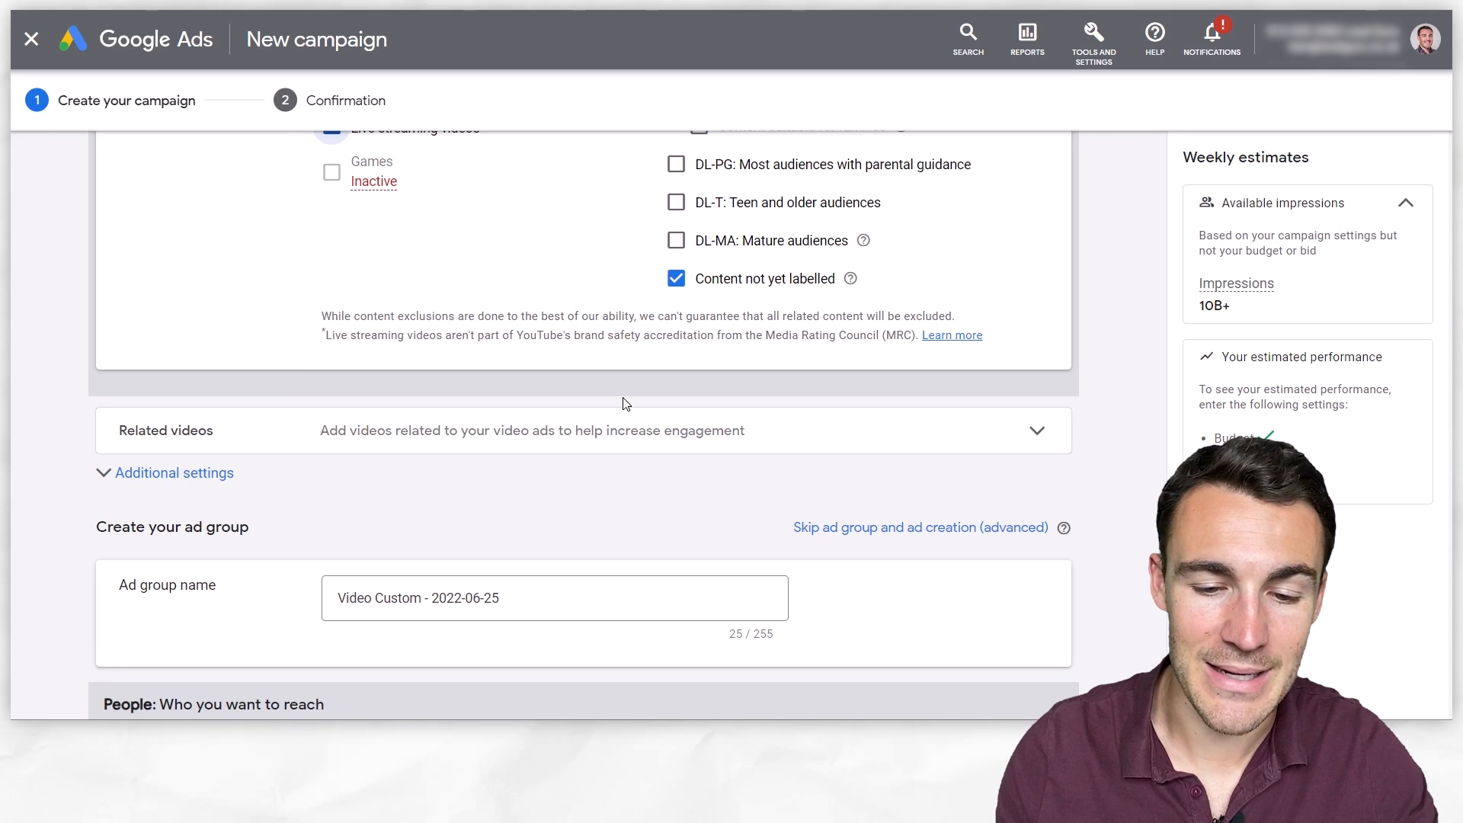
pyautogui.scroll(-3)
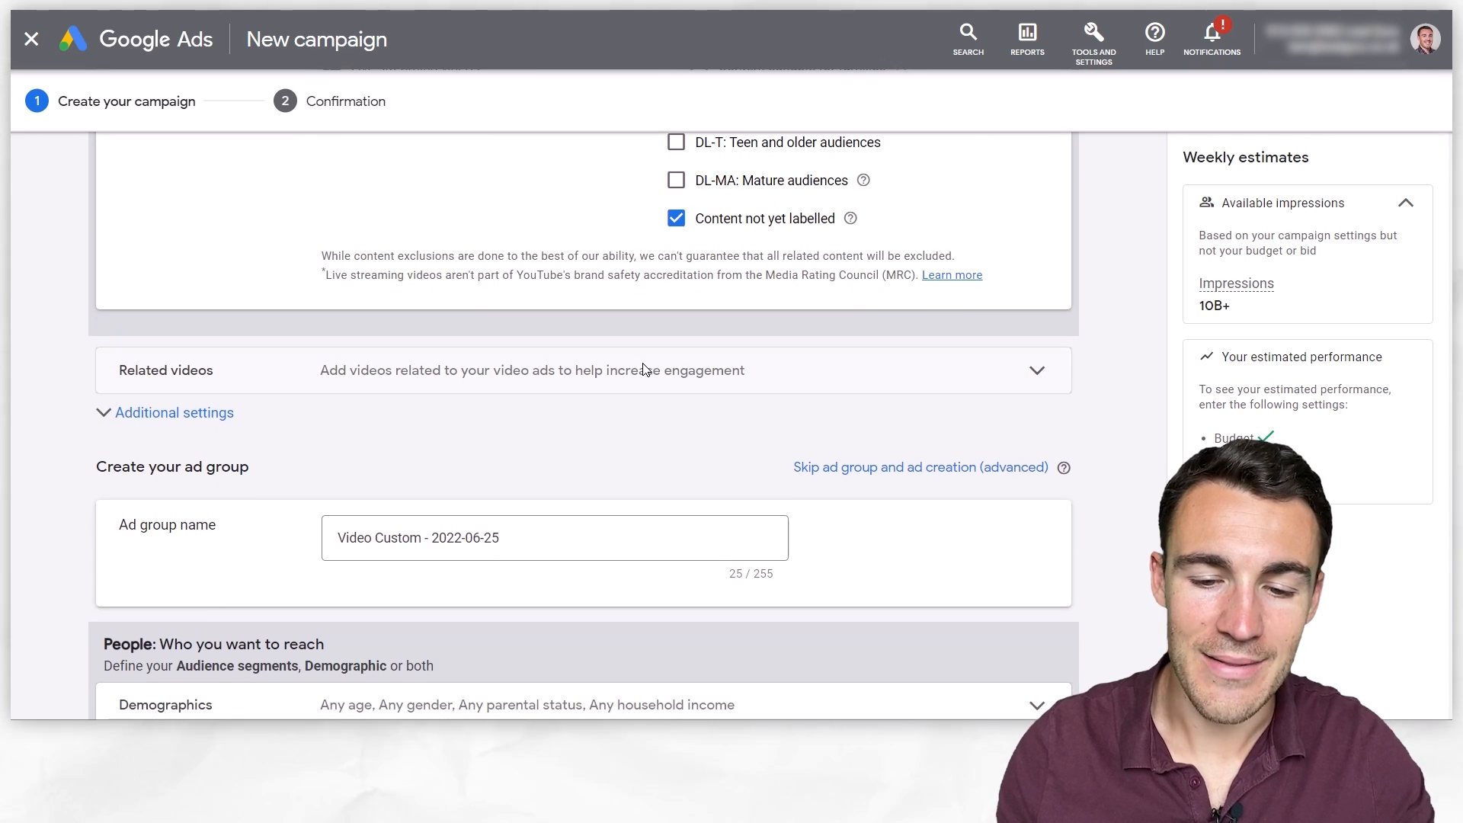
# Expand Related videos and open the + Related videos picker.
pyautogui.click(1034, 370)
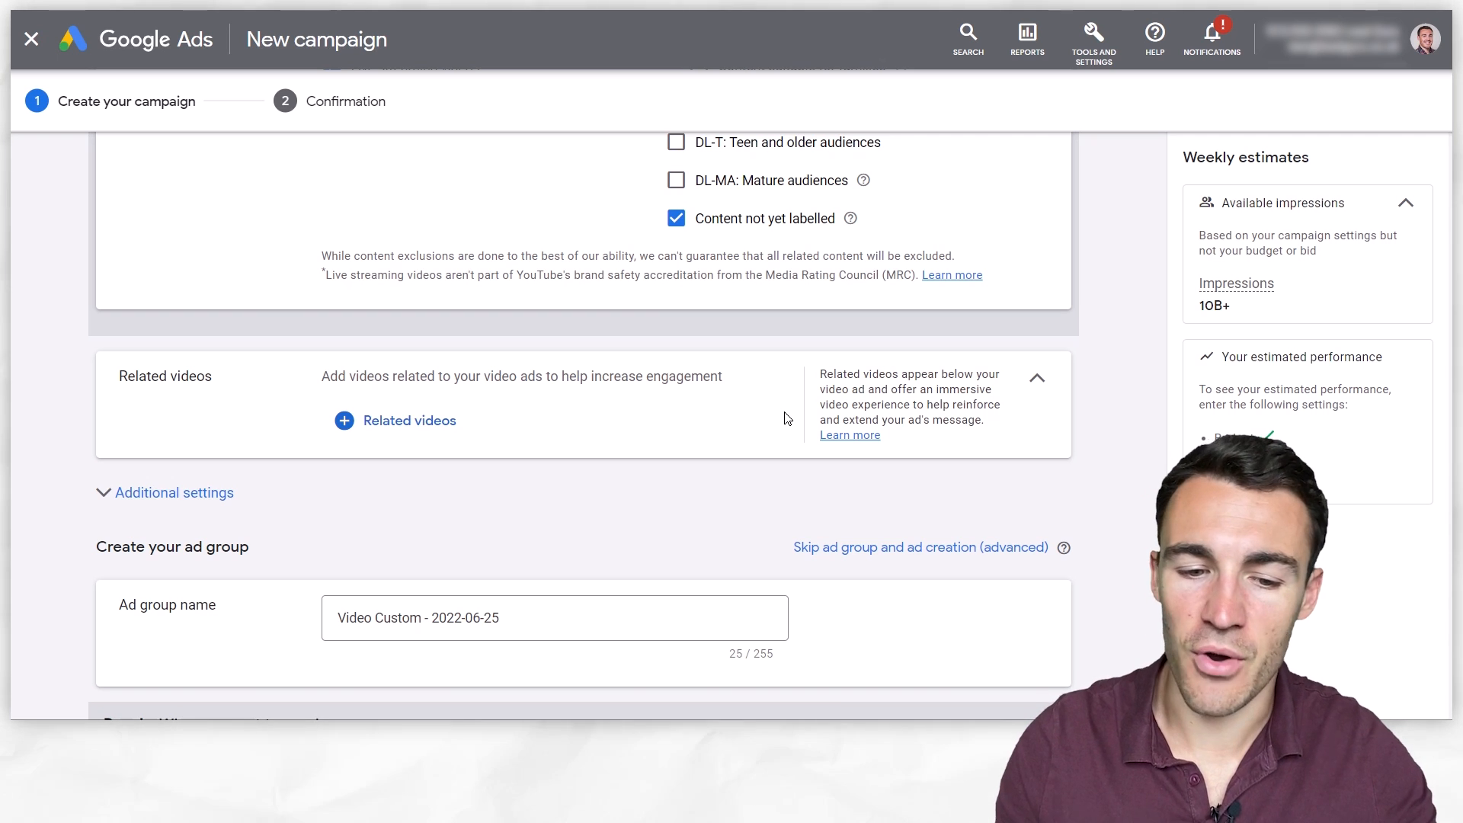
pyautogui.click(396, 420)
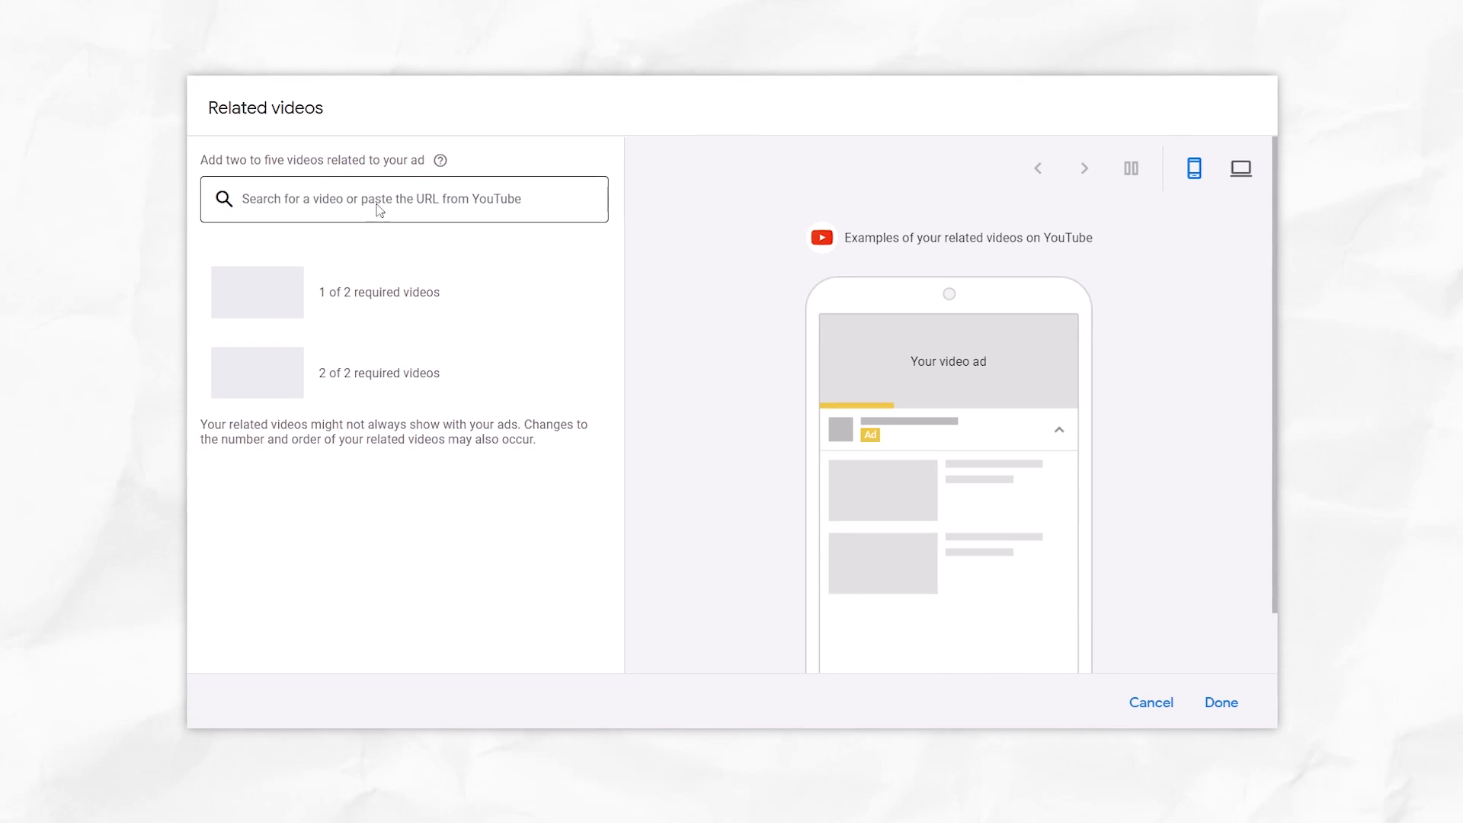
# Search 'ben heath' and add the first result as a related video.
pyautogui.write('ben h')
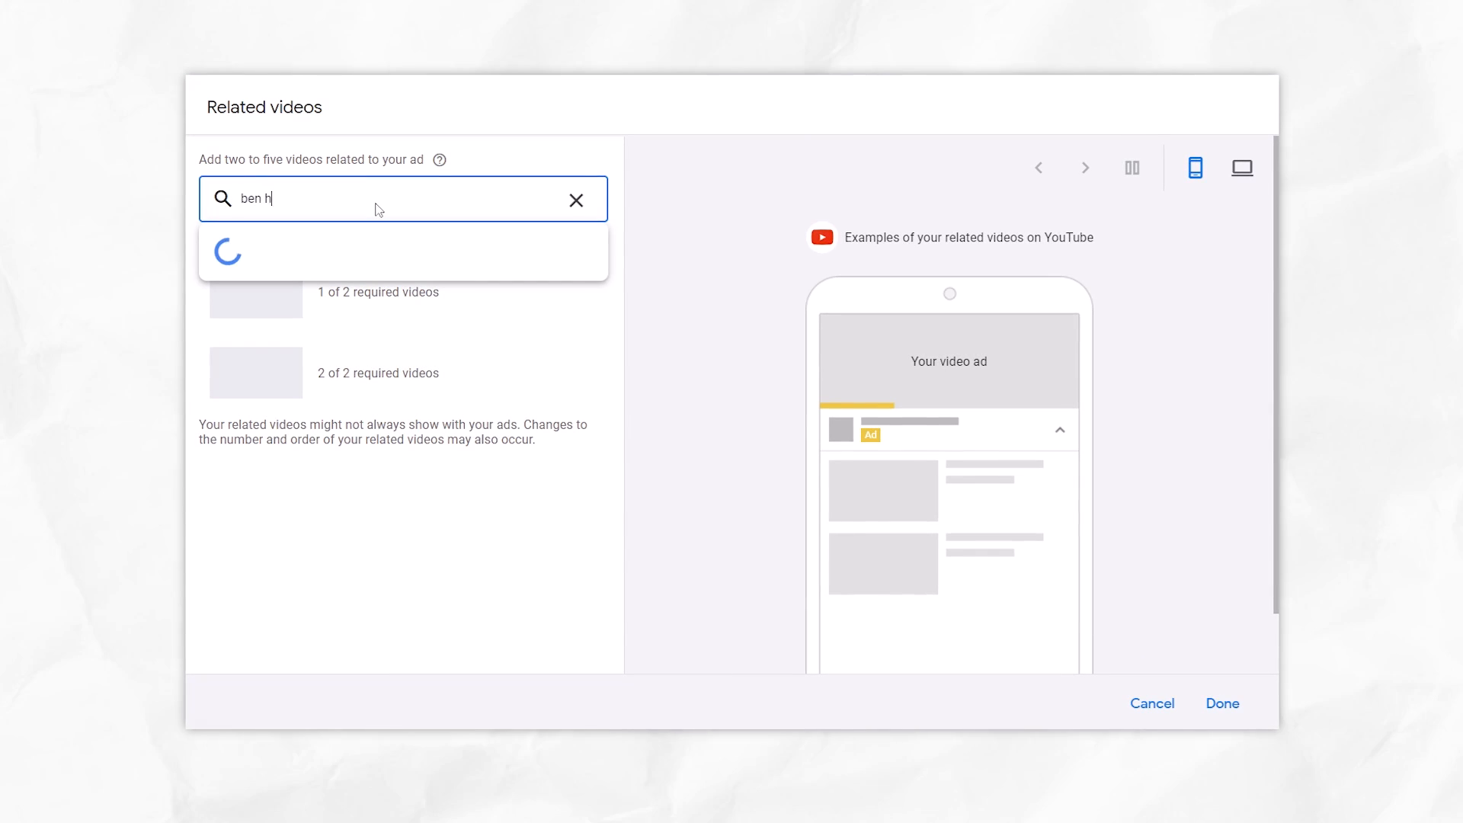
pyautogui.write('eath')
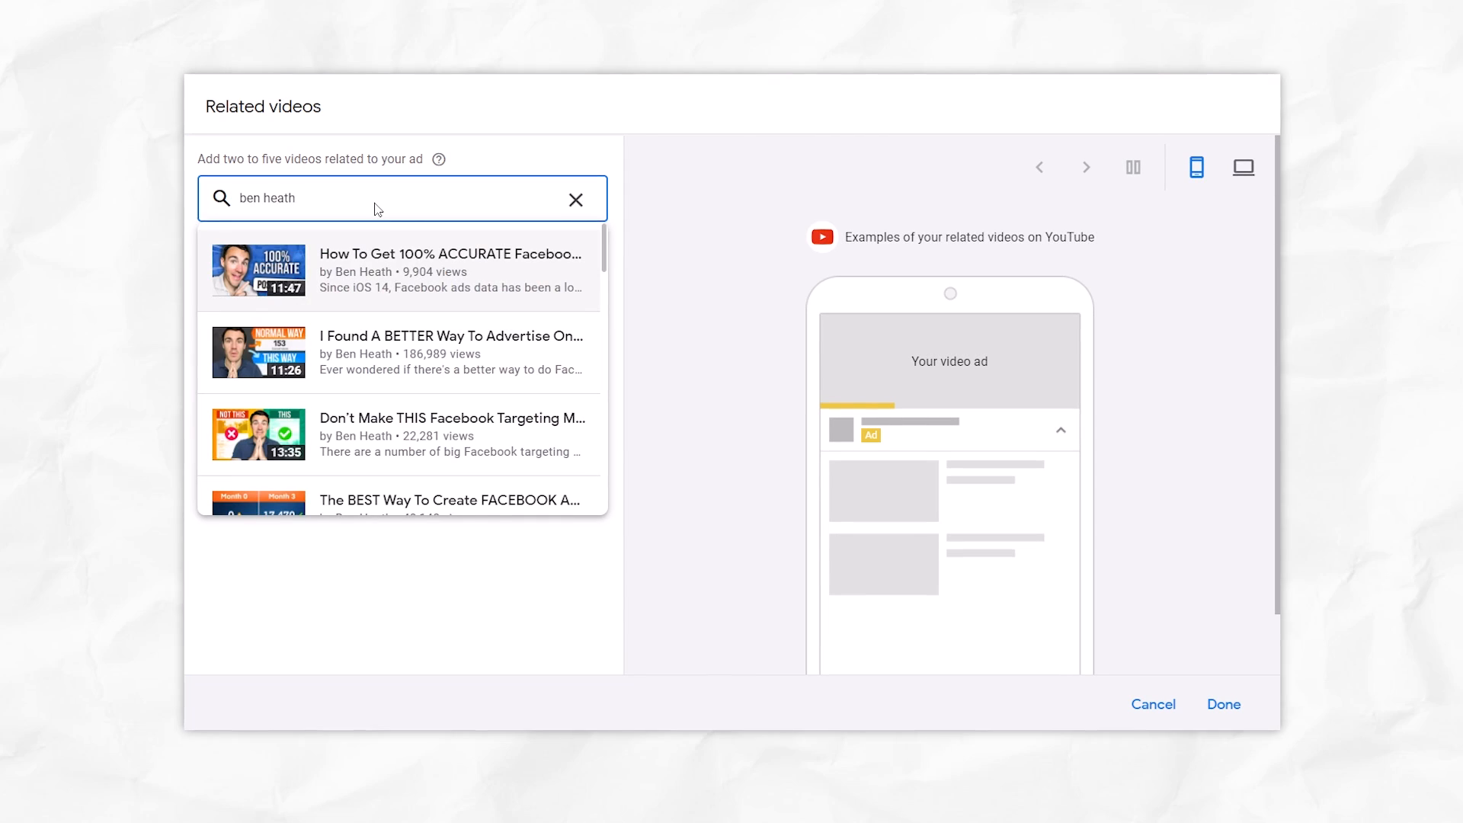
pyautogui.click(448, 271)
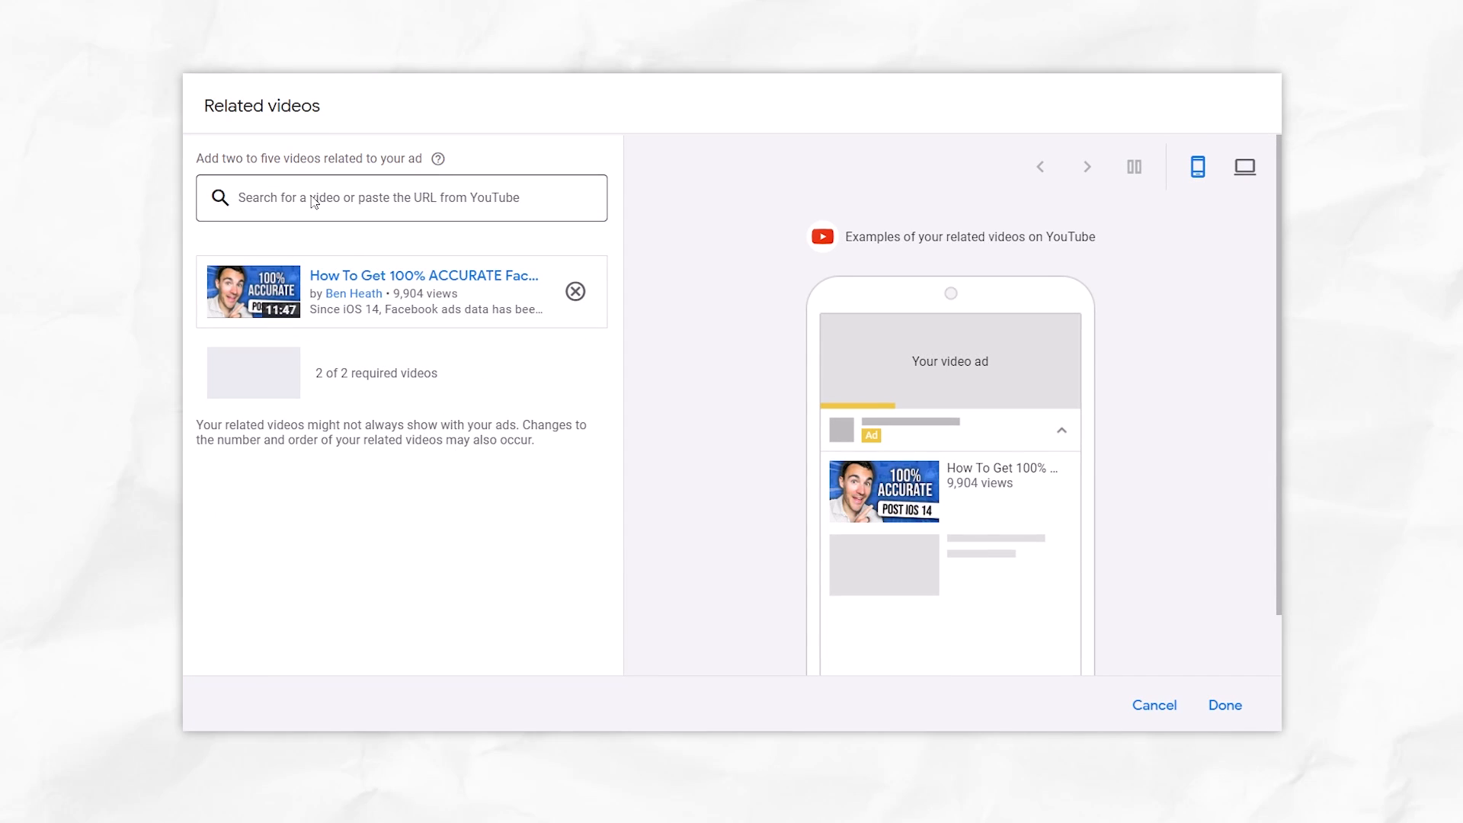
pyautogui.write('ben heath')
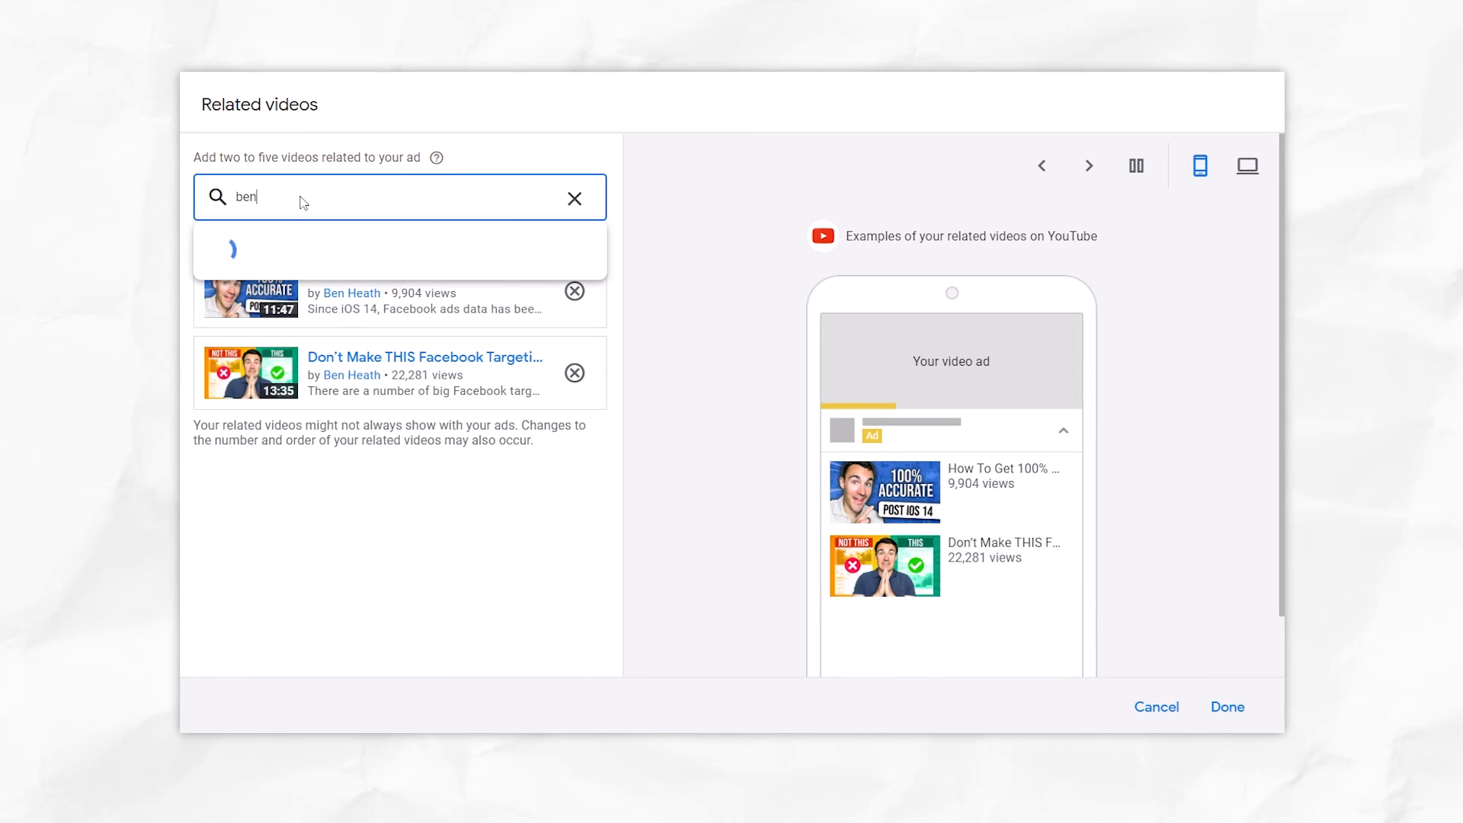
pyautogui.write('heath')
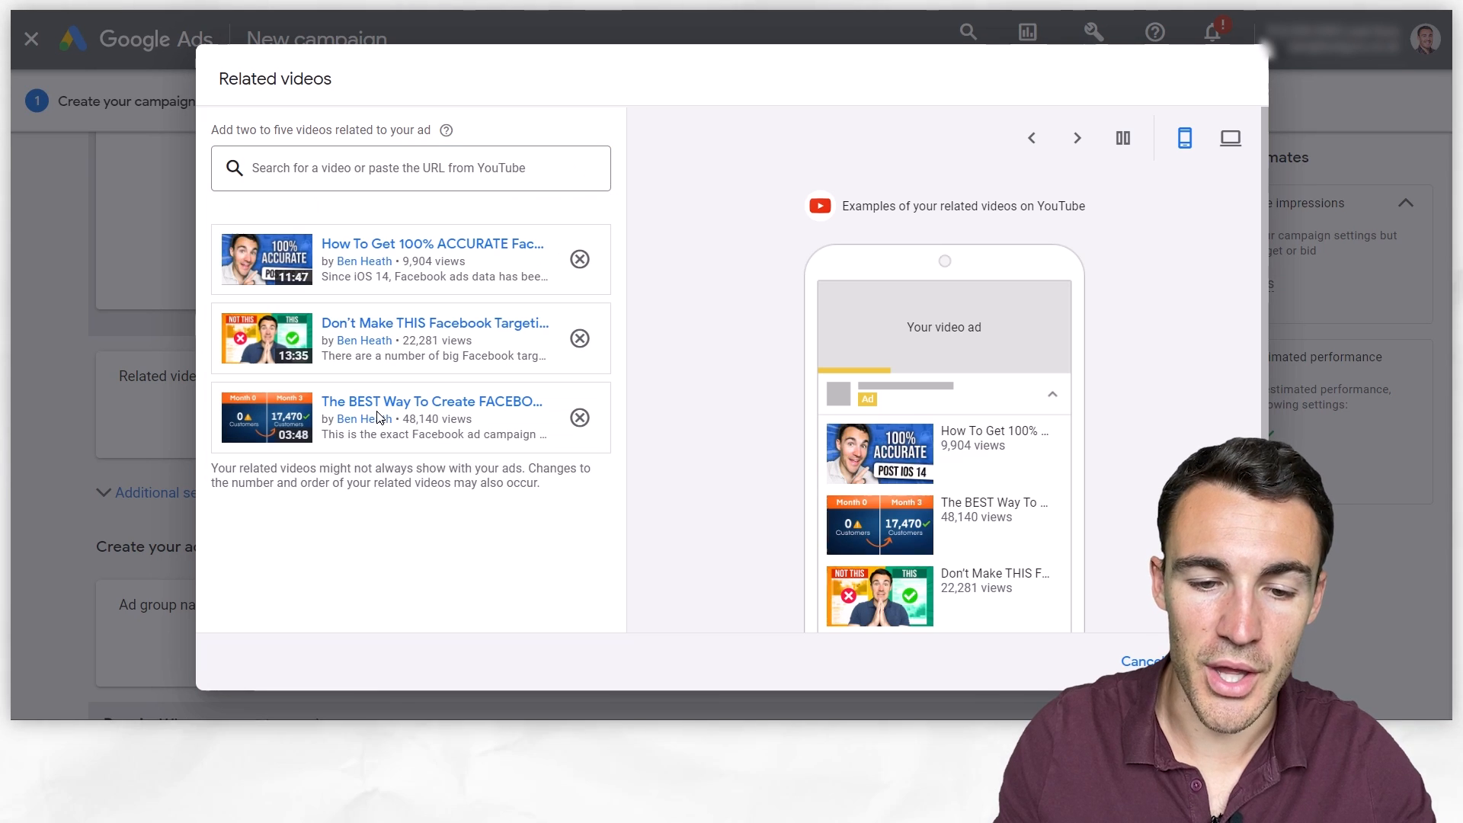
# Search 'ben heath' again to add more videos, including the Facebook ads tip video.
pyautogui.click(410, 168)
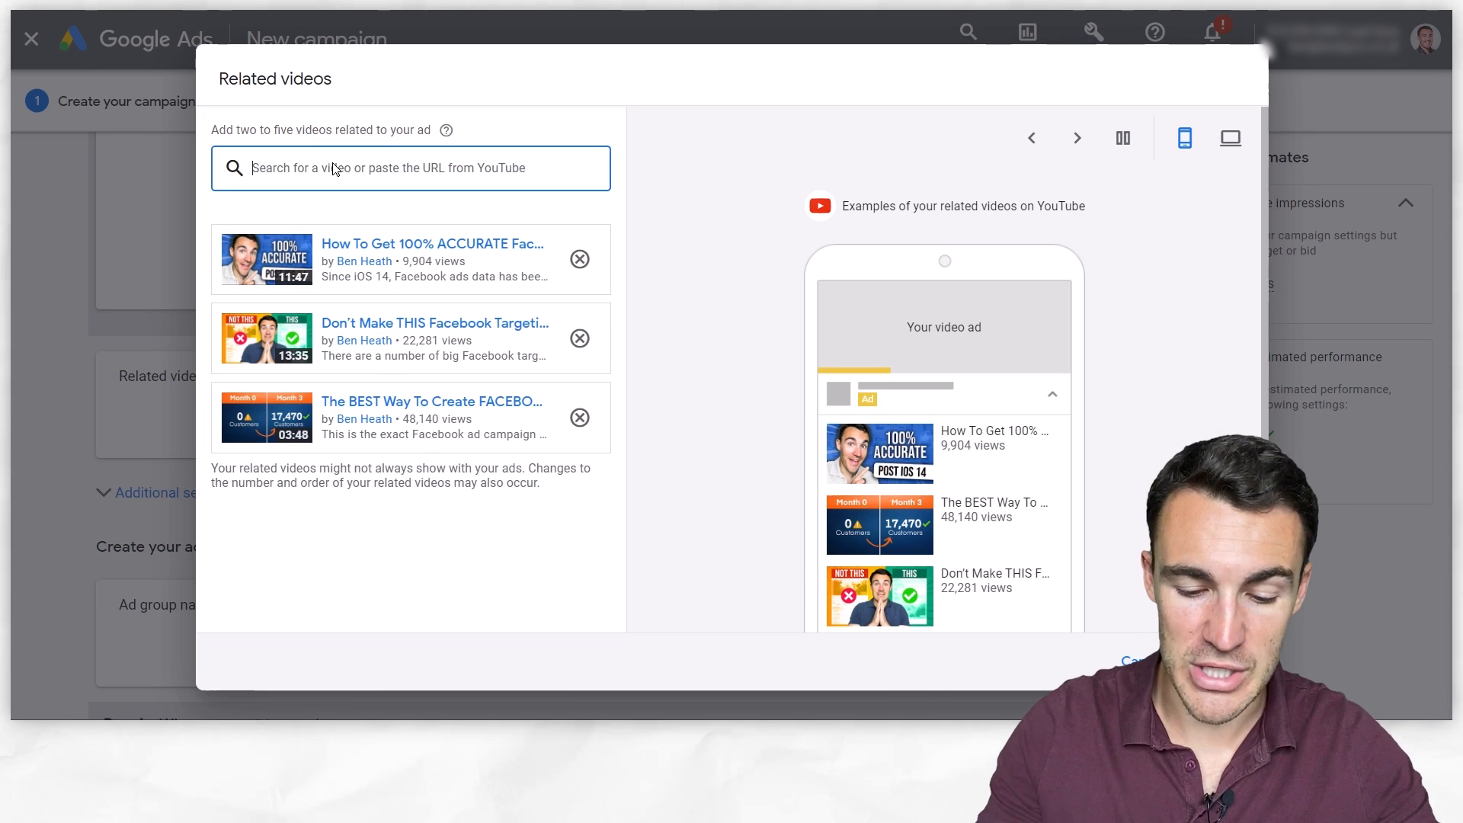
pyautogui.write('ben heath')
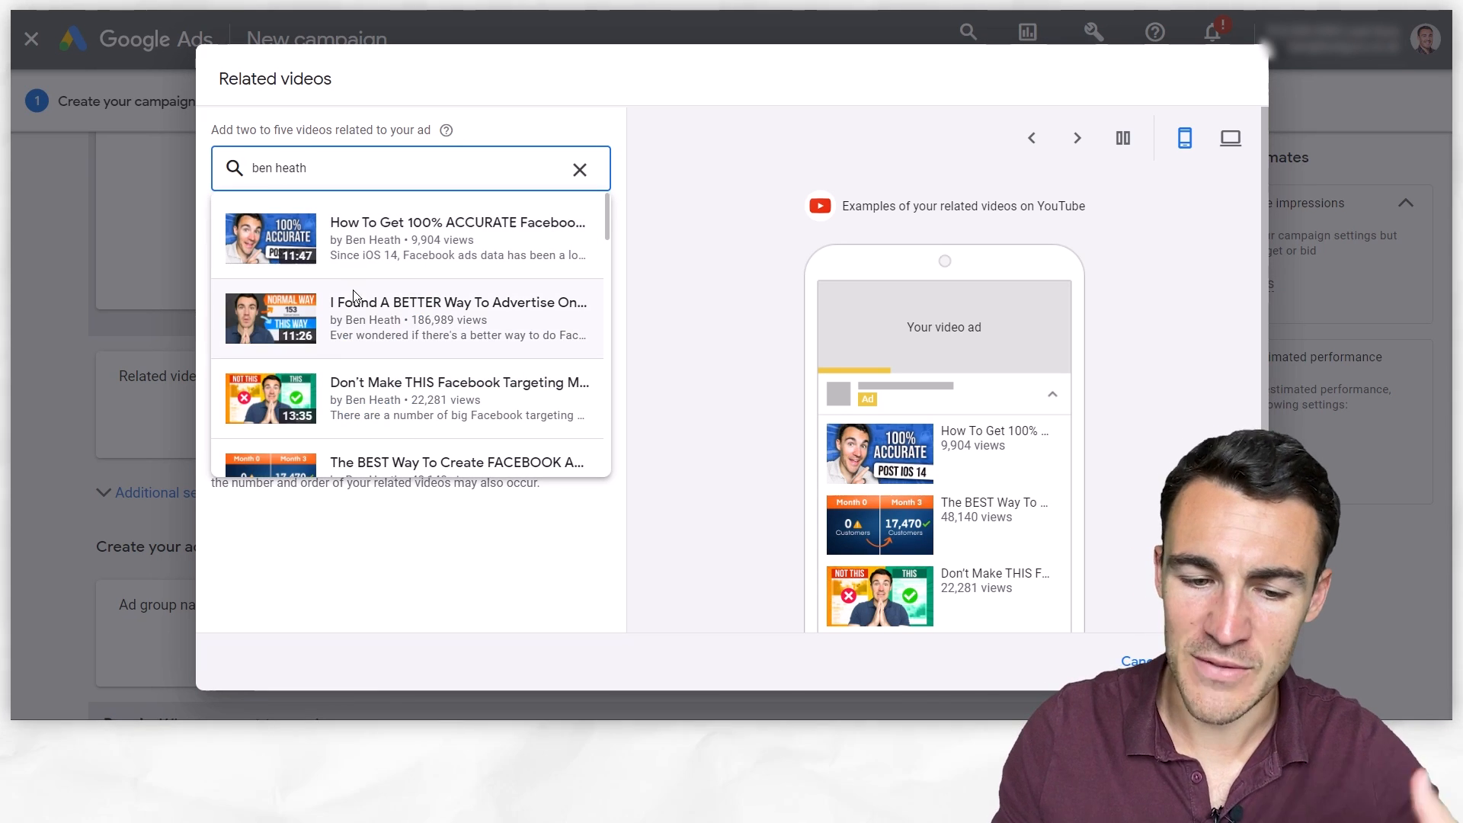
pyautogui.scroll(-3)
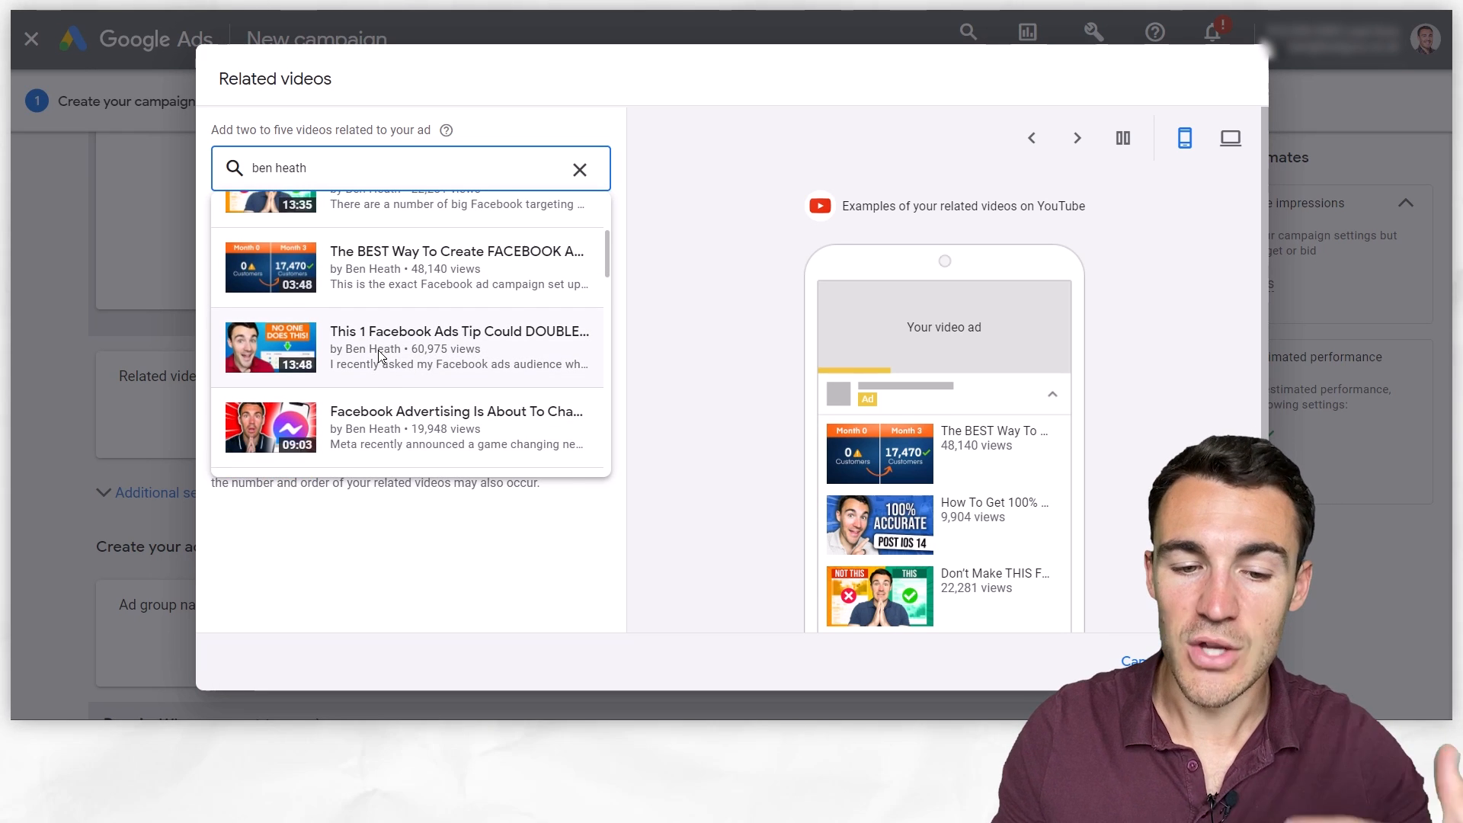
pyautogui.click(579, 169)
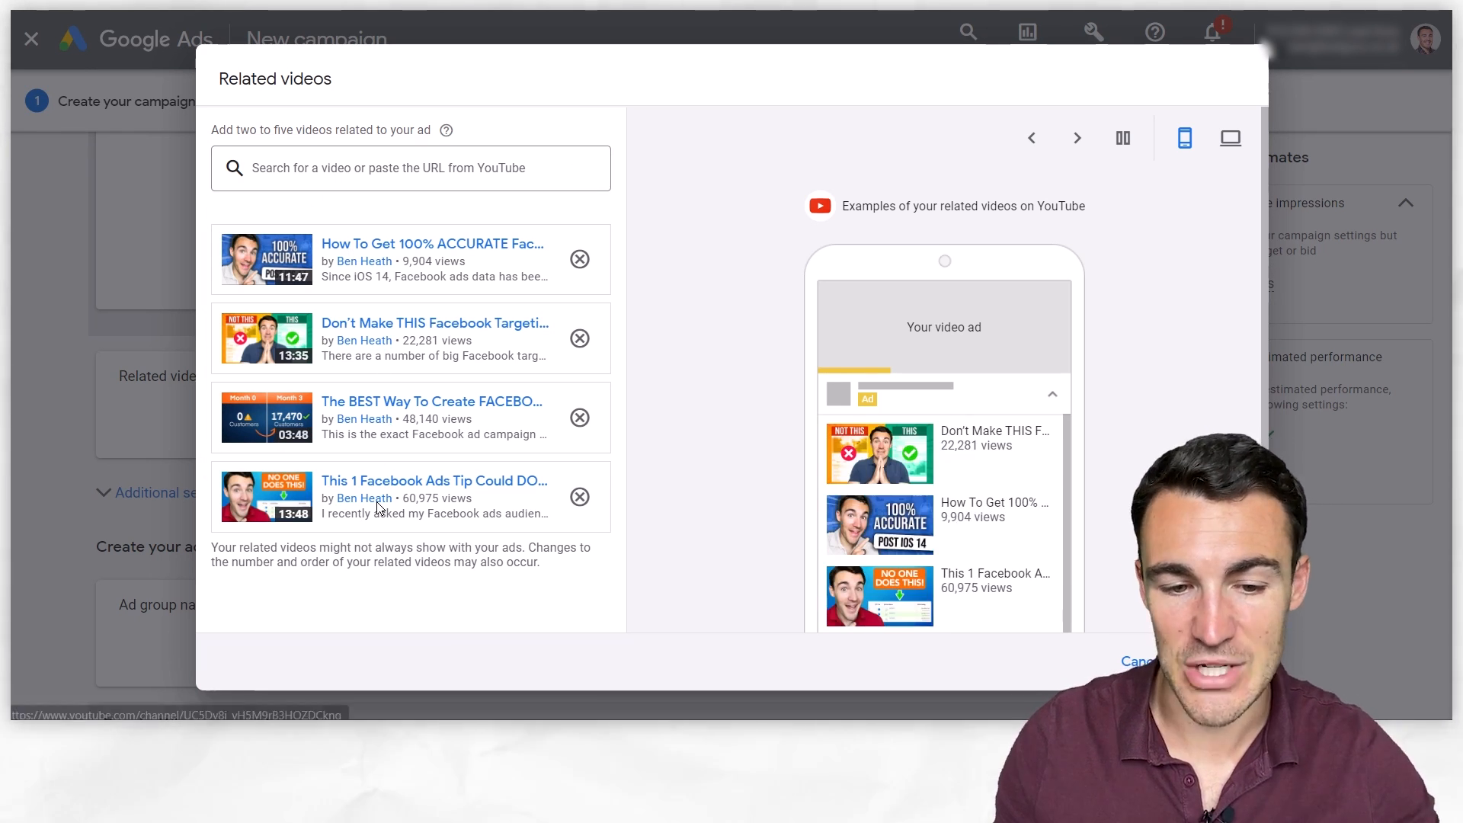
pyautogui.click(410, 168)
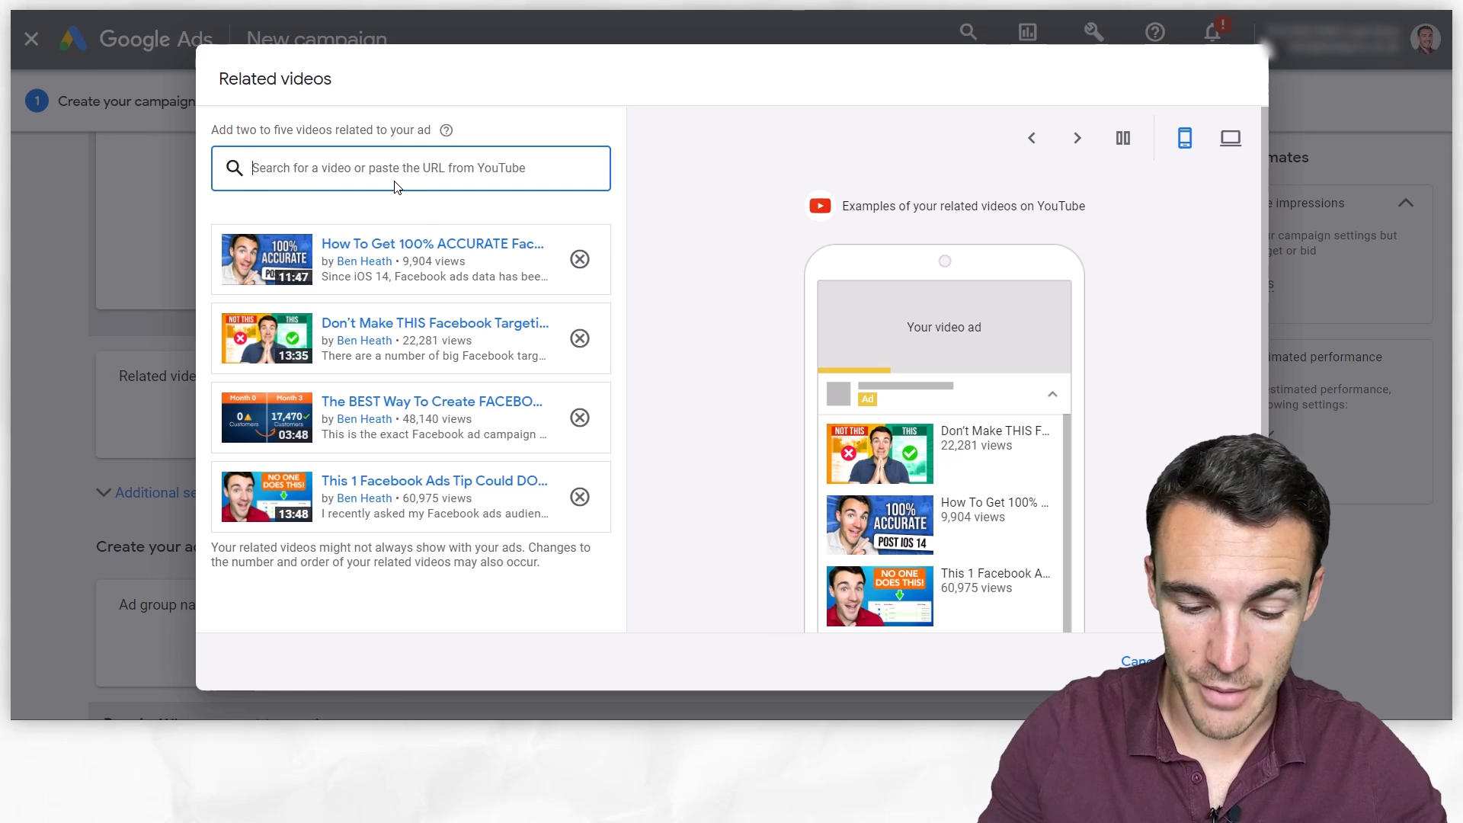
pyautogui.write('ben heath')
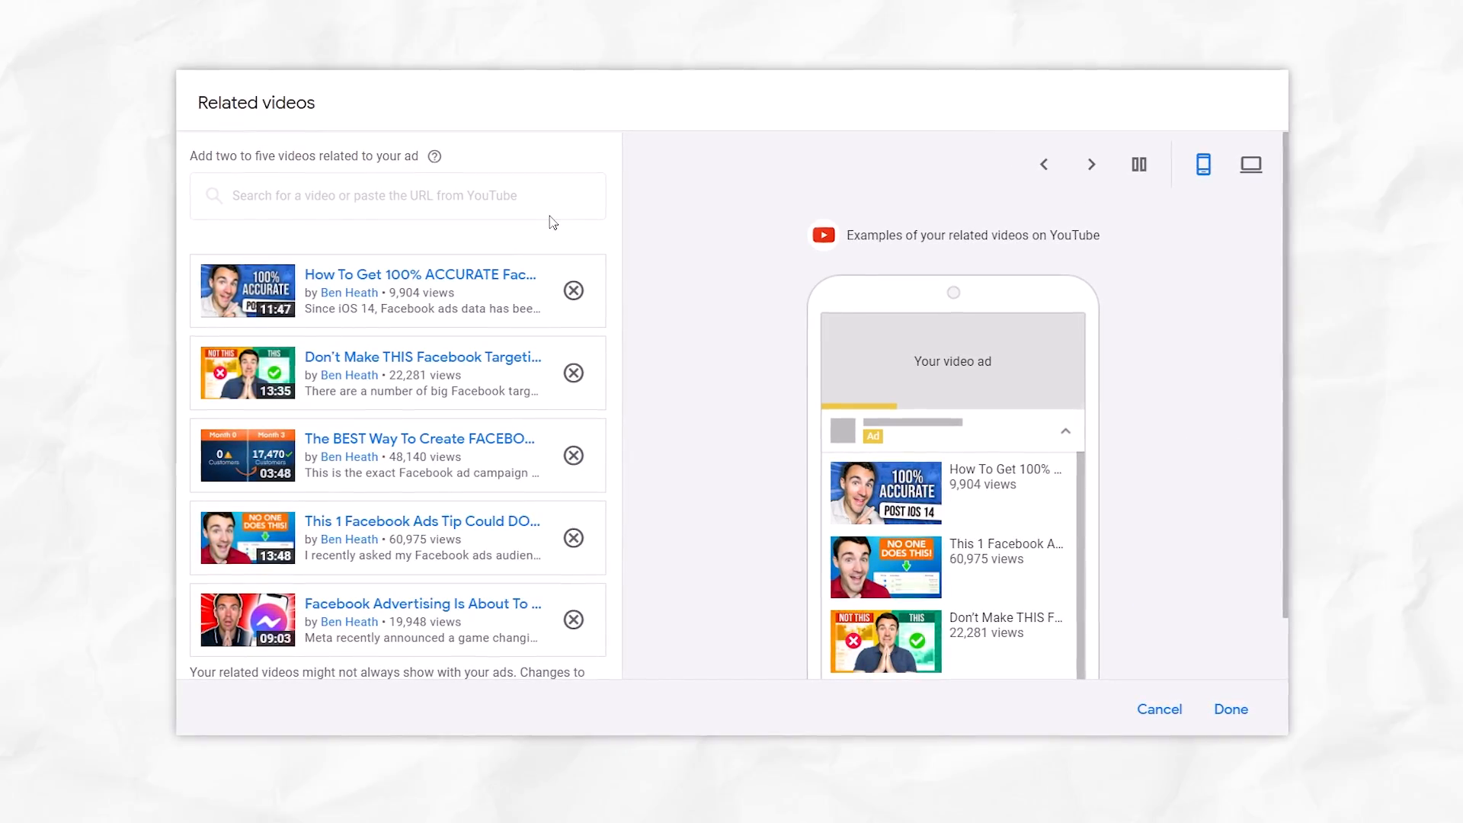
pyautogui.scroll(-3)
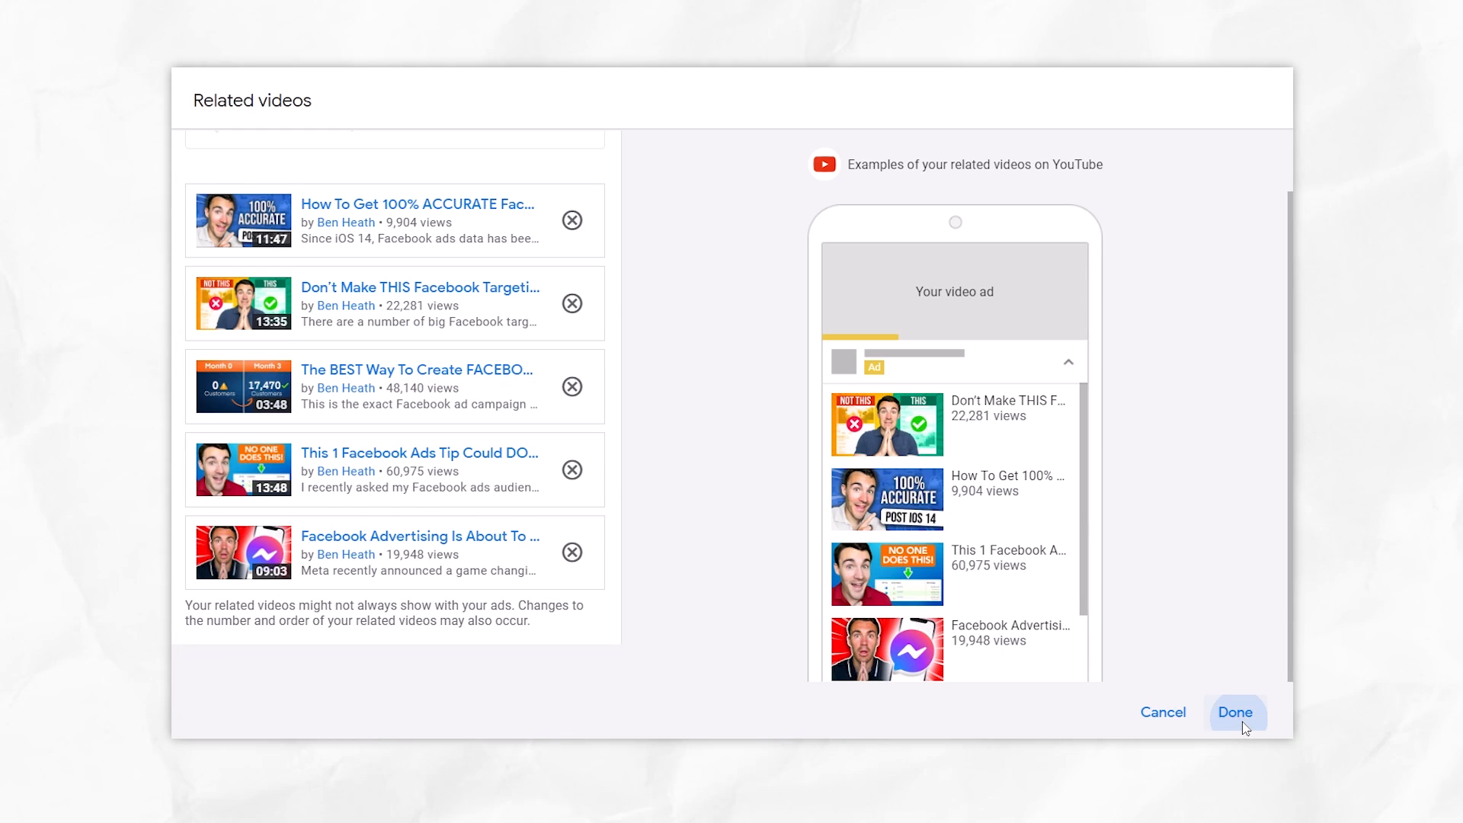
# Confirm the five chosen related videos and close the picker.
pyautogui.click(1234, 712)
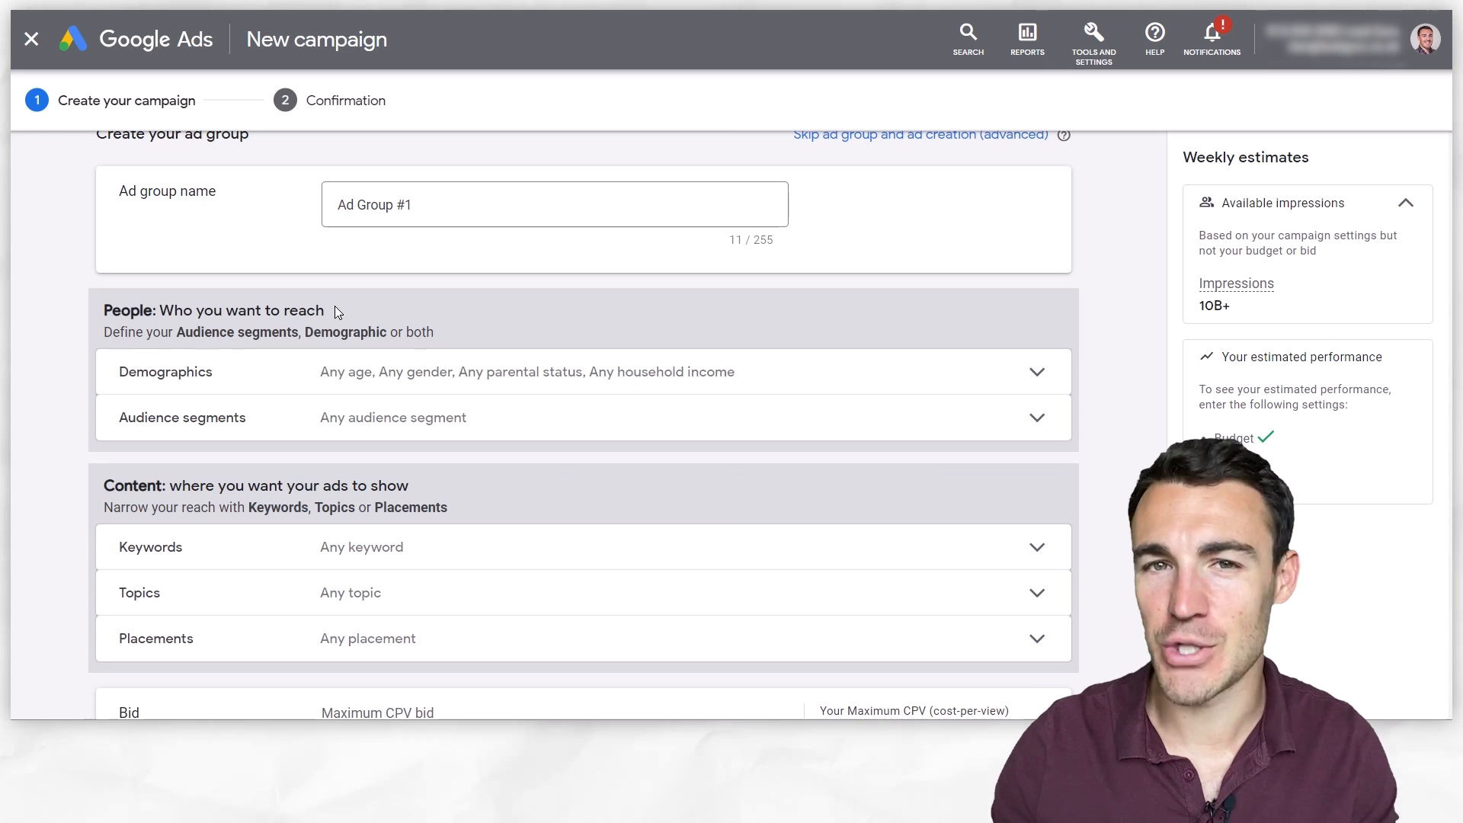
pyautogui.moveTo(399, 320)
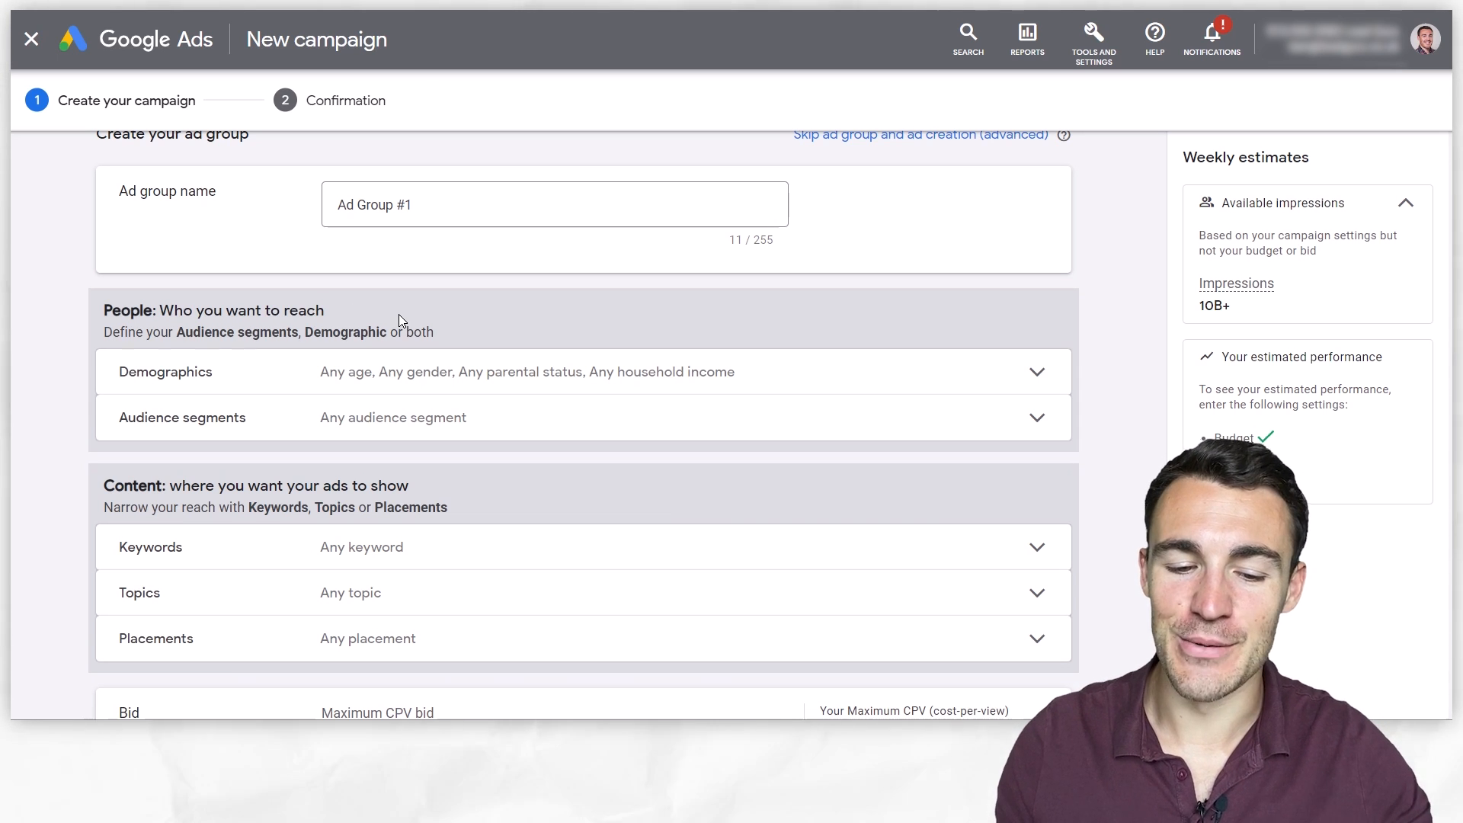
pyautogui.moveTo(392, 675)
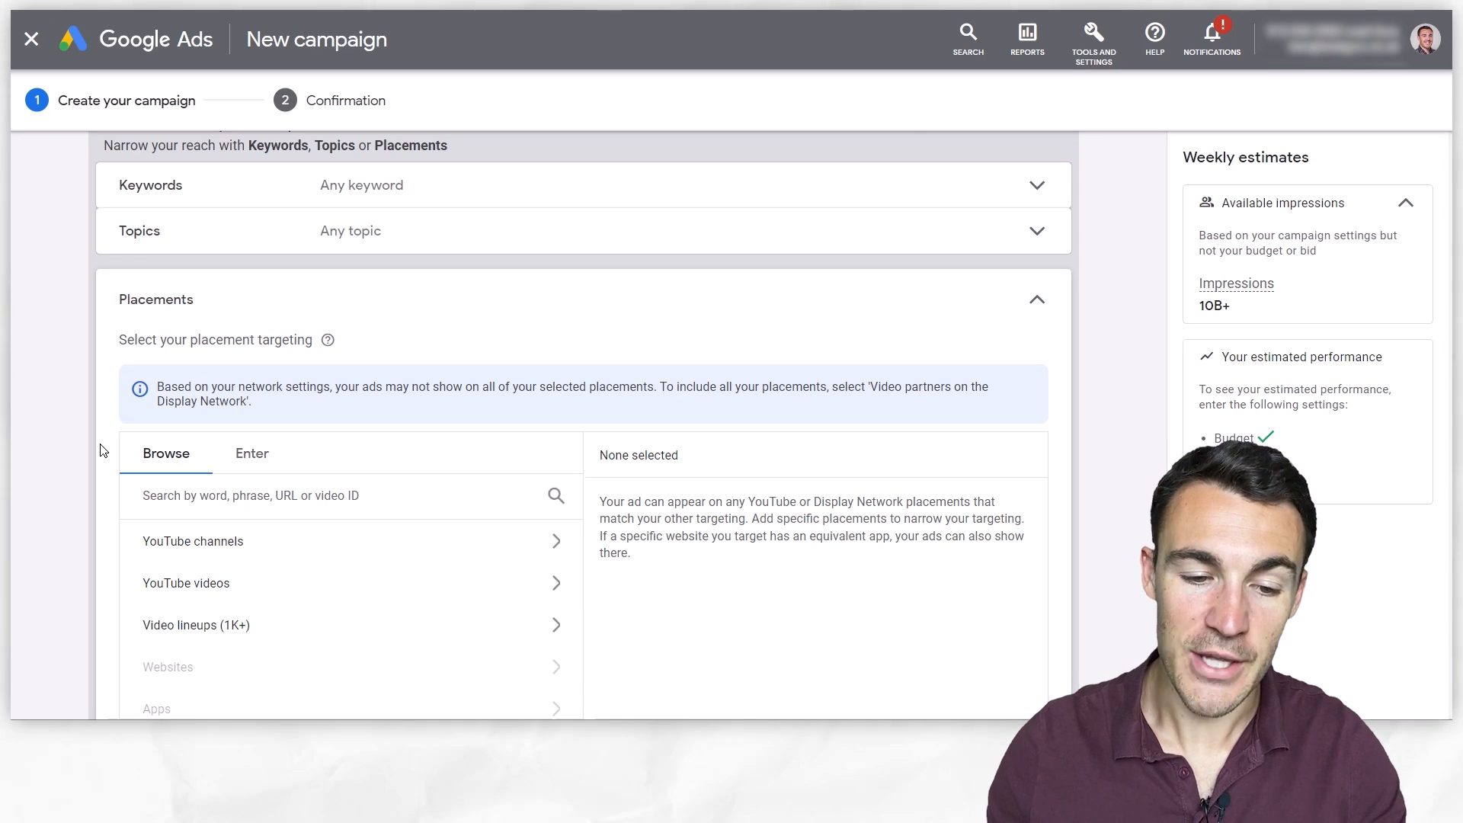
pyautogui.moveTo(101, 583)
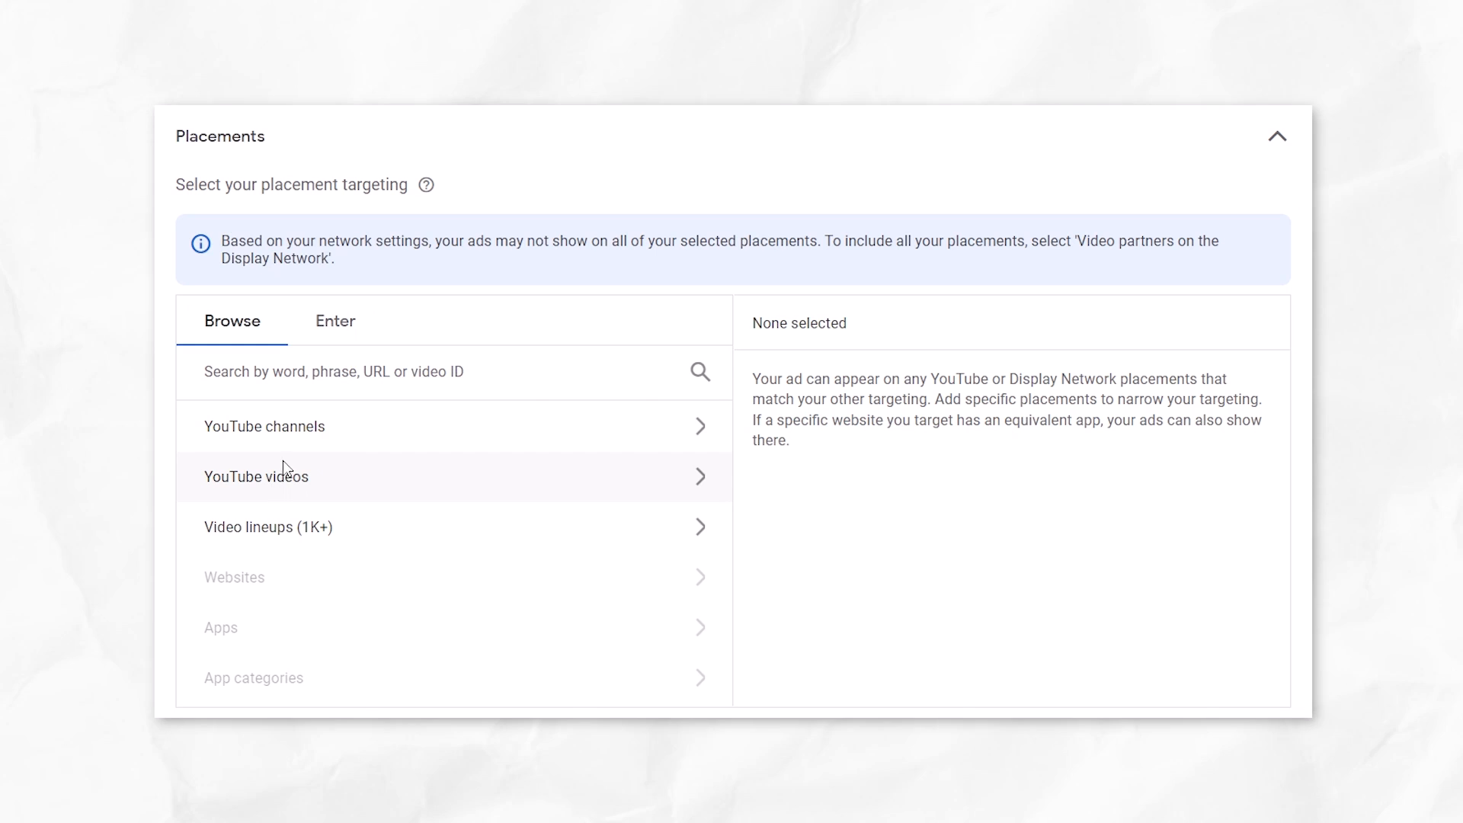
# Search YouTube video placements for 'facebook ads' and tick three tutorial videos.
pyautogui.click(256, 475)
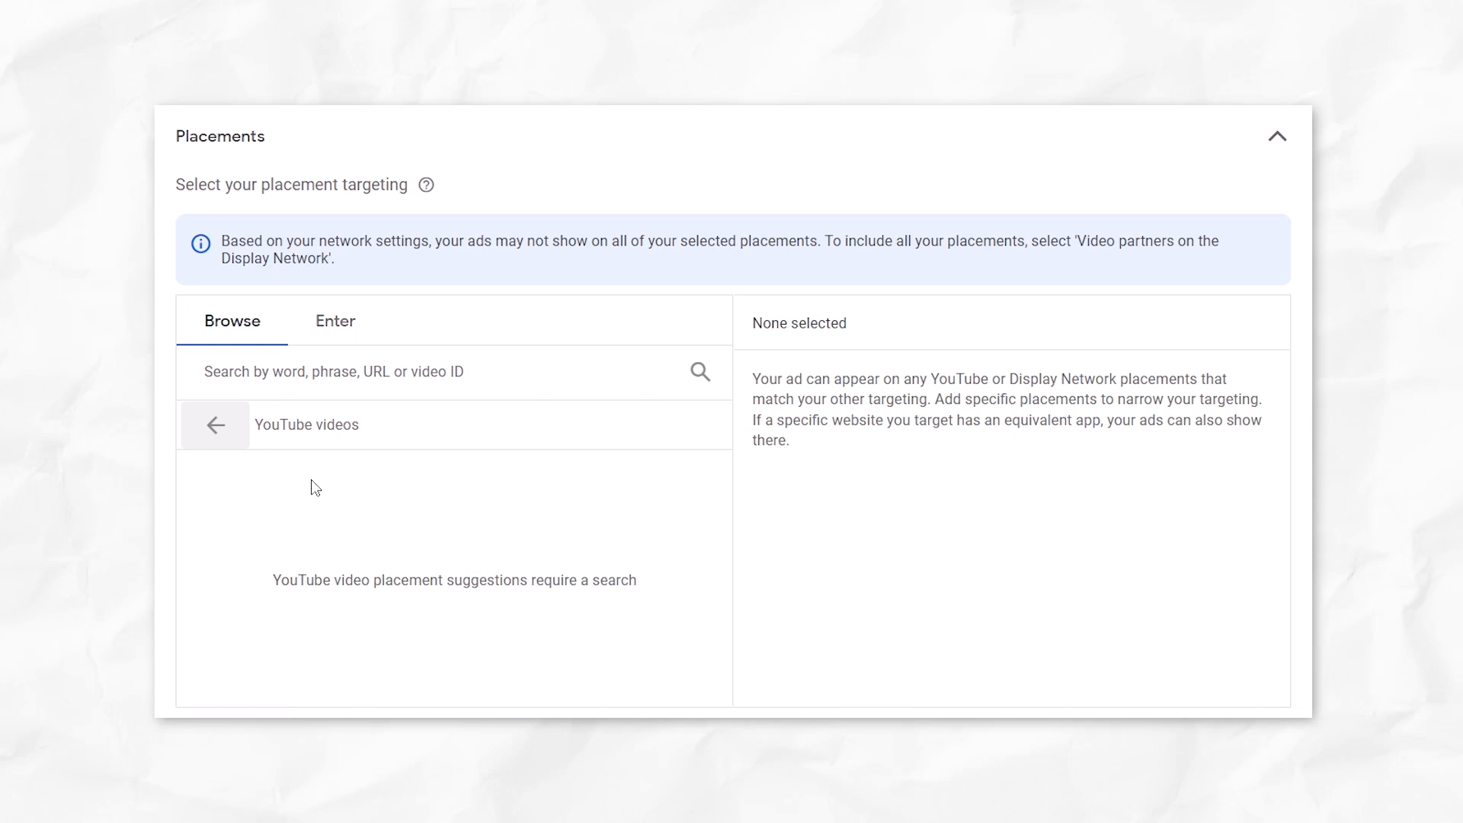
pyautogui.click(333, 371)
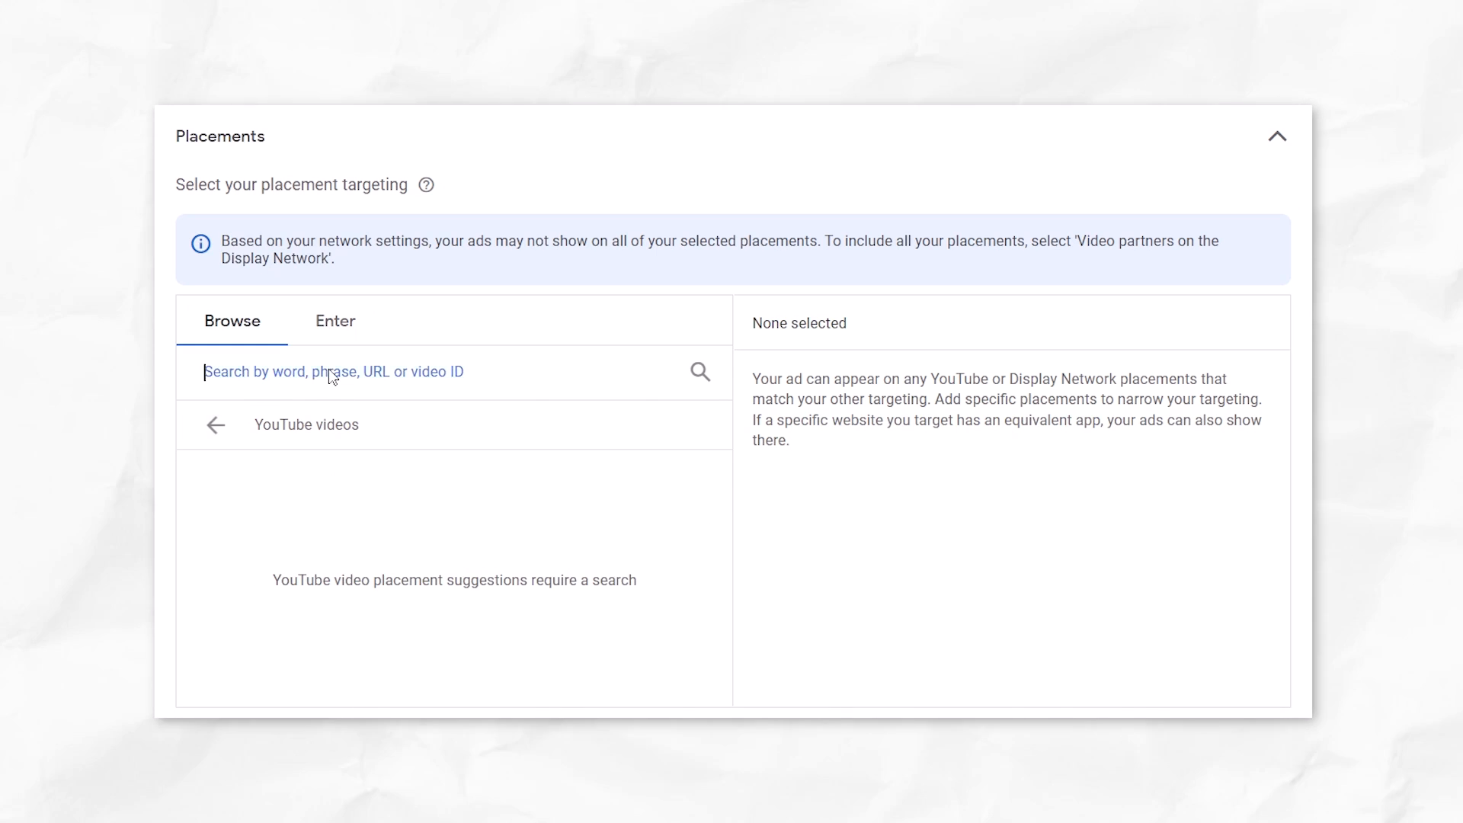
pyautogui.write('facebook ads')
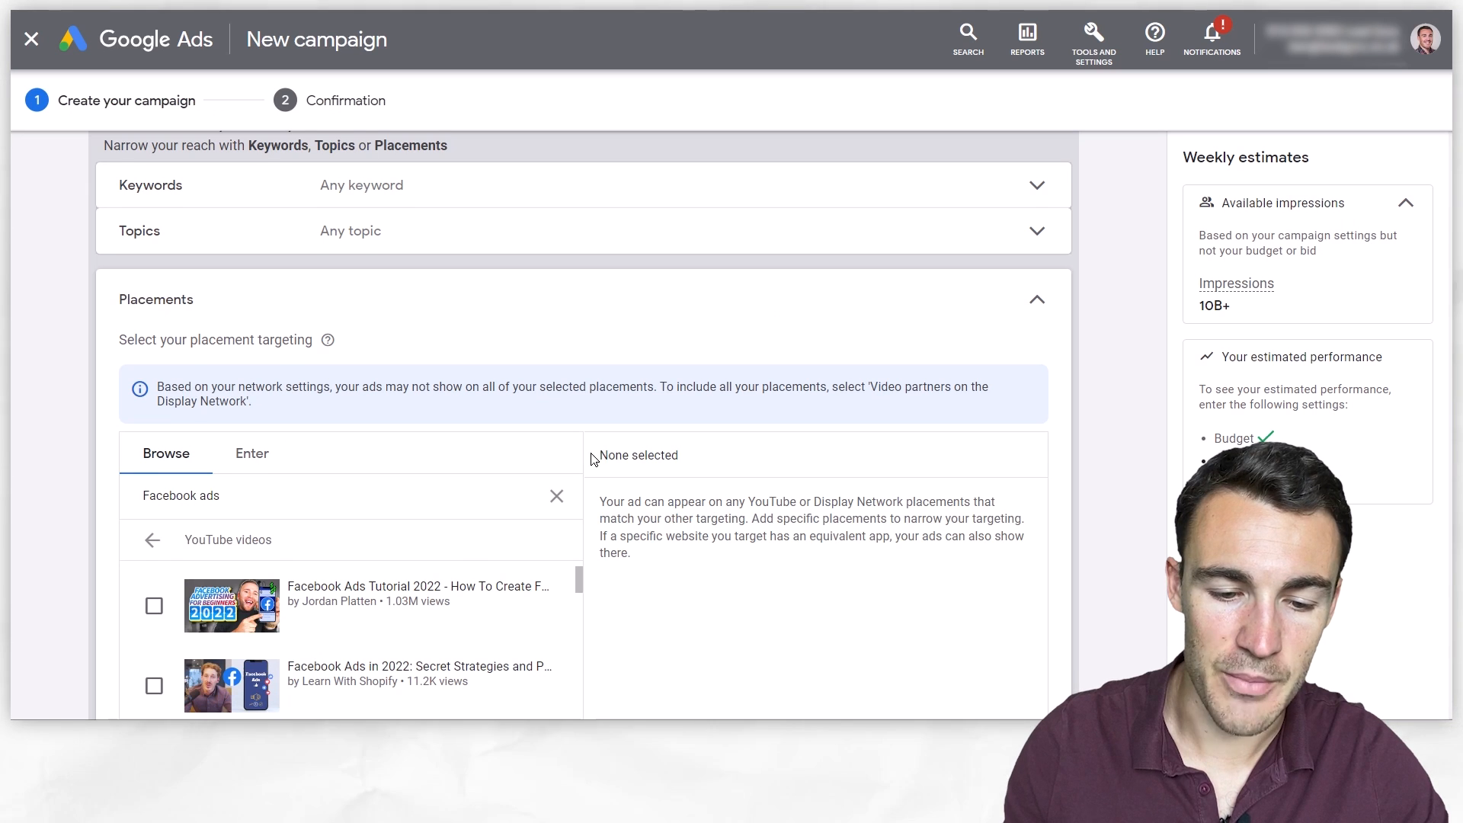
pyautogui.scroll(-3)
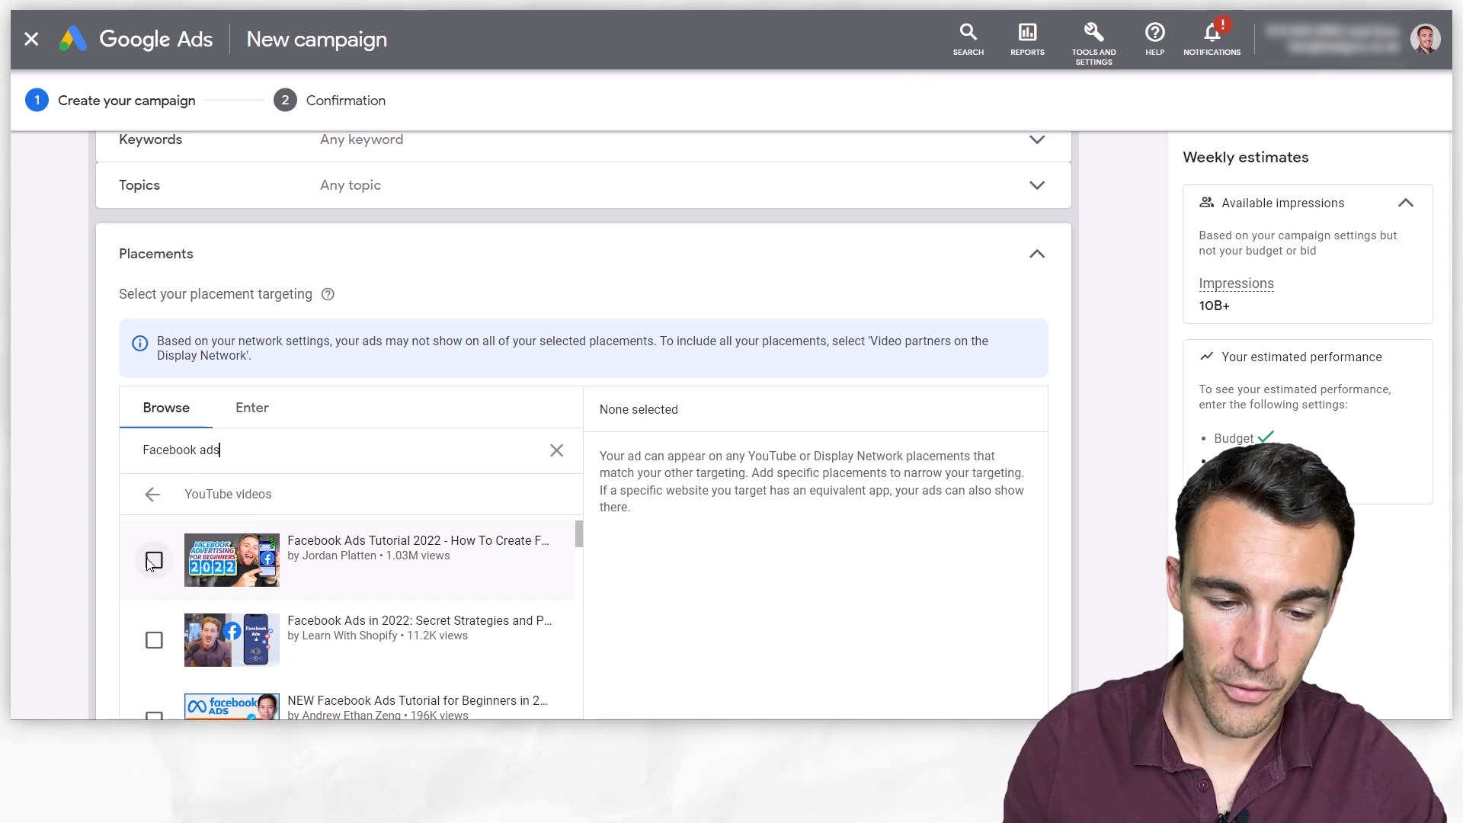
pyautogui.click(153, 561)
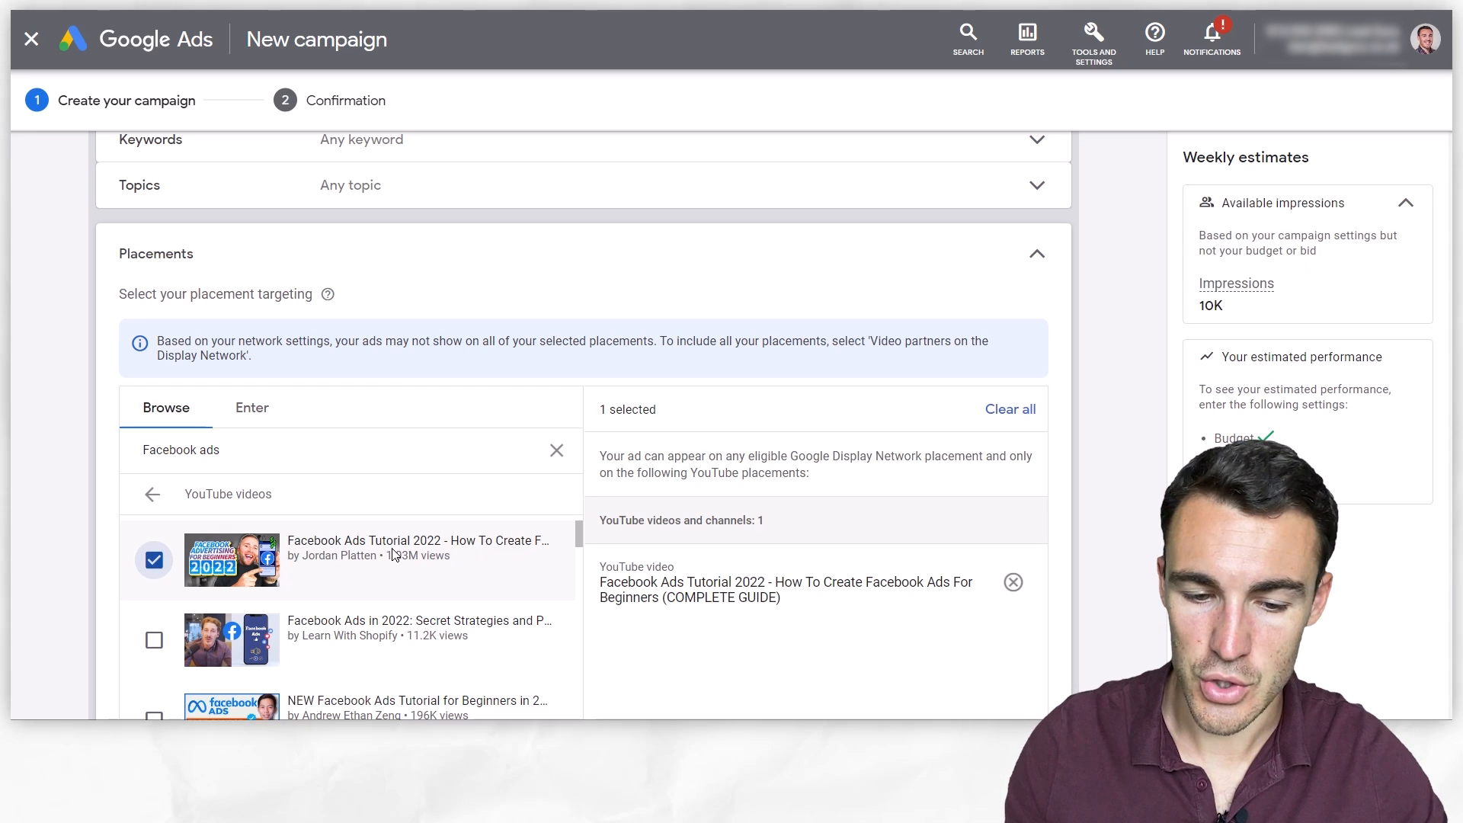
pyautogui.moveTo(485, 570)
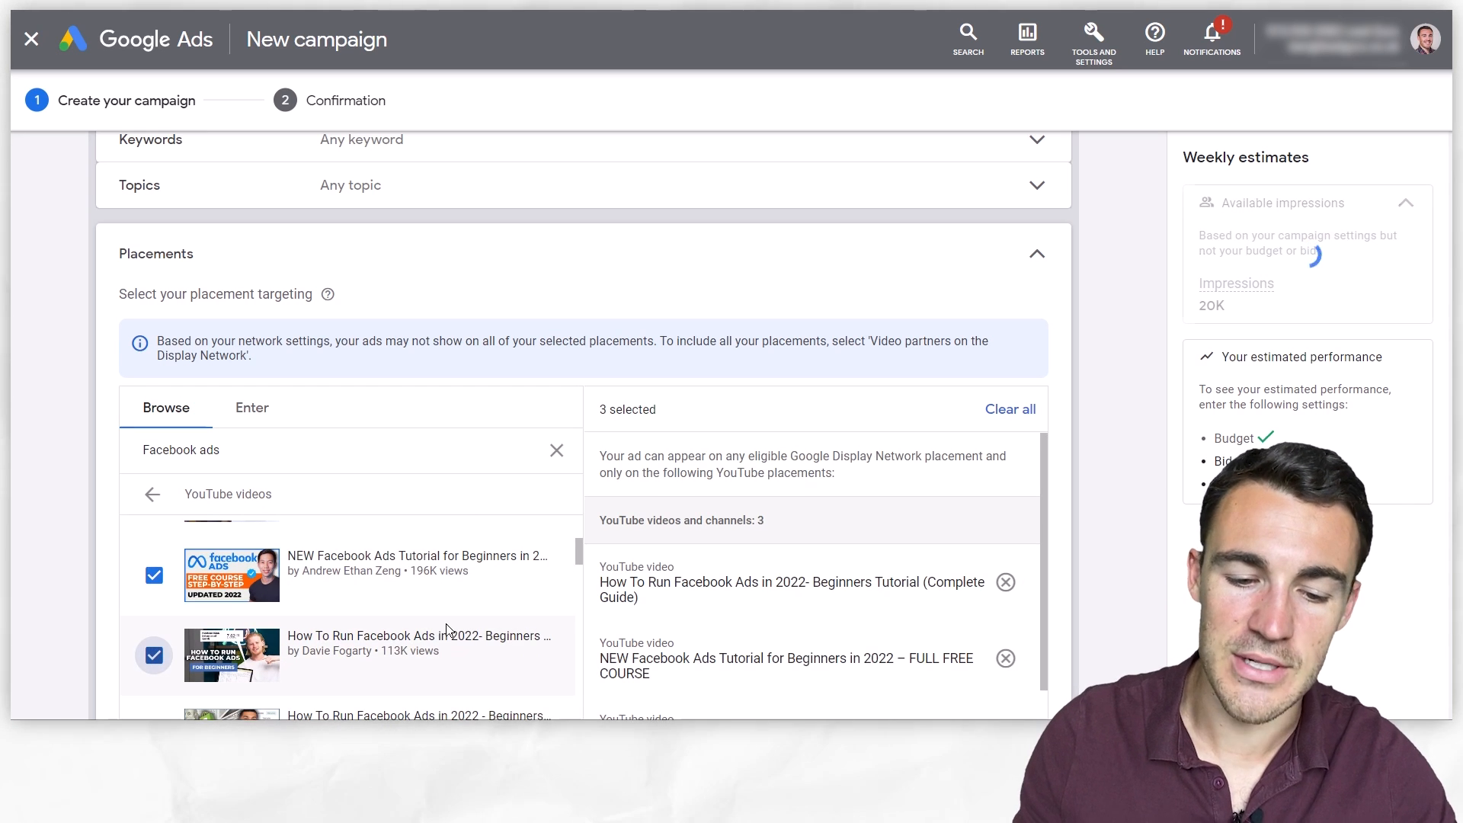
pyautogui.scroll(-3)
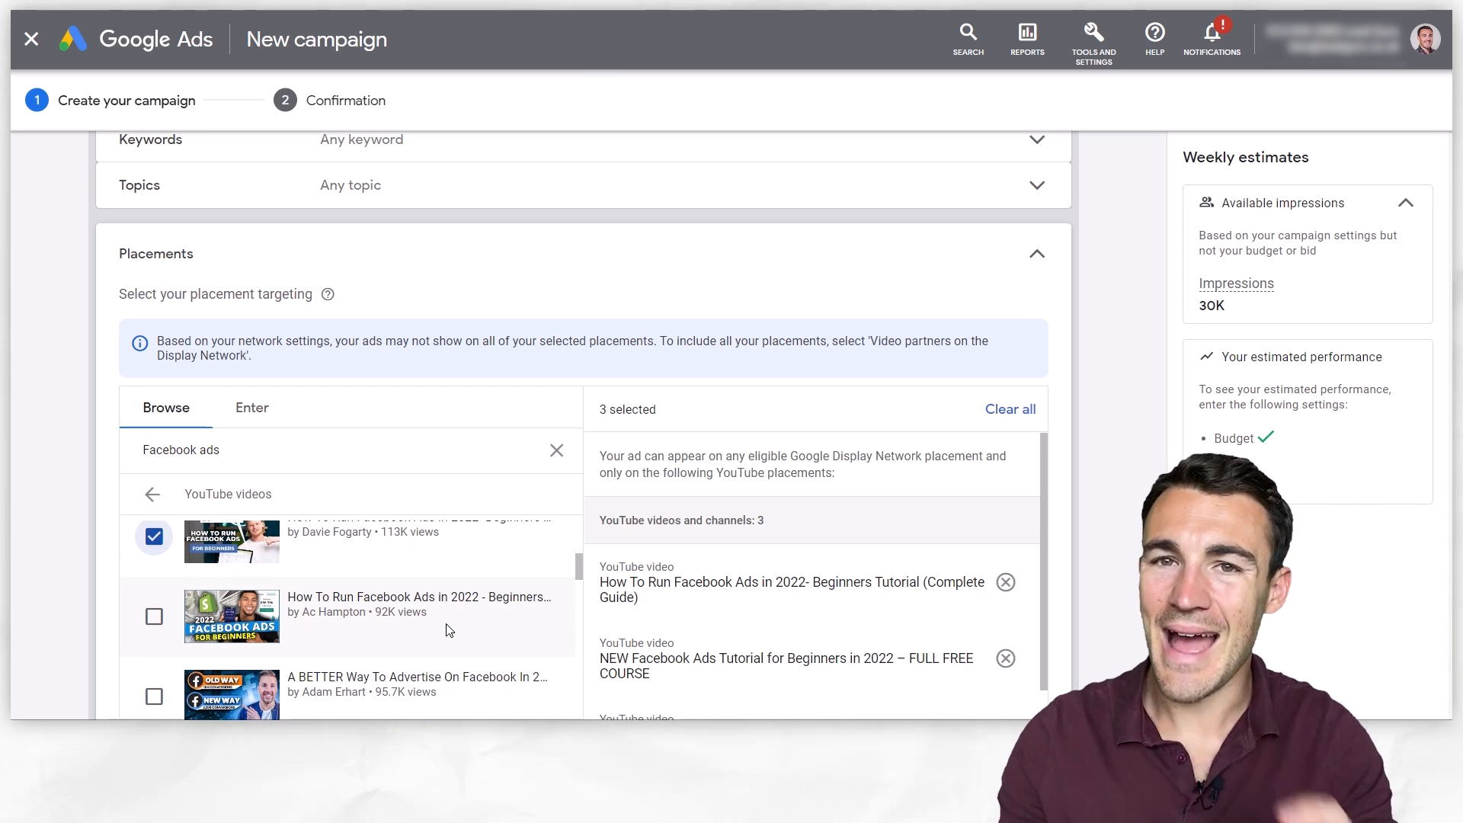
pyautogui.scroll(3)
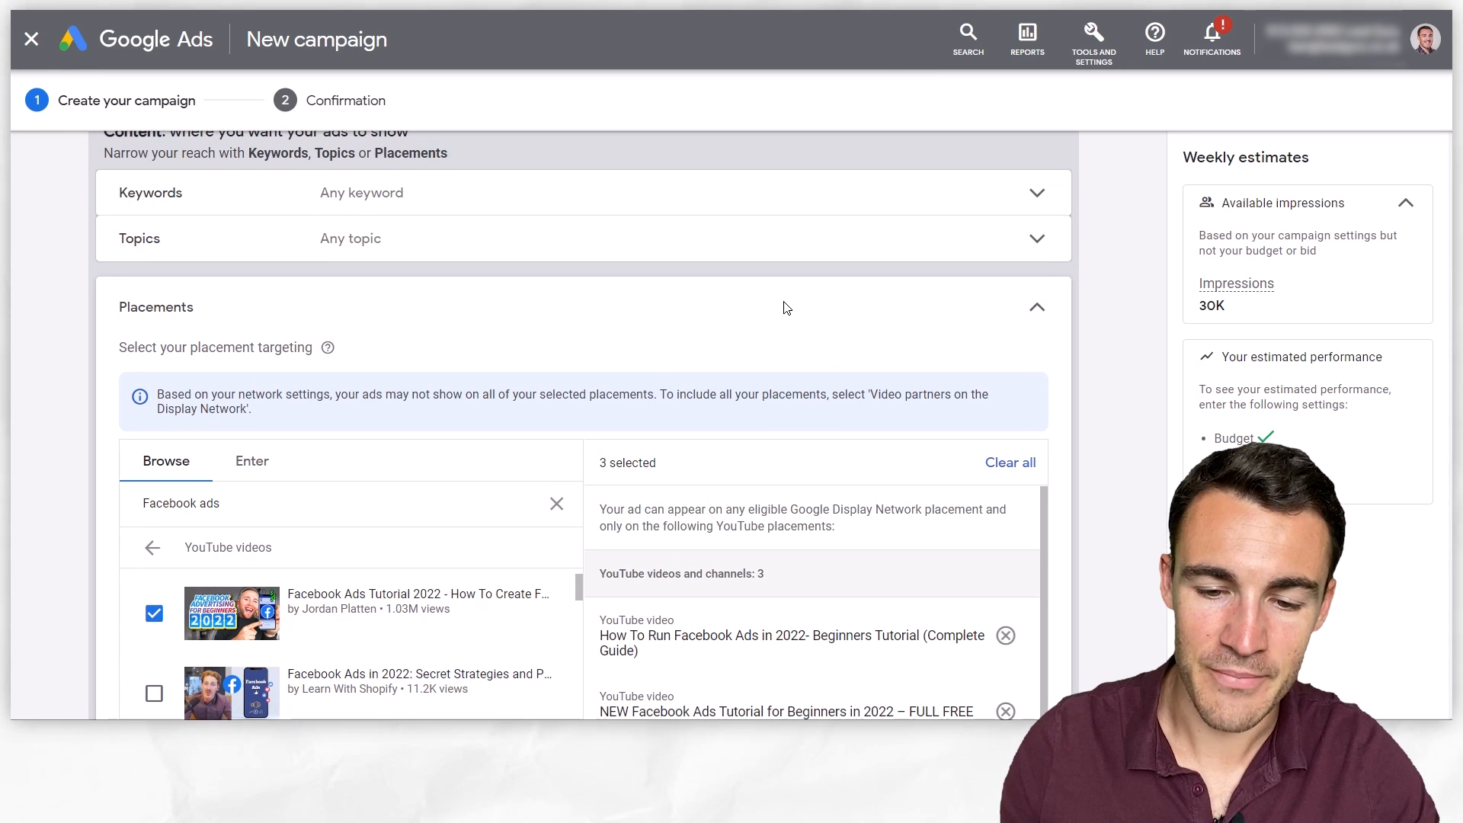
pyautogui.moveTo(757, 537)
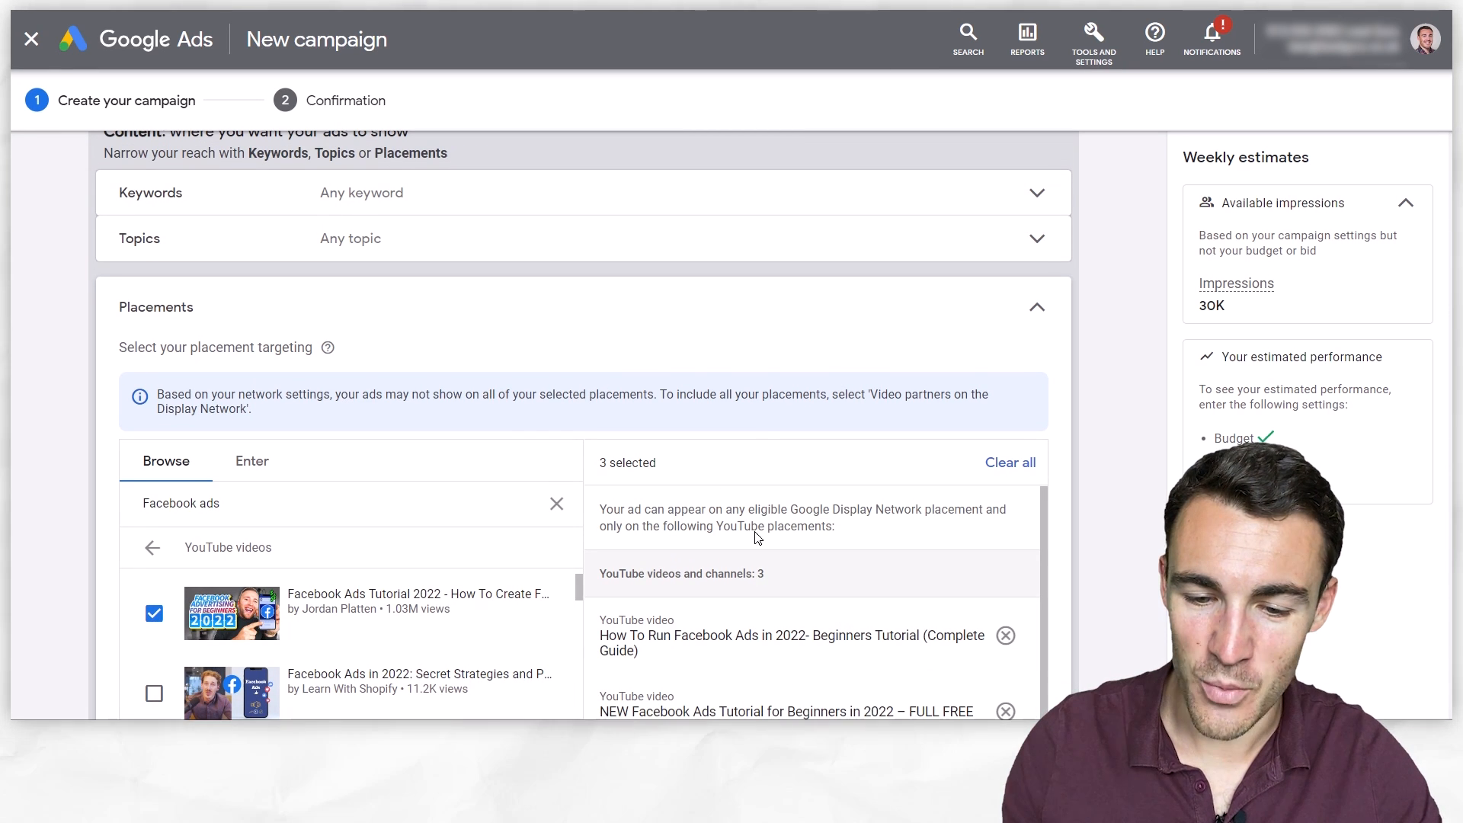
pyautogui.scroll(3)
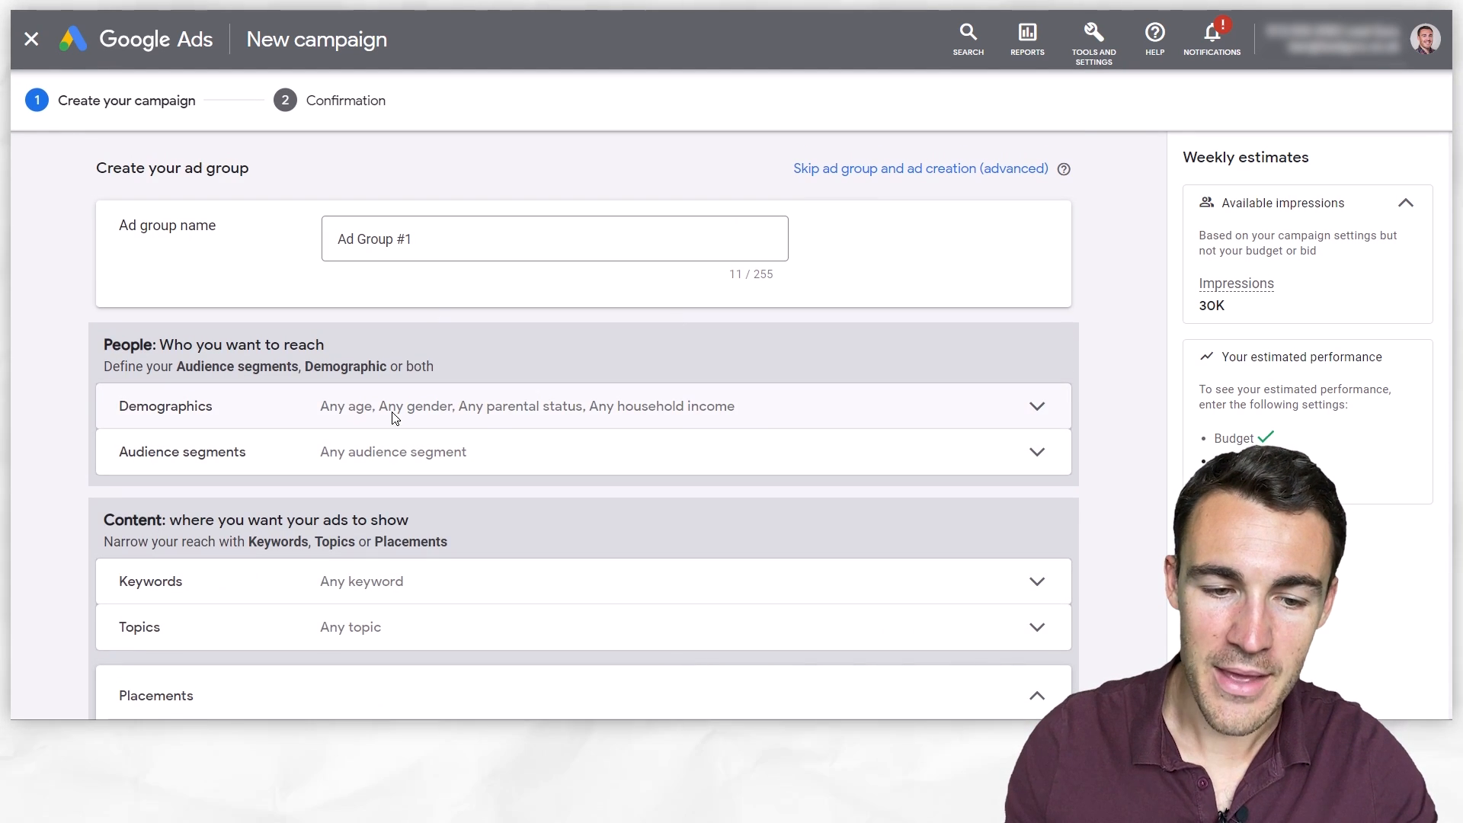
pyautogui.scroll(-3)
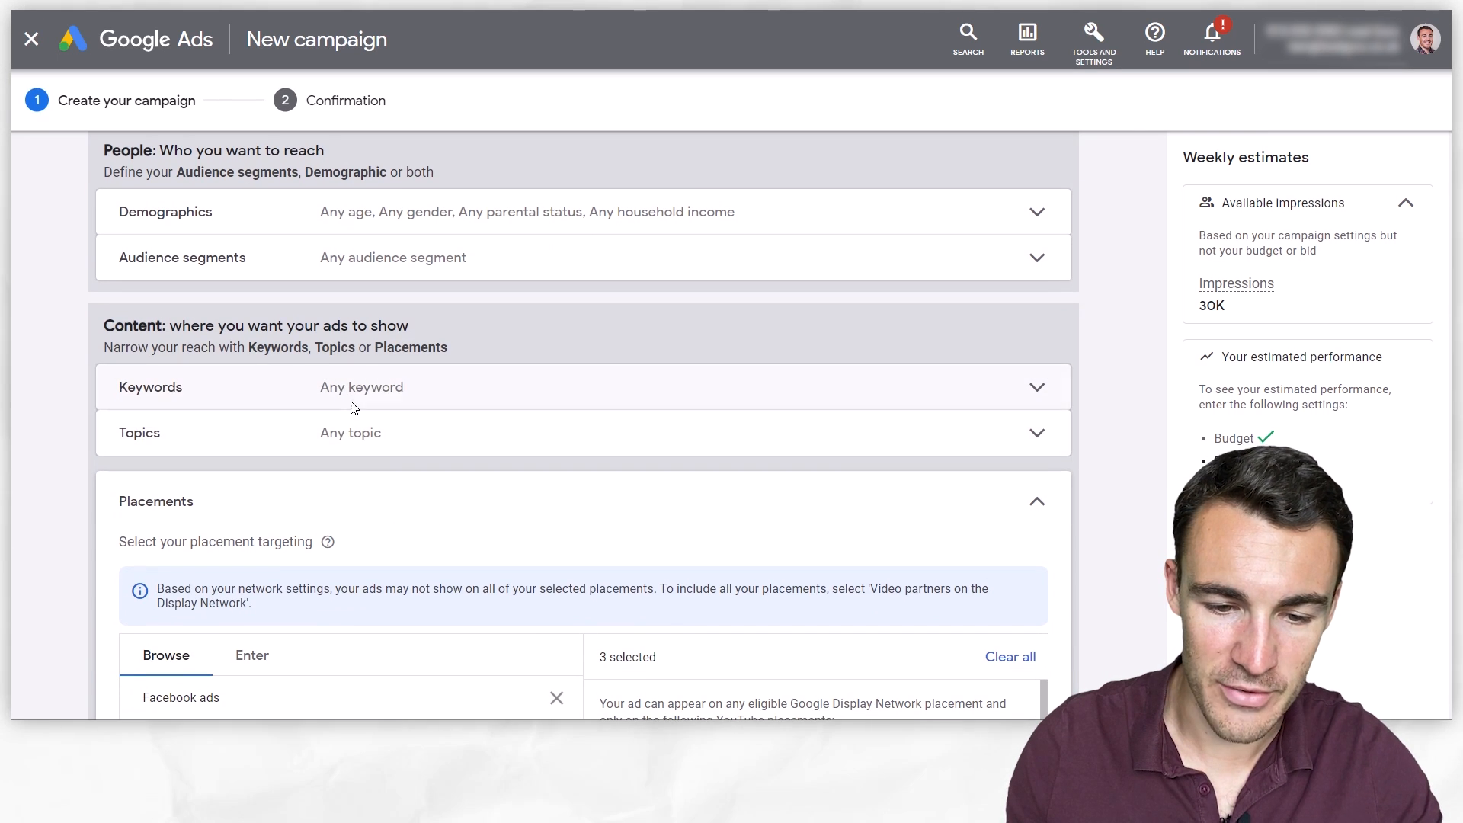
pyautogui.scroll(-3)
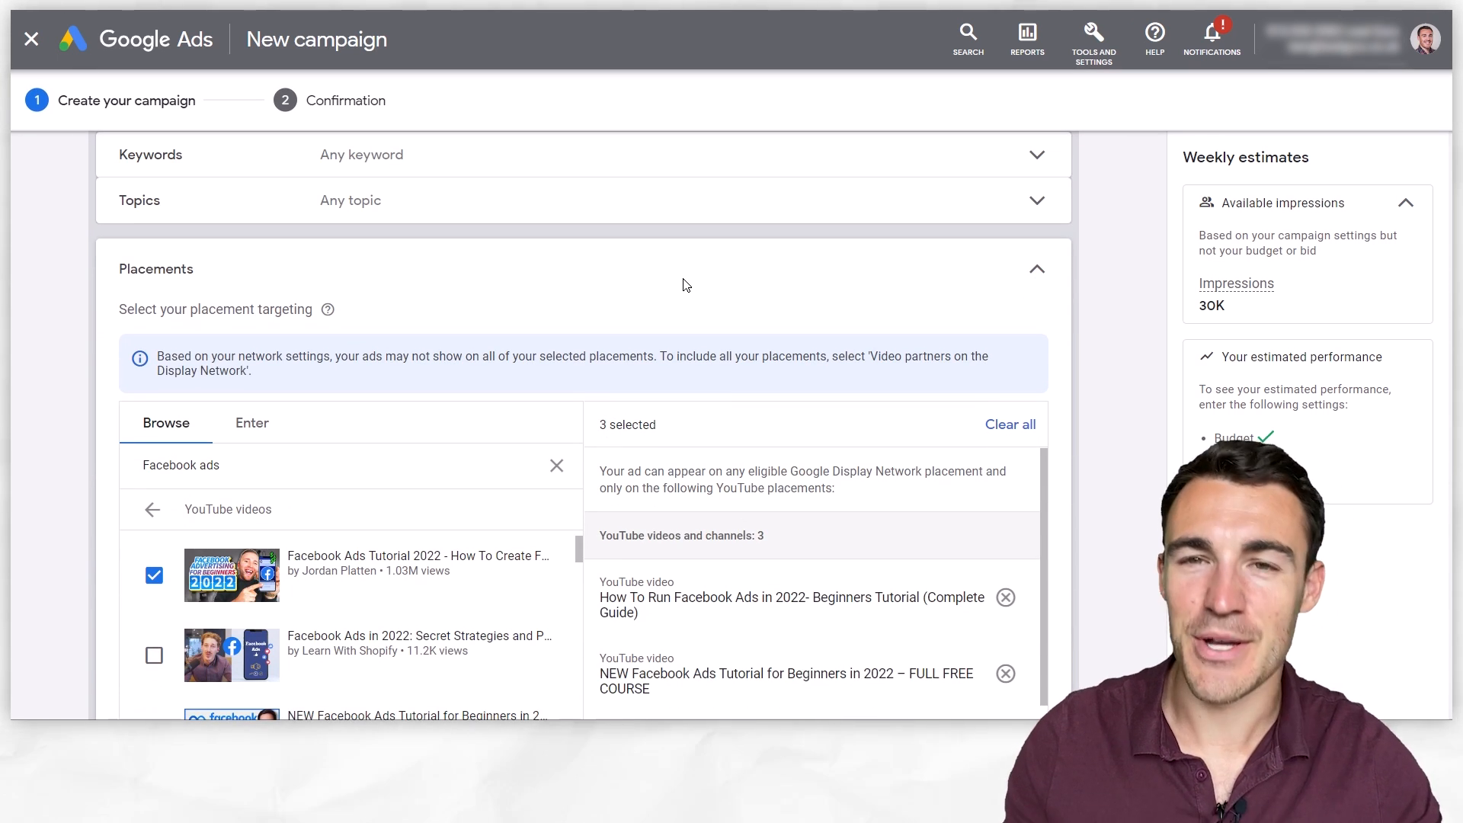
pyautogui.scroll(-3)
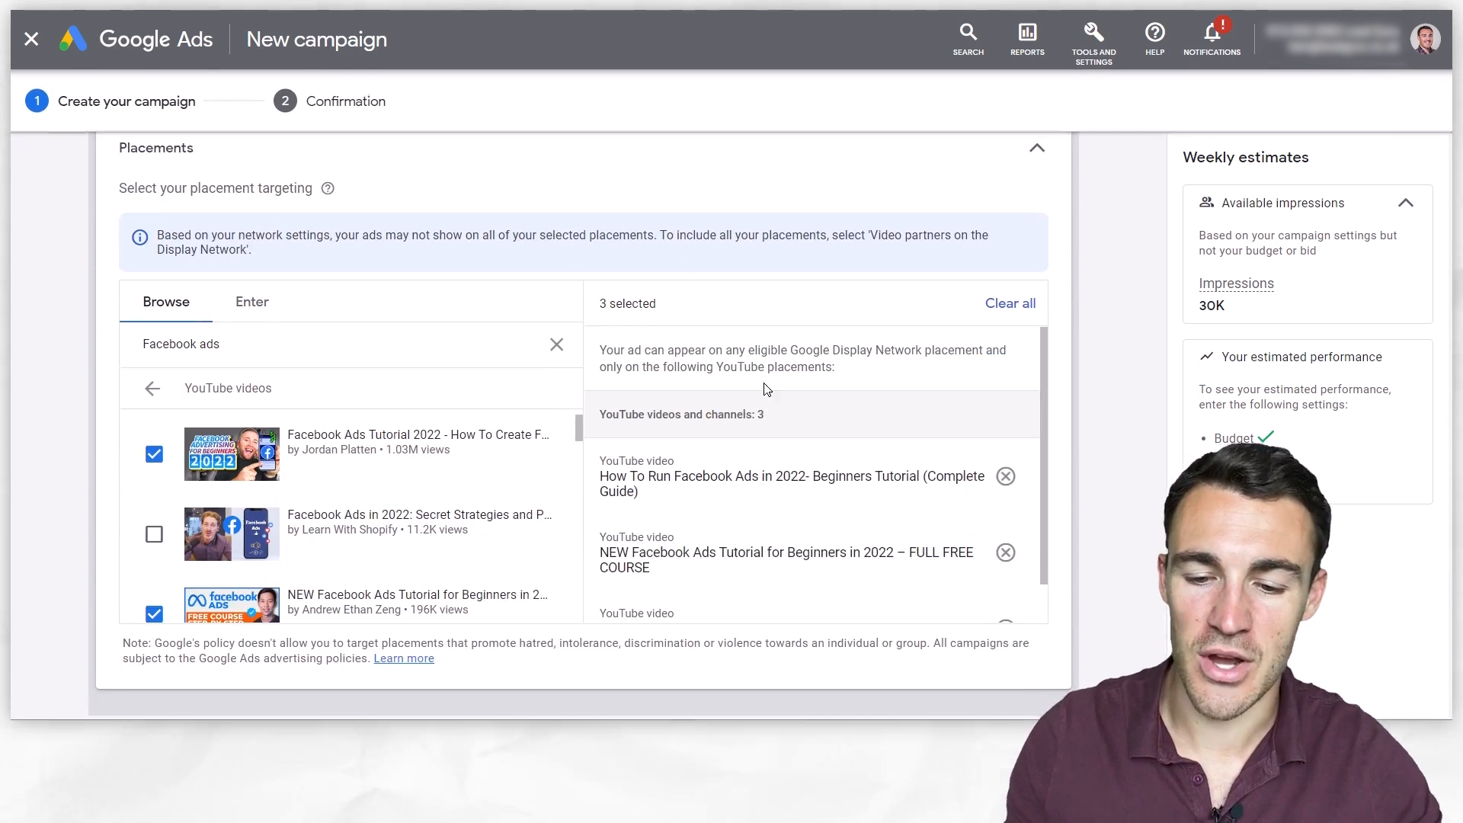
pyautogui.moveTo(778, 495)
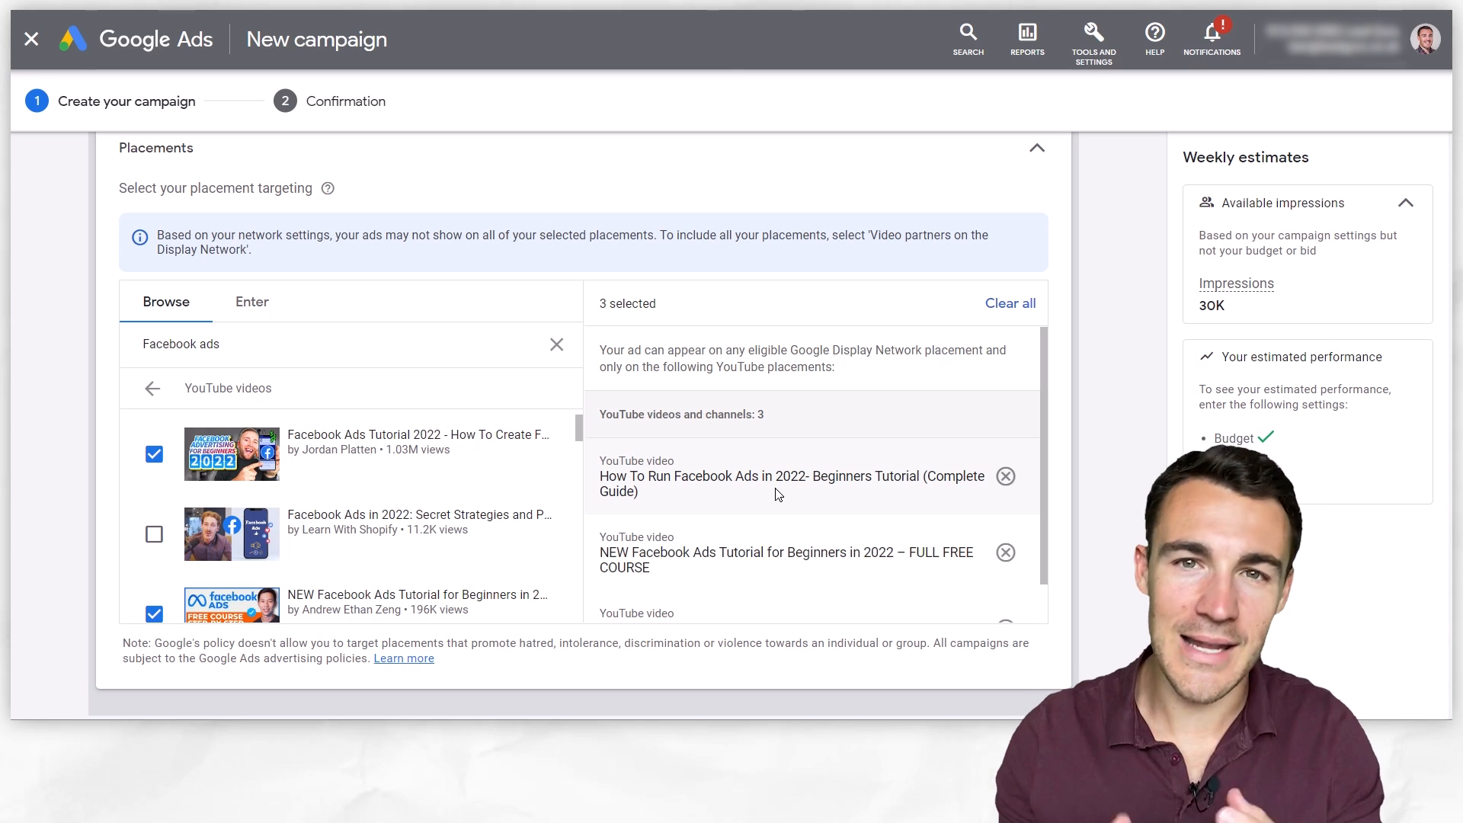
pyautogui.moveTo(807, 559)
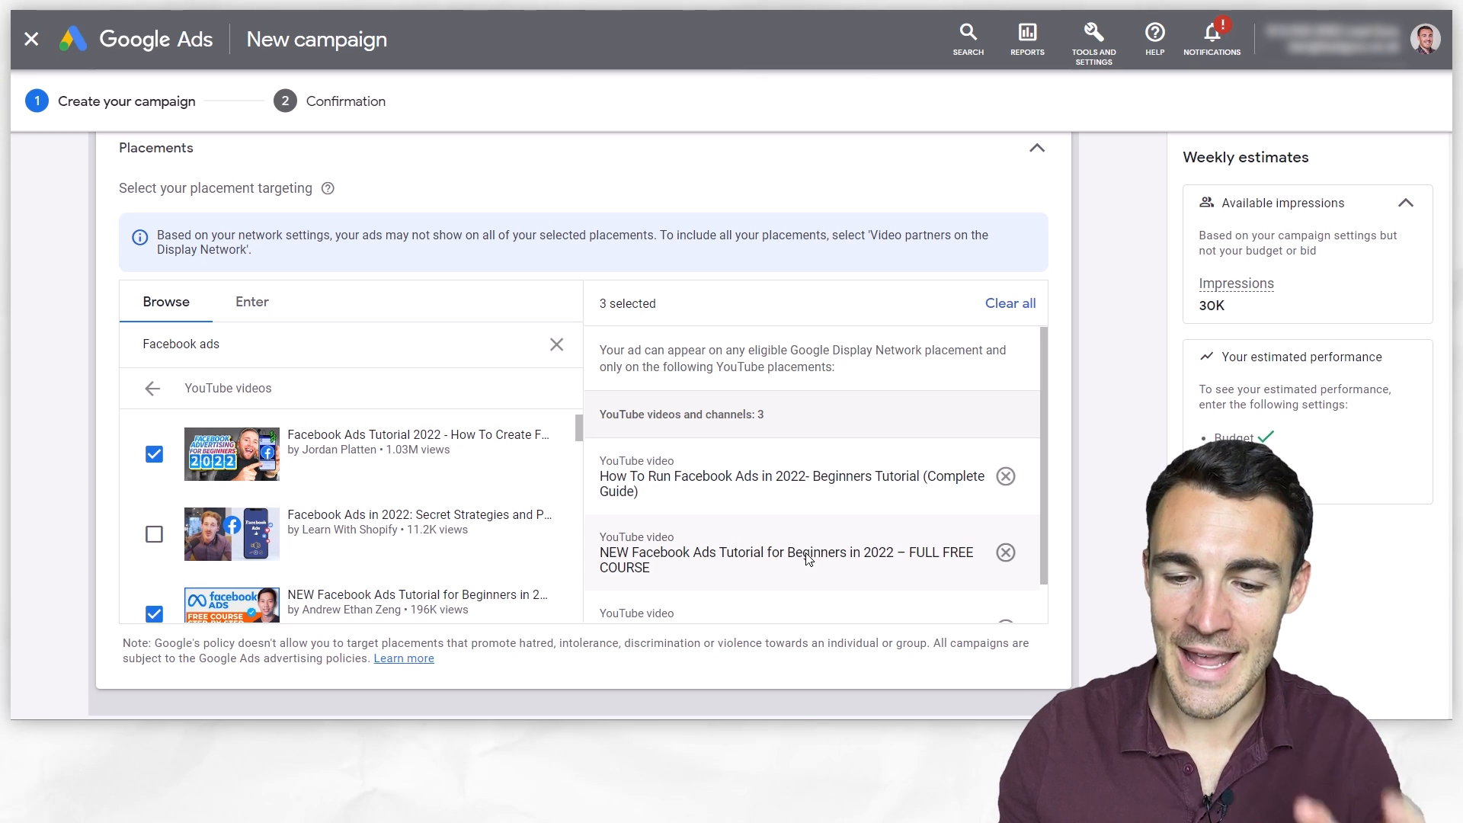
pyautogui.moveTo(807, 570)
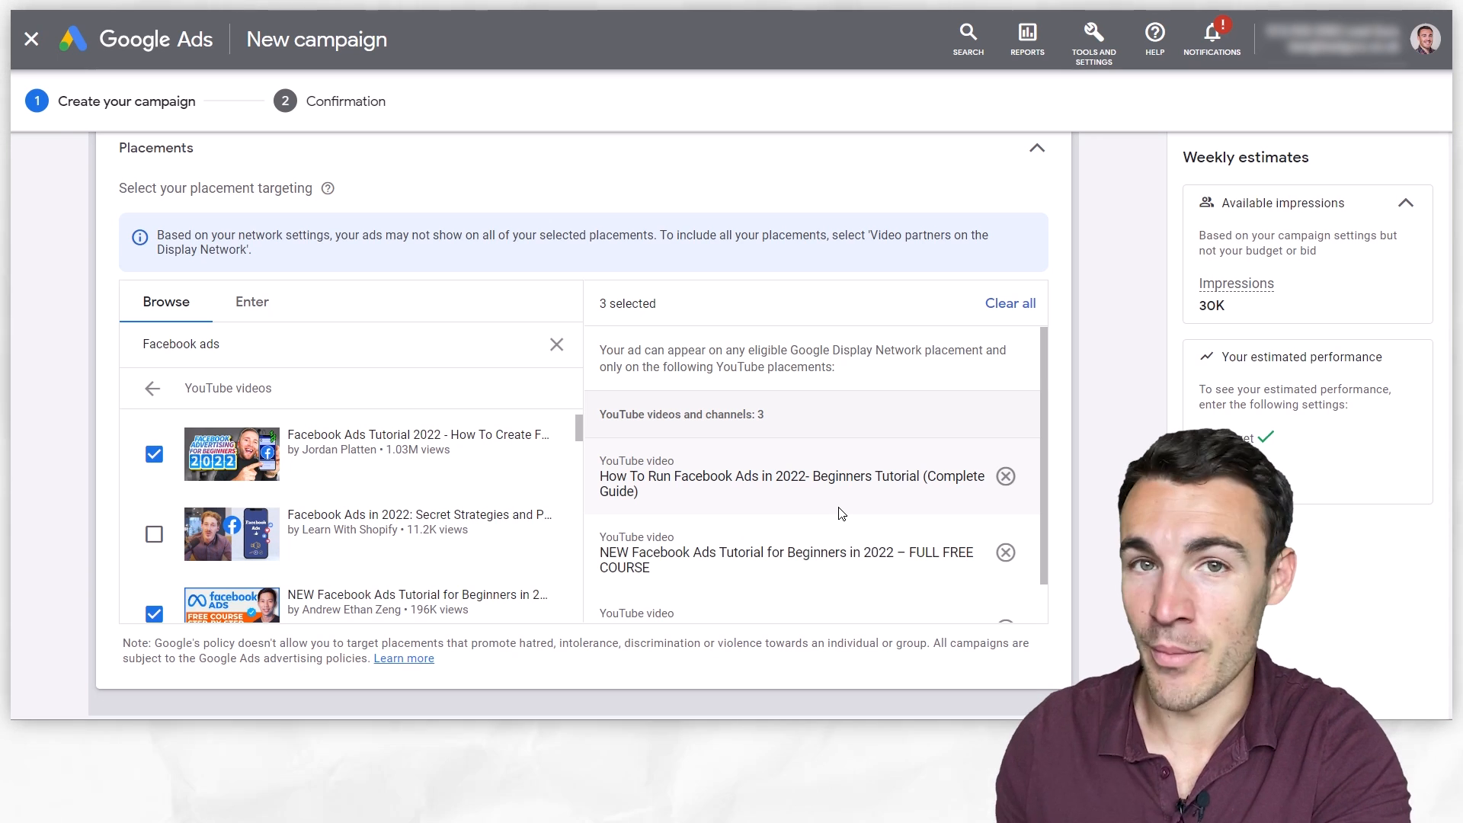
pyautogui.moveTo(763, 483)
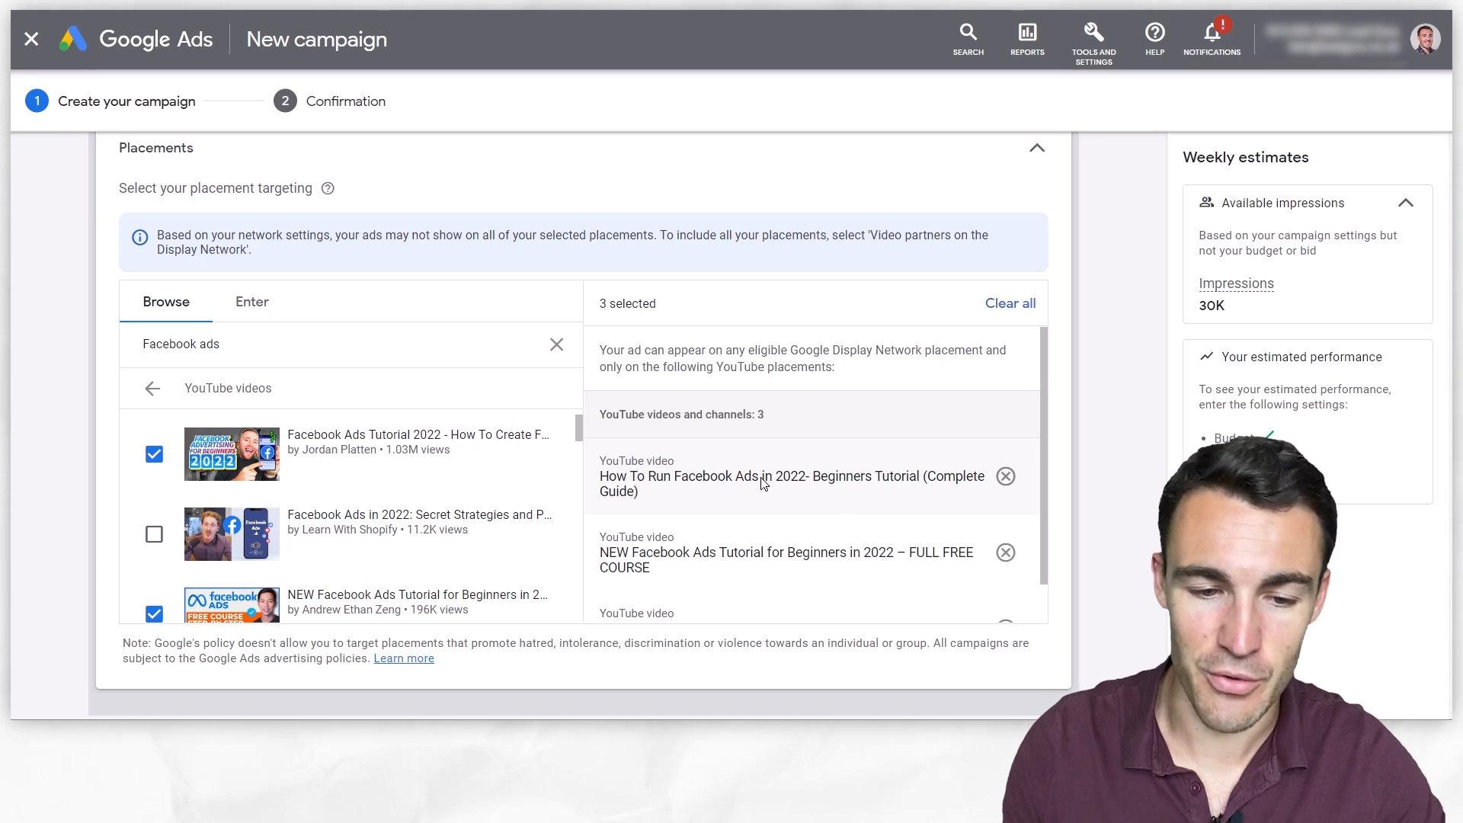
# Go back to placement categories and browse YouTube channels matching 'facebook ads'.
pyautogui.click(152, 388)
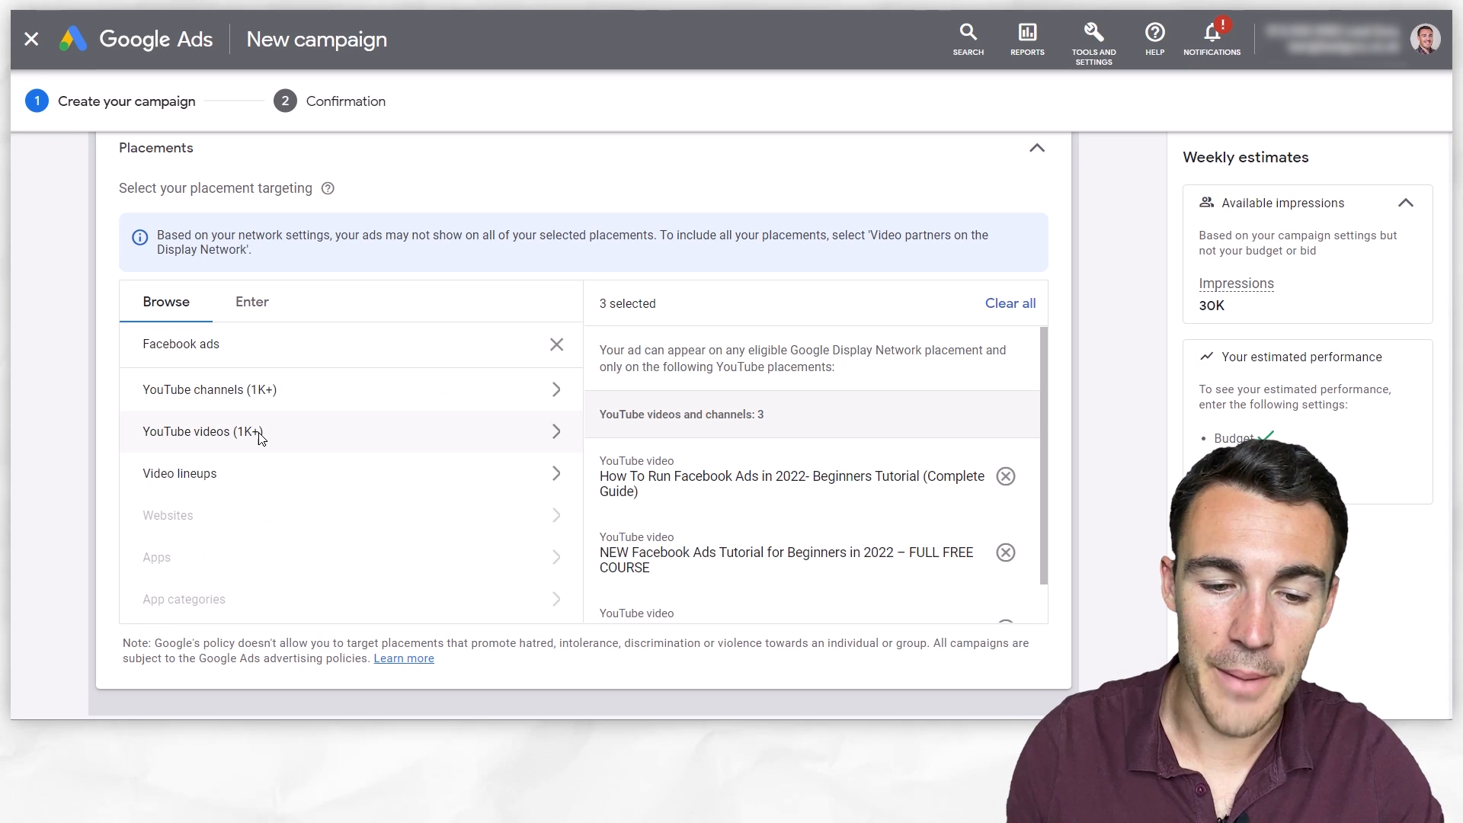
pyautogui.click(209, 389)
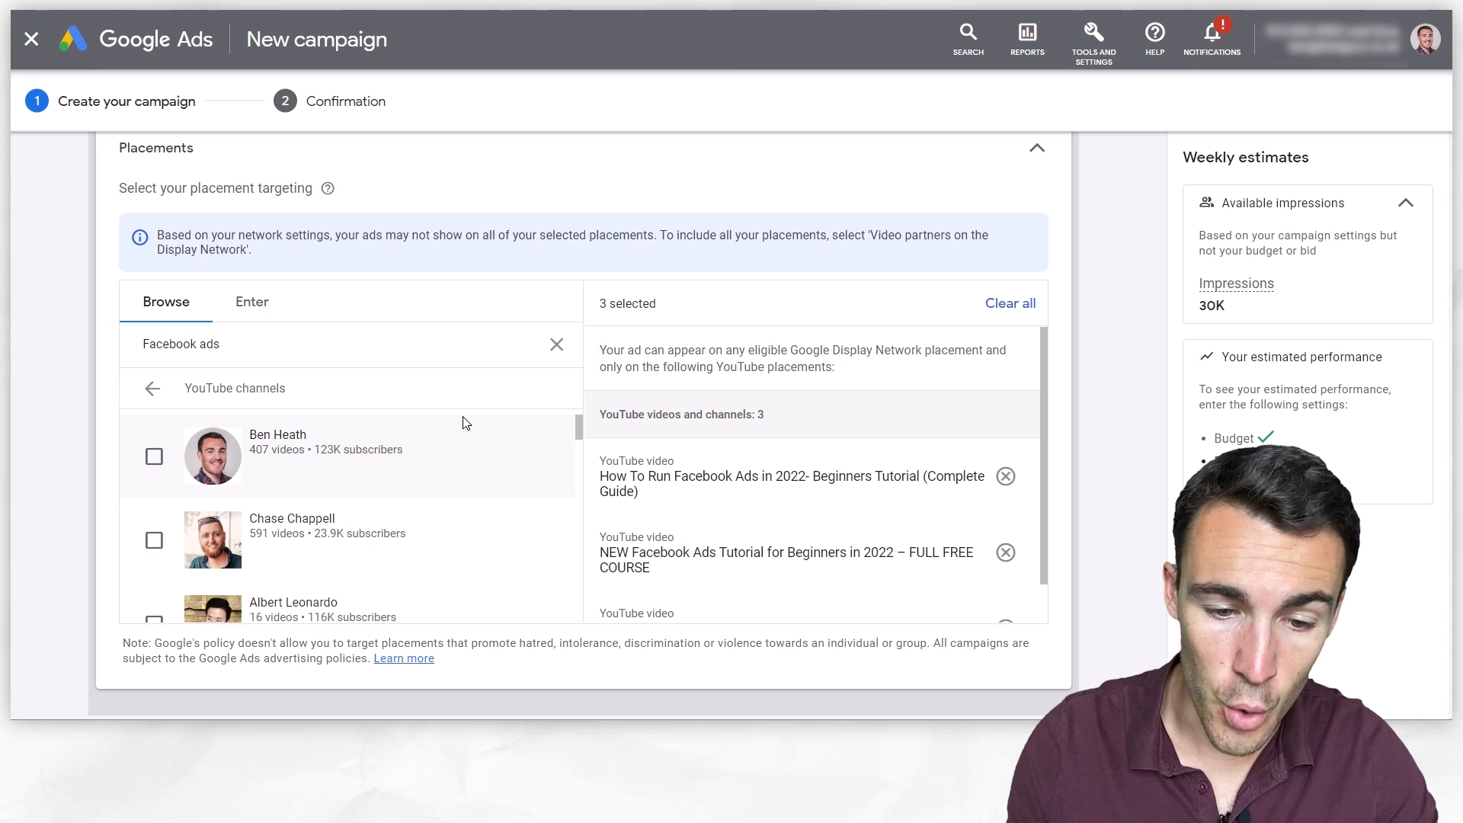
pyautogui.moveTo(415, 464)
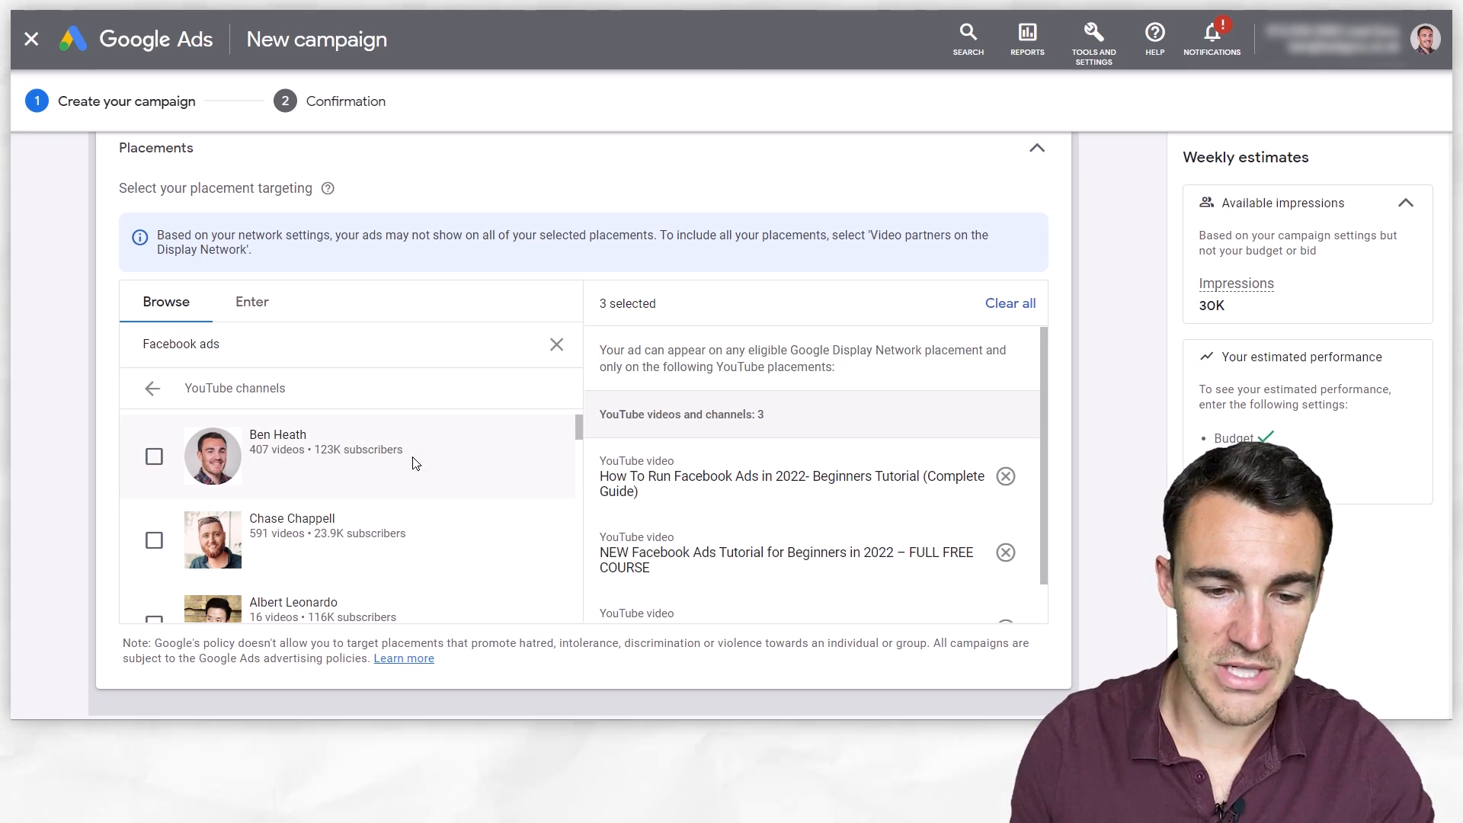
pyautogui.scroll(-3)
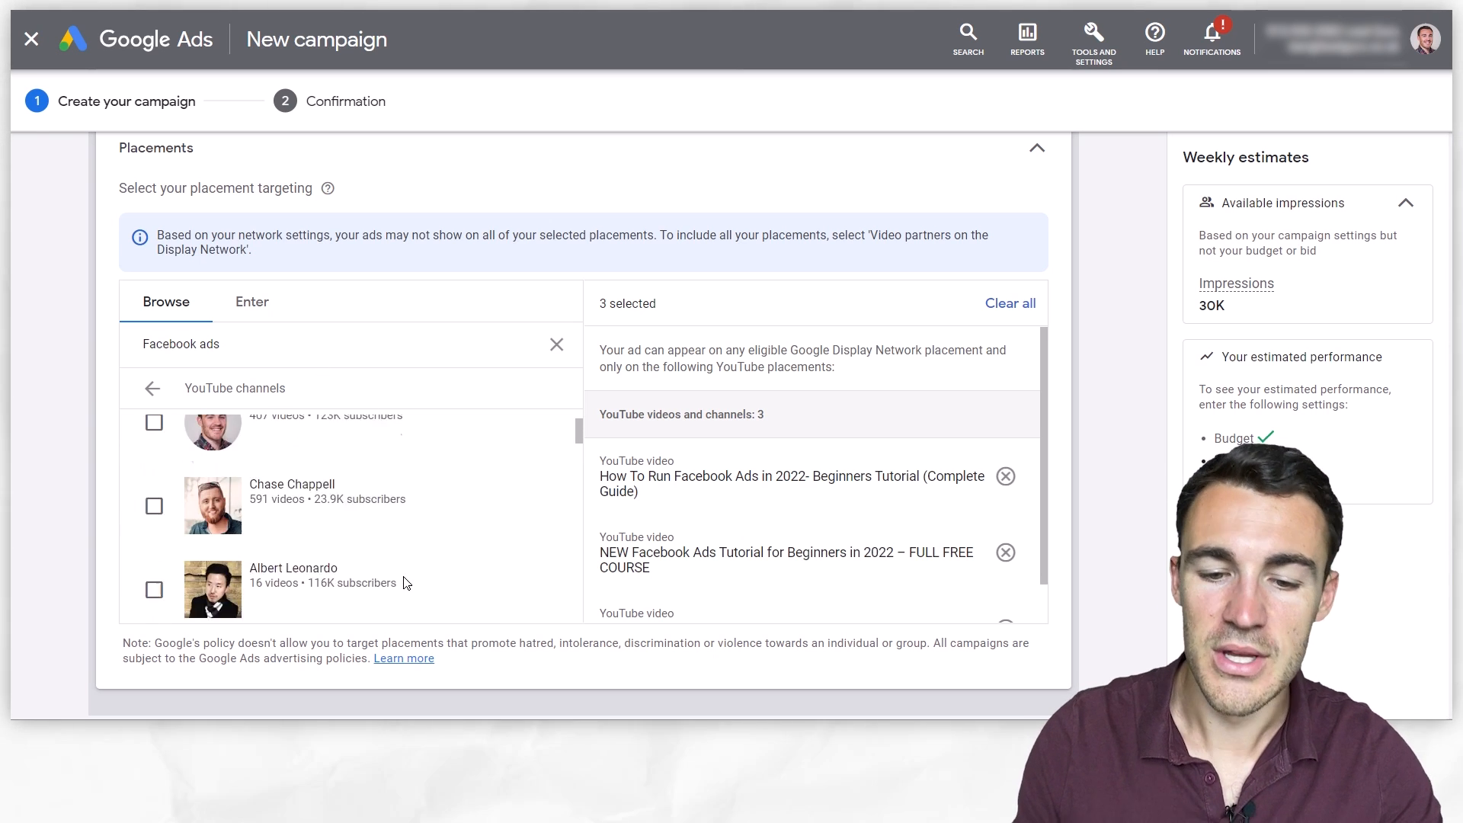
pyautogui.scroll(3)
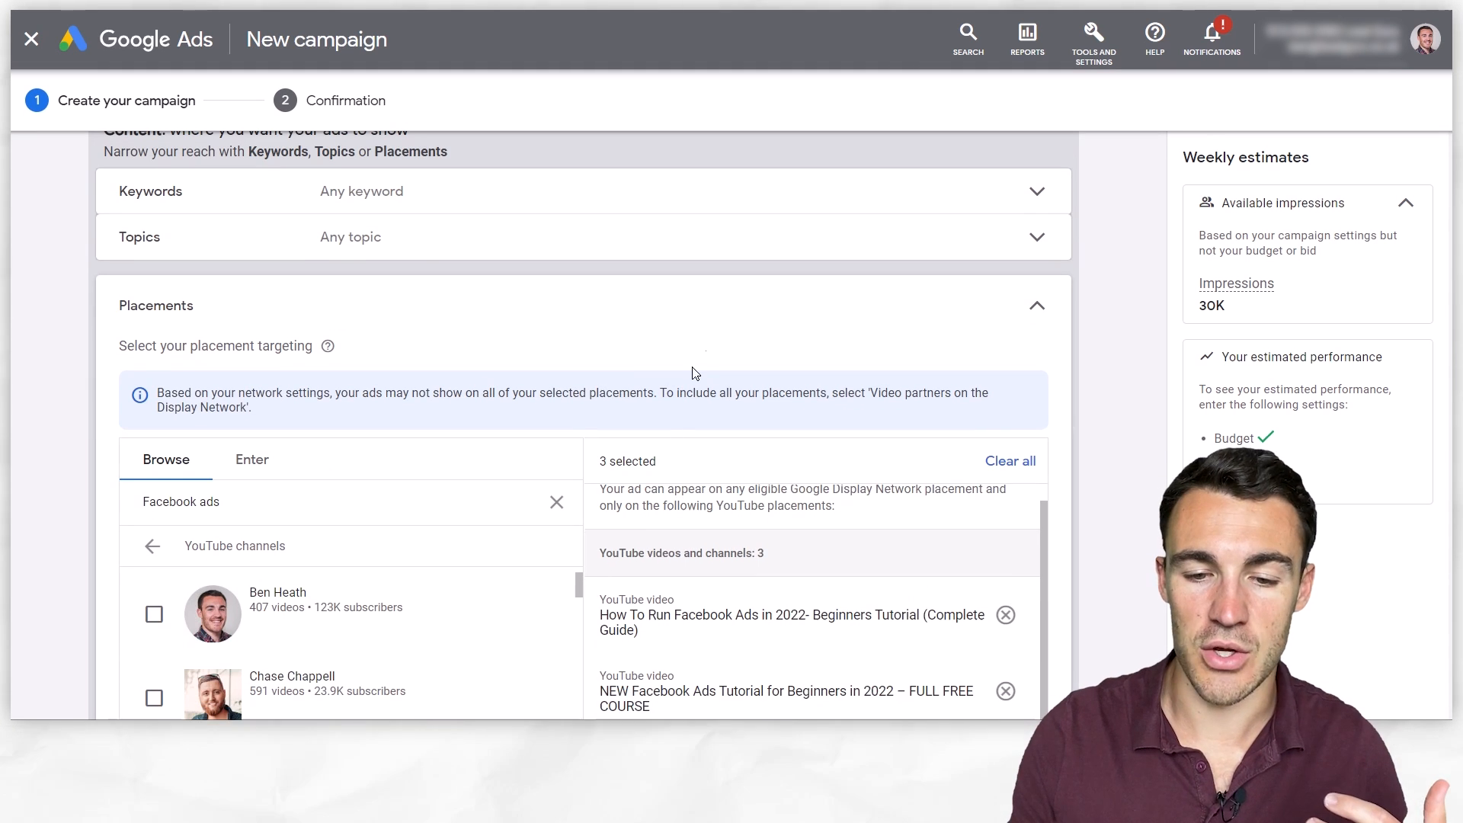
pyautogui.moveTo(702, 352)
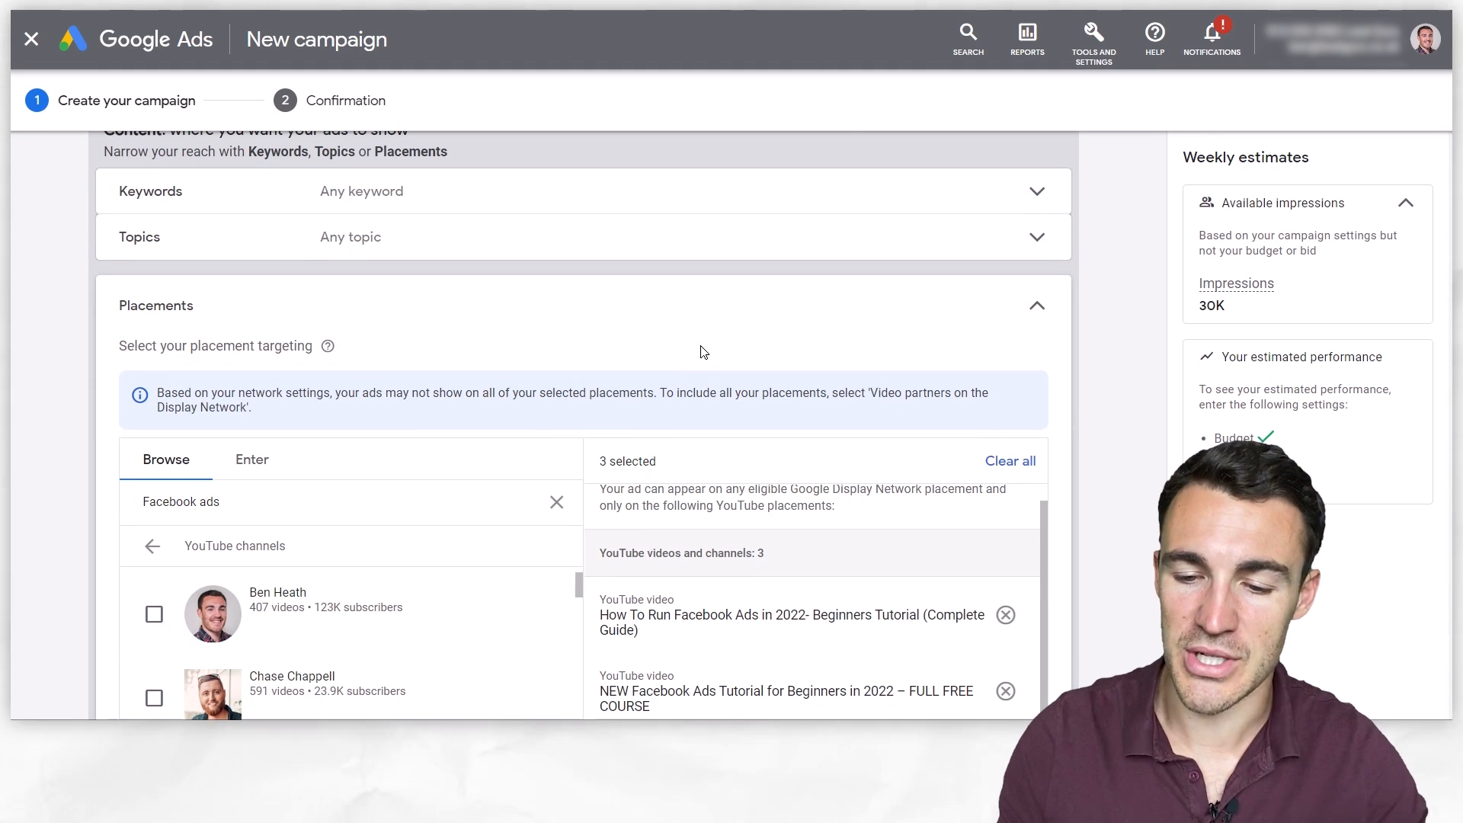
pyautogui.scroll(-3)
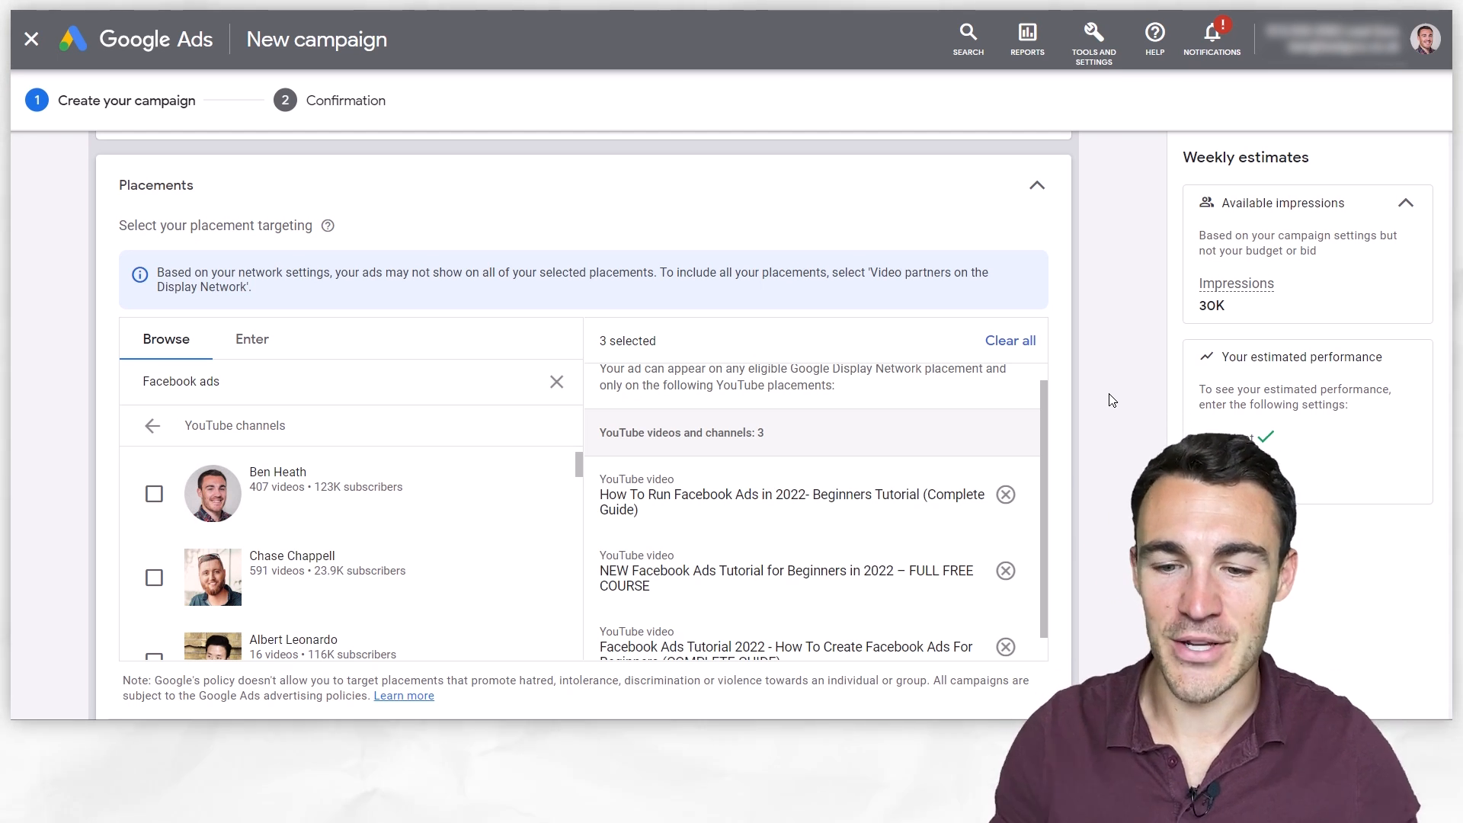
pyautogui.scroll(3)
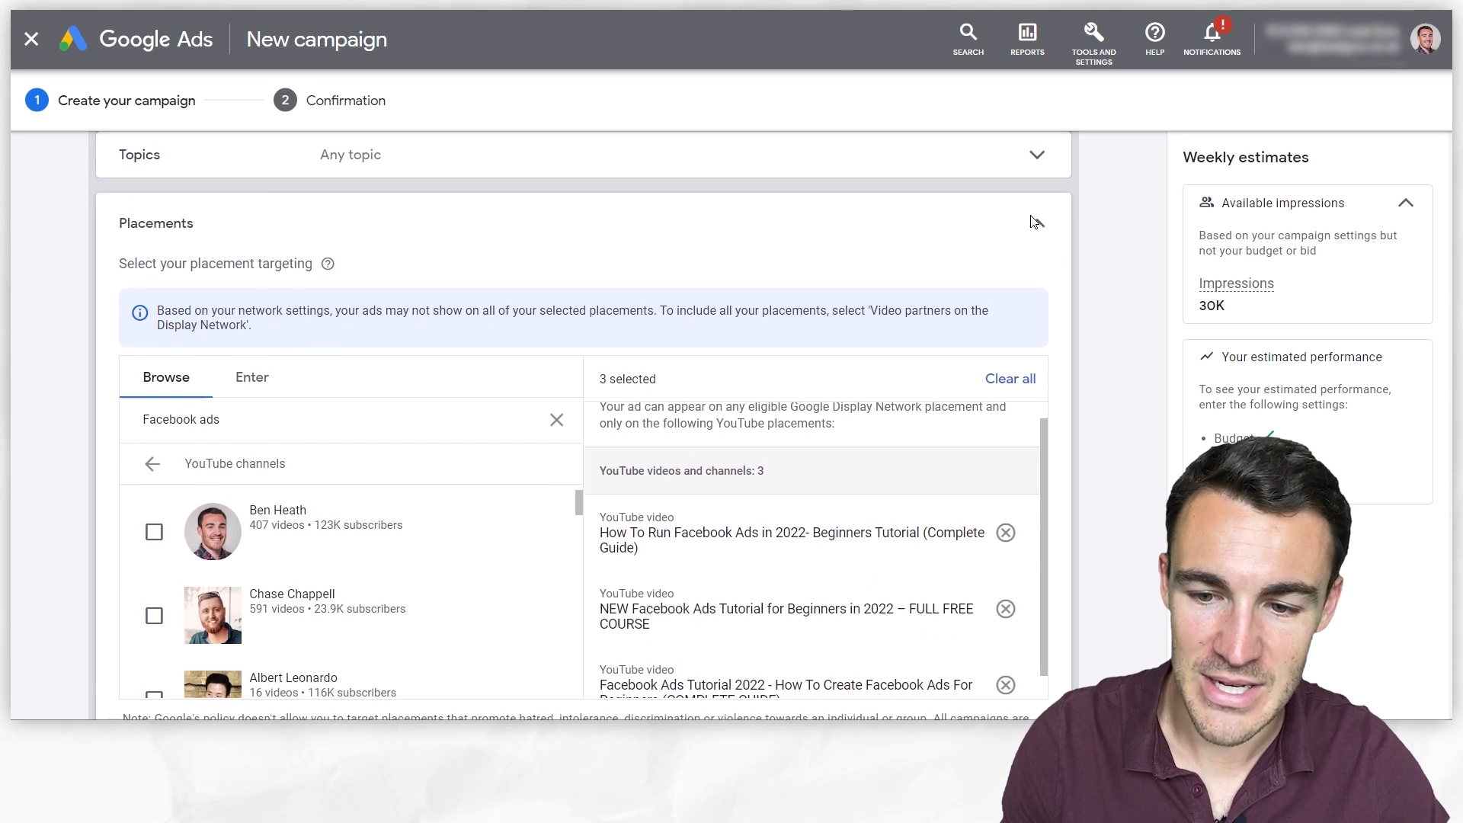
# Scroll past the three-video placements summary down to the Bid section.
pyautogui.scroll(-3)
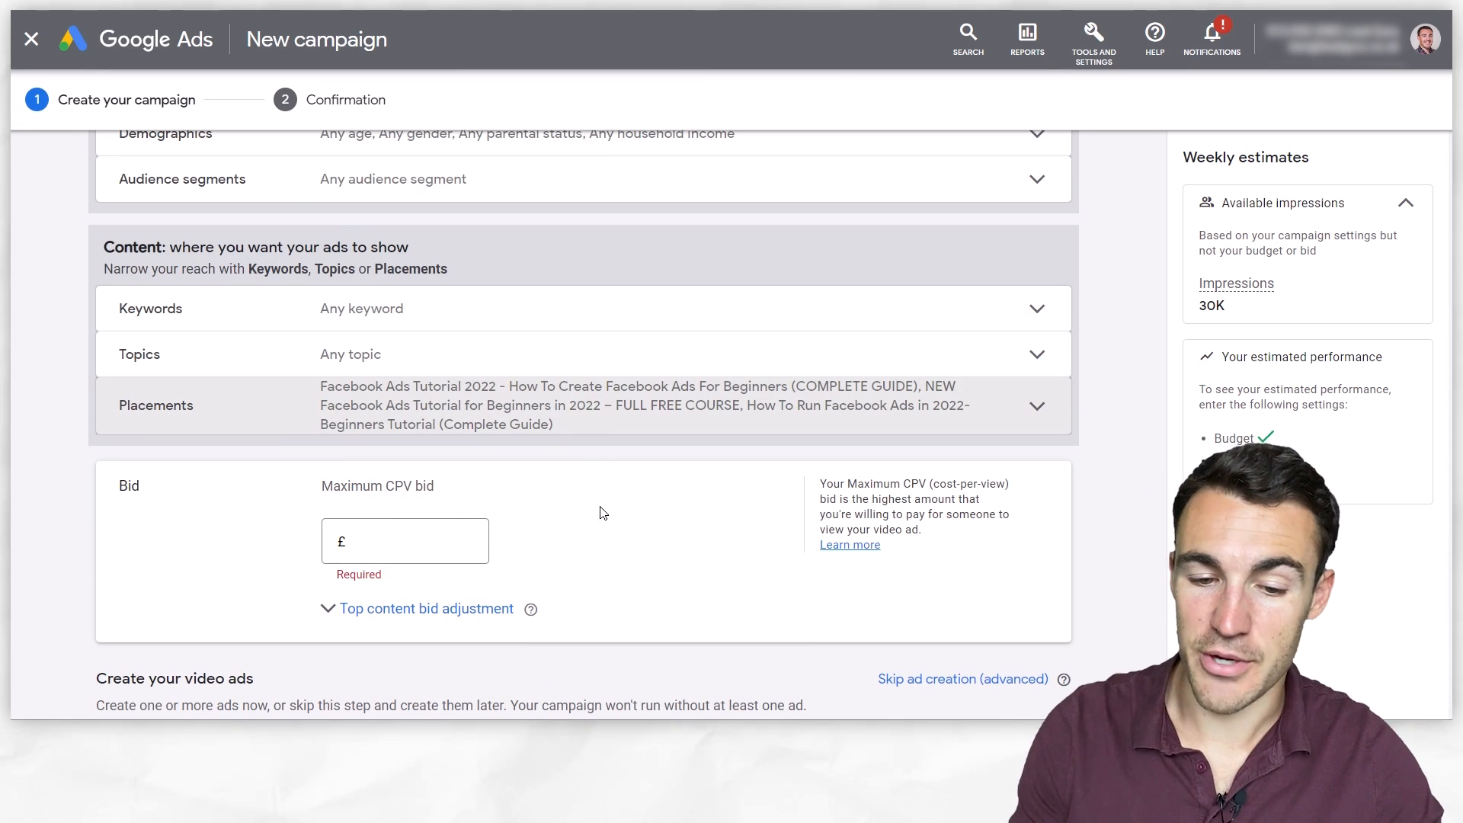
pyautogui.moveTo(653, 516)
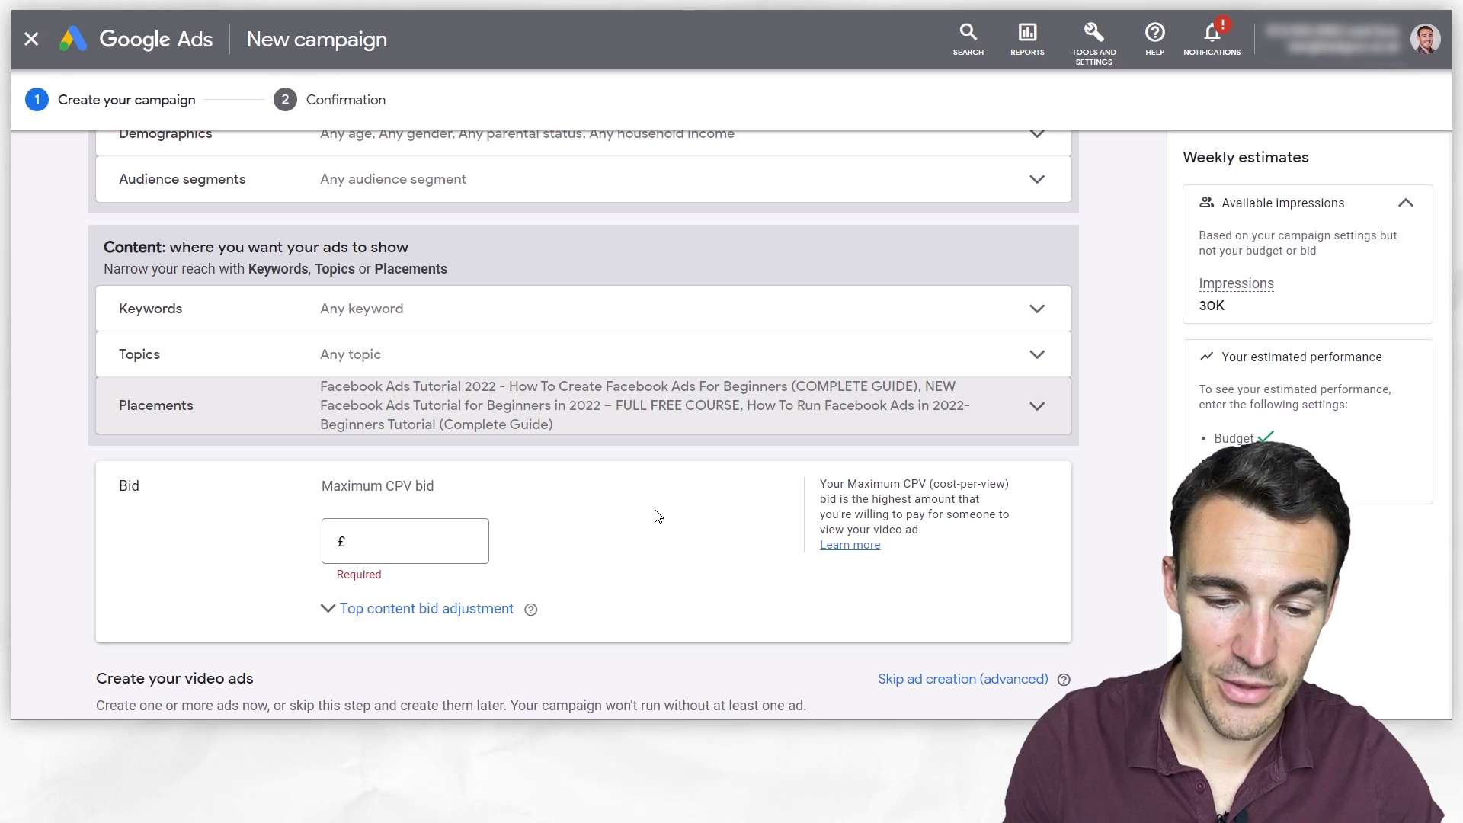
pyautogui.scroll(-3)
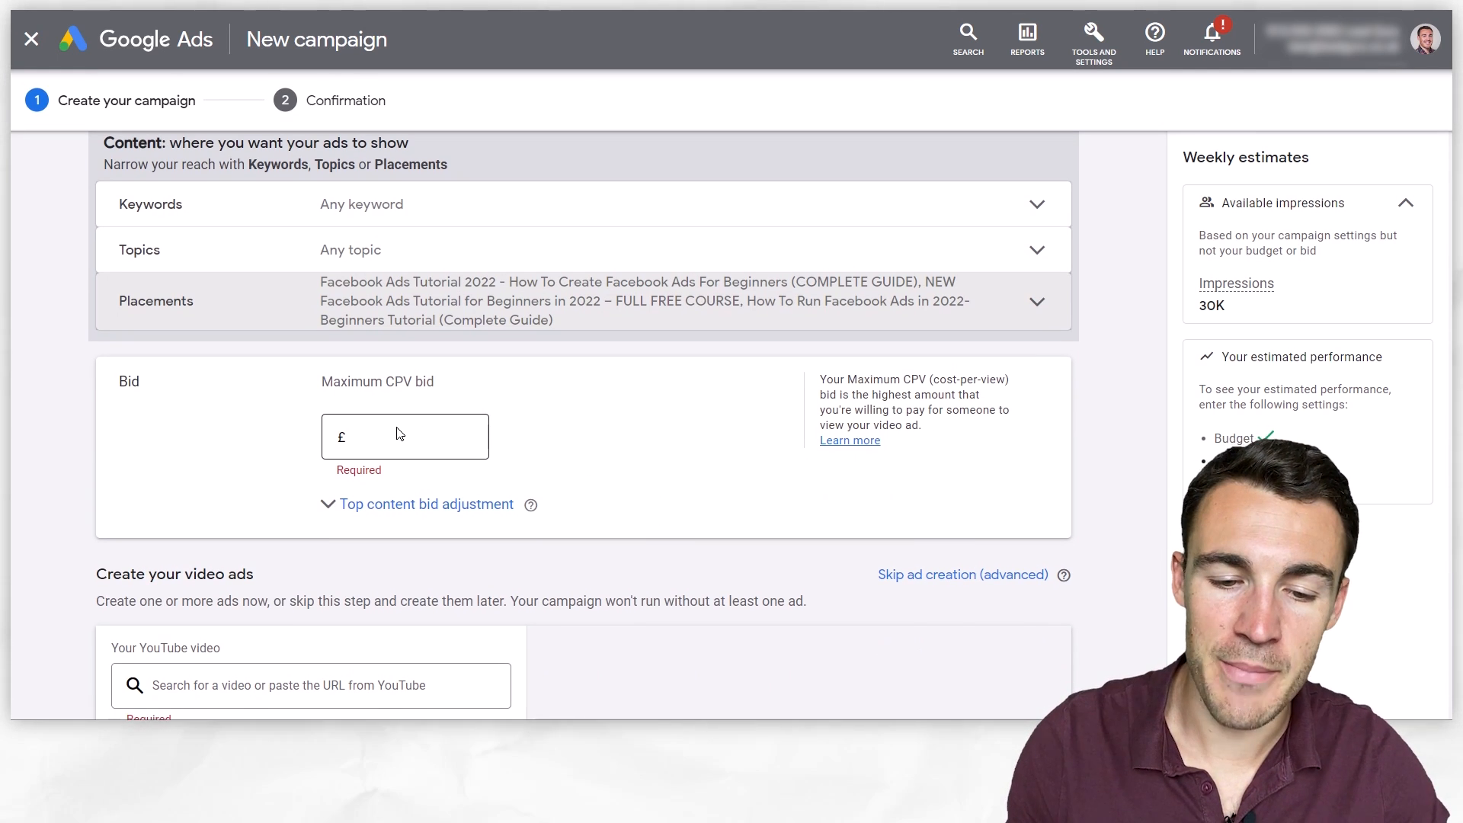
pyautogui.moveTo(726, 470)
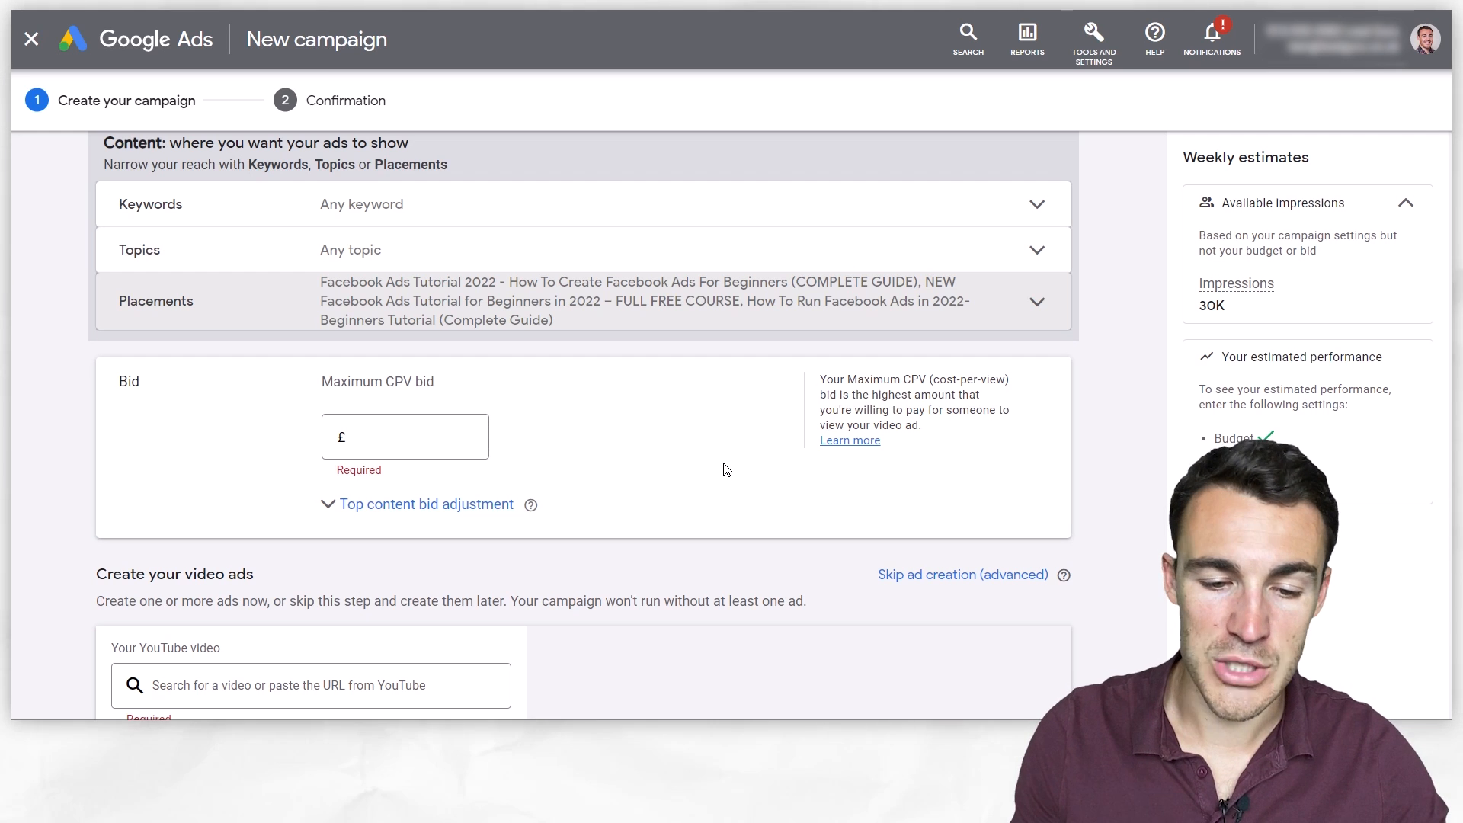
pyautogui.moveTo(471, 300)
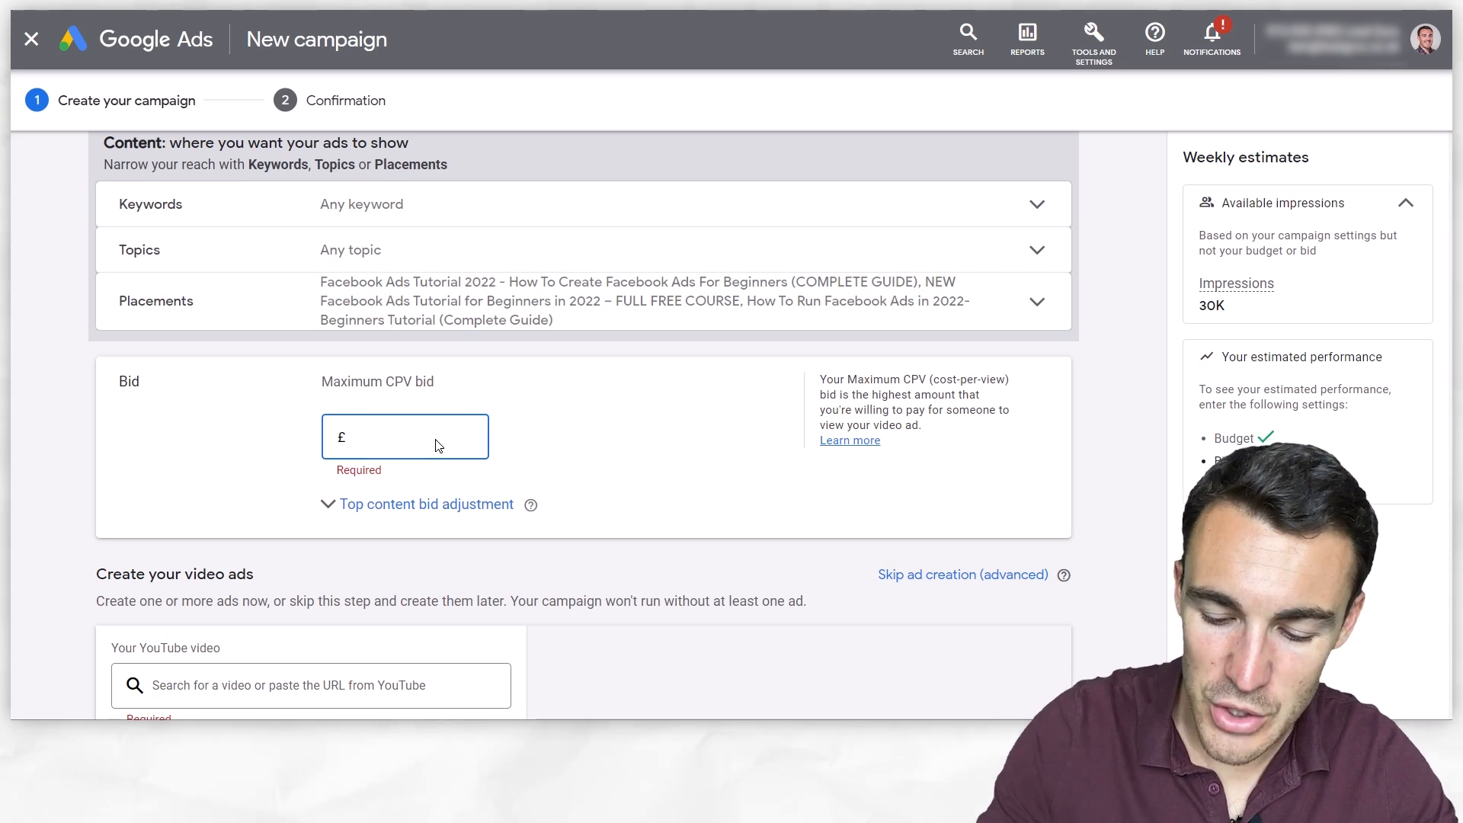
# Enter 0.50 as the maximum CPV bid.
pyautogui.write('0.50')
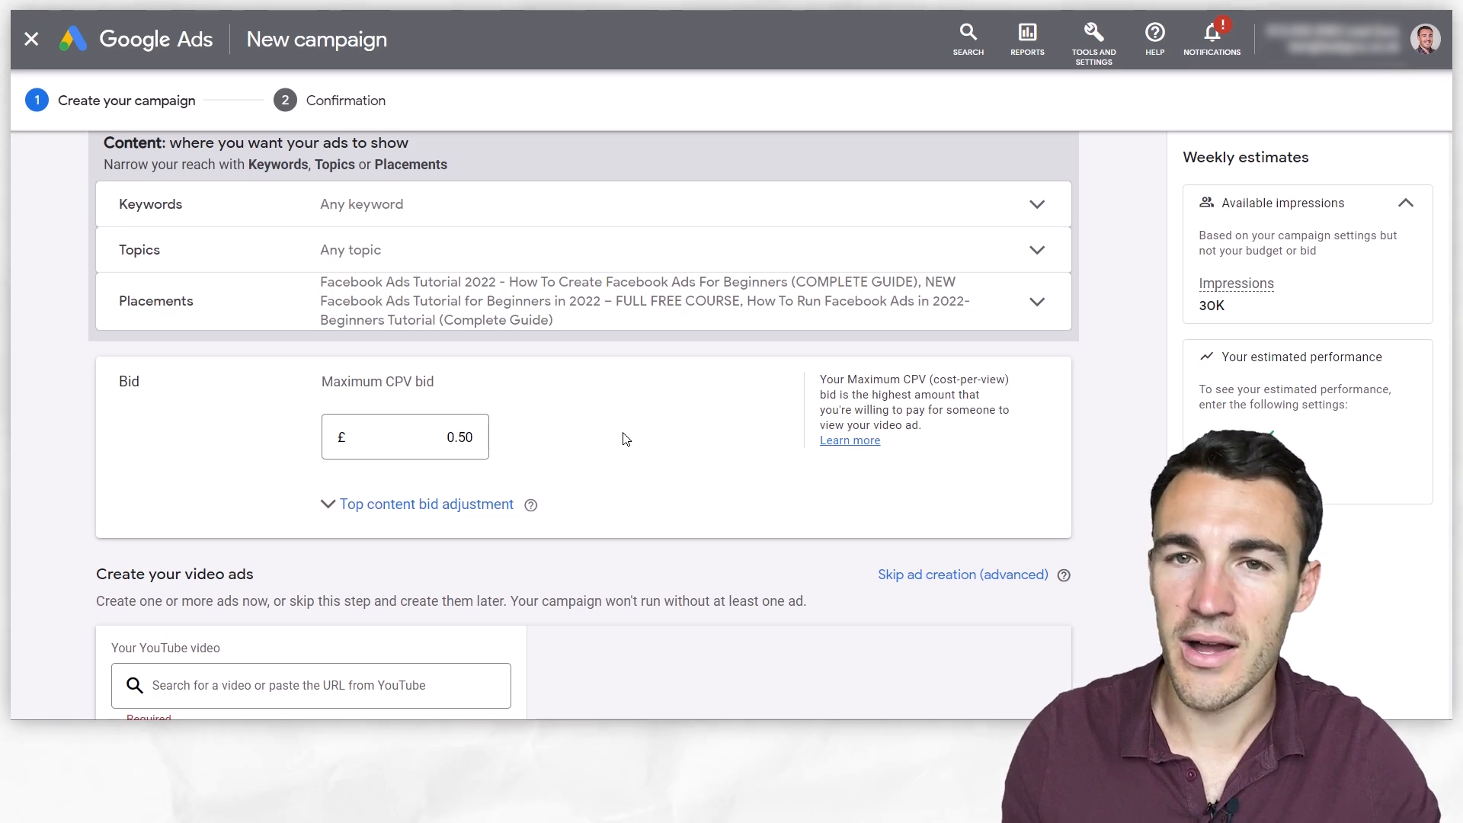
pyautogui.click(405, 436)
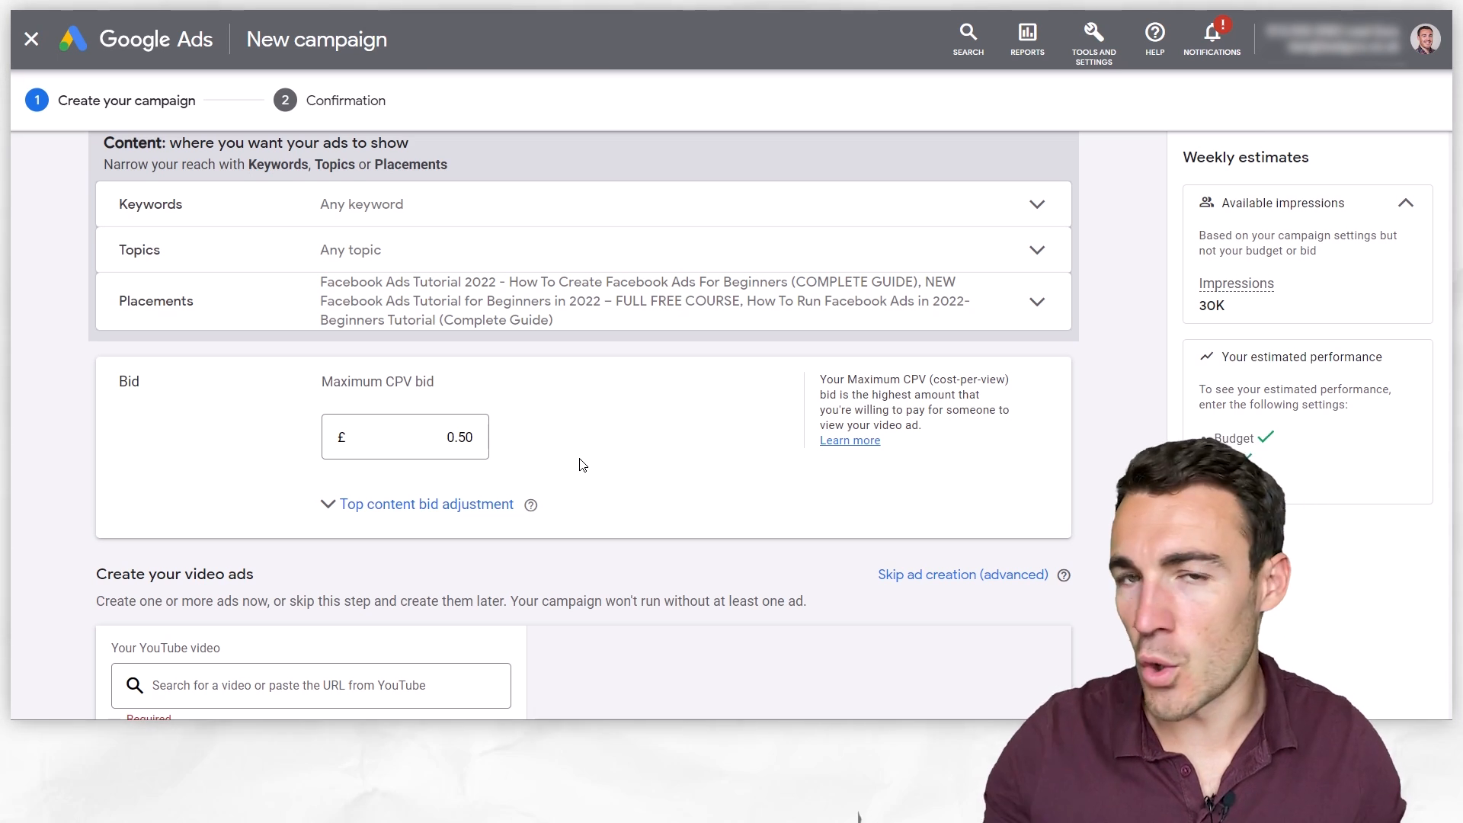
# Search 'I found a better way to advertise' and select that YouTube video.
pyautogui.scroll(-3)
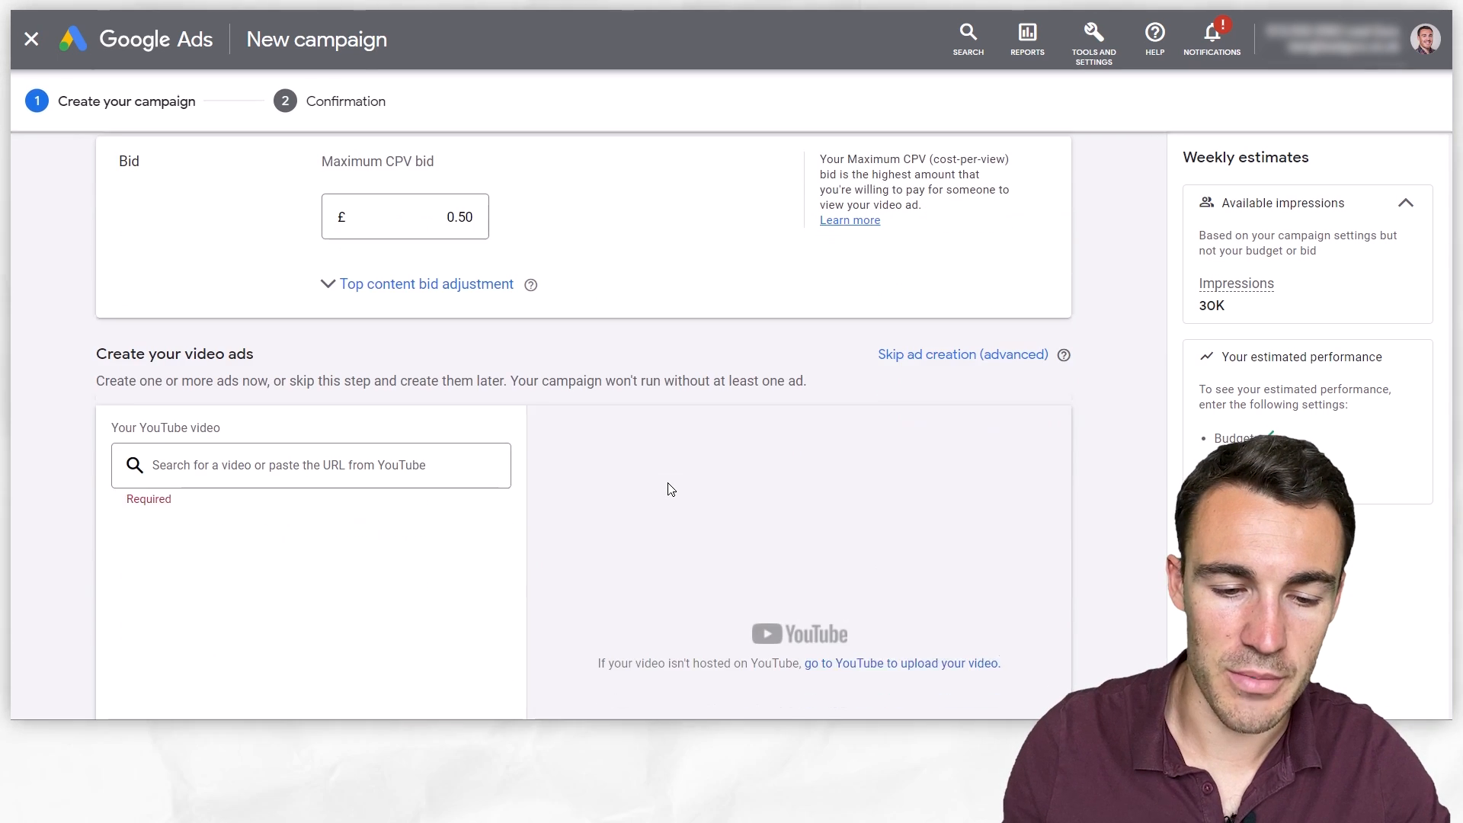
pyautogui.scroll(-3)
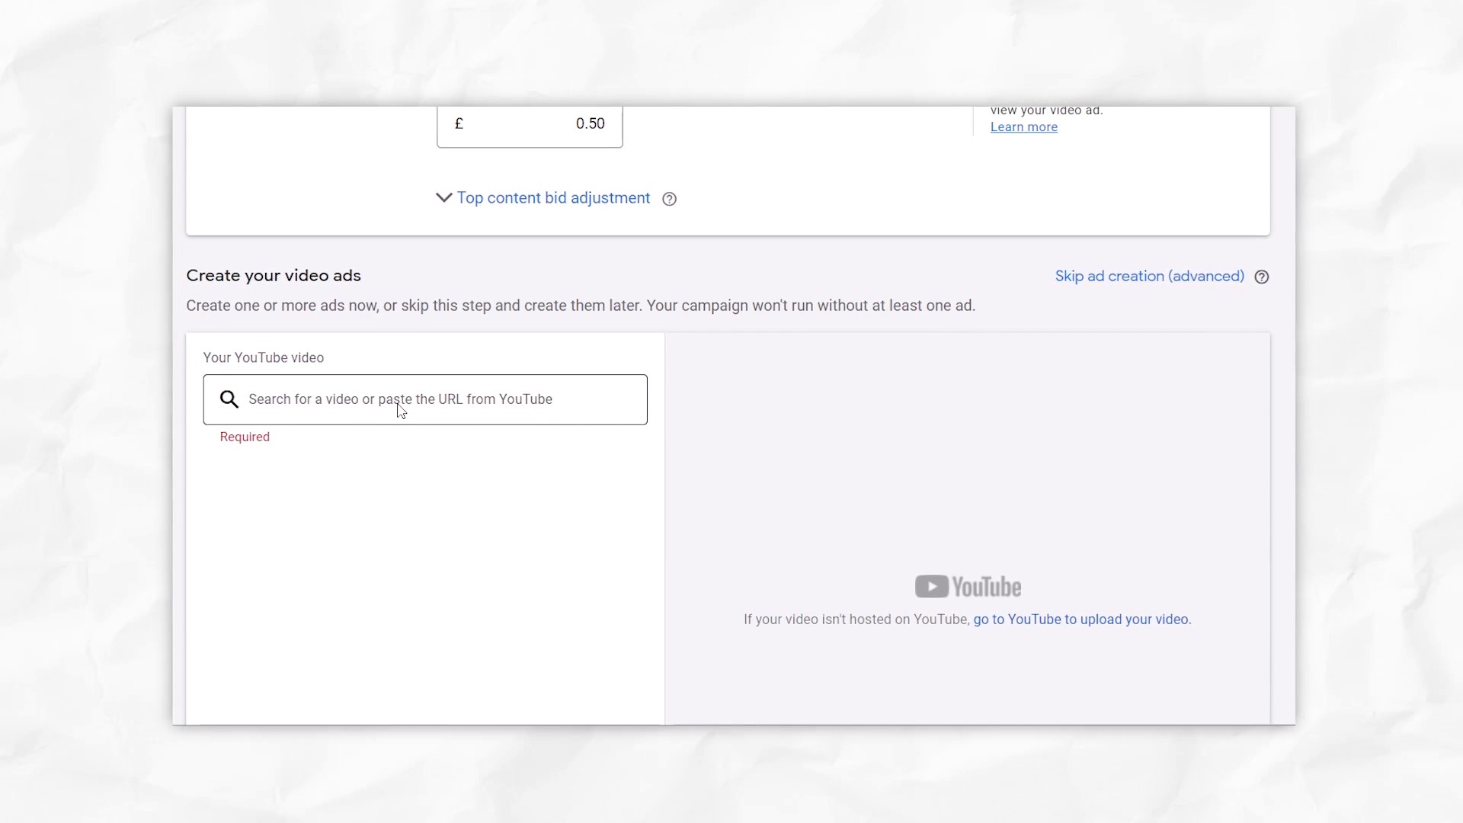
pyautogui.write('I found a be')
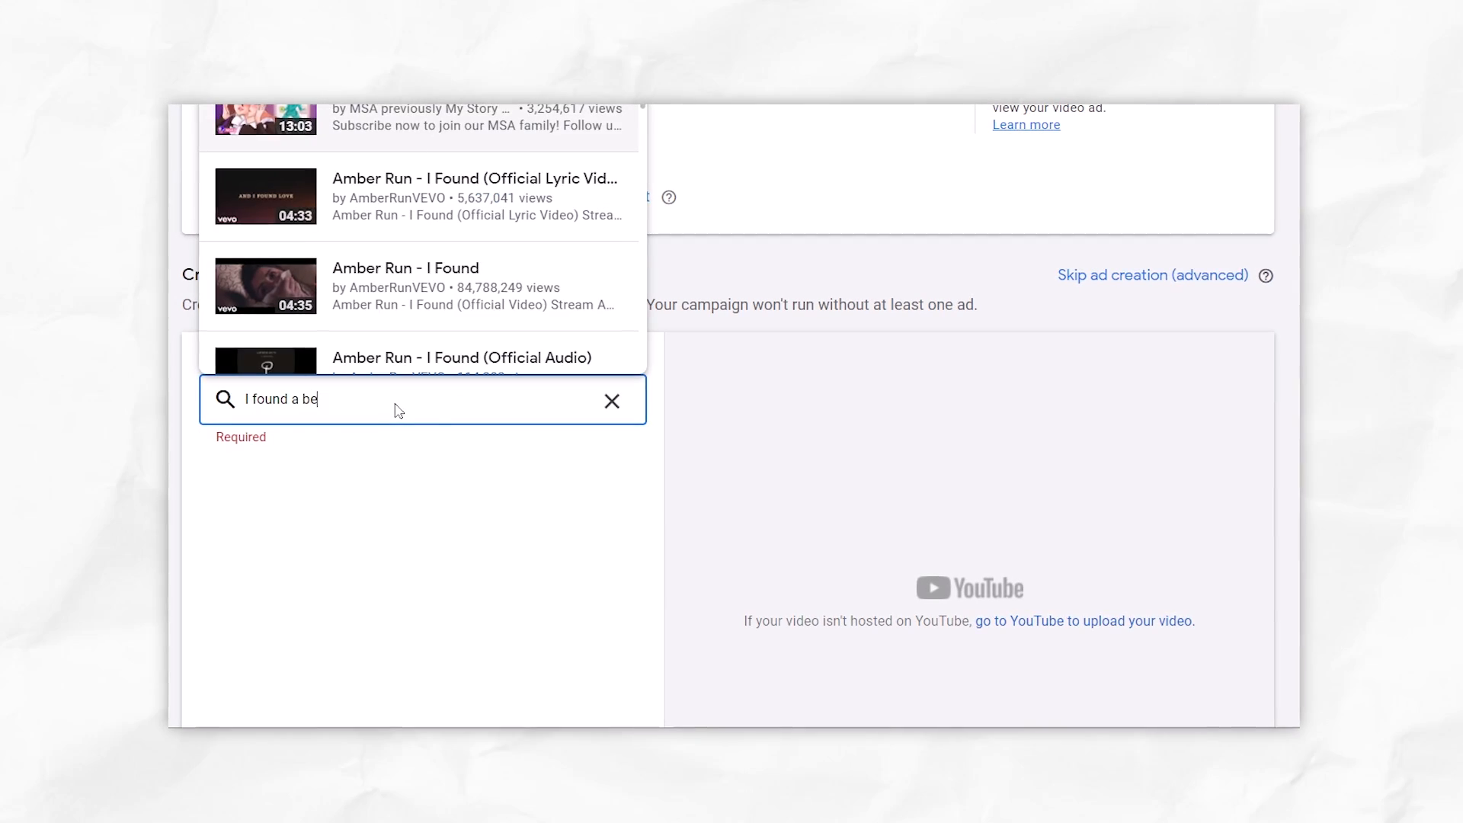
pyautogui.write('tter way to ad')
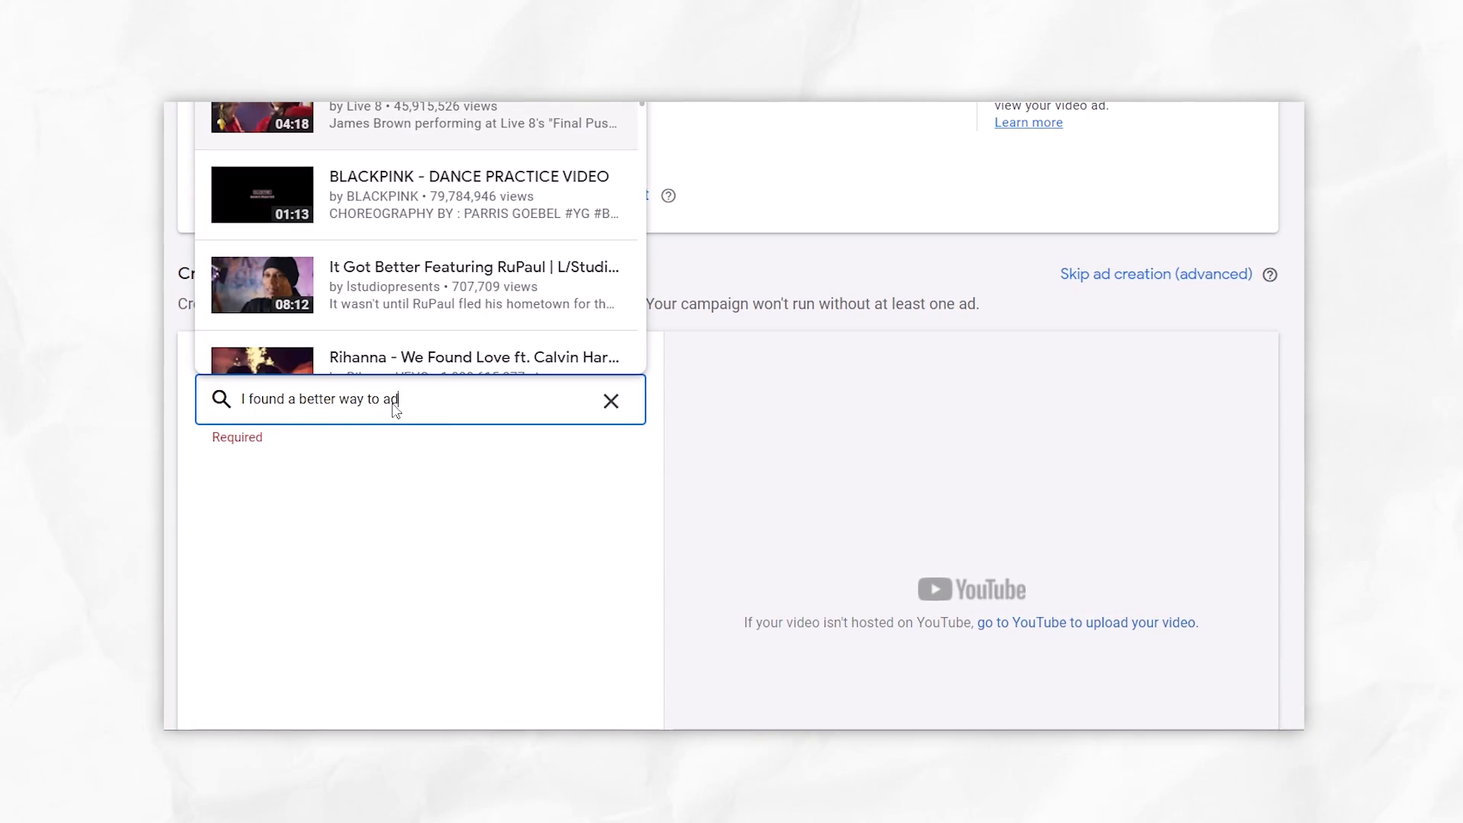
pyautogui.write('vertise')
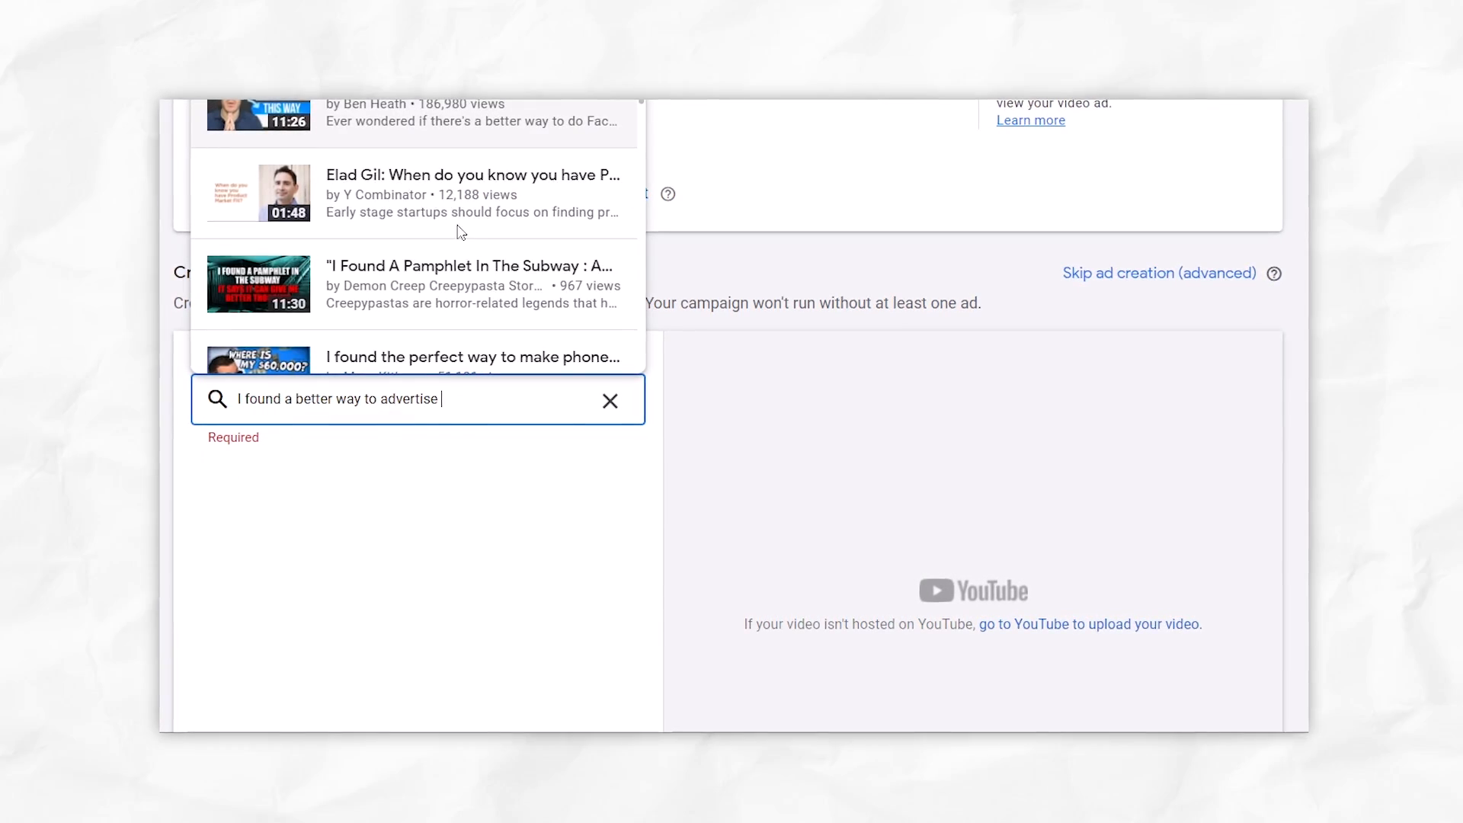
pyautogui.click(457, 117)
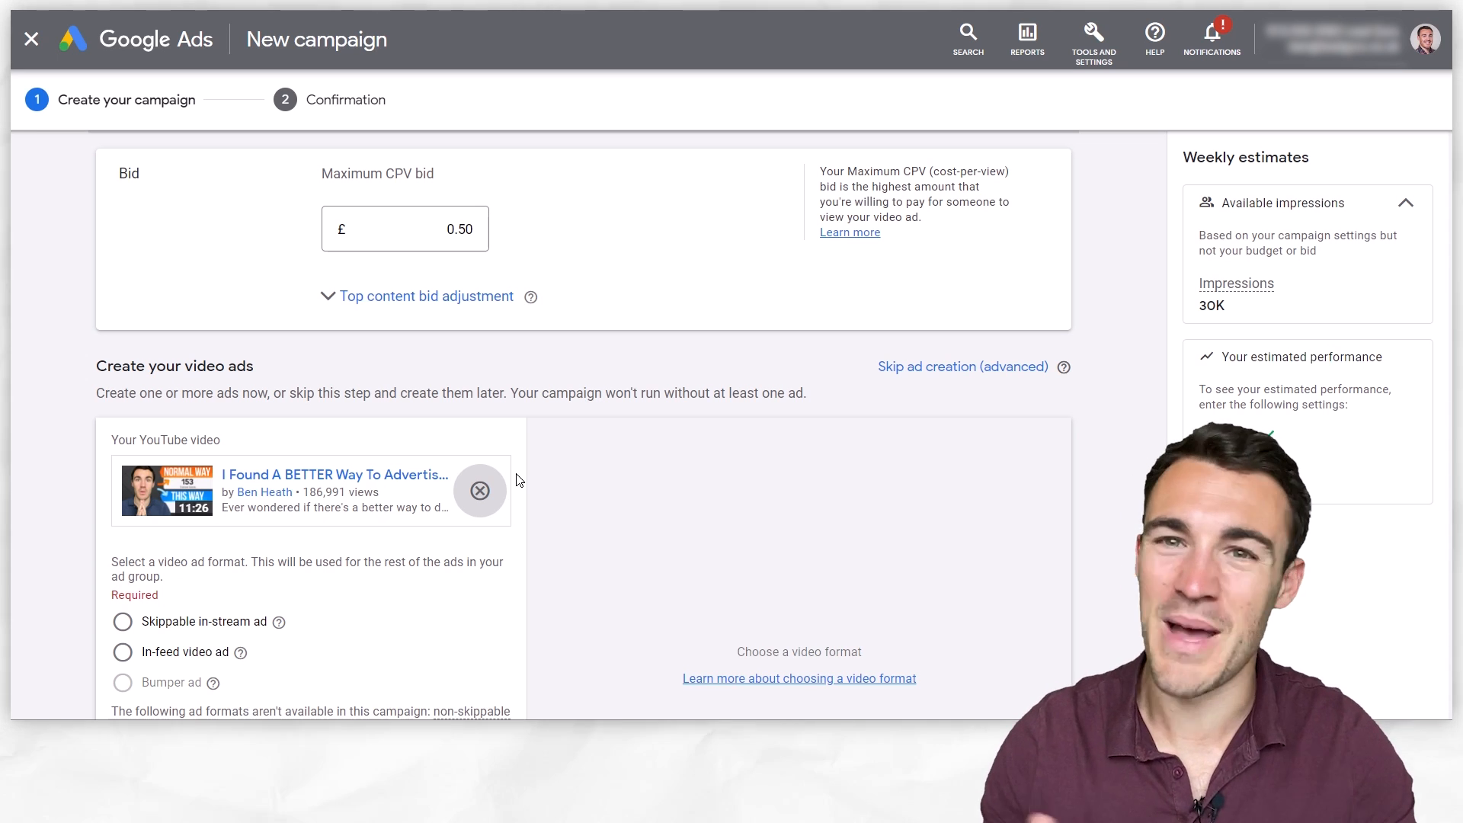
pyautogui.moveTo(331, 469)
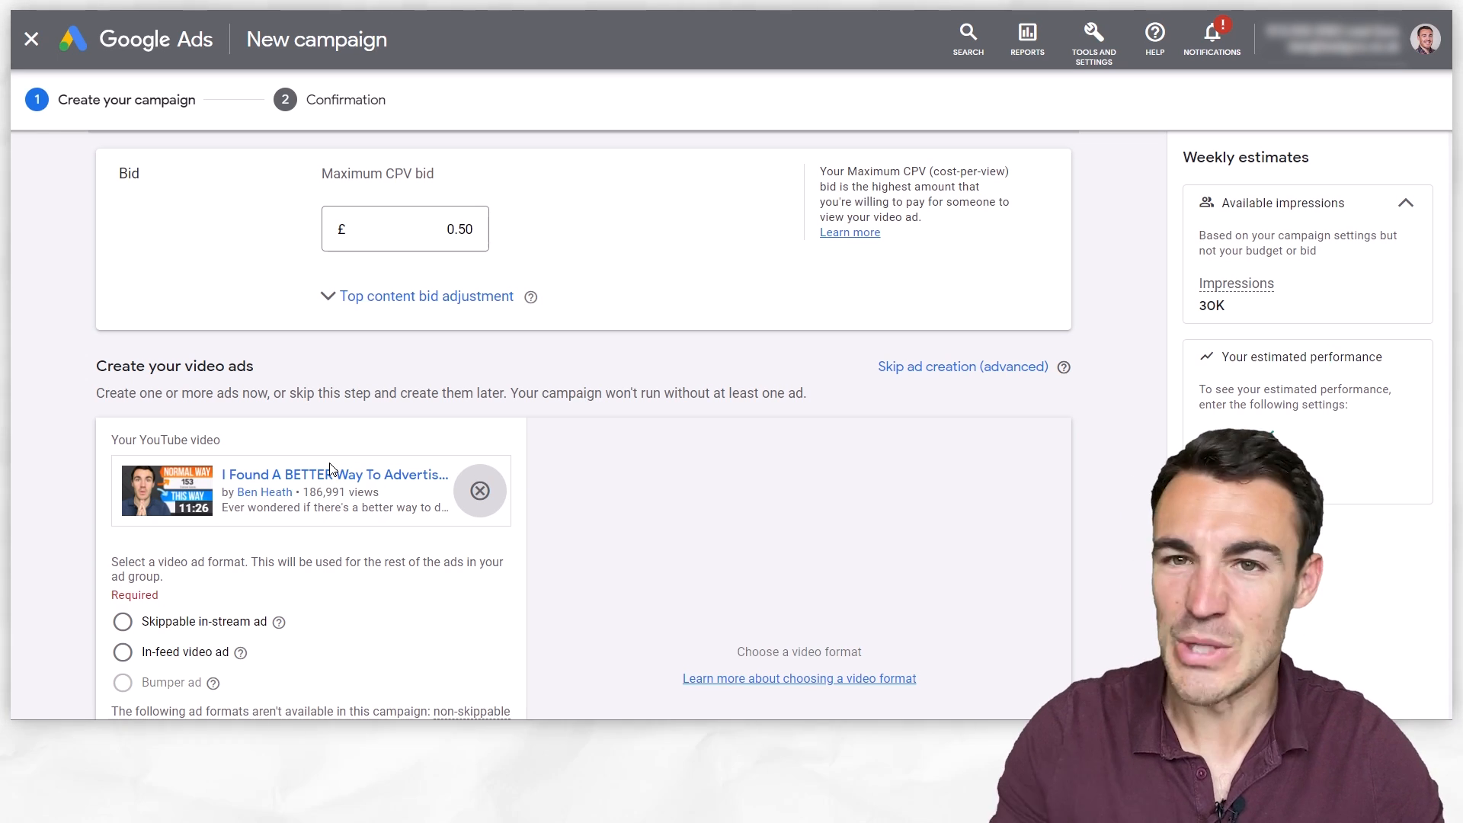
pyautogui.moveTo(421, 411)
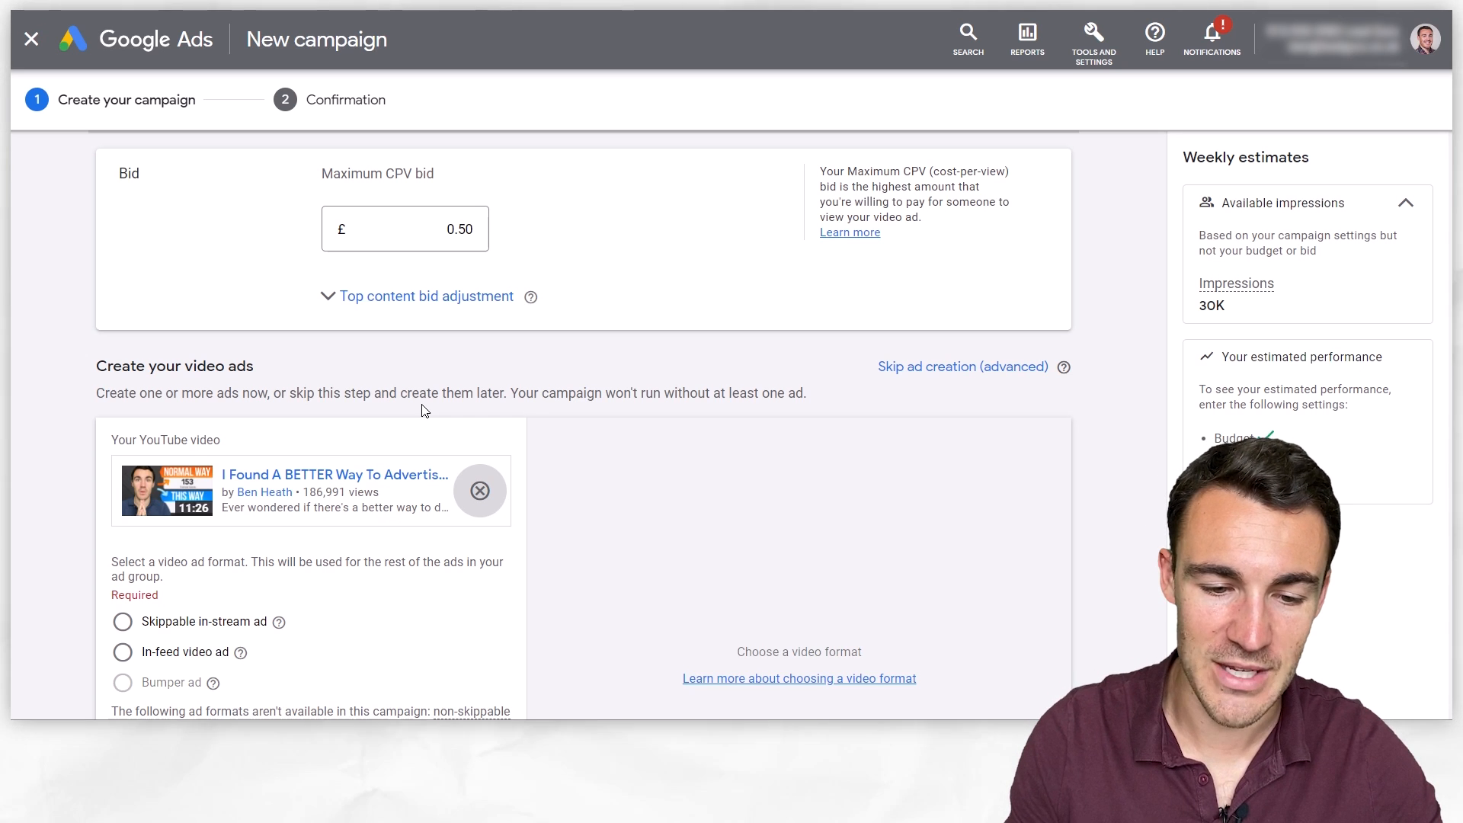
pyautogui.scroll(-3)
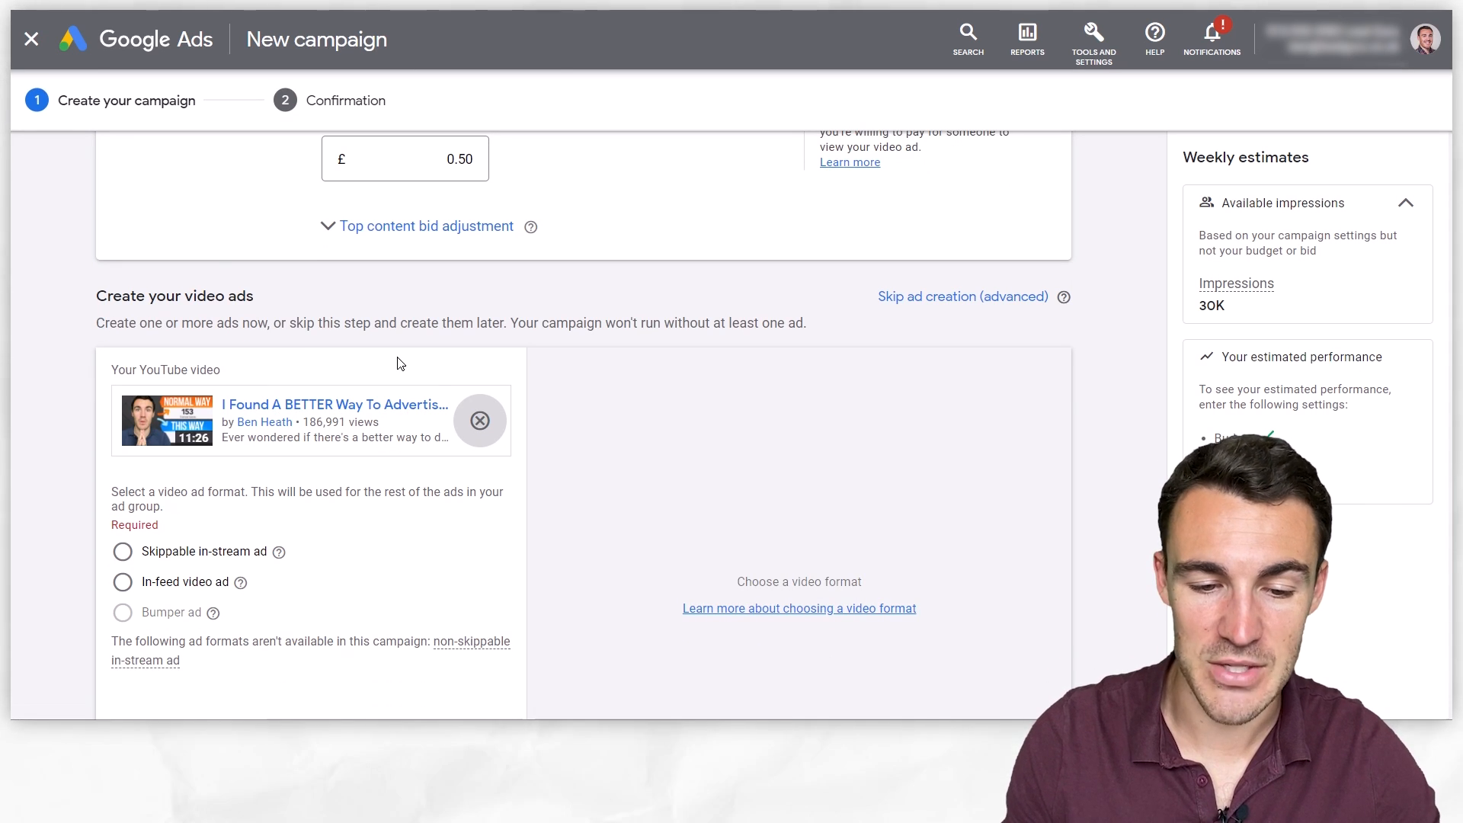
pyautogui.moveTo(244, 404)
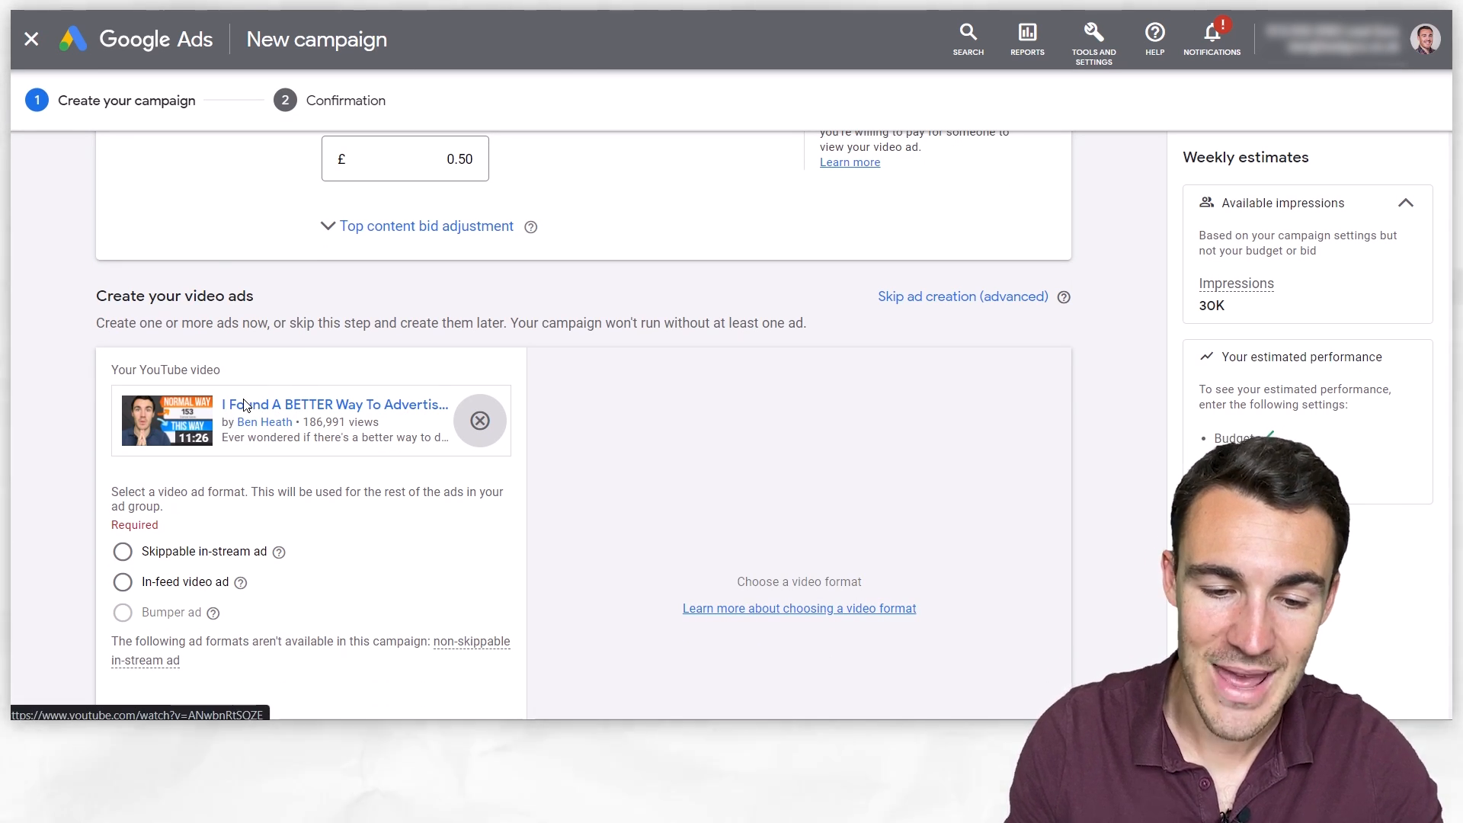
pyautogui.scroll(3)
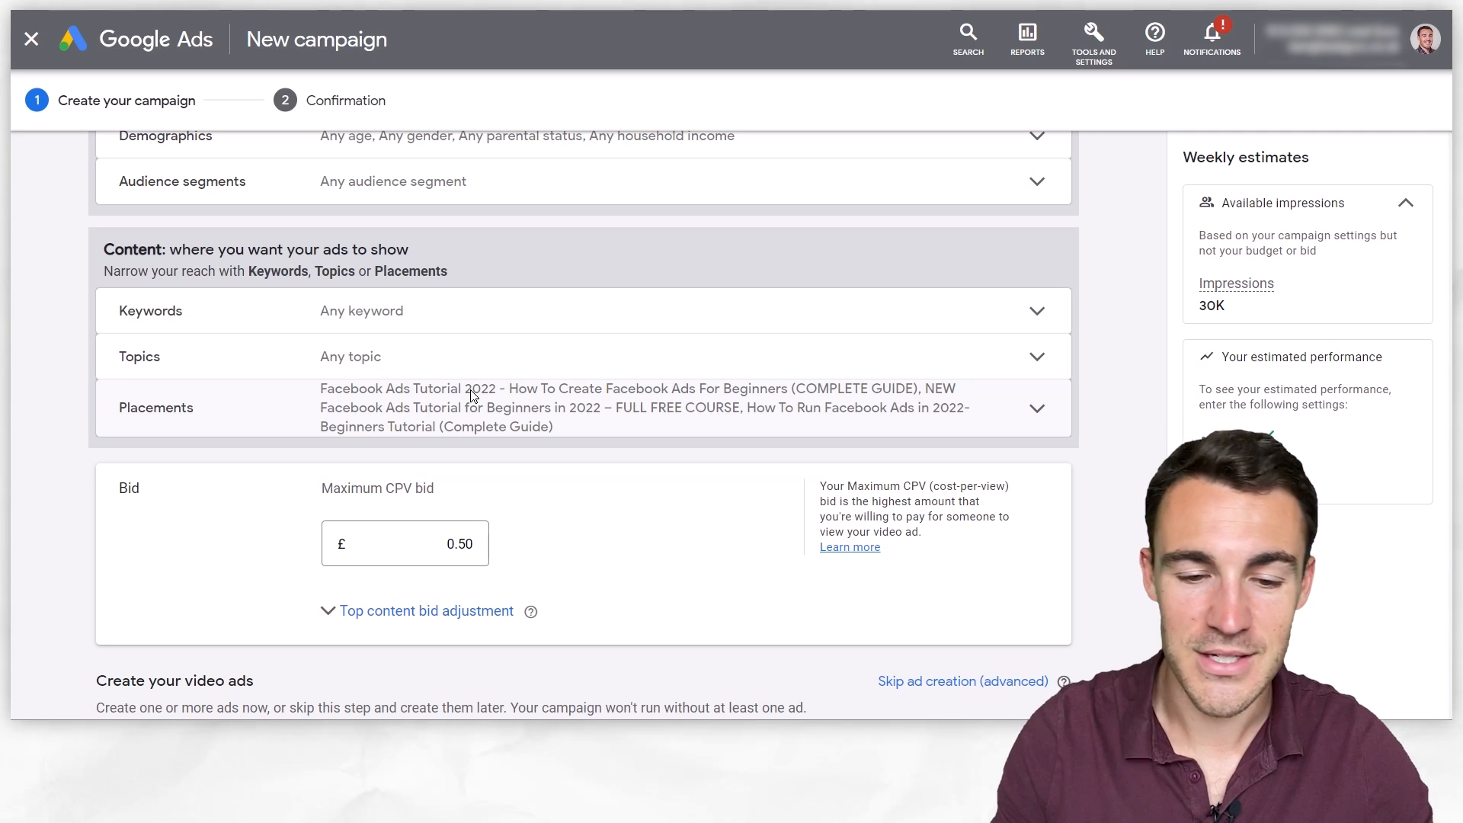
pyautogui.scroll(-3)
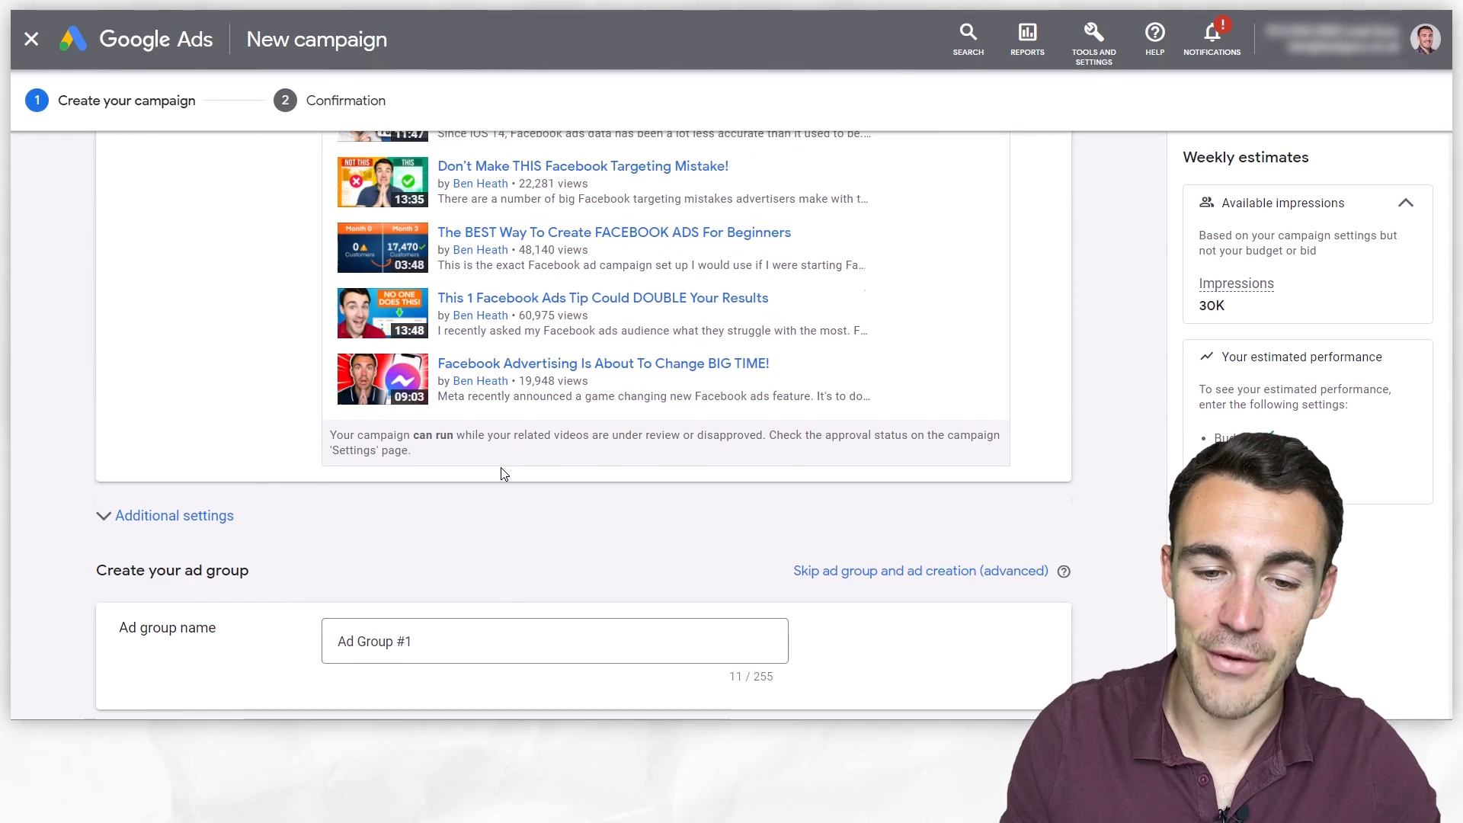
pyautogui.scroll(3)
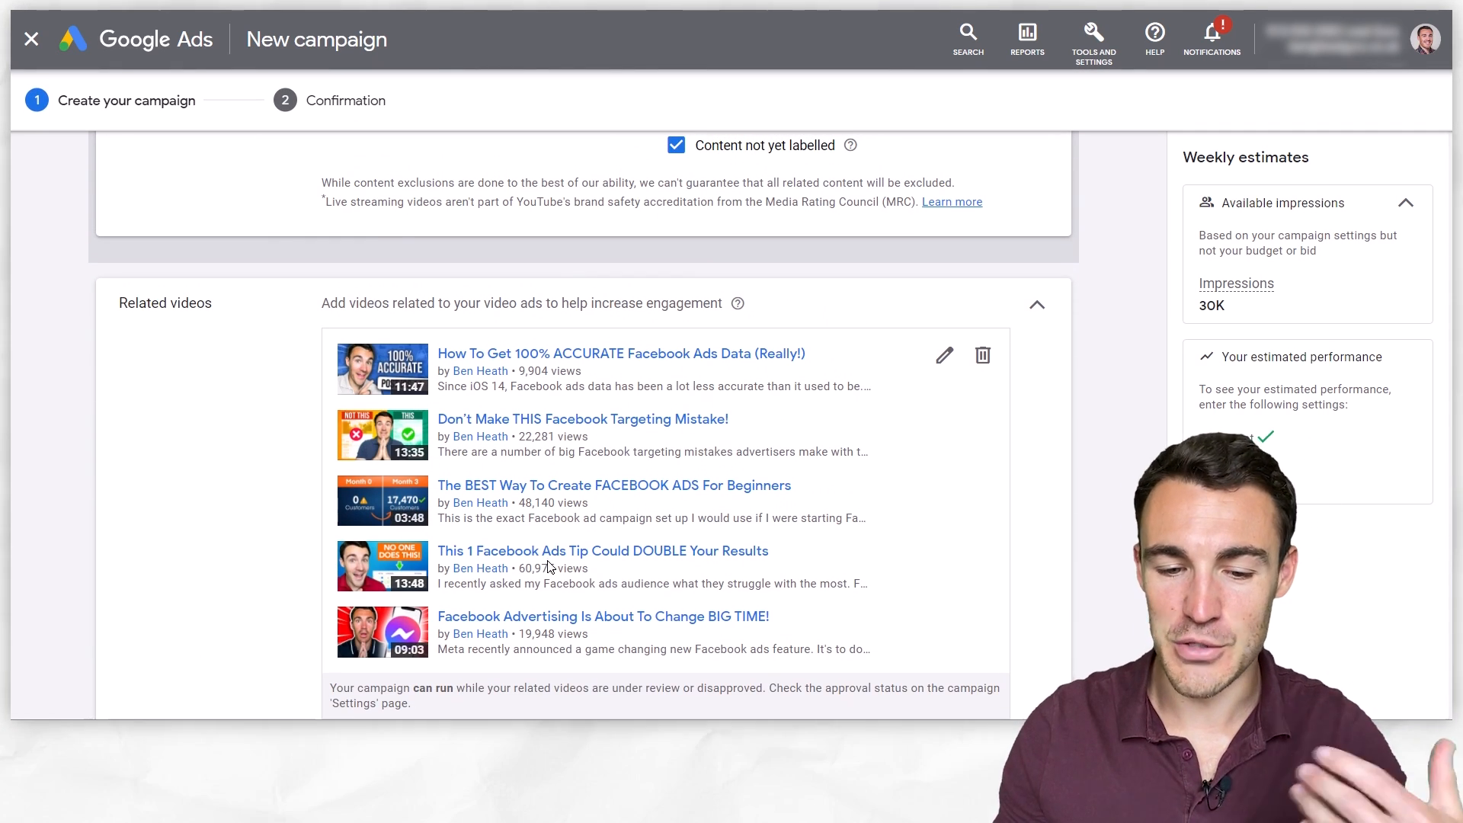
pyautogui.moveTo(542, 470)
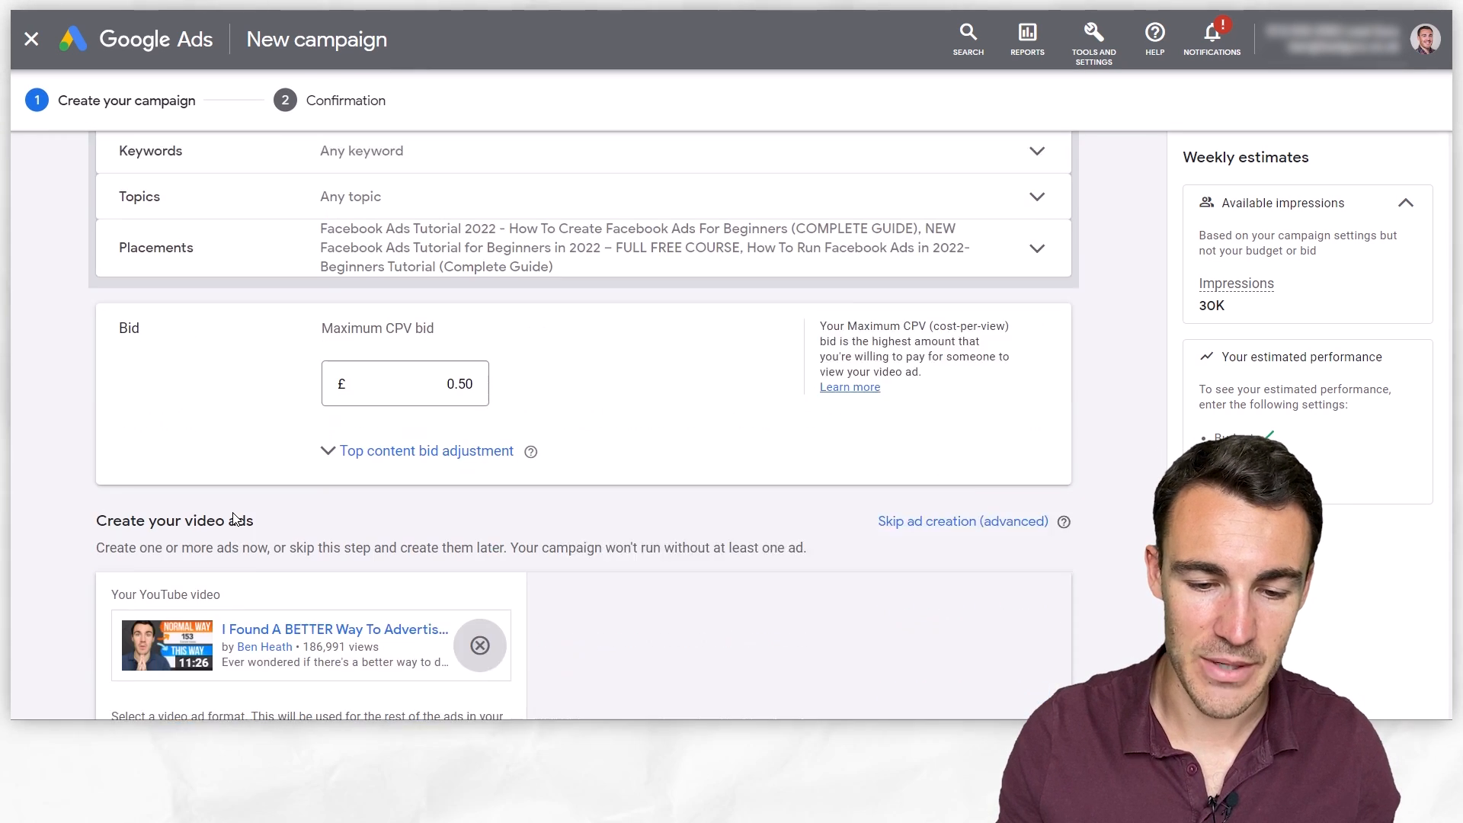
pyautogui.scroll(-3)
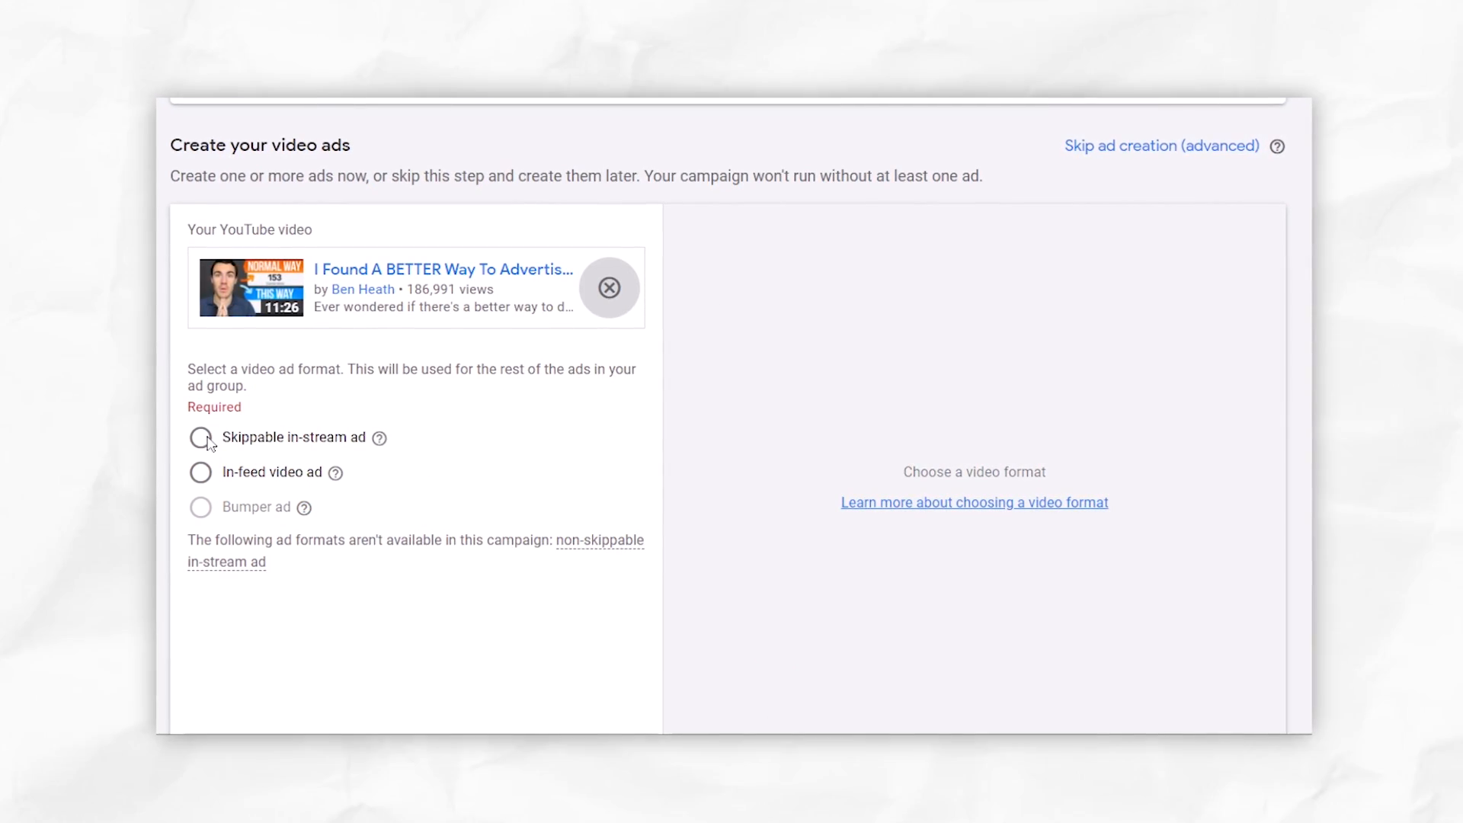
# Choose the Skippable in-stream ad format.
pyautogui.click(201, 437)
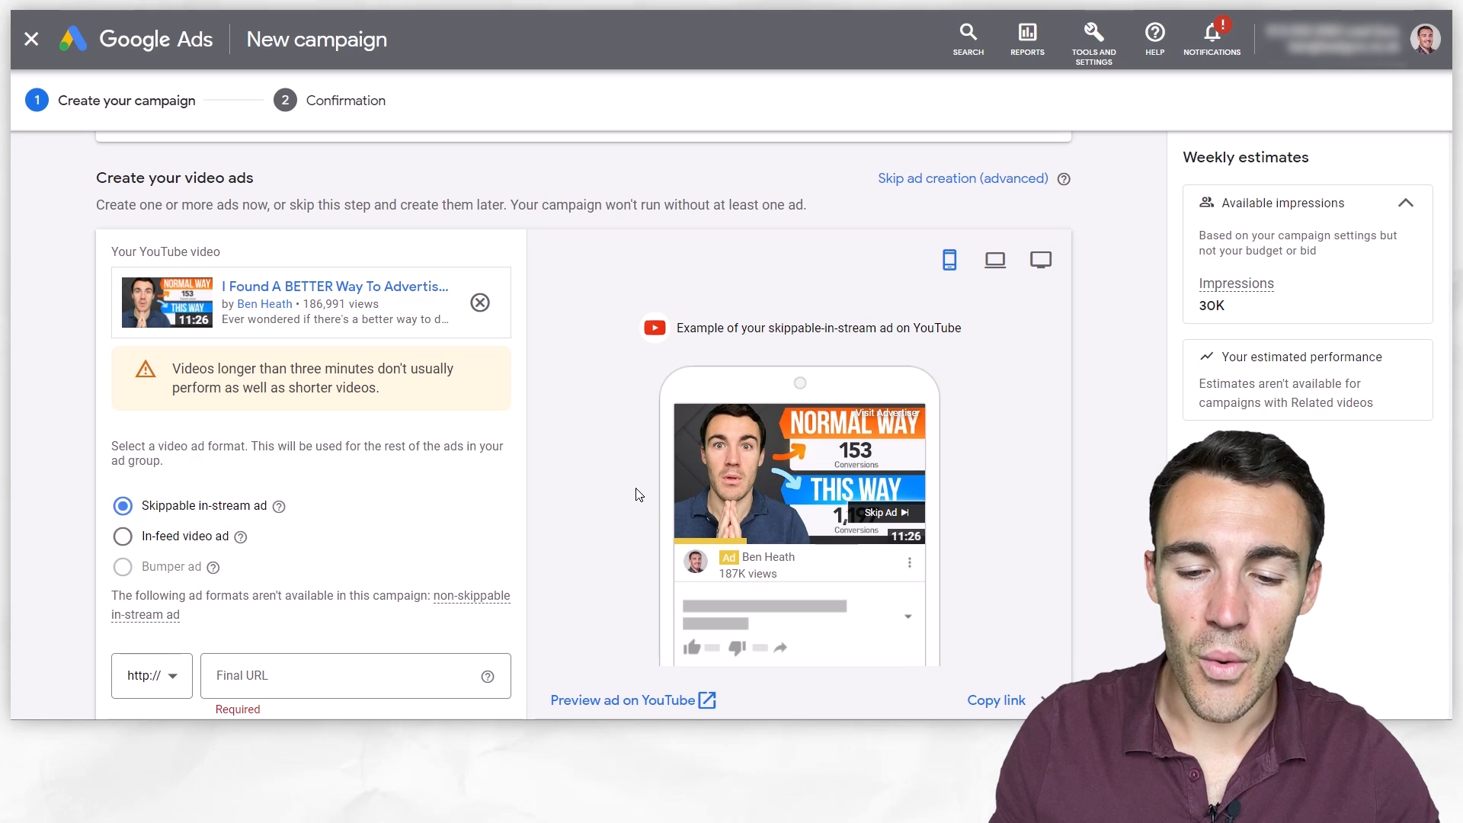
pyautogui.moveTo(572, 456)
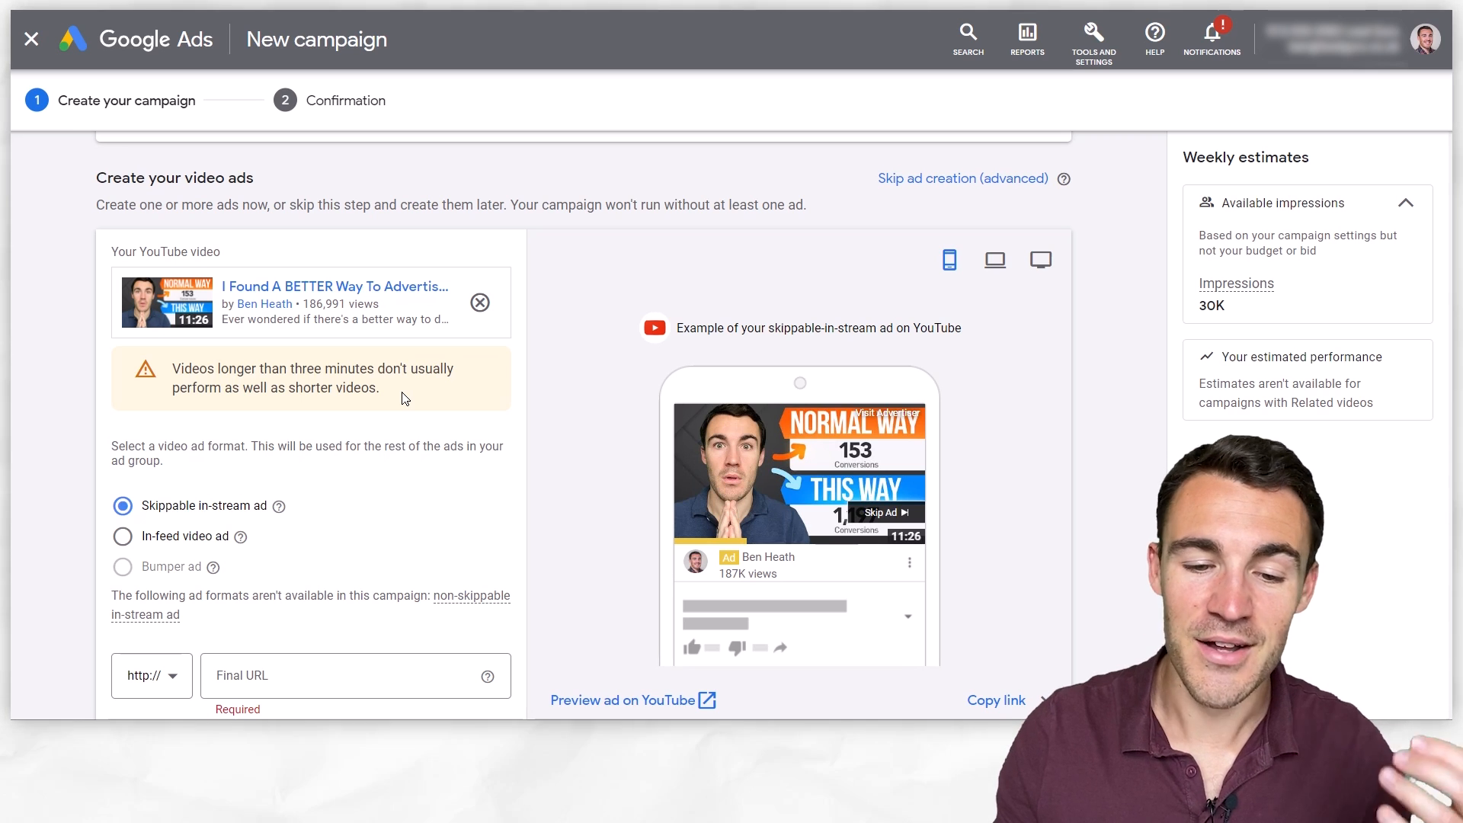
# Select the in-feed video ad format and operate the preview controls.
pyautogui.click(122, 536)
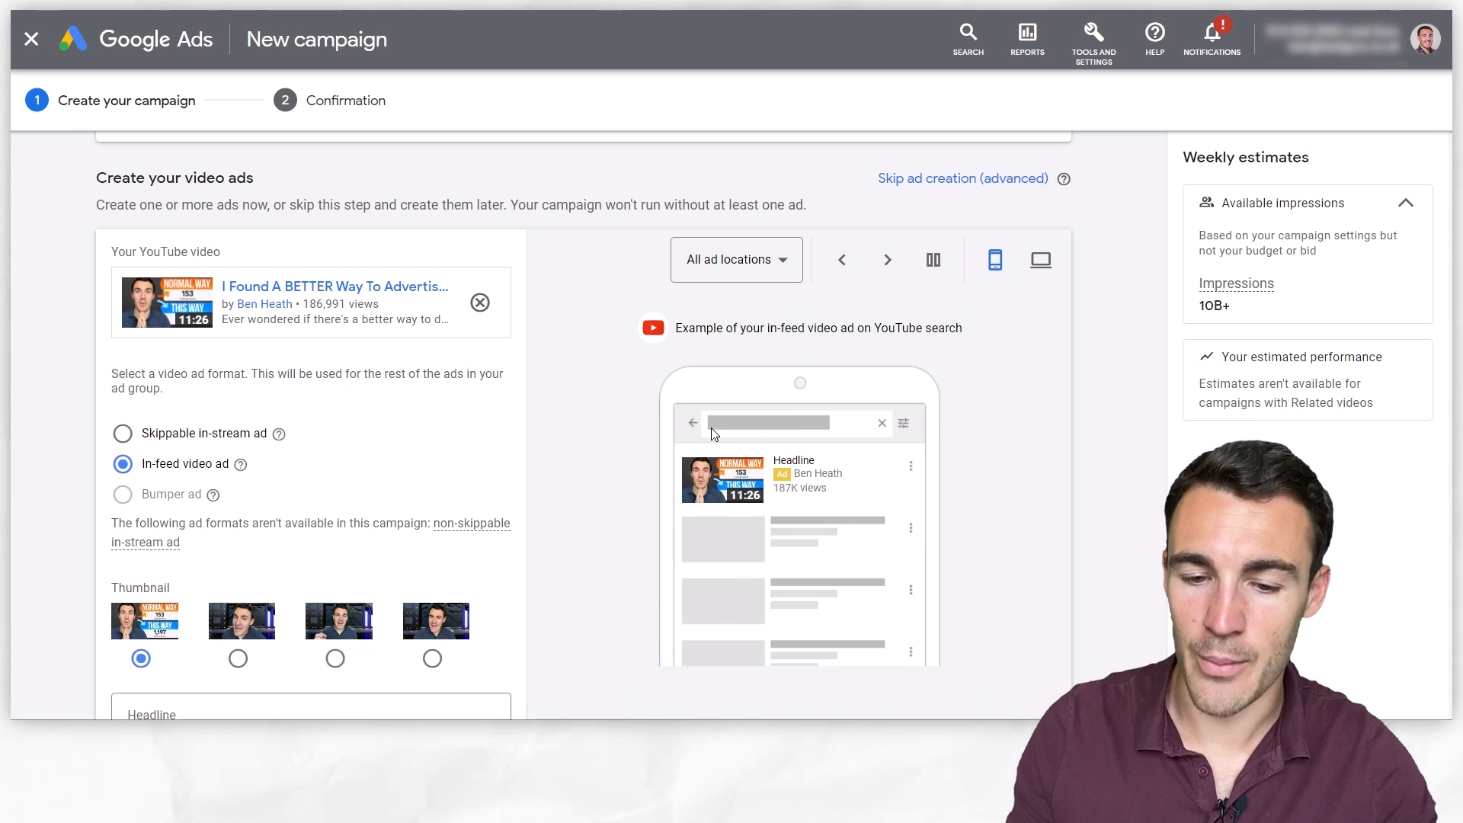
pyautogui.moveTo(415, 474)
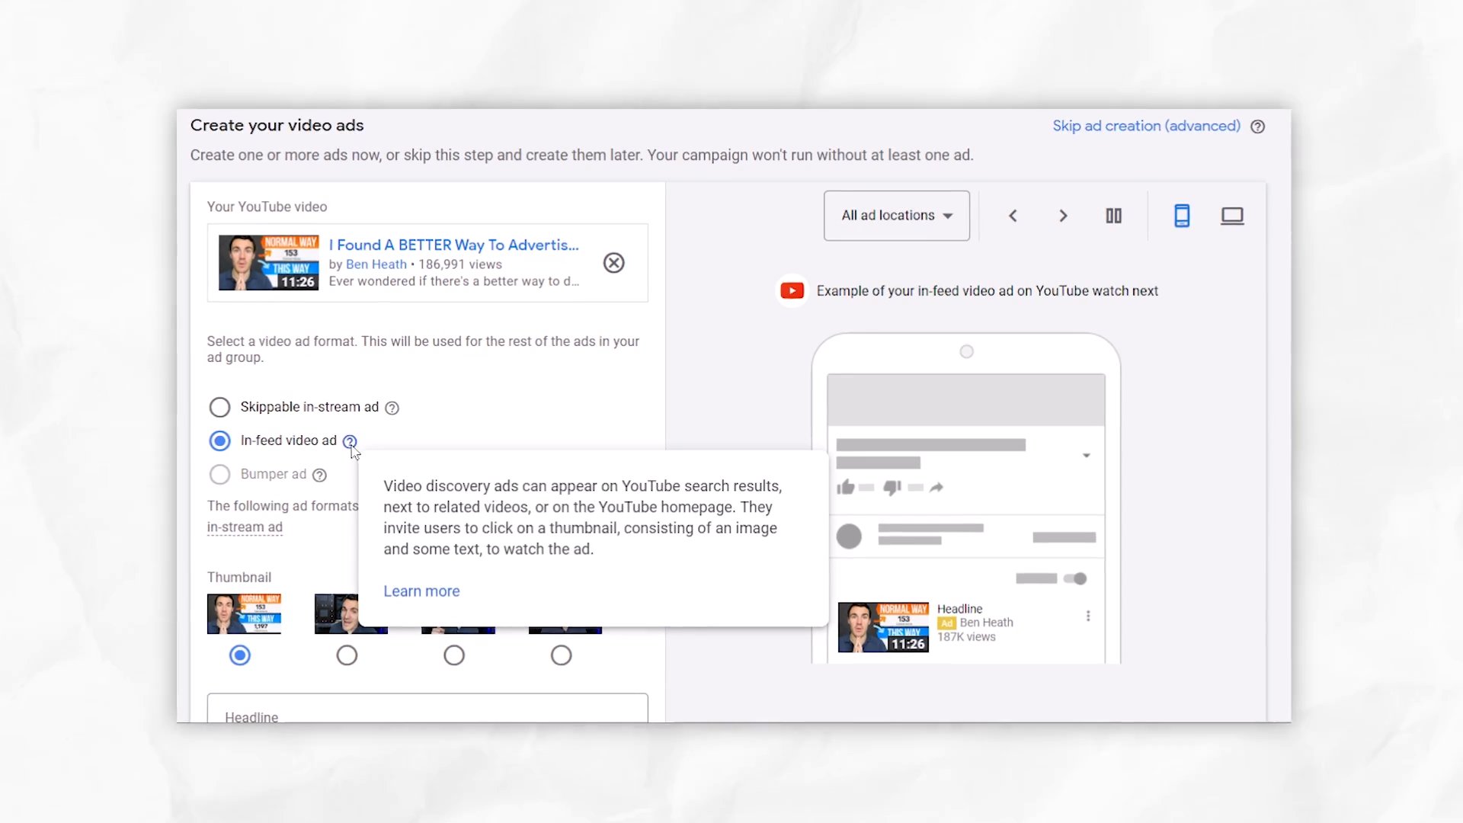
pyautogui.click(1062, 214)
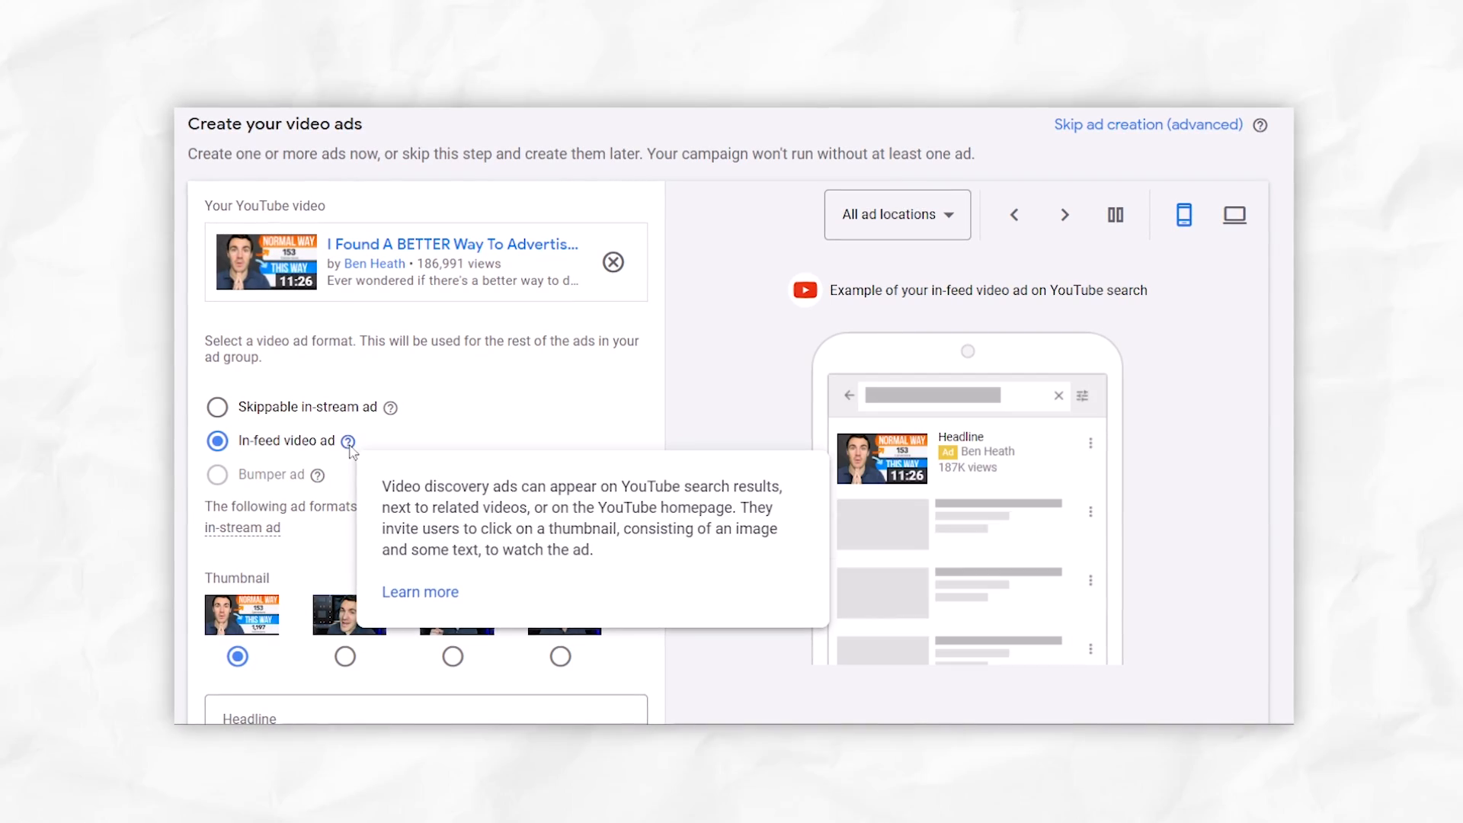
pyautogui.moveTo(405, 491)
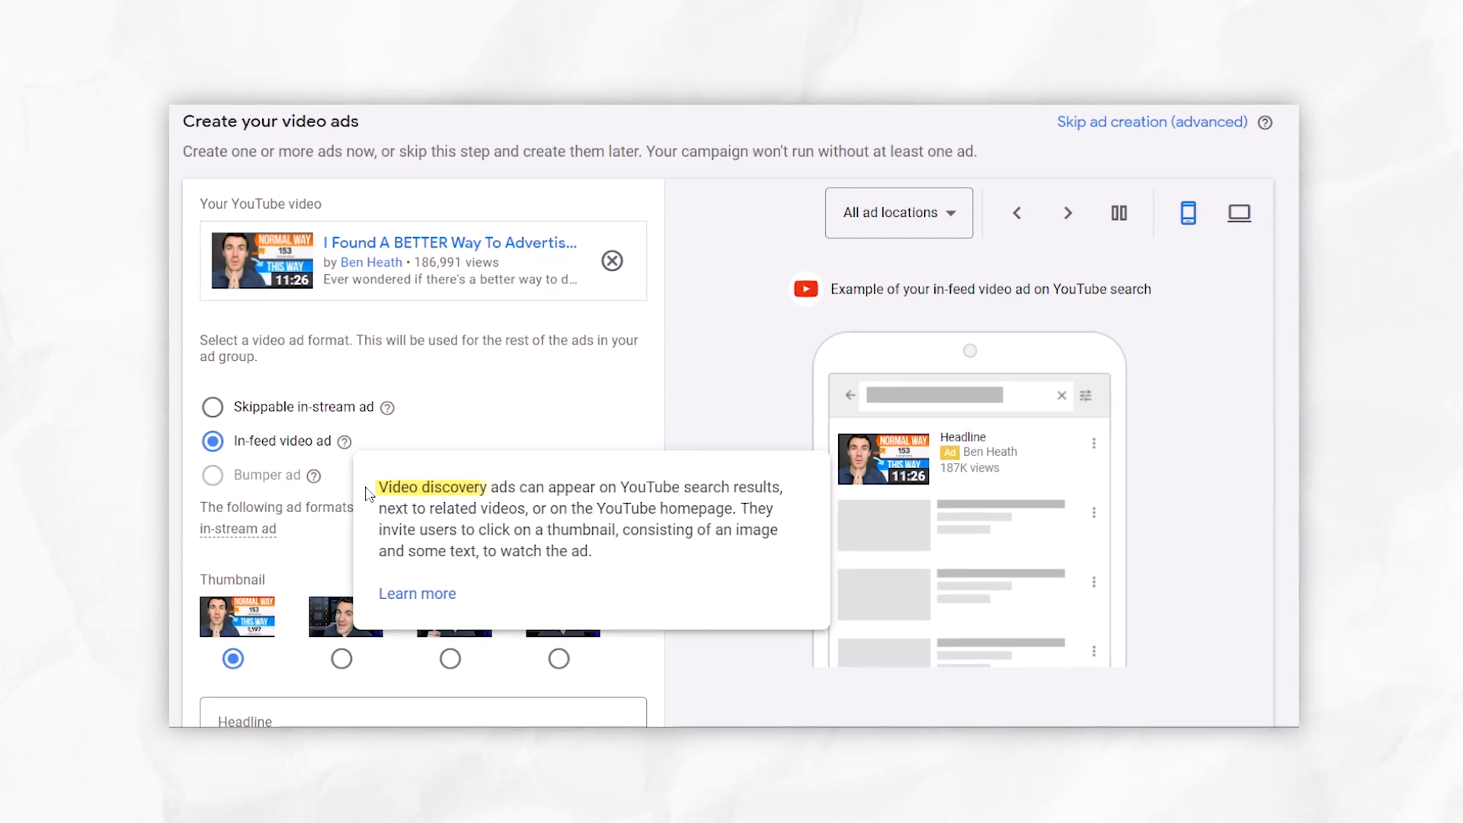
pyautogui.click(1068, 212)
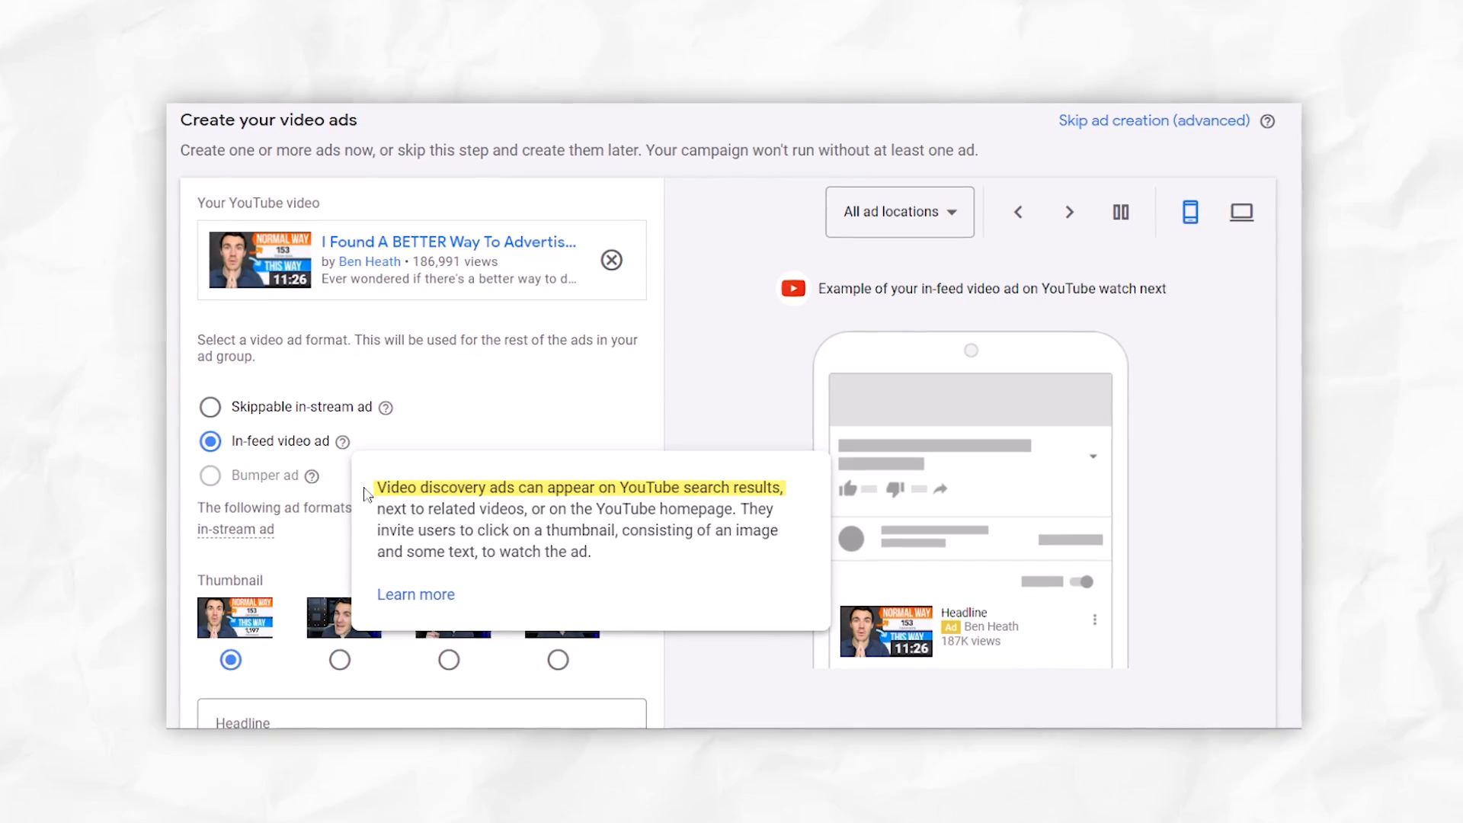
pyautogui.moveTo(400, 518)
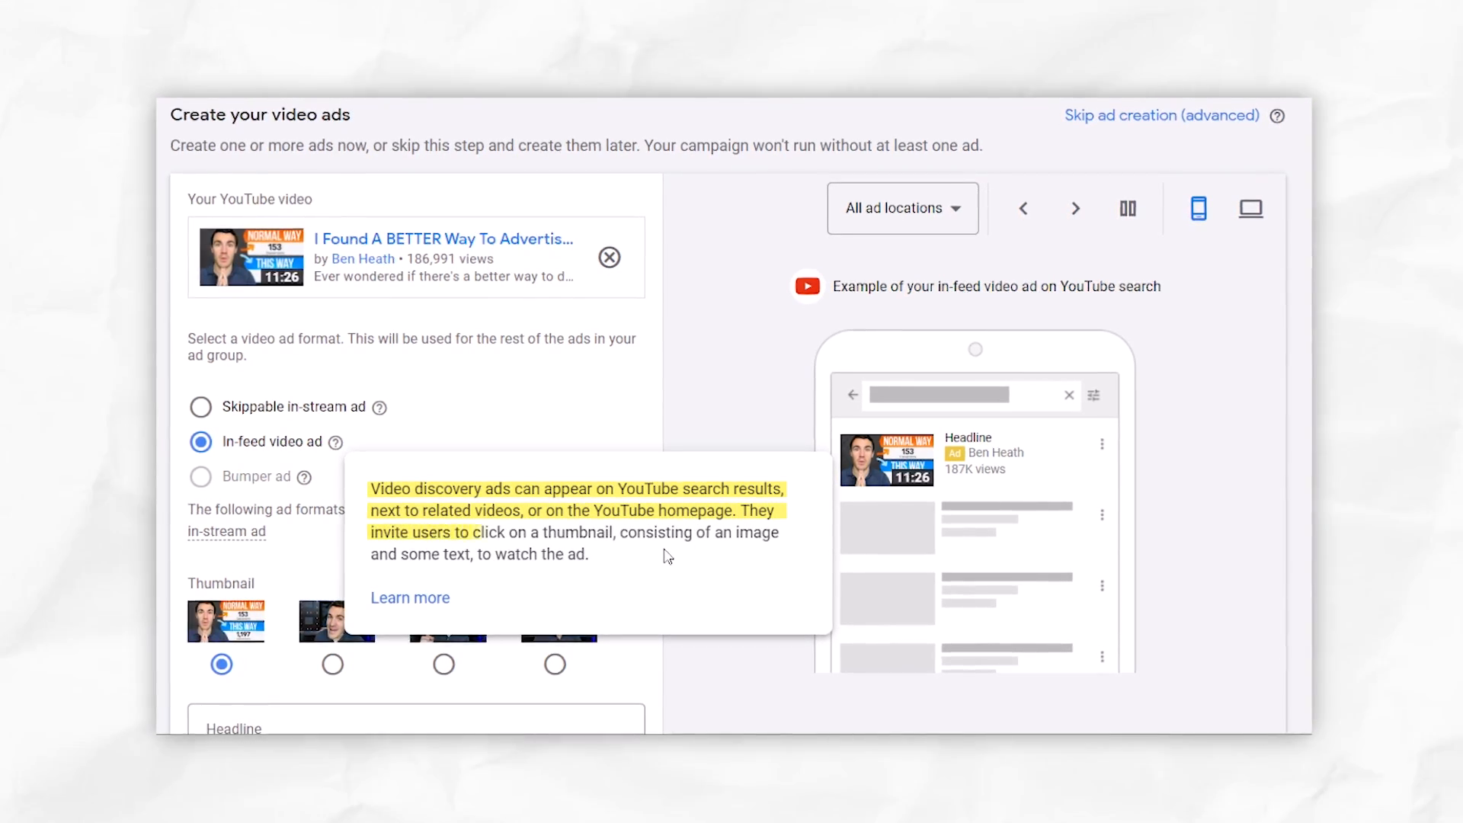
pyautogui.click(1075, 208)
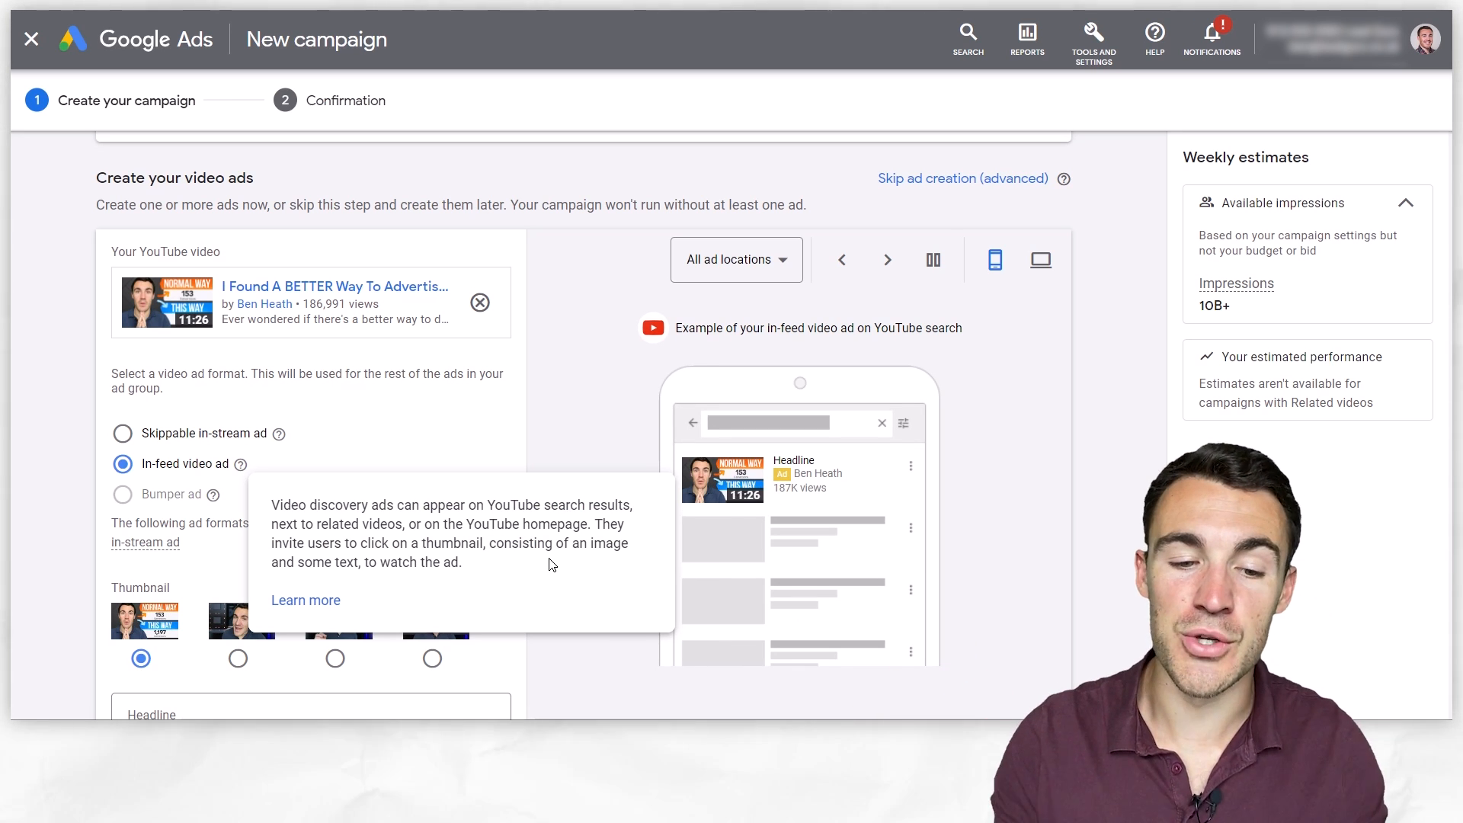
# Cycle the ad preview through YouTube placements, ending back on search results.
pyautogui.click(886, 259)
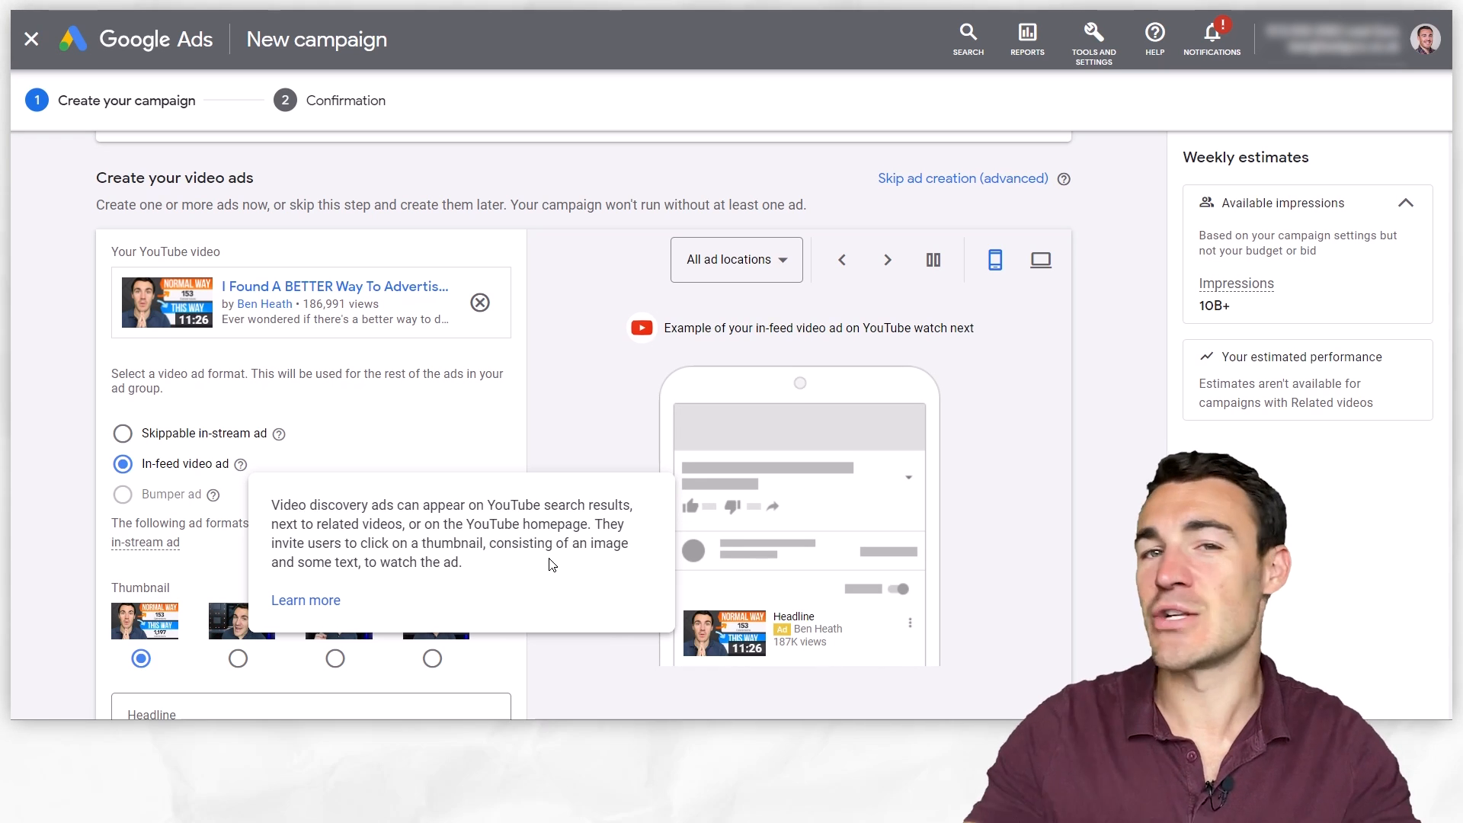
pyautogui.moveTo(485, 583)
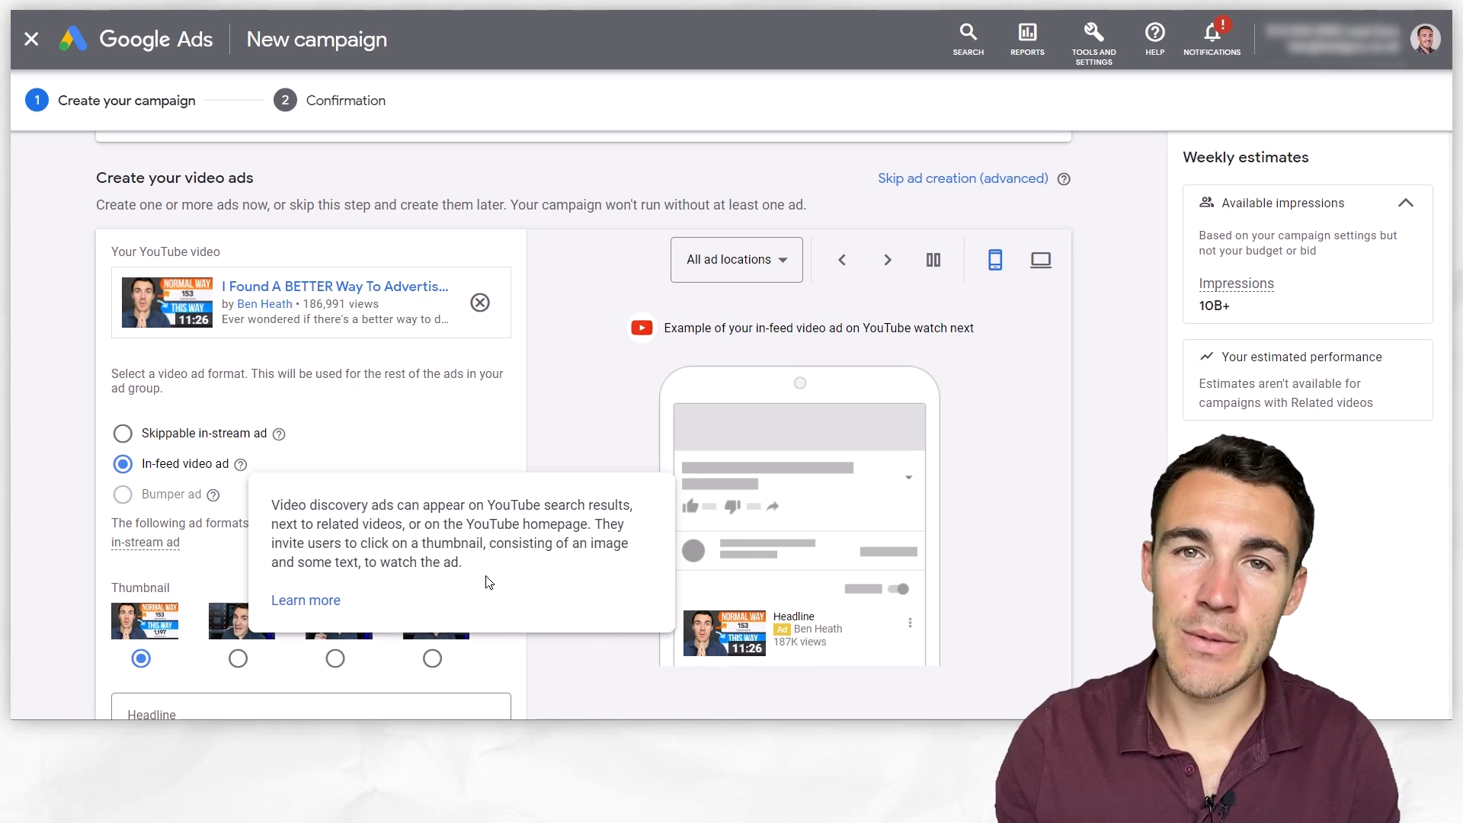
pyautogui.click(886, 260)
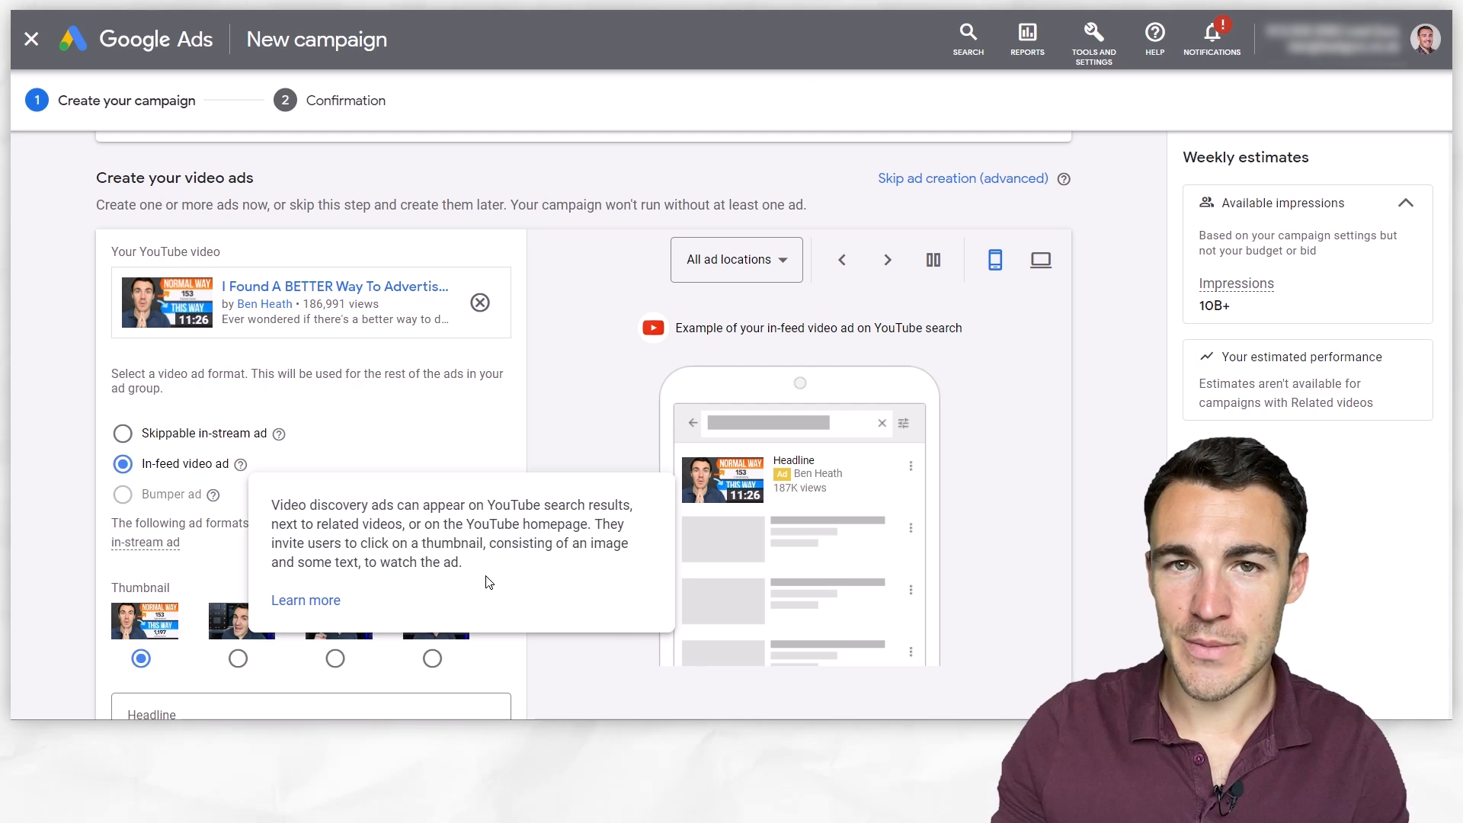
pyautogui.click(886, 259)
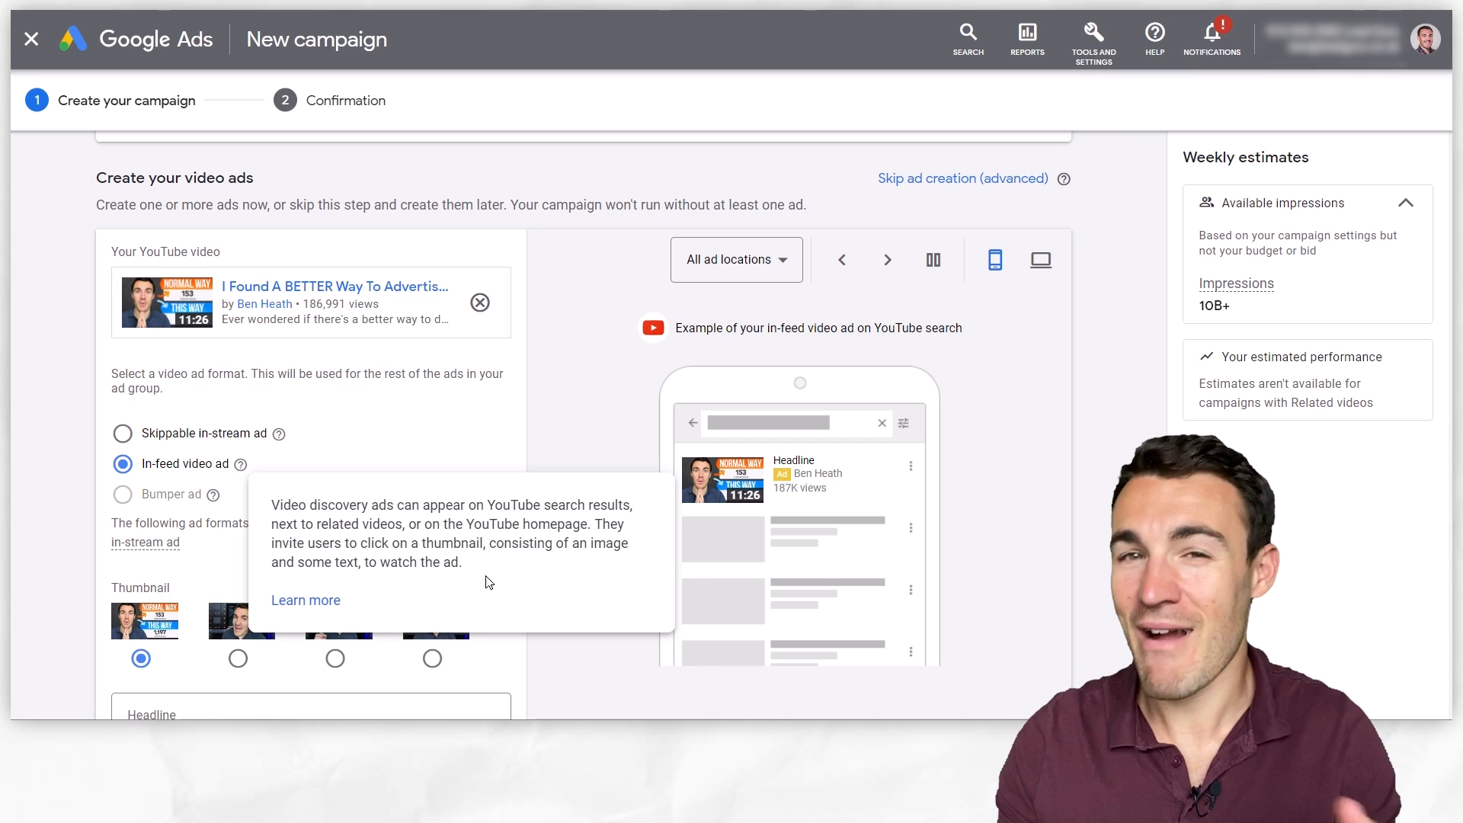
pyautogui.click(886, 259)
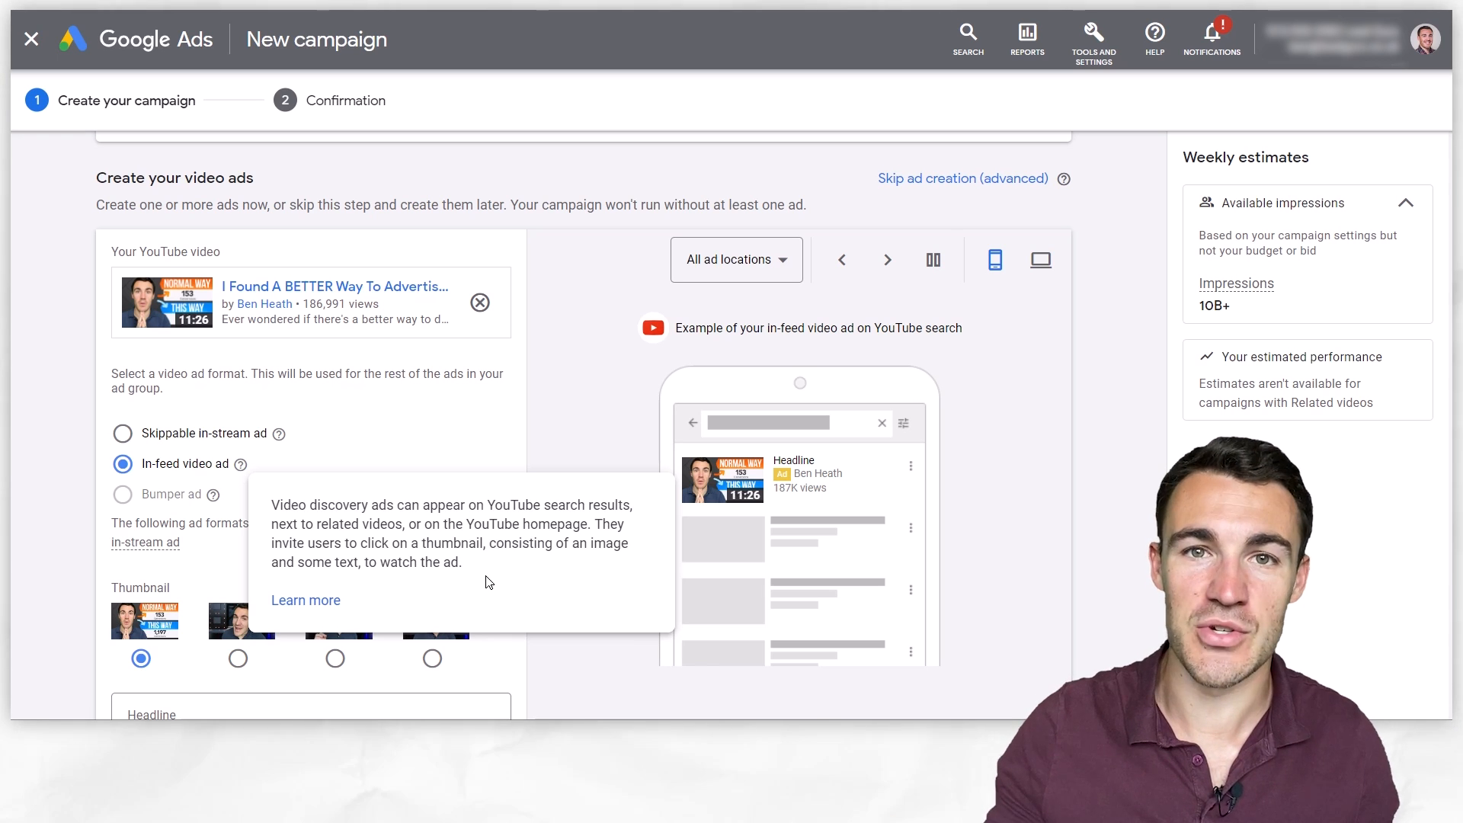
pyautogui.click(885, 259)
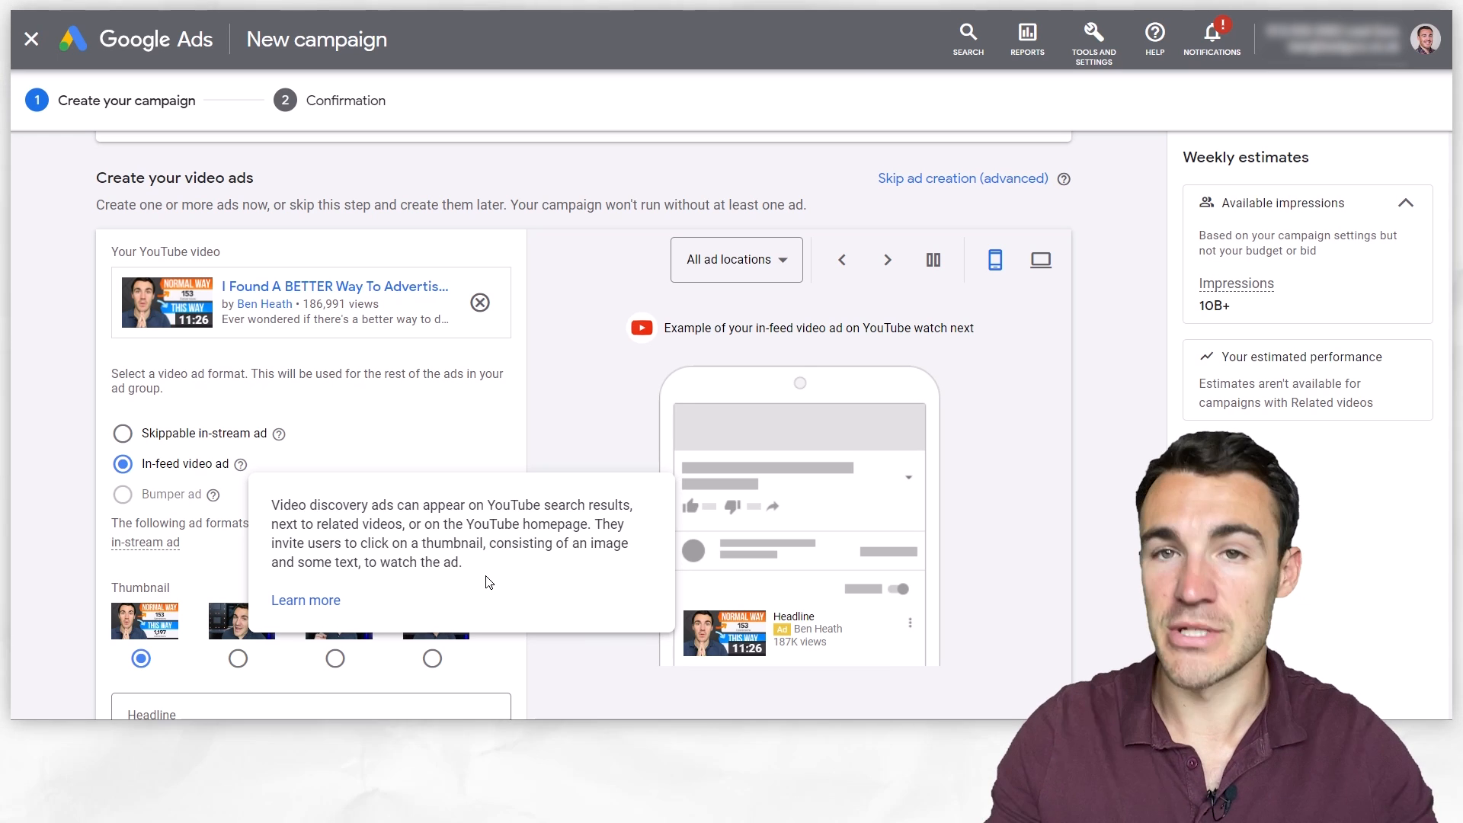
pyautogui.click(886, 259)
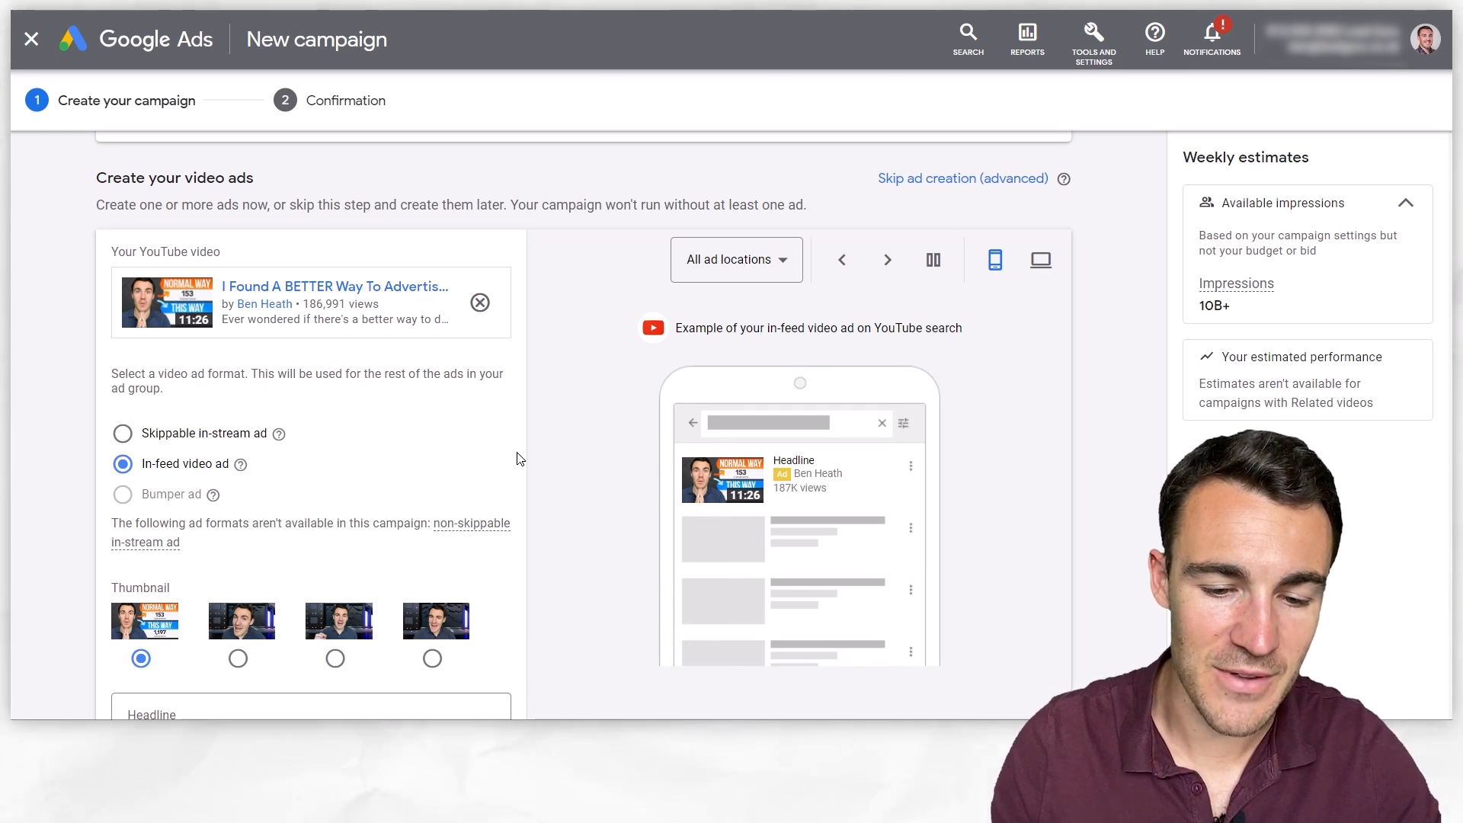
# Type the headline 'I Found A BETTER Way To Advertise On Facebook'.
pyautogui.scroll(-3)
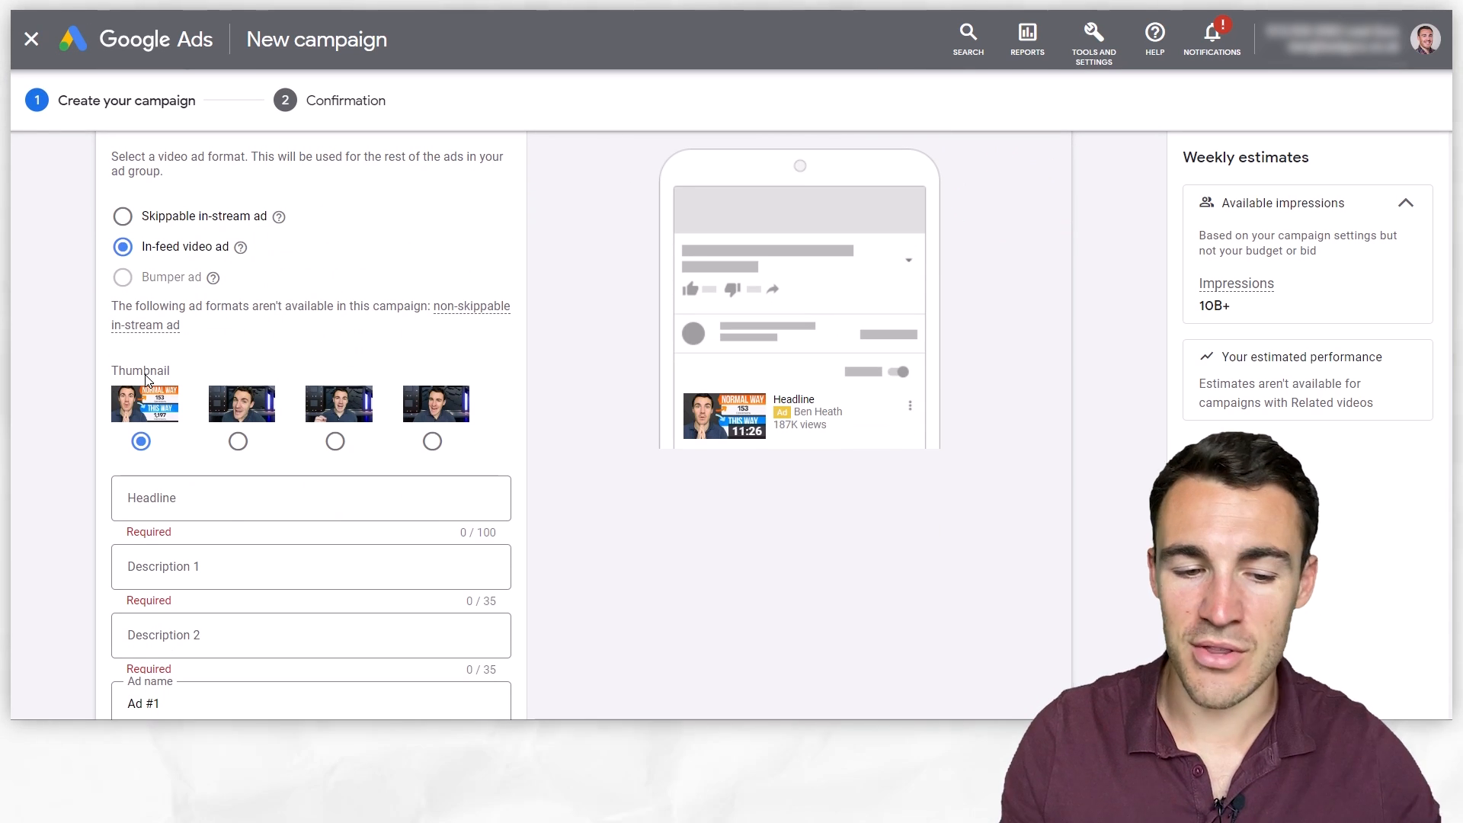
pyautogui.moveTo(190, 474)
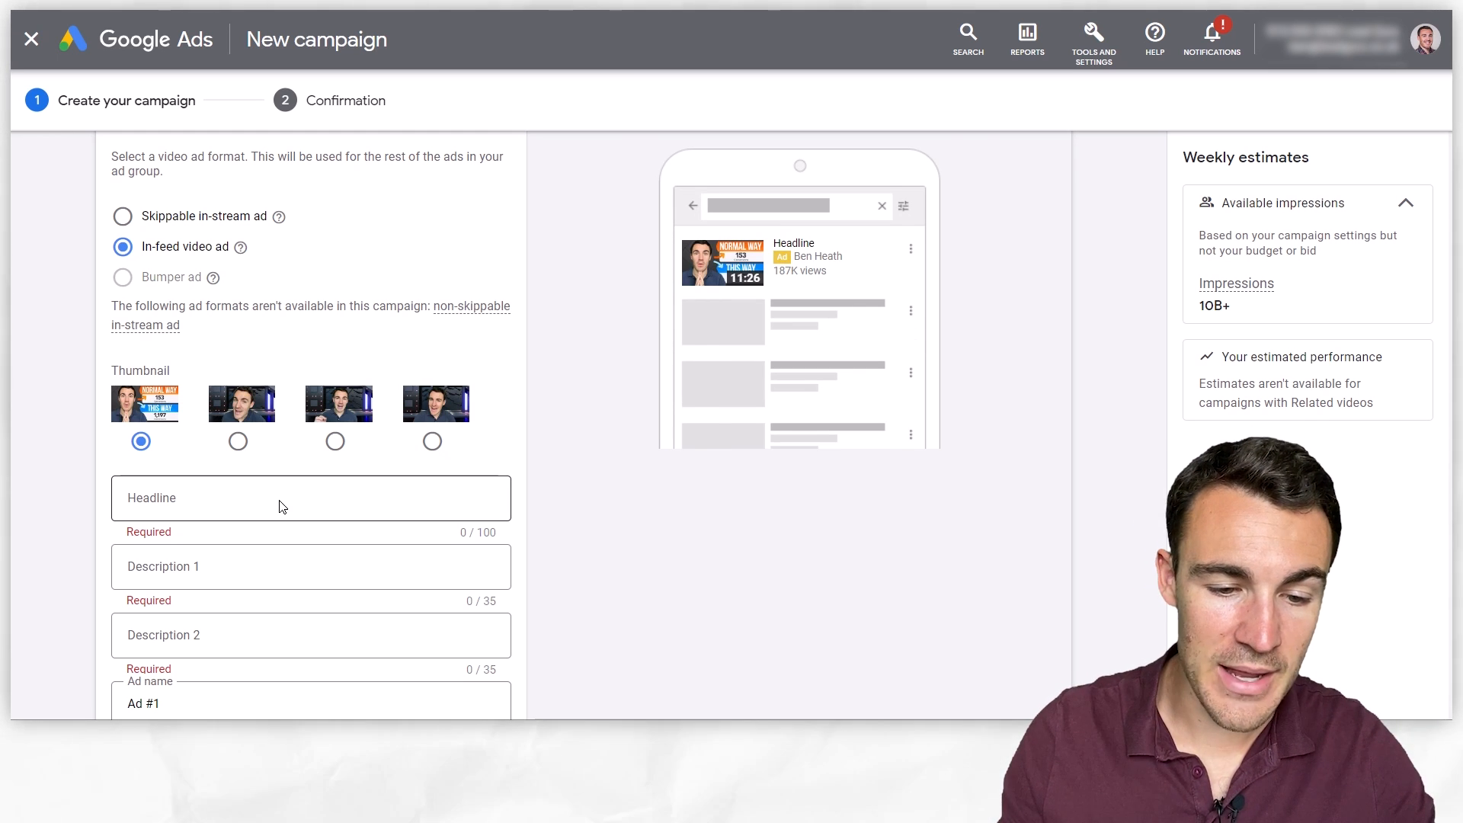
pyautogui.write('I Foun')
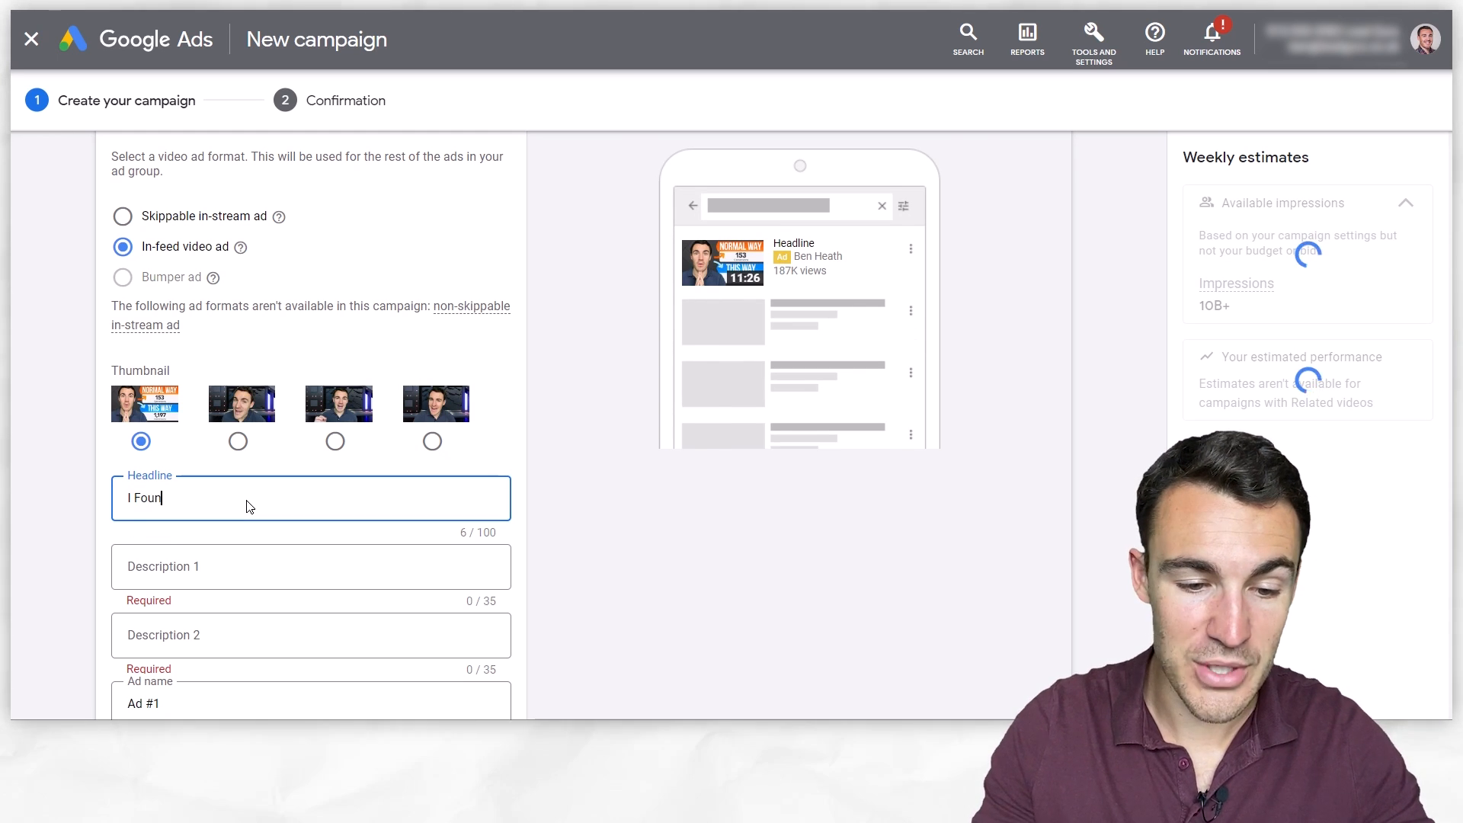
pyautogui.write('d A')
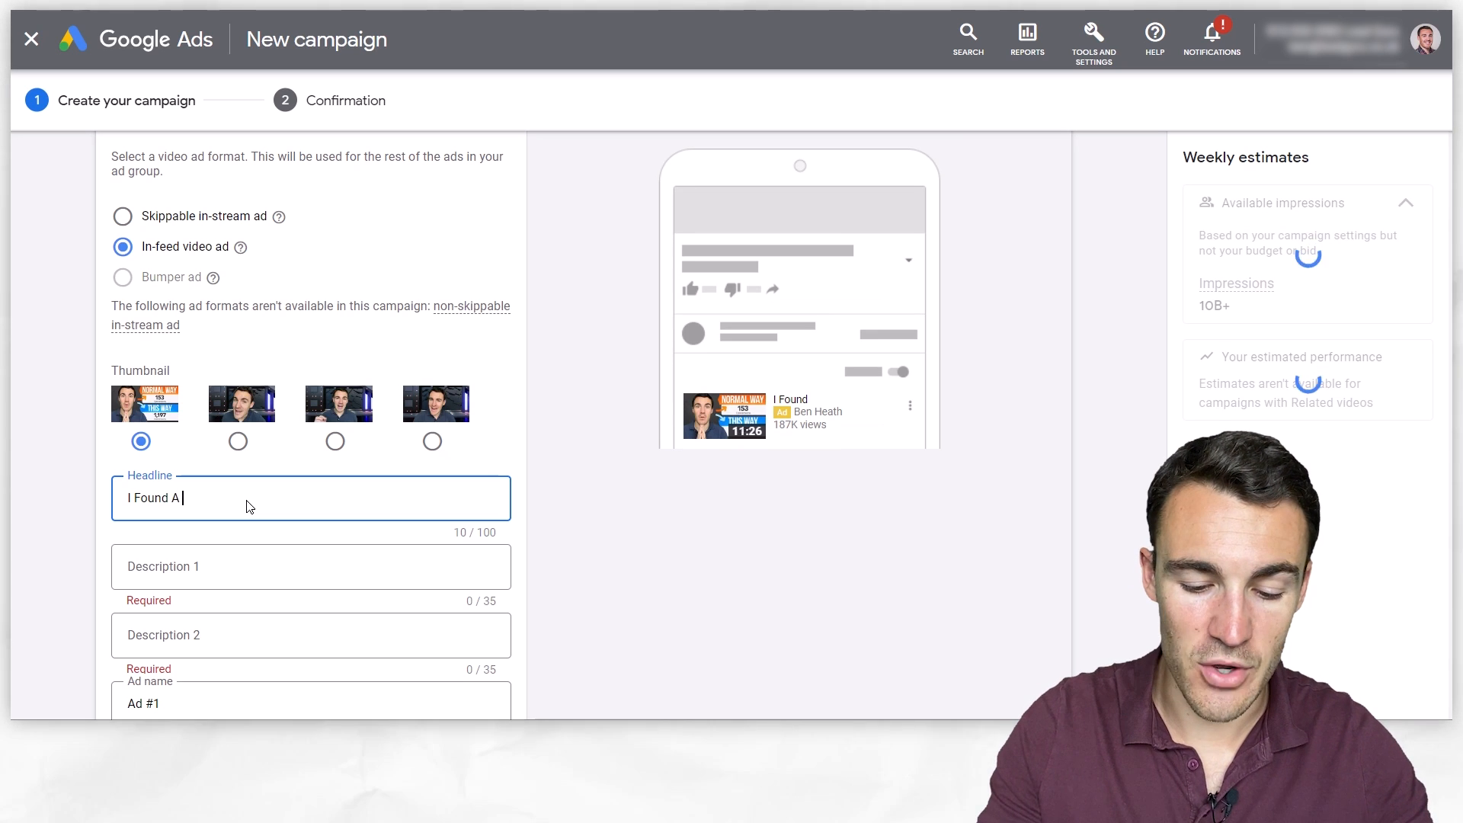
pyautogui.write('BETTER W')
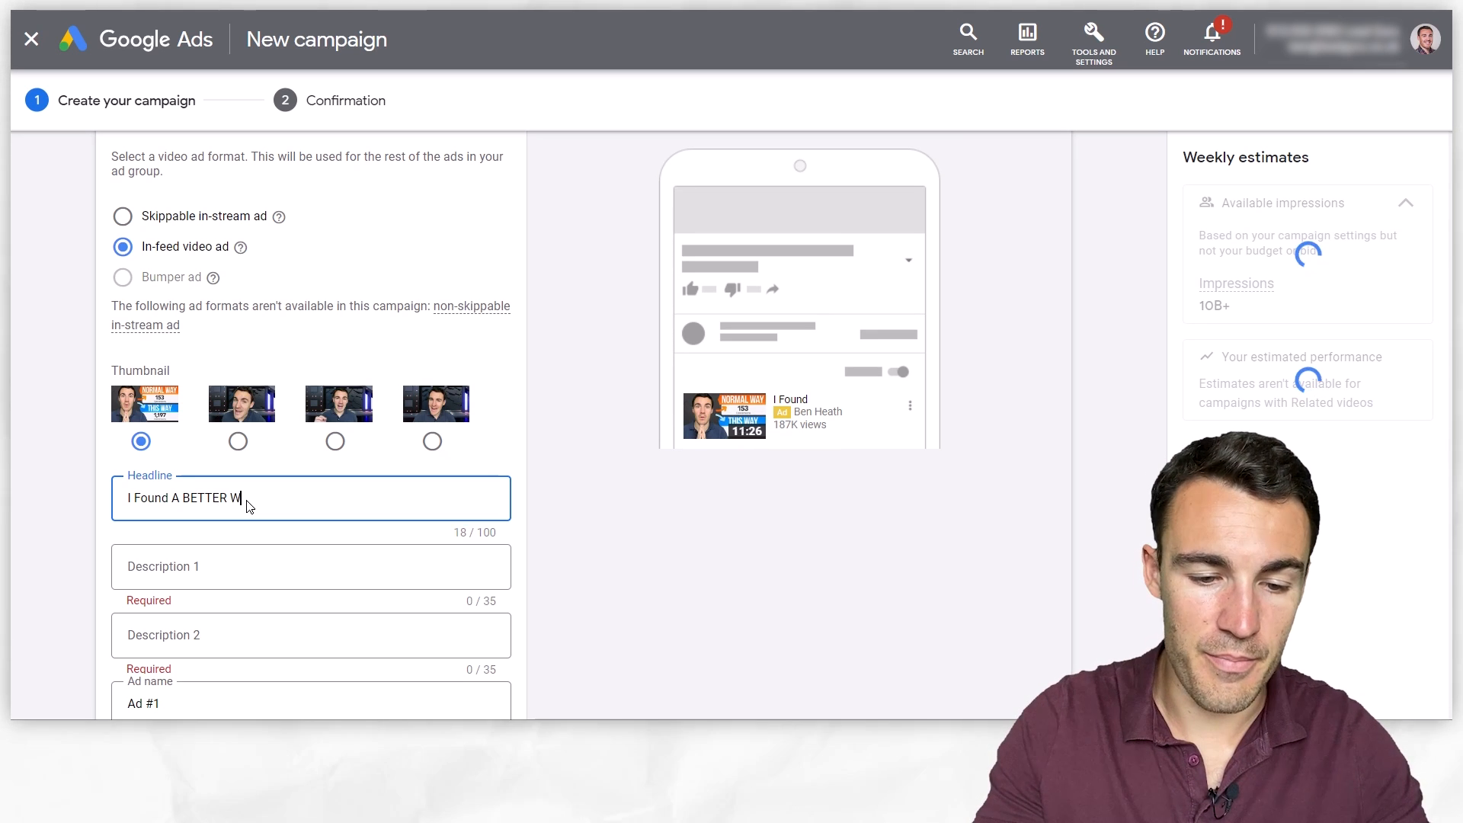
pyautogui.write('ay')
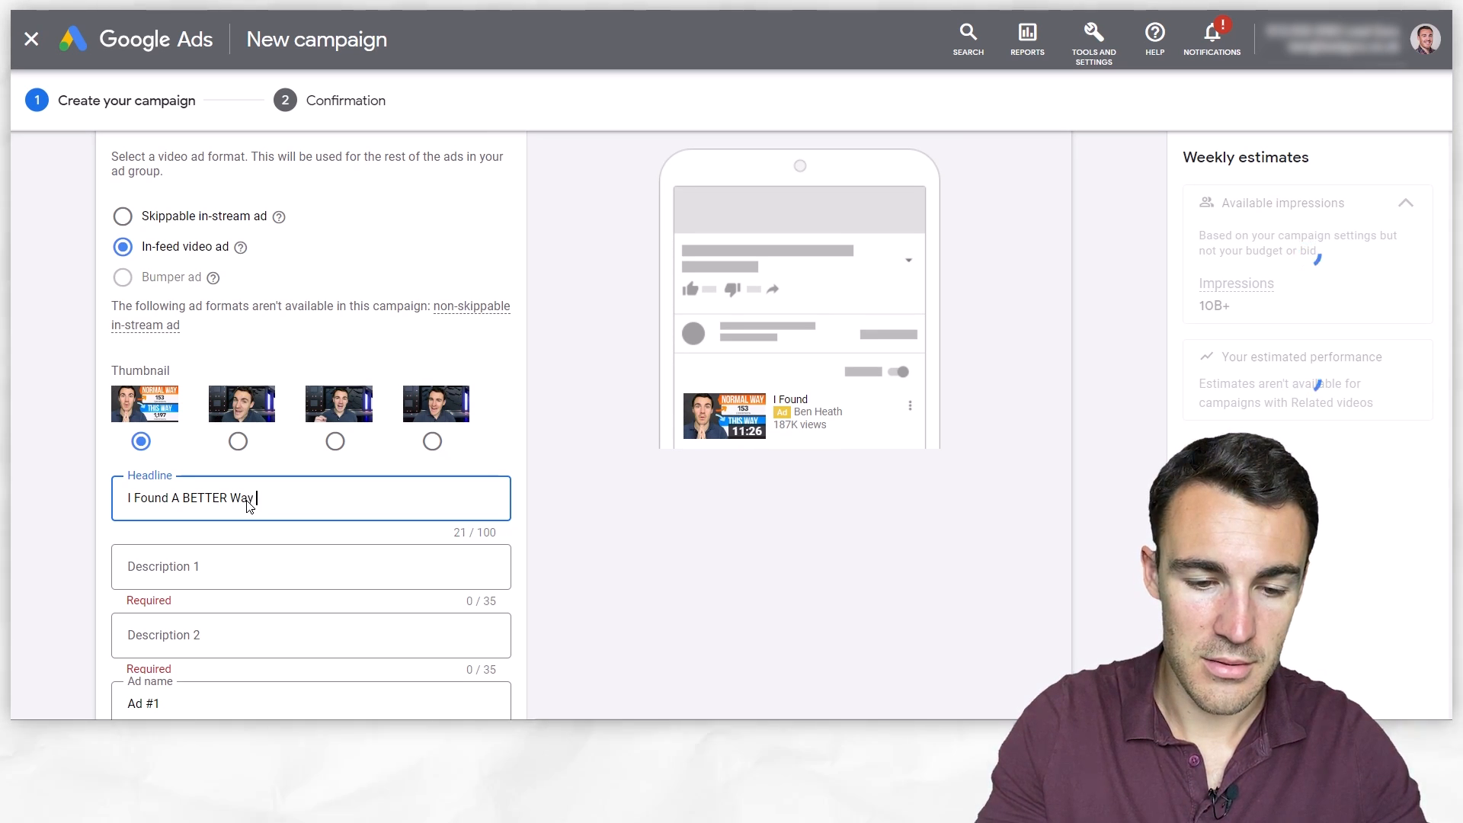
pyautogui.write('To Advertise O')
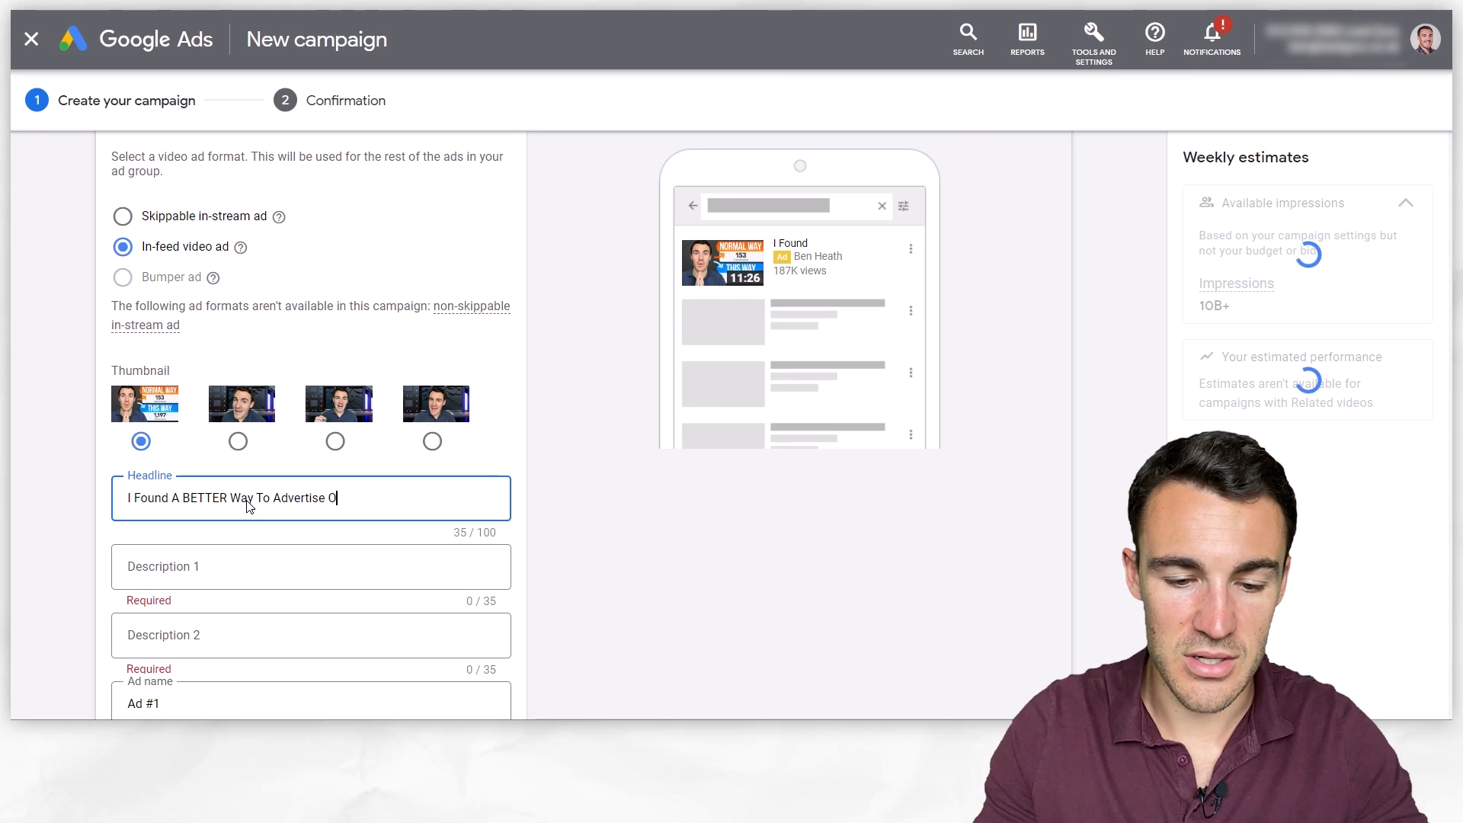
pyautogui.write('n Facebook')
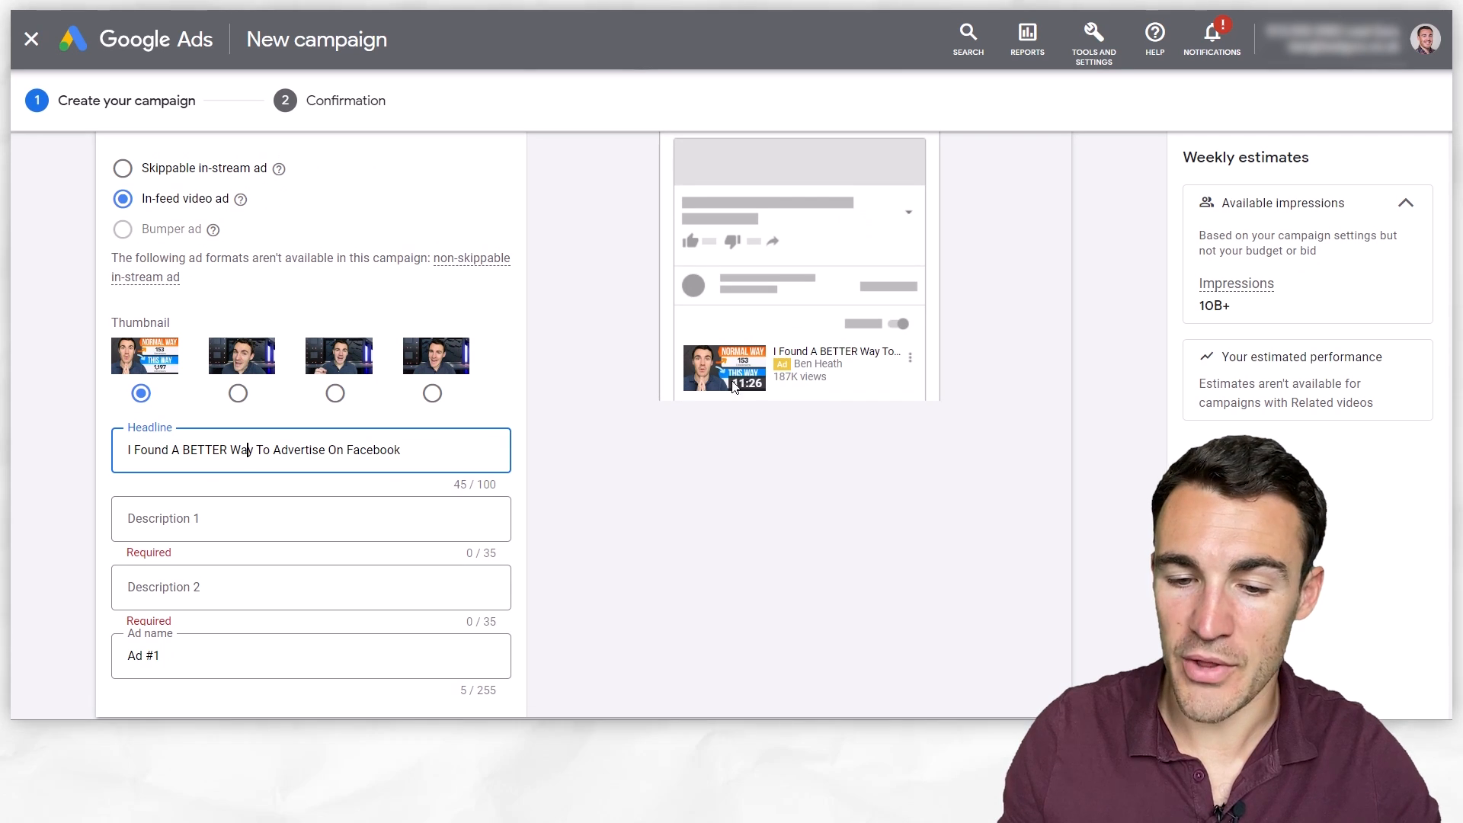
pyautogui.moveTo(844, 362)
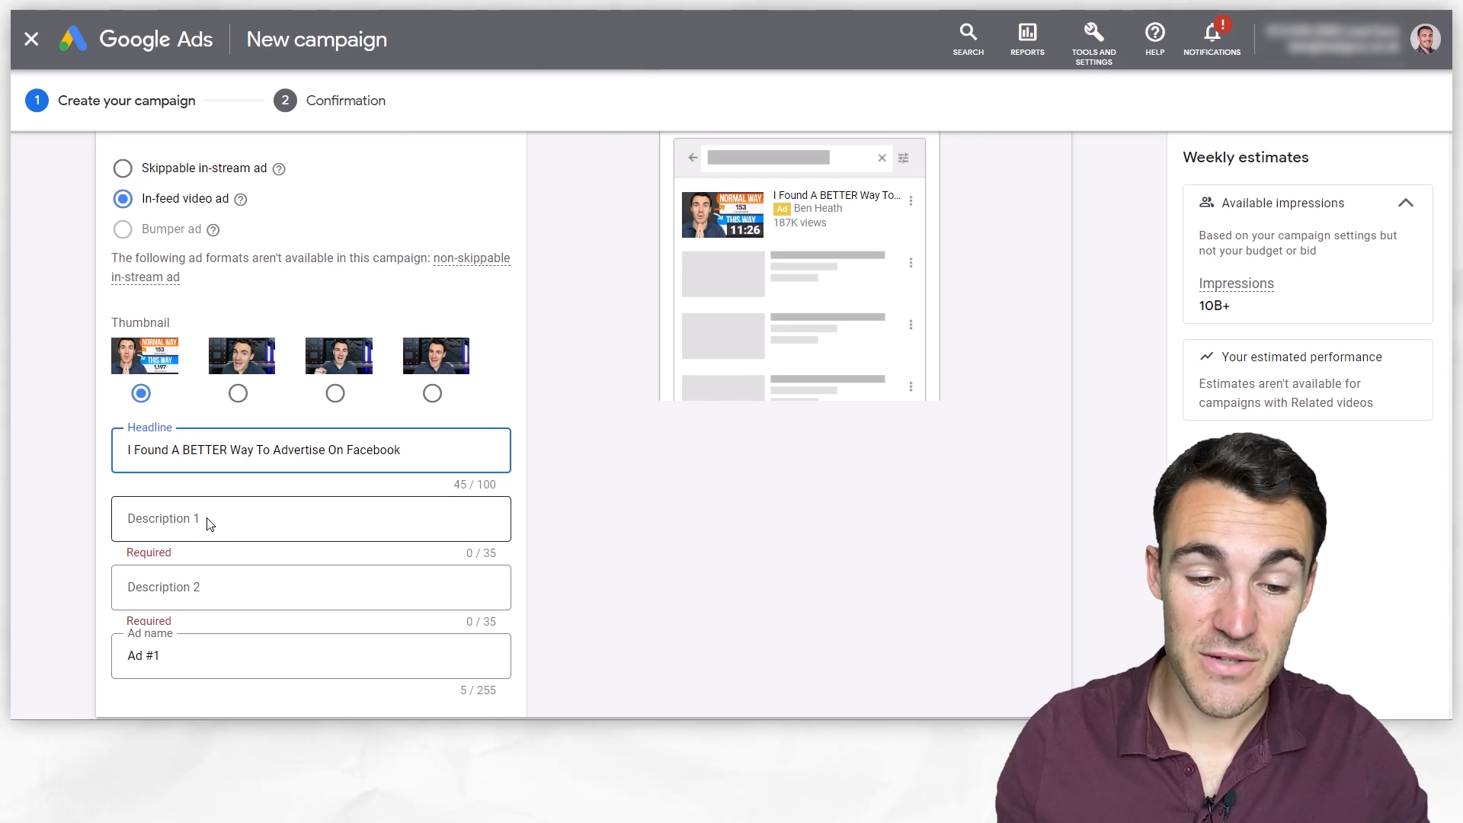
# Enter descriptions 'Ever wondered if there's a better' and 'way to advertise on Facebook?'.
pyautogui.click(309, 519)
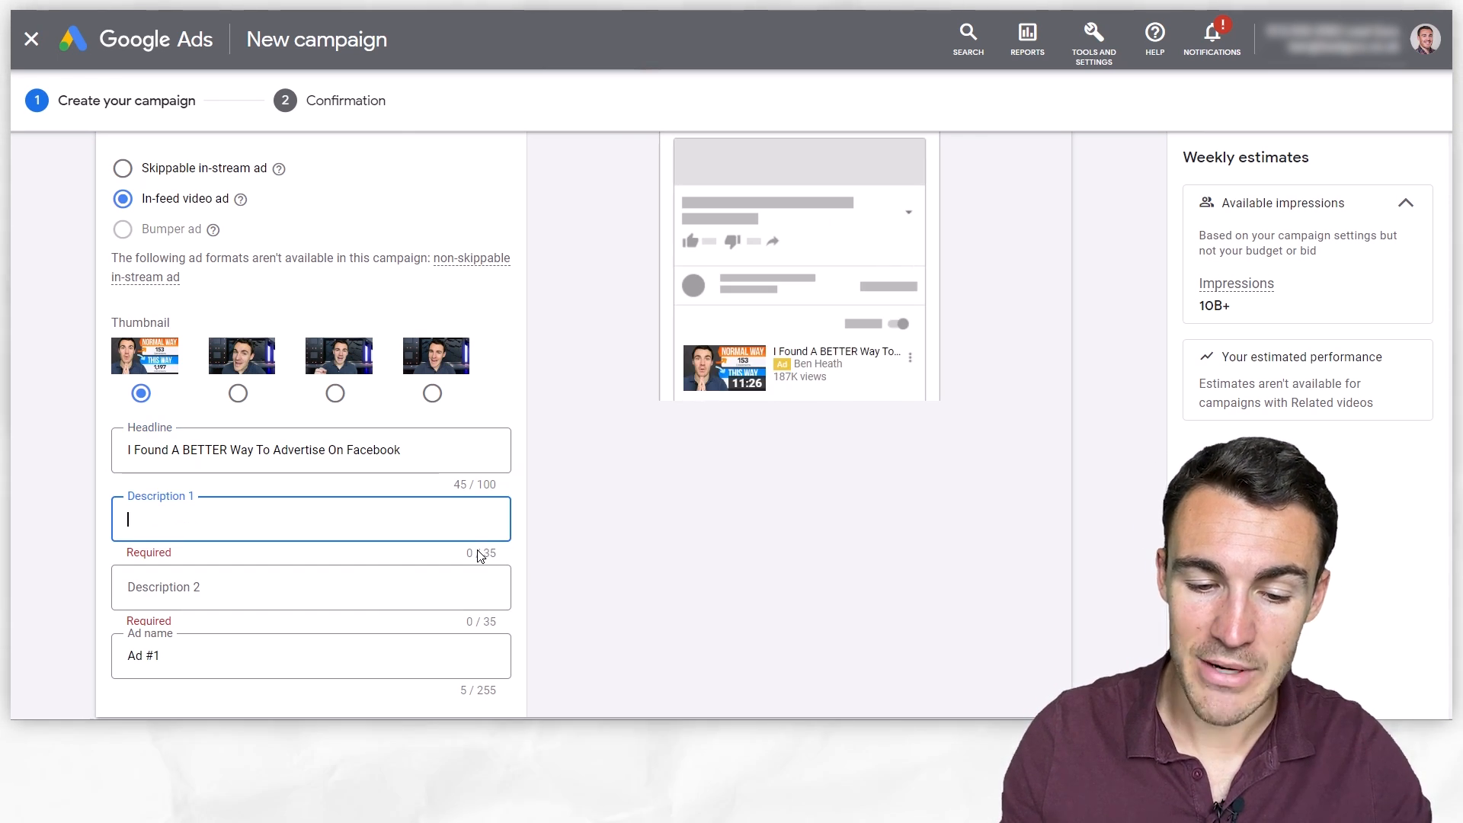
pyautogui.moveTo(277, 516)
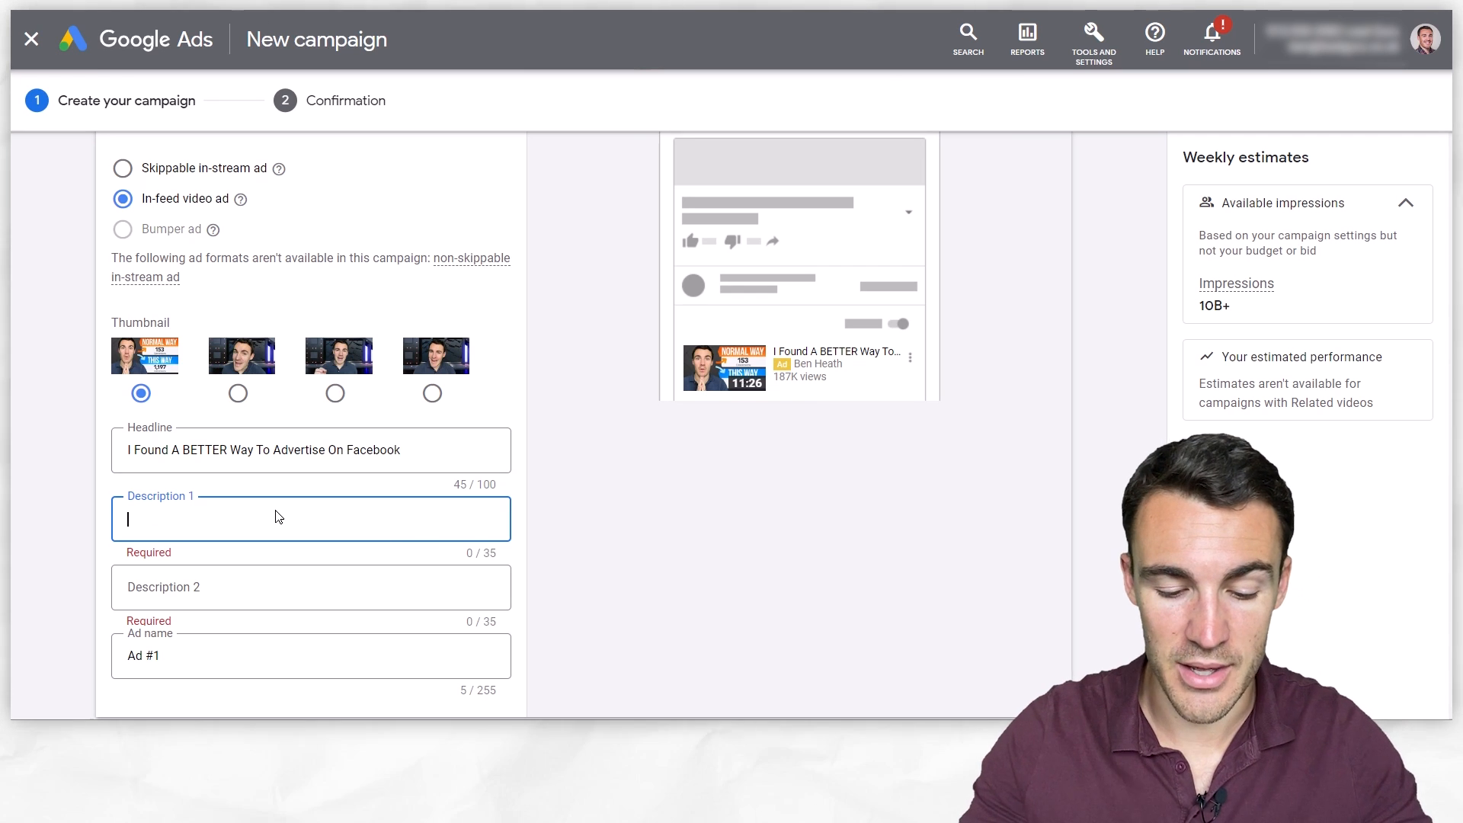
pyautogui.write('Ever wondered')
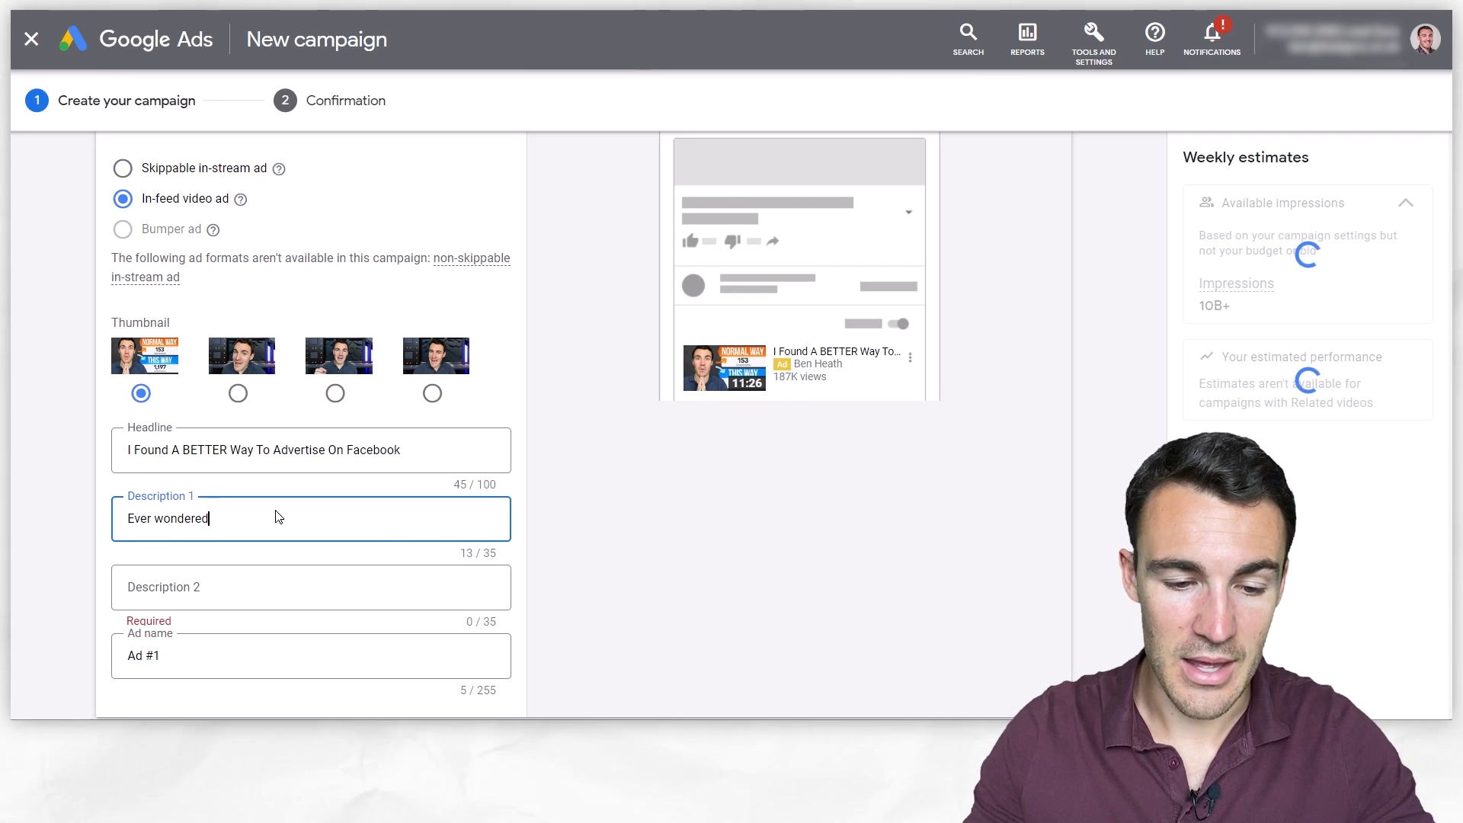
pyautogui.write("if there's a better")
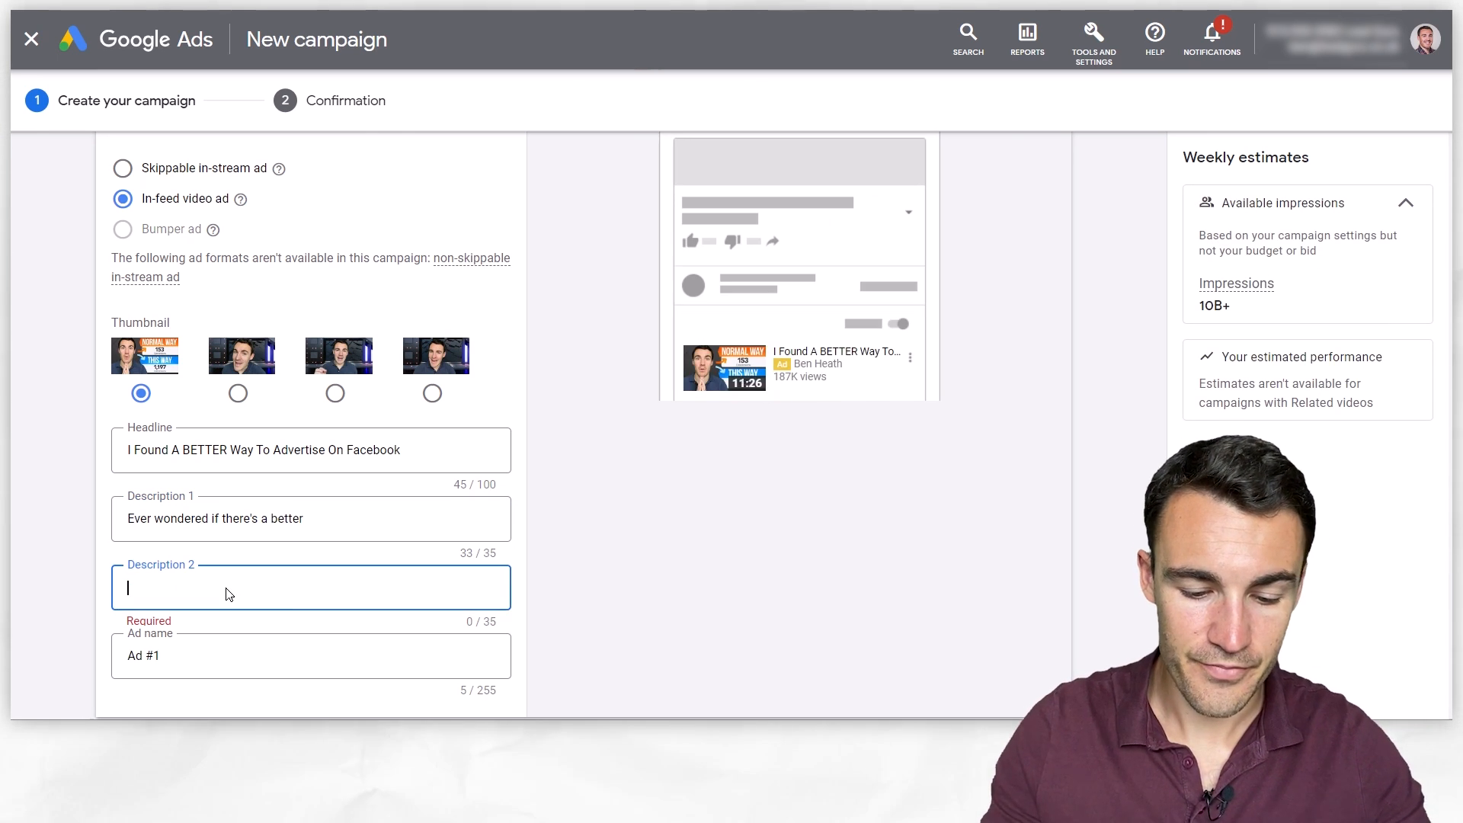
pyautogui.write('way to adver')
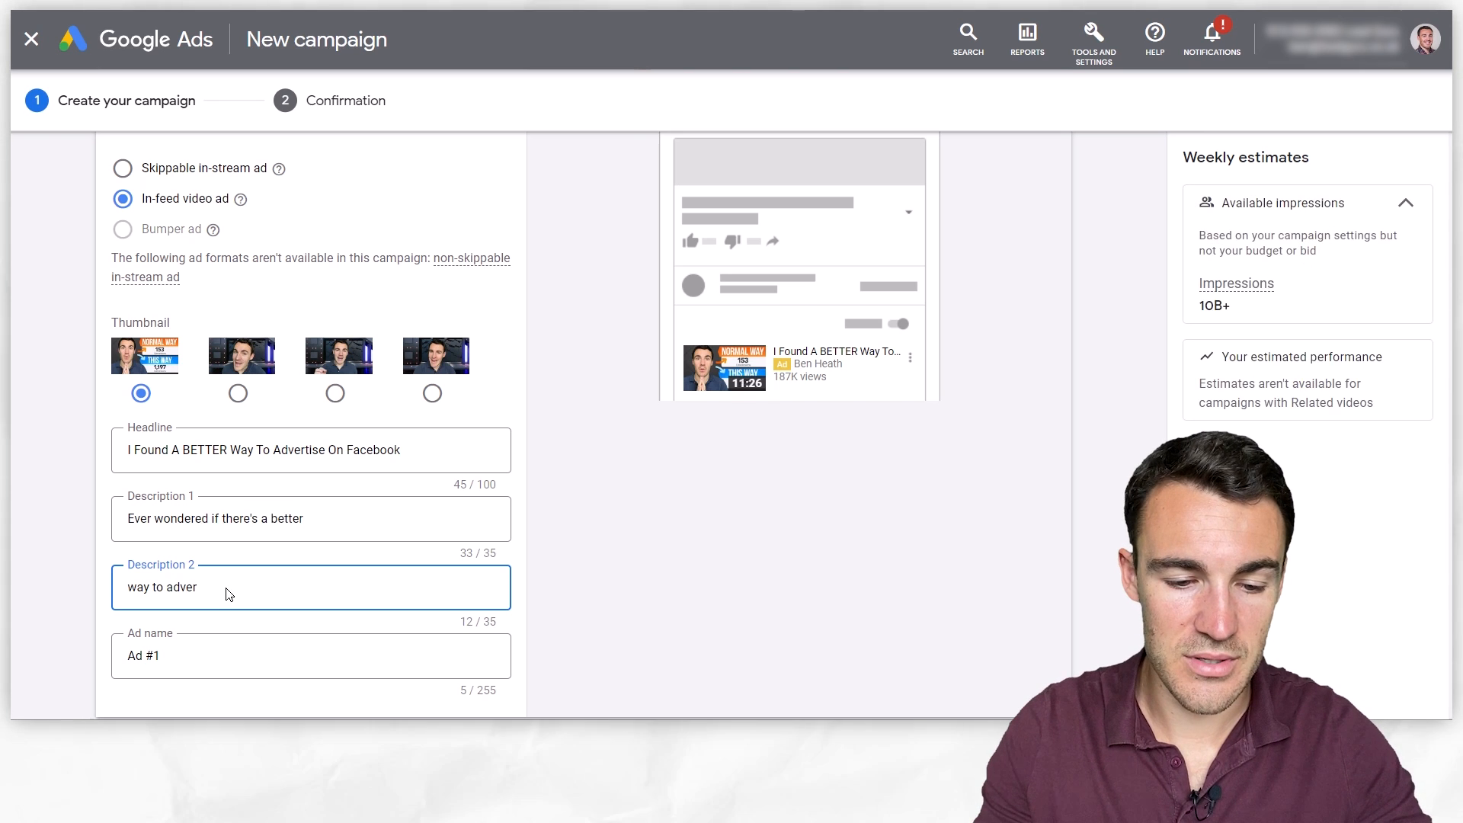
pyautogui.write('tise on Facebook')
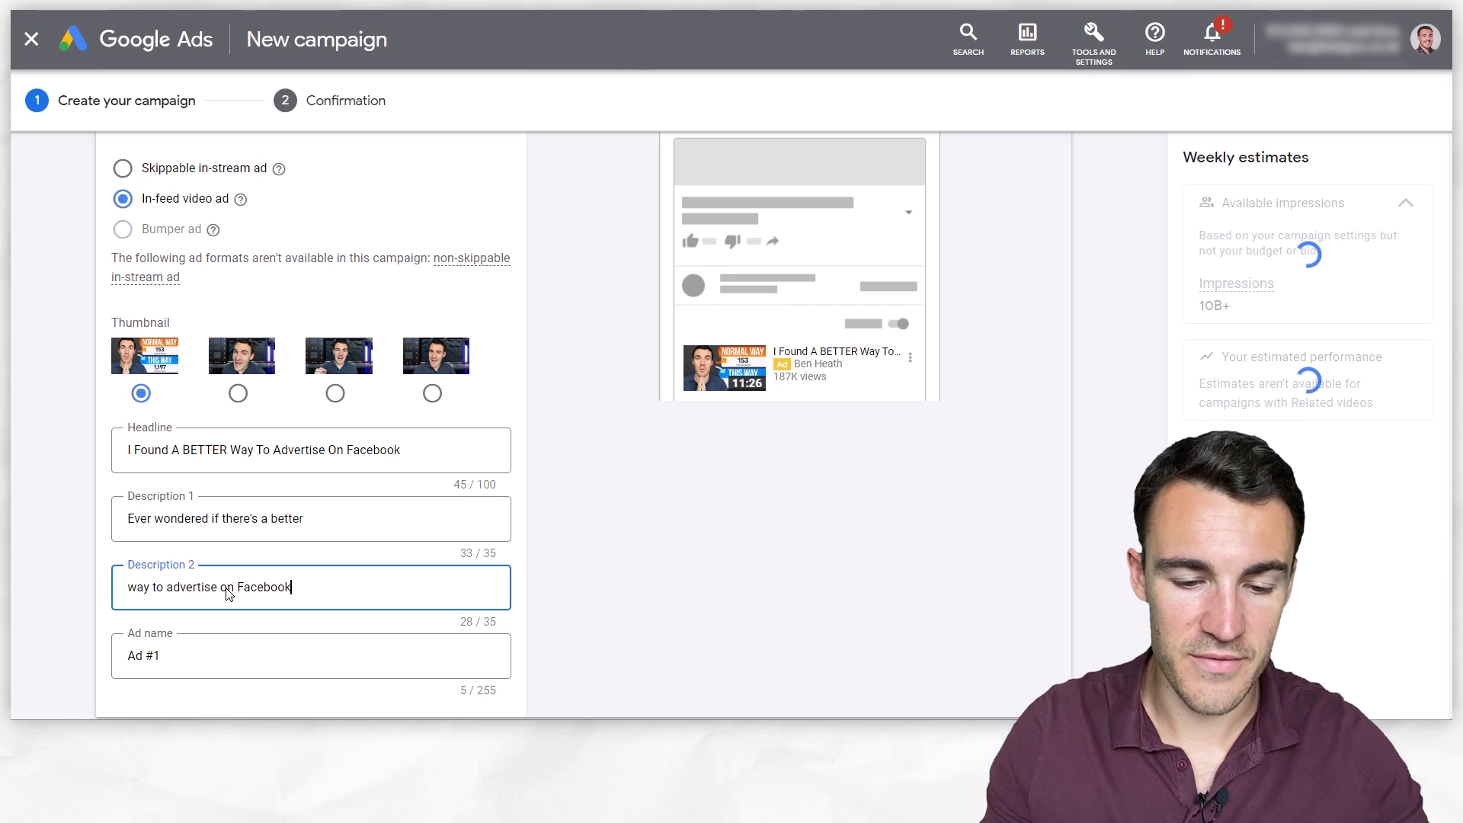
pyautogui.write('?')
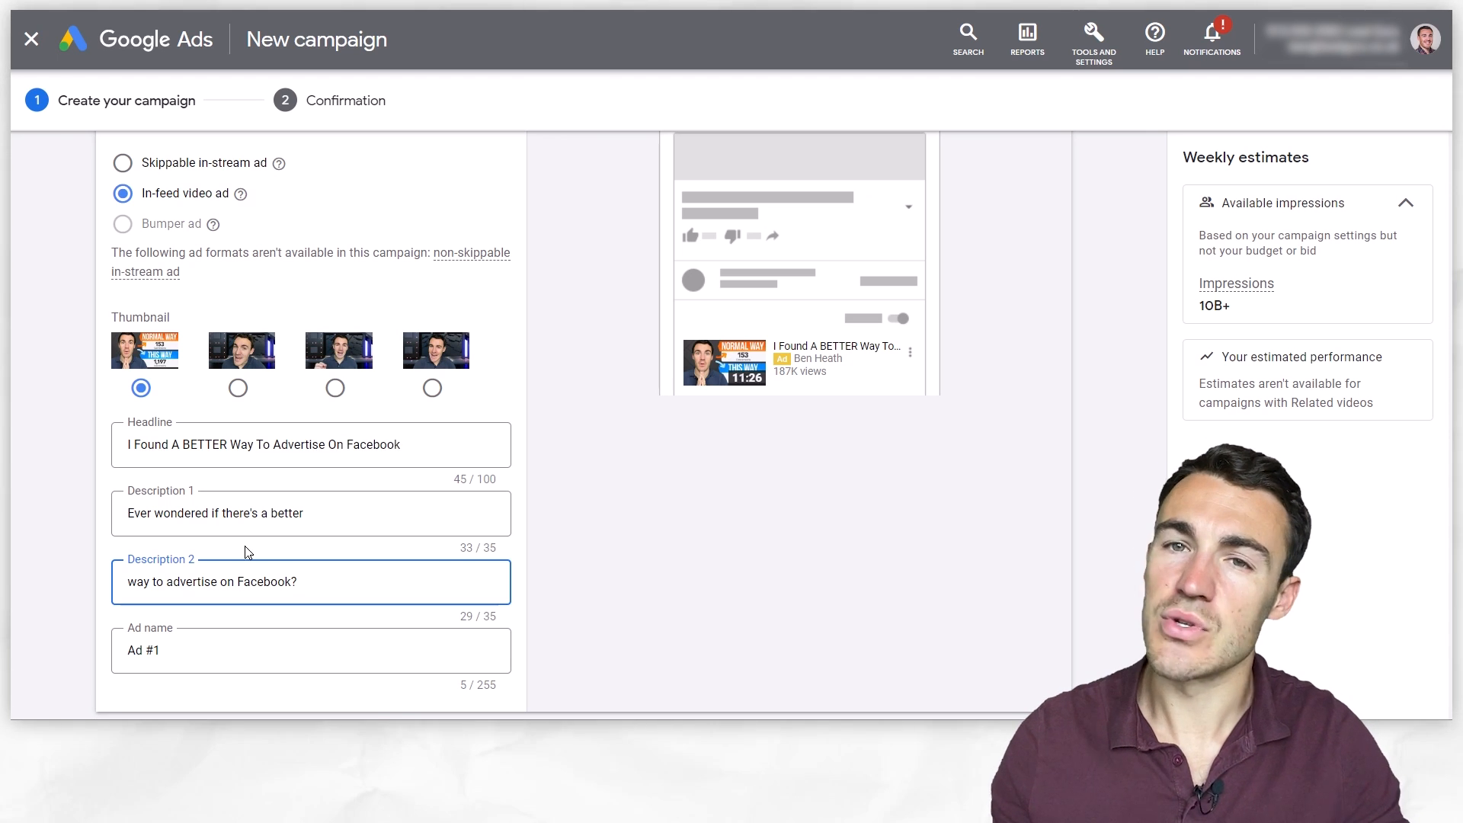
pyautogui.moveTo(520, 556)
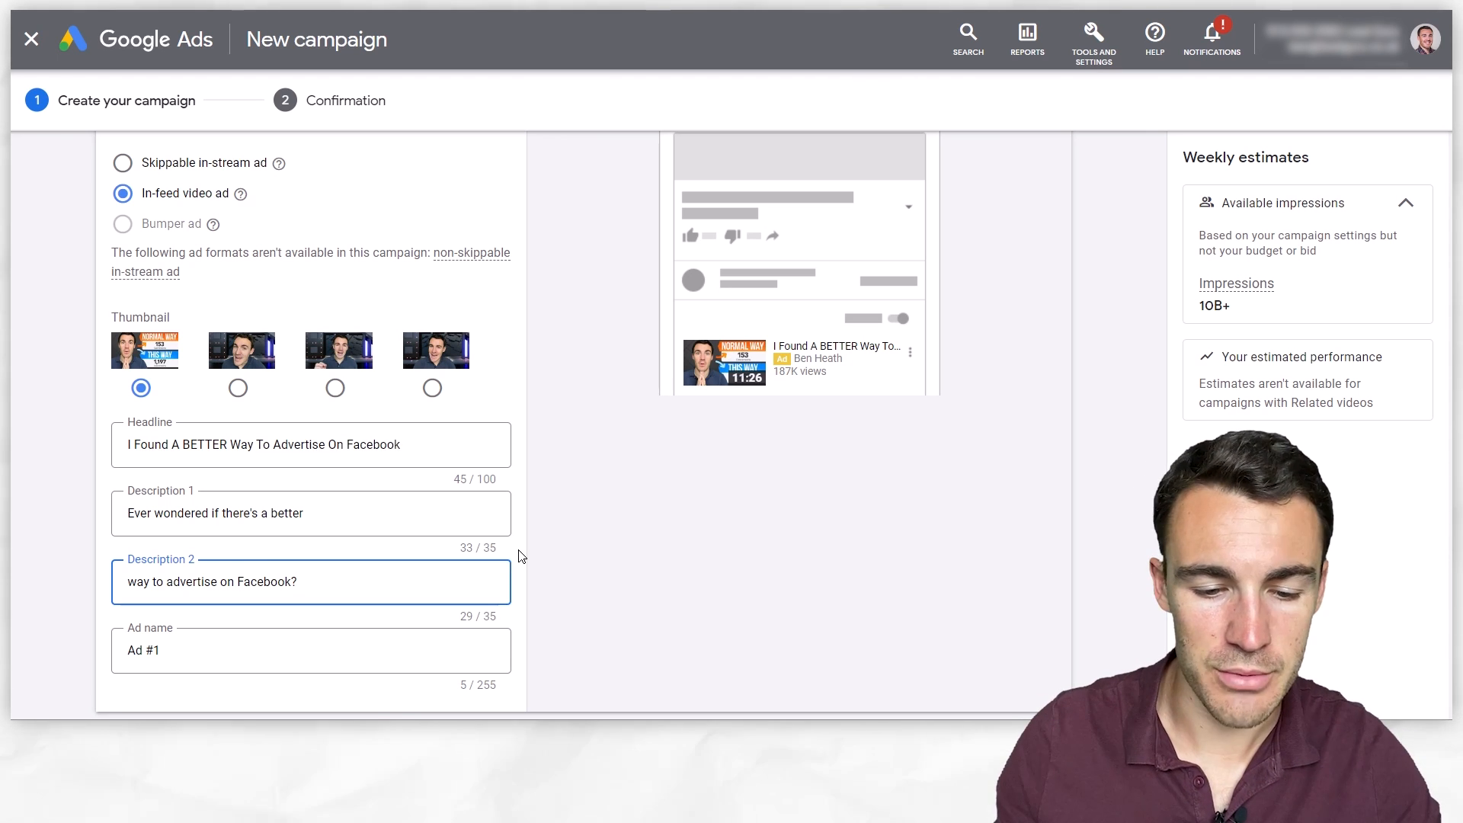
# Rename the in-feed video ad to 'I Found A Better Way Video Ad' and create the campaign.
pyautogui.scroll(-3)
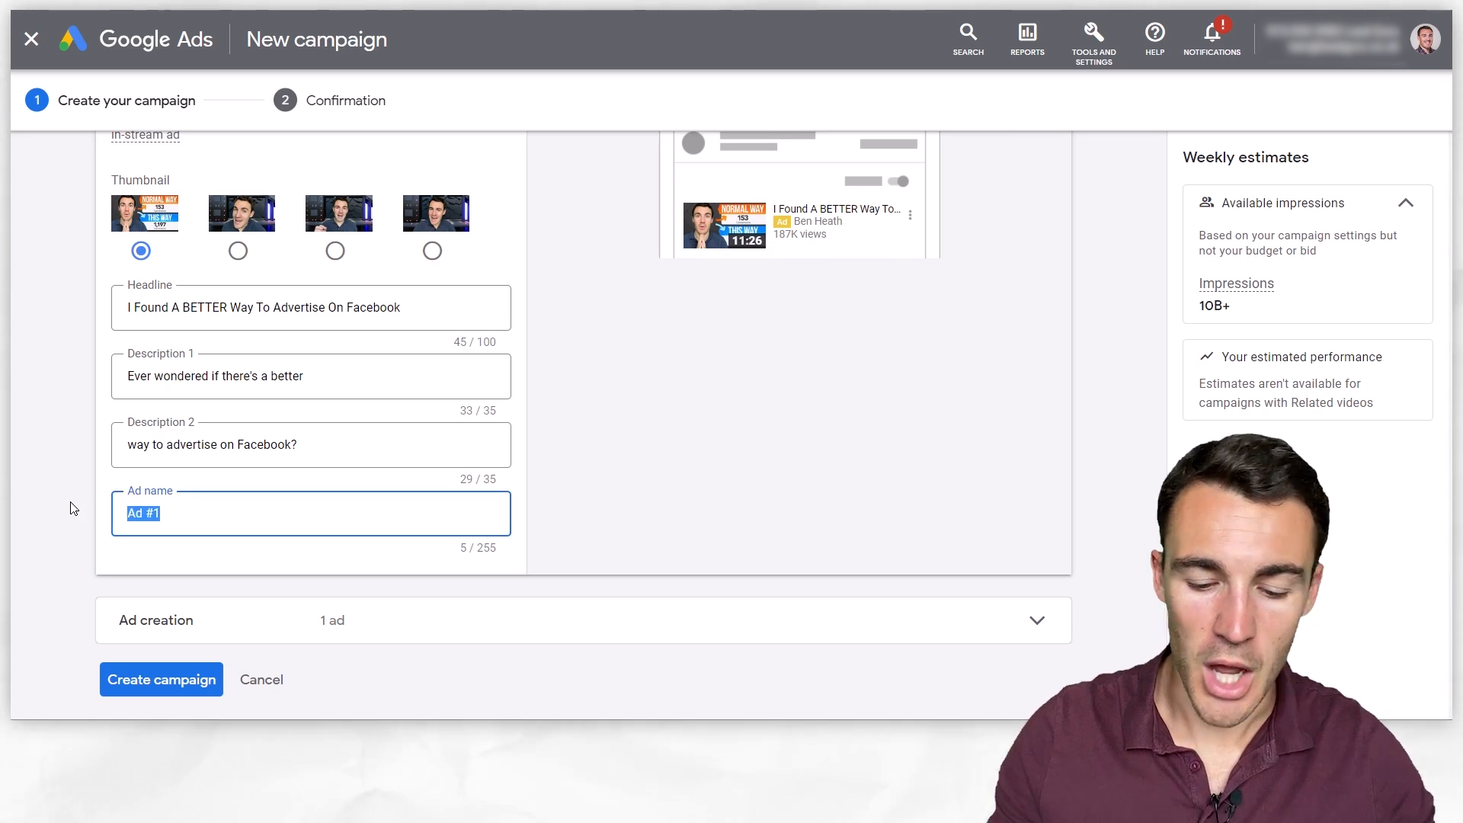
pyautogui.write('I Fou')
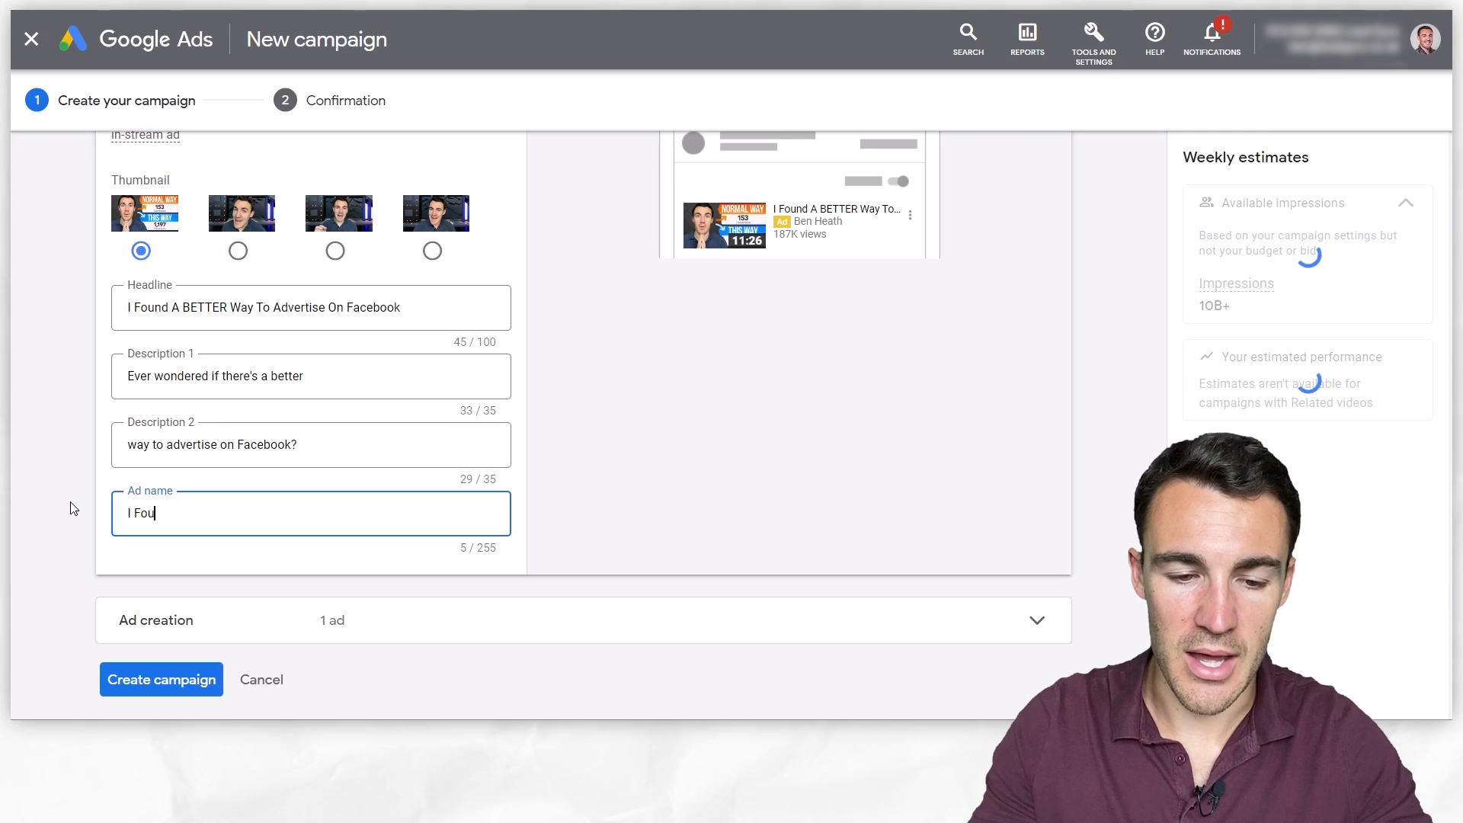
pyautogui.write('nd A')
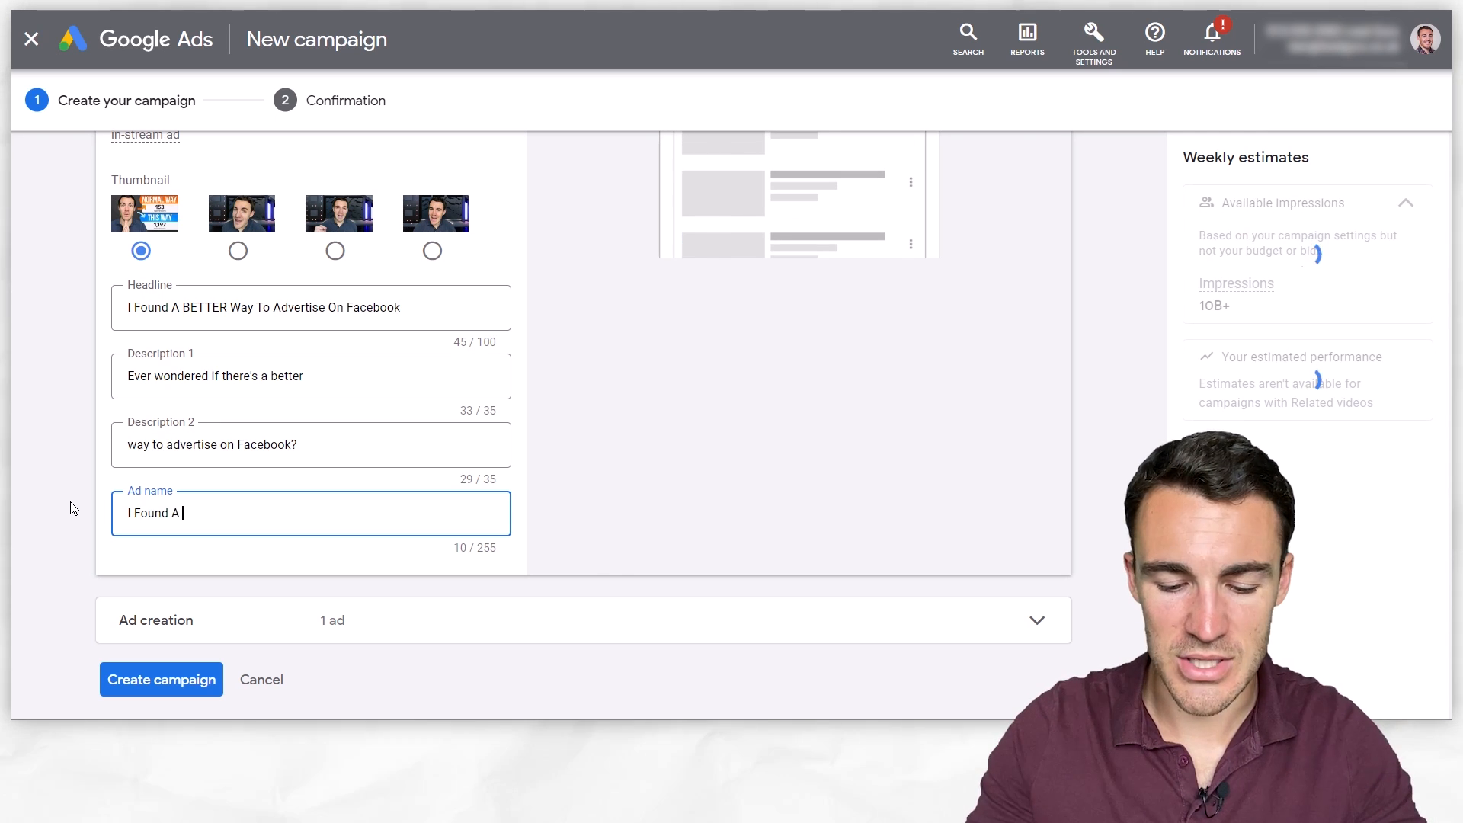
pyautogui.write('Better Way')
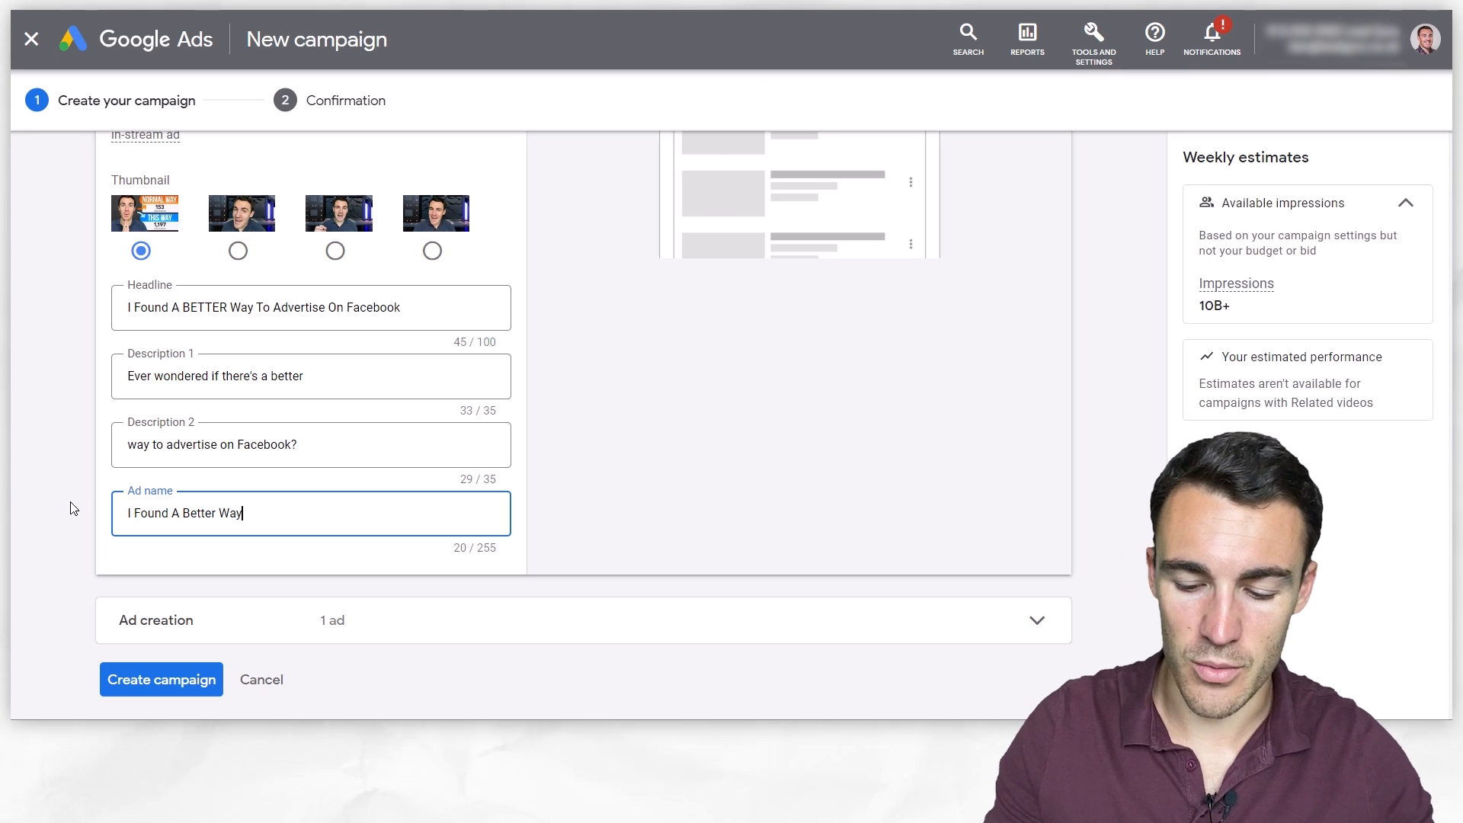
pyautogui.write('Video Ad')
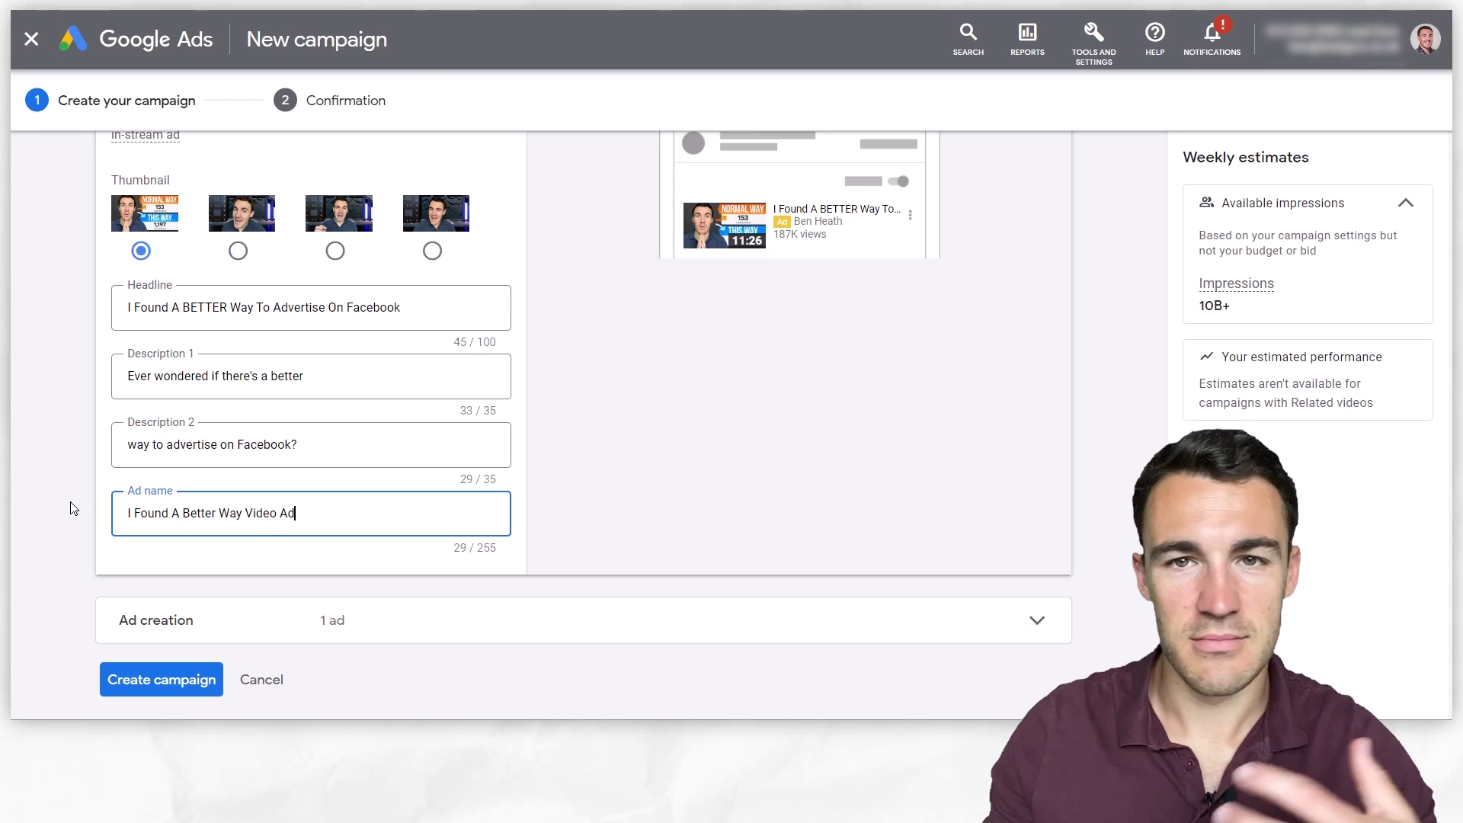
pyautogui.moveTo(394, 544)
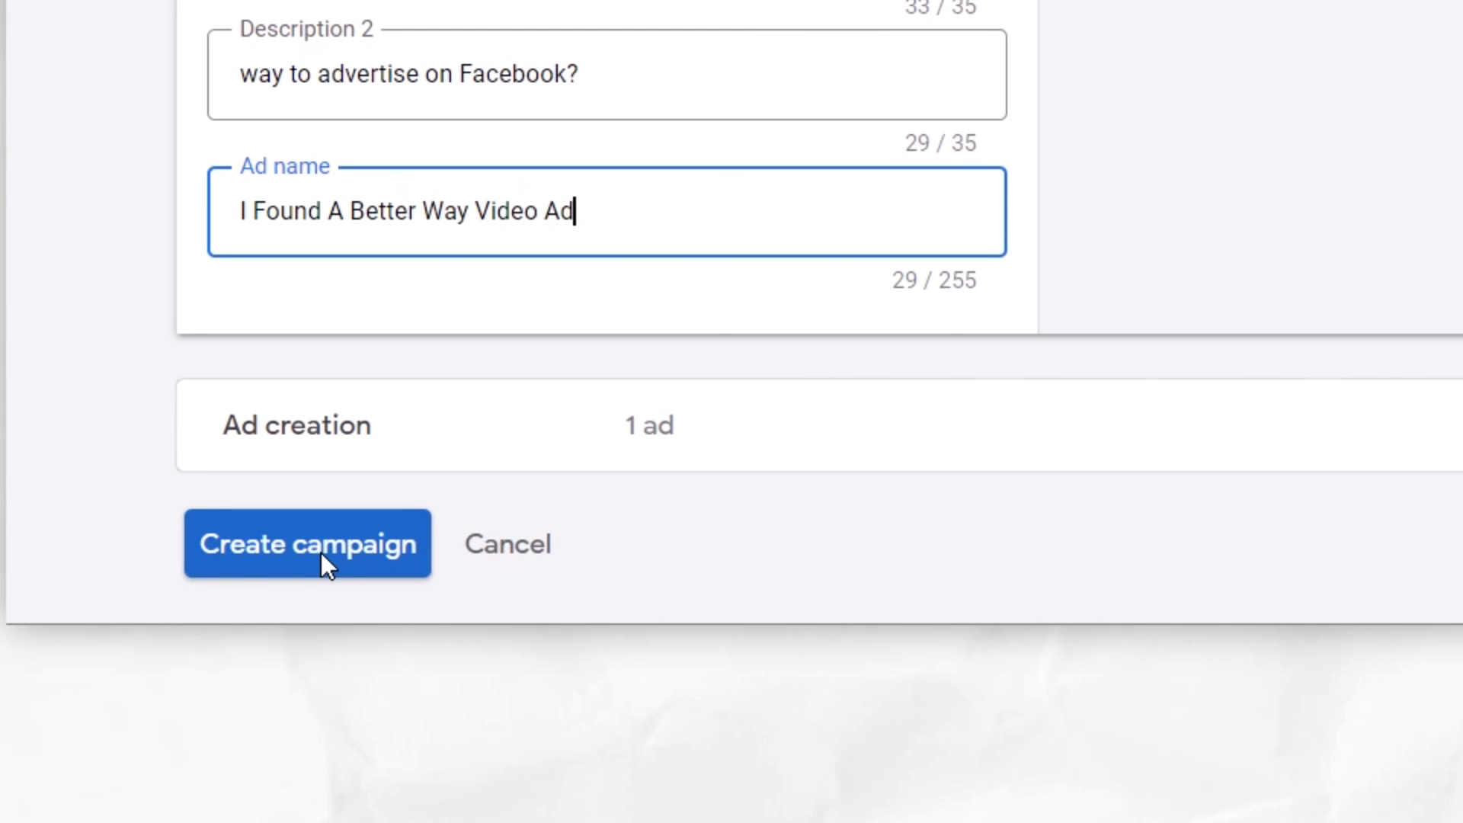
pyautogui.click(307, 544)
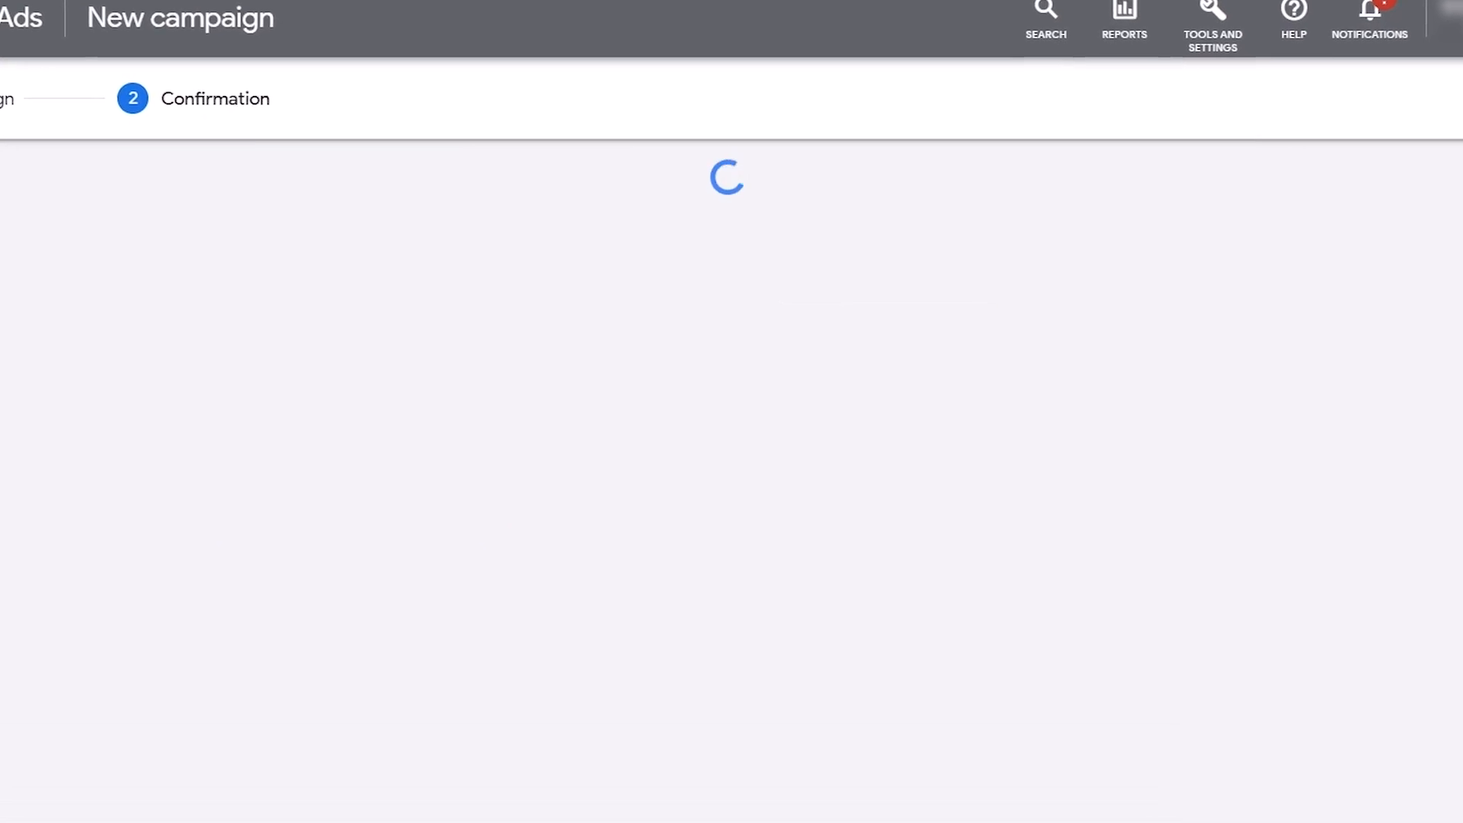